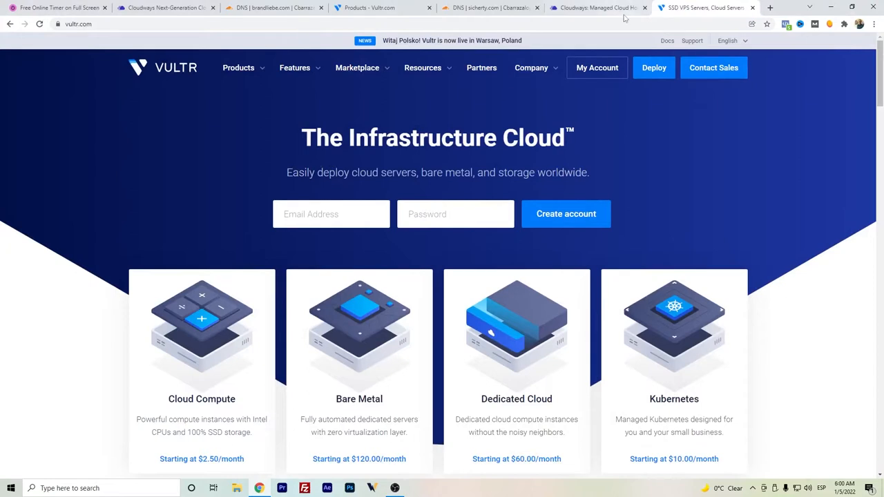
mouse_move(597, 8)
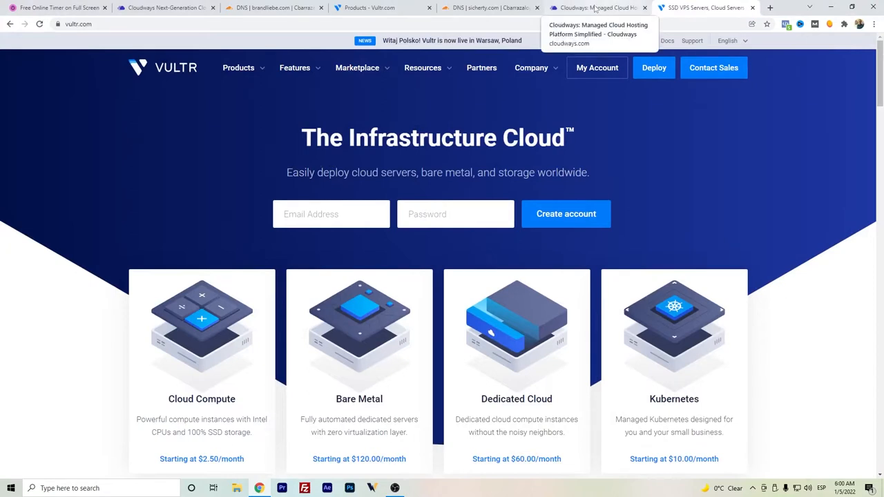
Step: Switch between the Cloudways and Vultr homepages, finishing on Cloudways
left_click(598, 8)
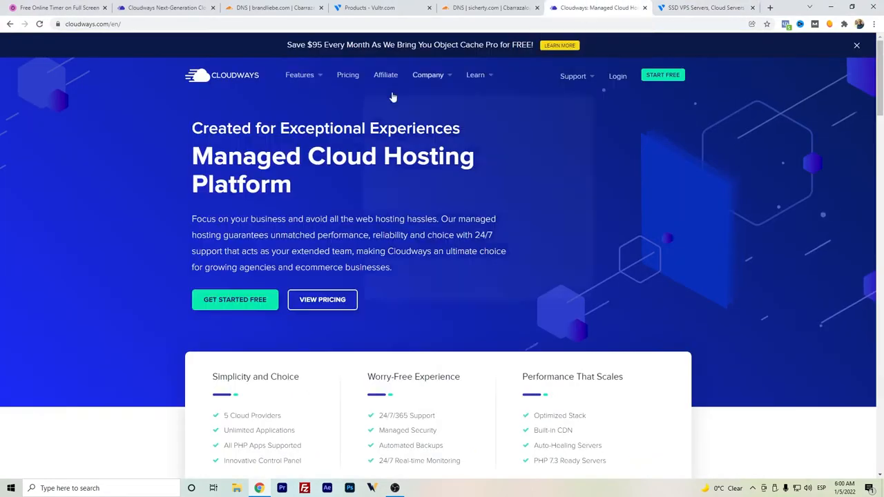
mouse_move(141, 74)
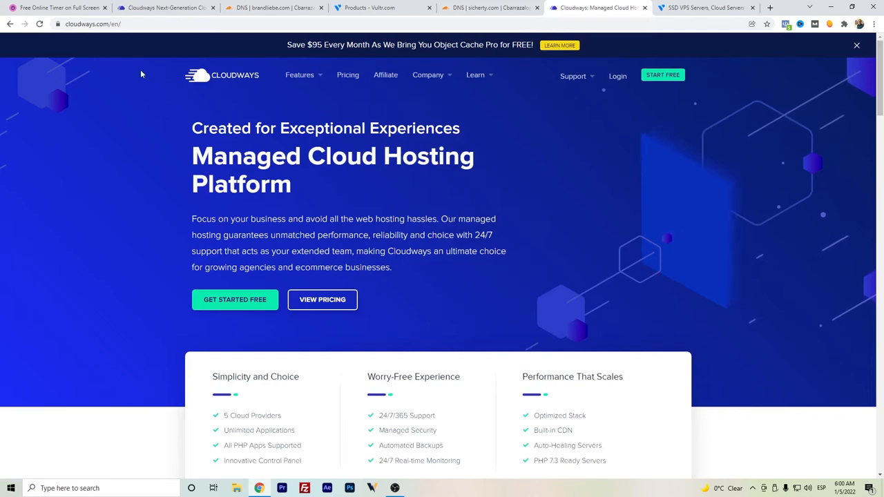
mouse_move(528, 121)
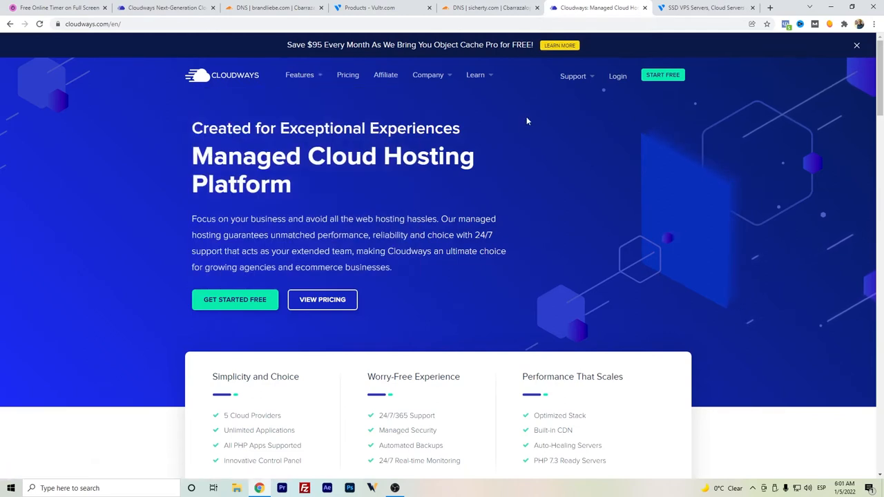
mouse_move(618, 76)
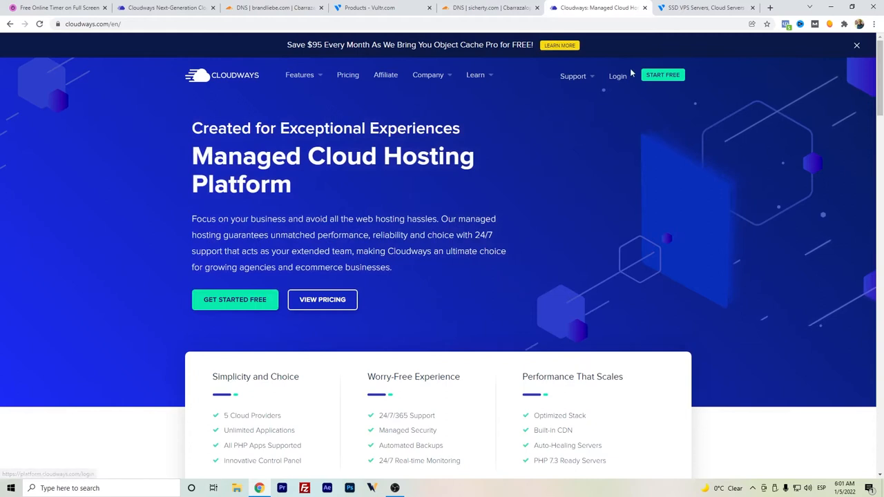
mouse_move(572, 167)
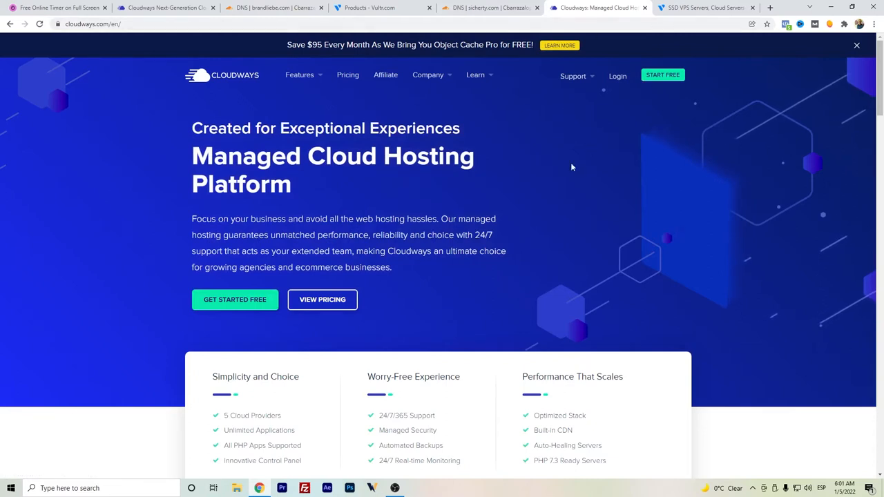
mouse_move(688, 77)
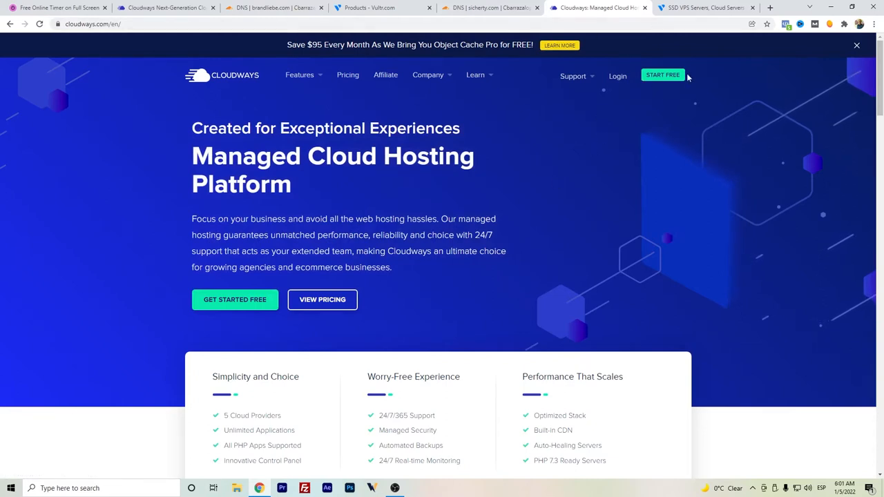
mouse_move(214, 82)
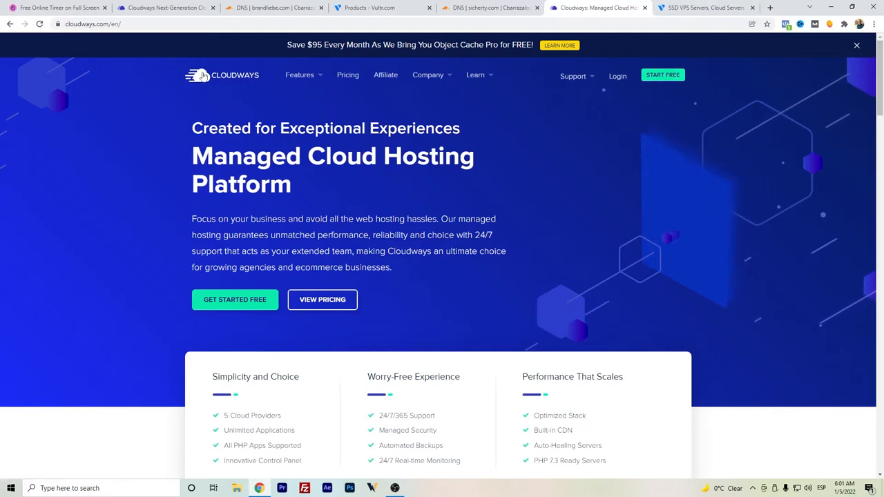
left_click(704, 8)
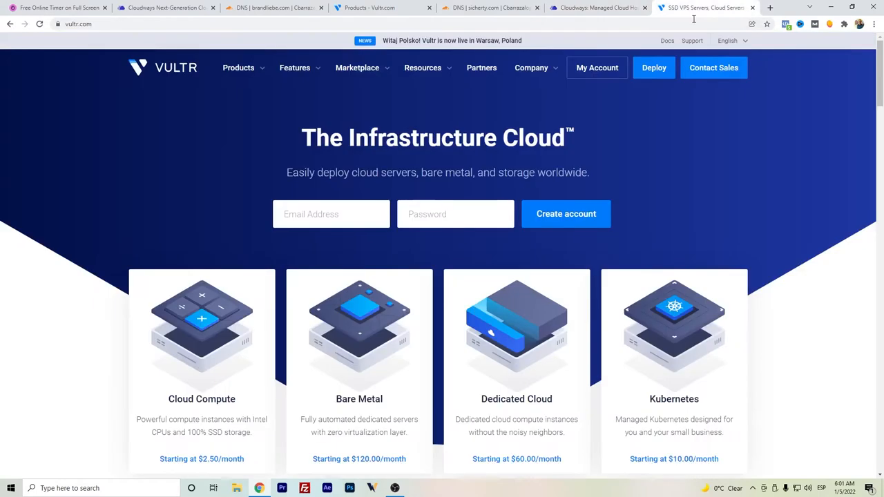
mouse_move(105, 171)
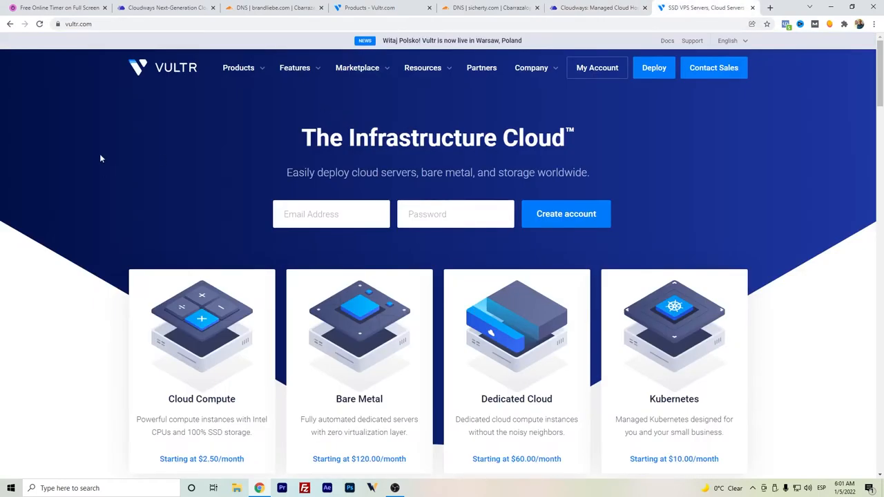
mouse_move(182, 117)
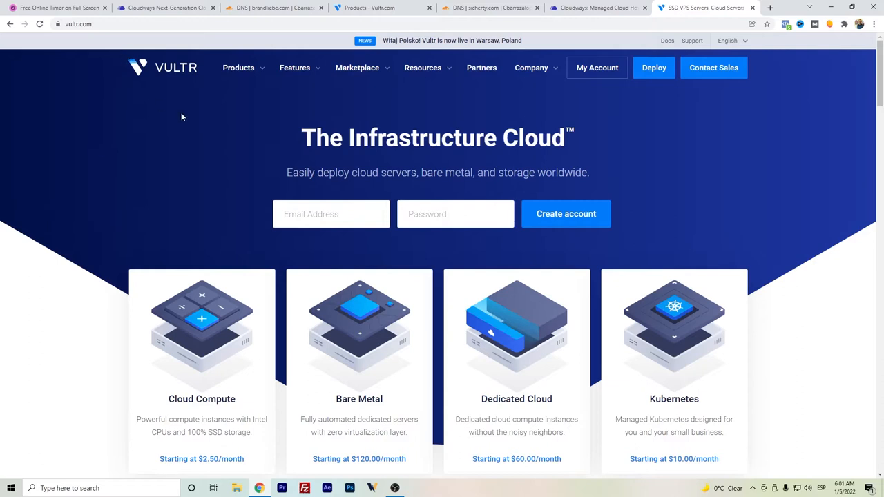
left_click(597, 8)
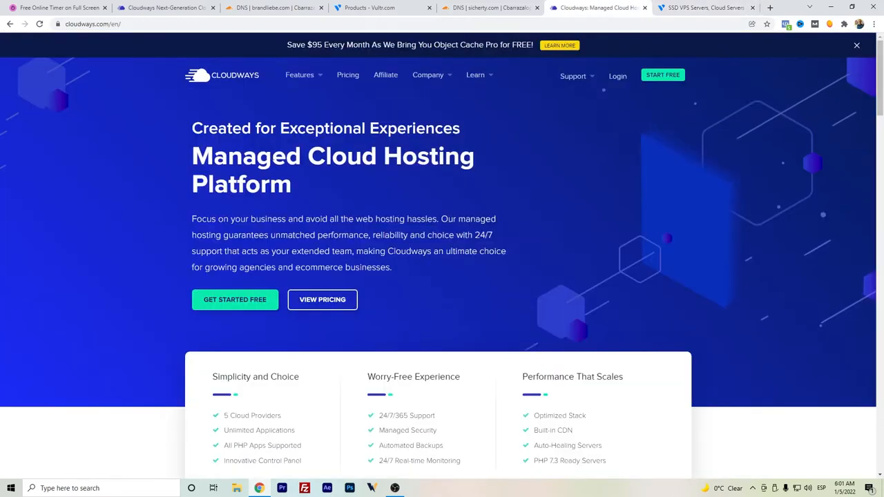
mouse_move(59, 8)
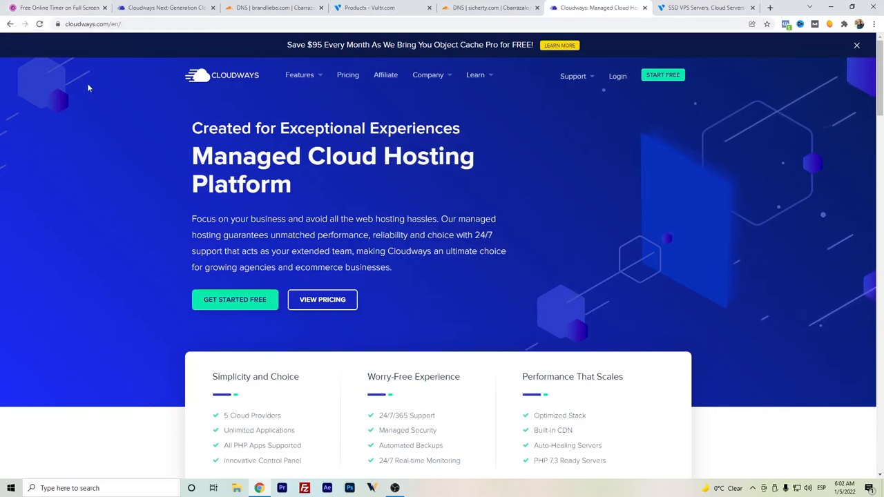
mouse_move(59, 7)
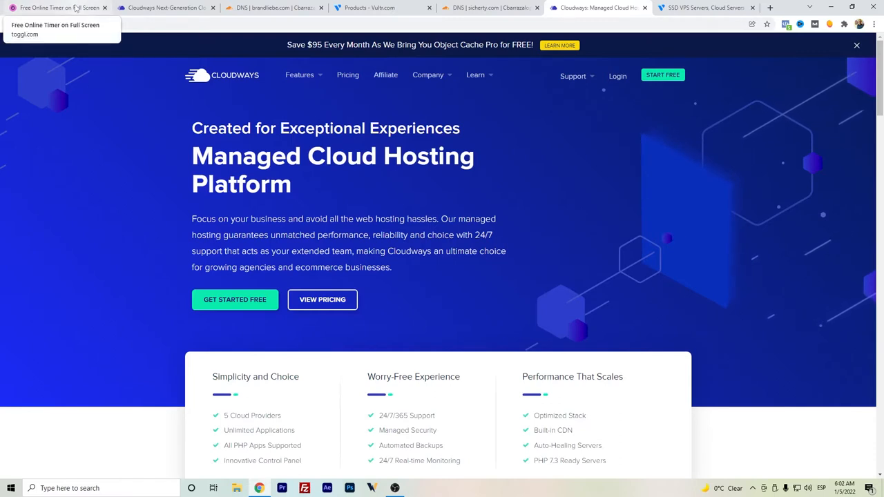
Step: Start the Toggl Track online stopwatch and switch to the Cloudways server list
left_click(59, 7)
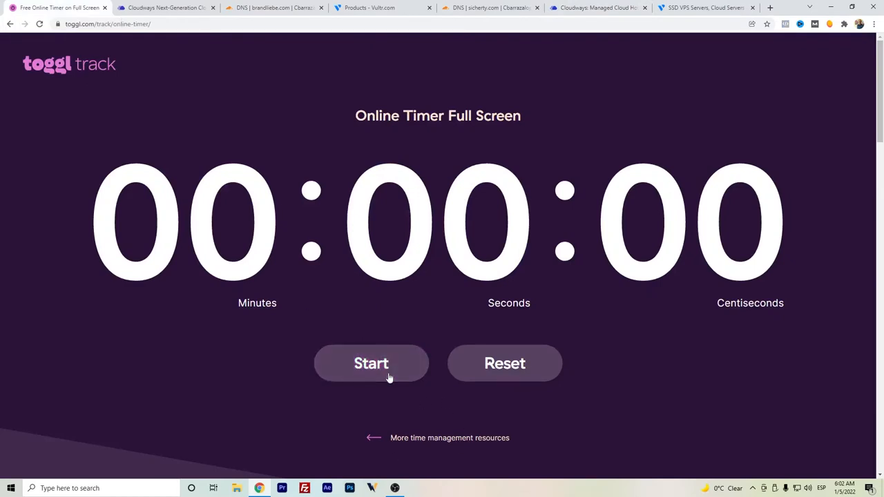
left_click(371, 363)
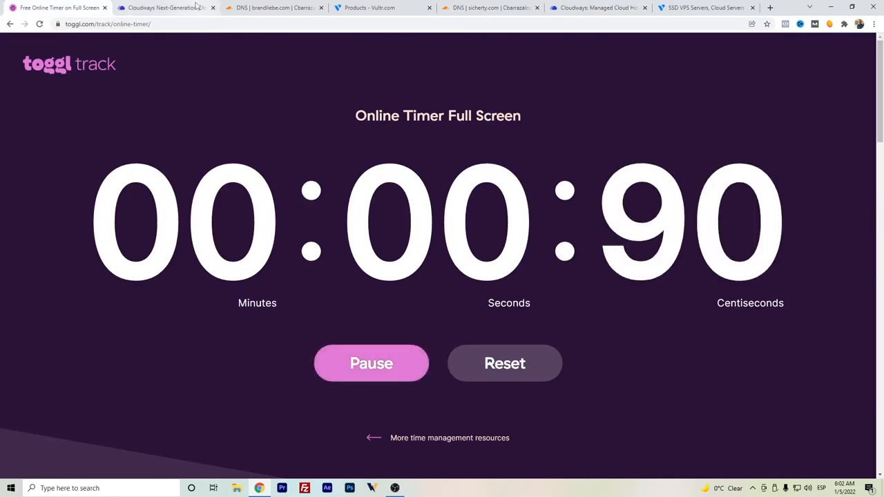
left_click(166, 7)
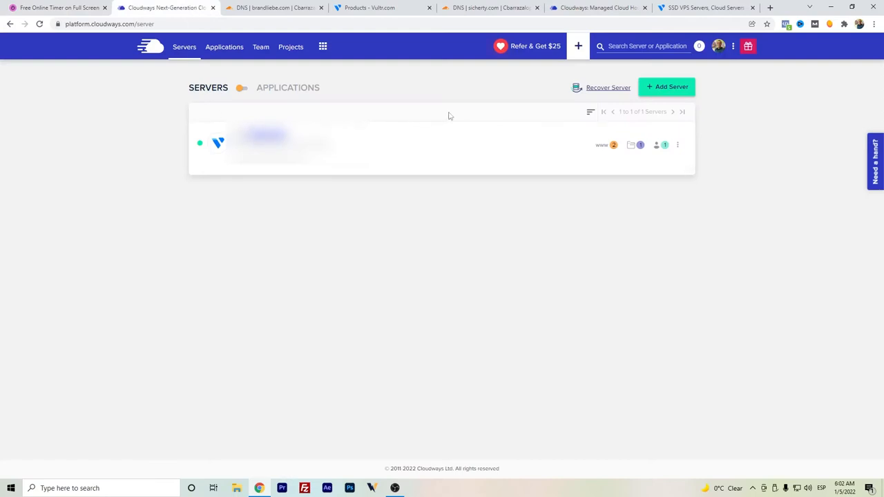
mouse_move(482, 108)
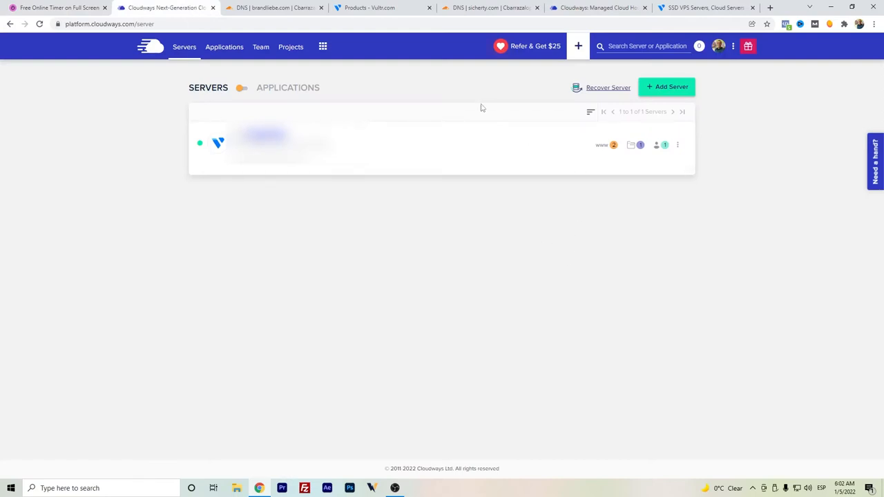
mouse_move(723, 209)
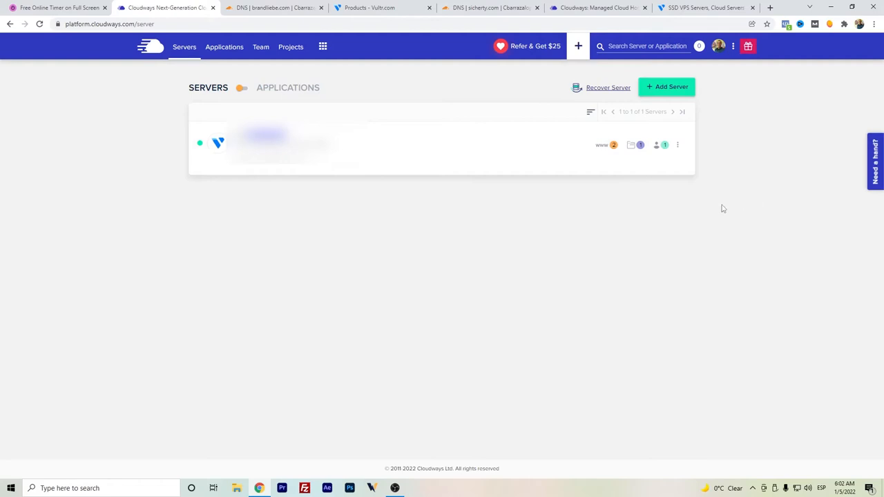
mouse_move(687, 91)
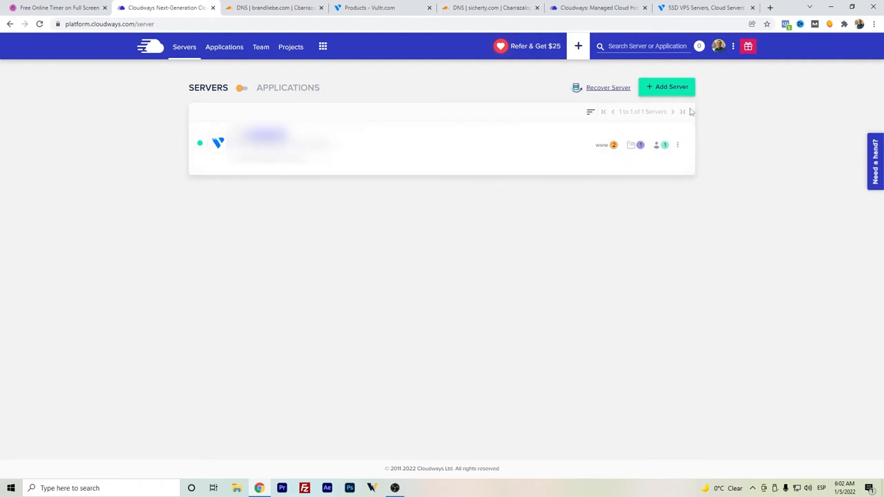
mouse_move(667, 87)
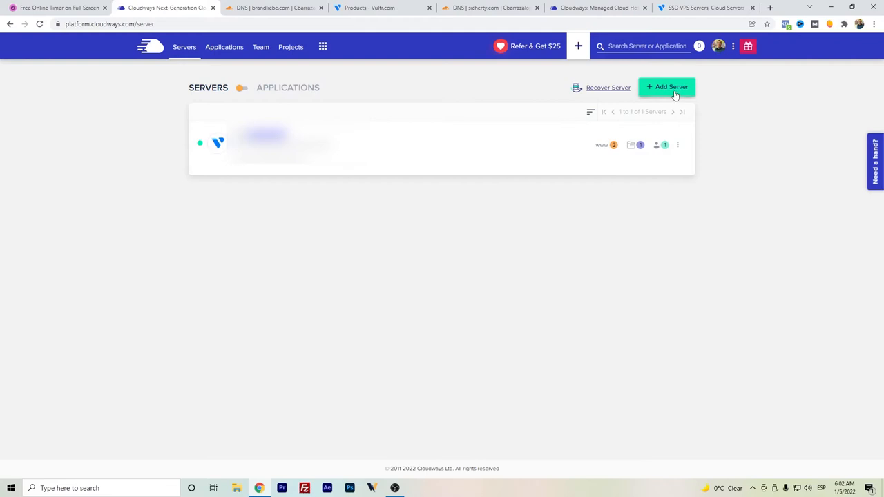
Step: Add a new server with WordPress Version 5.8, naming the app and server TestCD
left_click(666, 87)
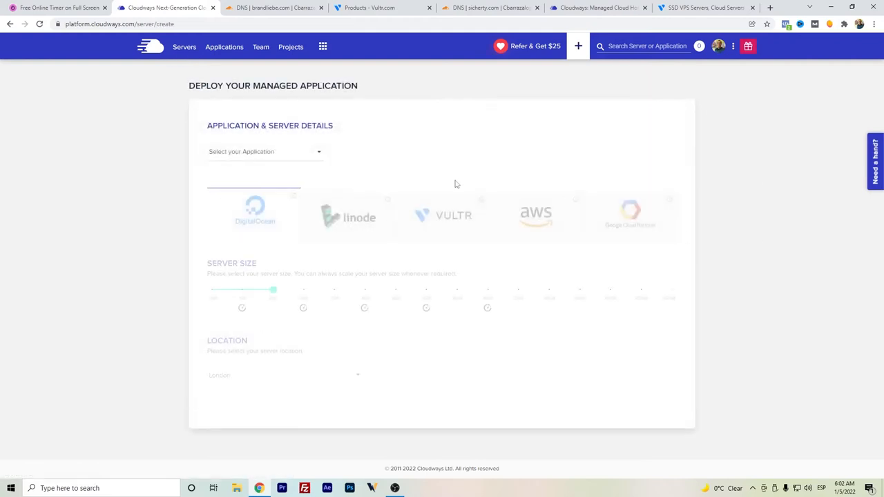
left_click(265, 151)
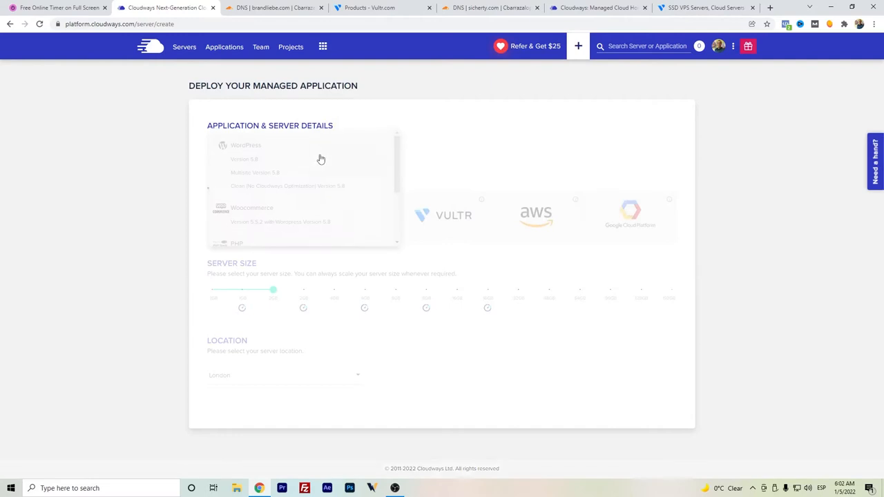
scroll("down", 3)
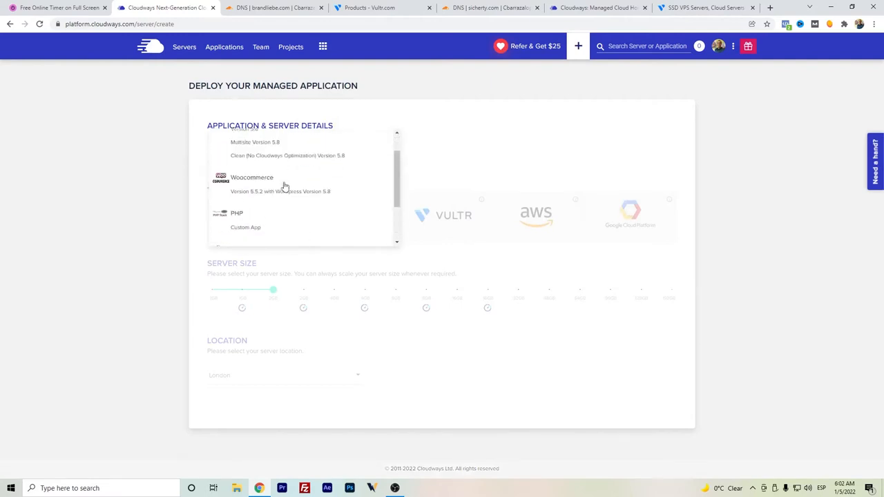
scroll("up", 3)
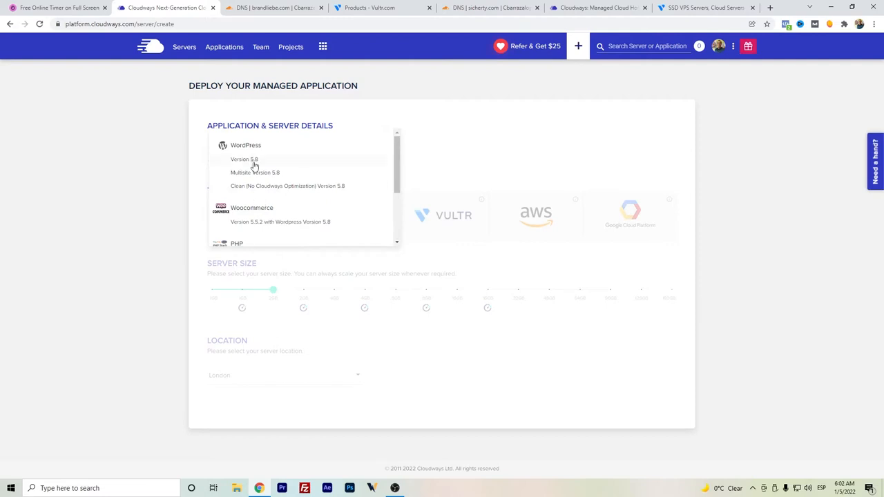
left_click(244, 159)
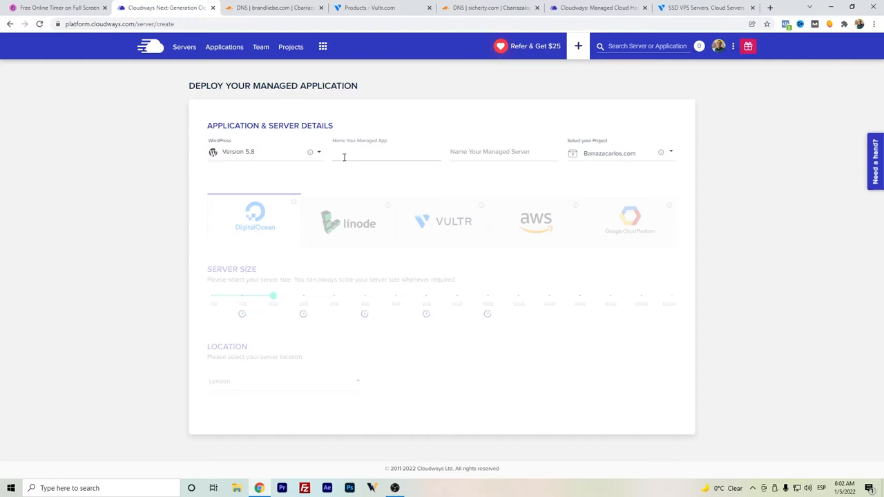
type("TestCD")
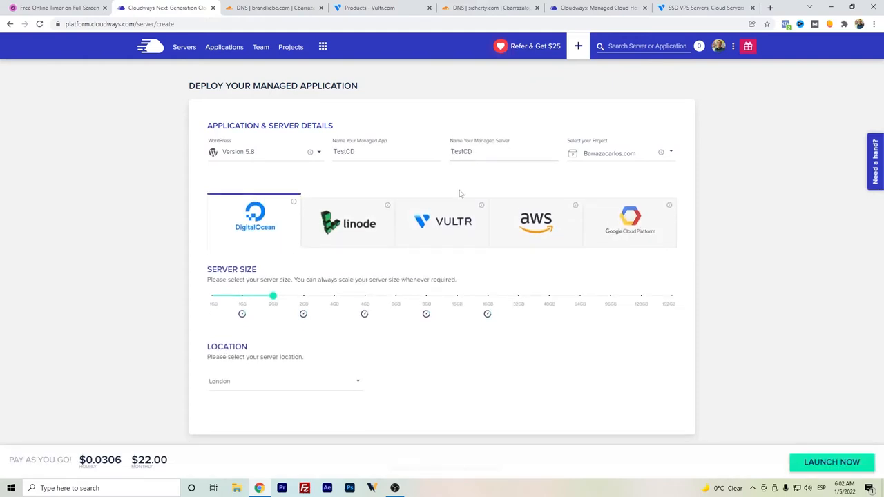
mouse_move(591, 136)
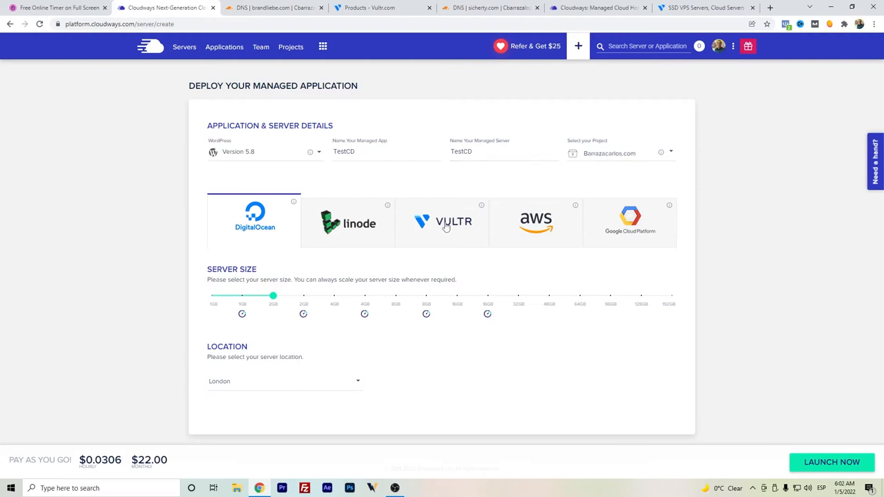
Step: Launch TestCD on a 1GB Vultr High Frequency server in USA - Silicon Valley
left_click(442, 221)
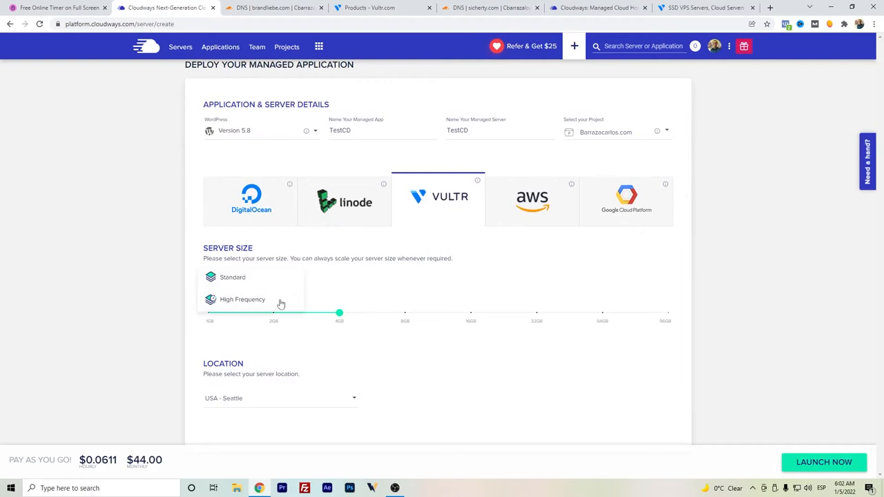
left_click(243, 299)
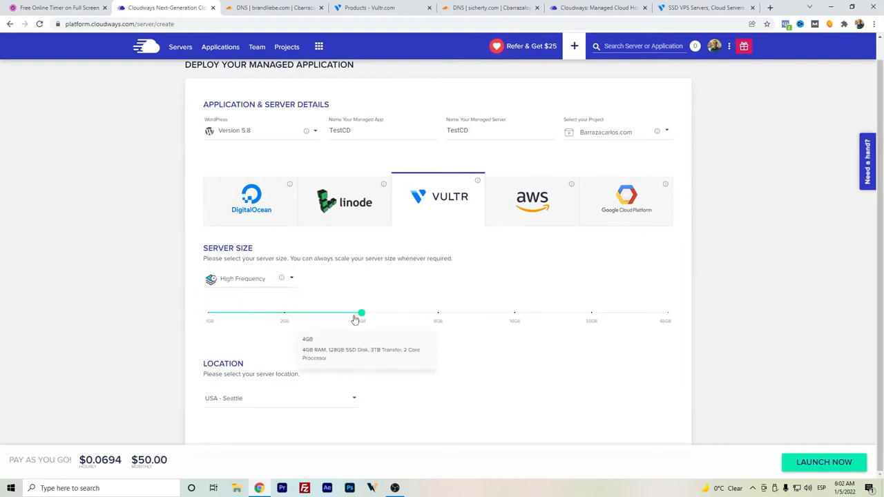
left_click_drag(361, 313, 208, 313)
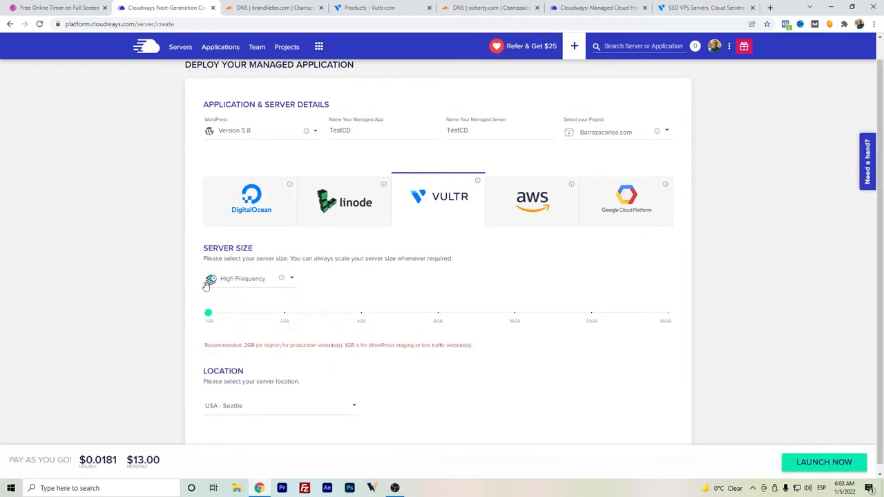
left_click(280, 405)
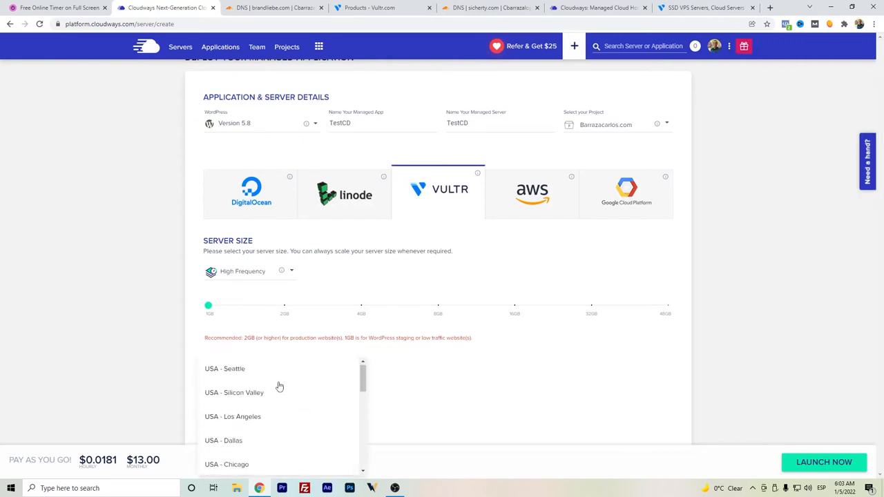
scroll("down", 3)
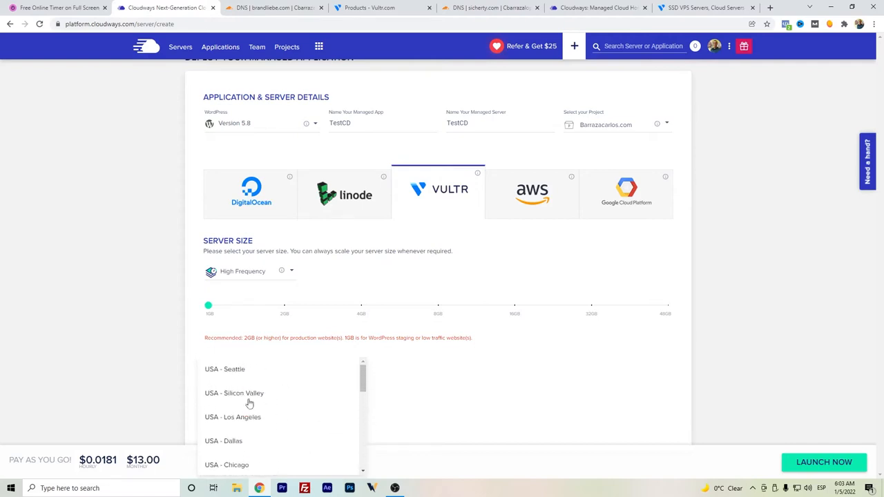
left_click(234, 393)
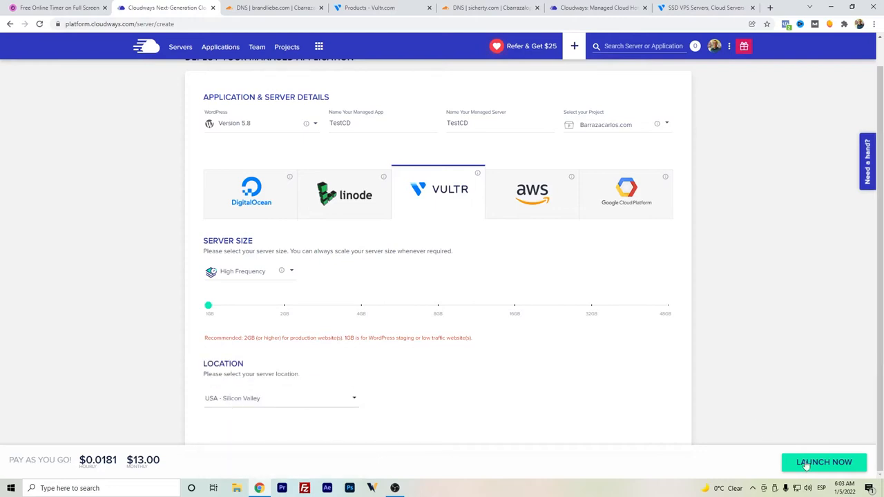
left_click(824, 462)
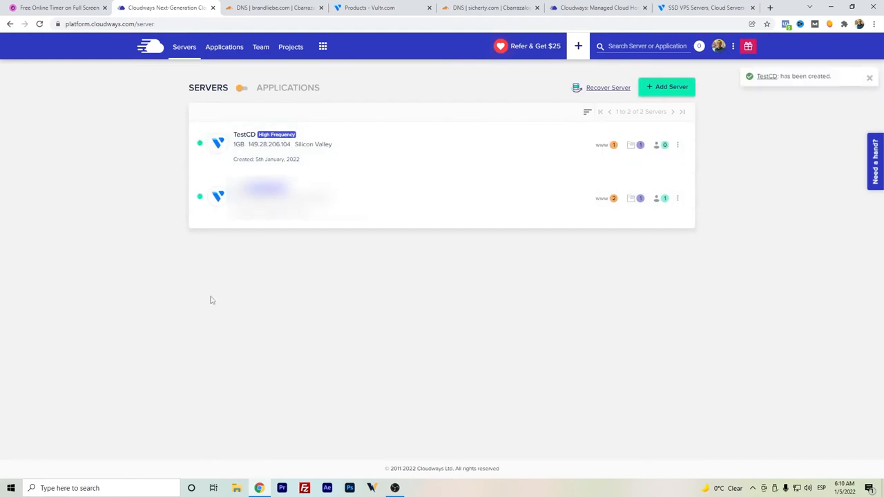
mouse_move(479, 128)
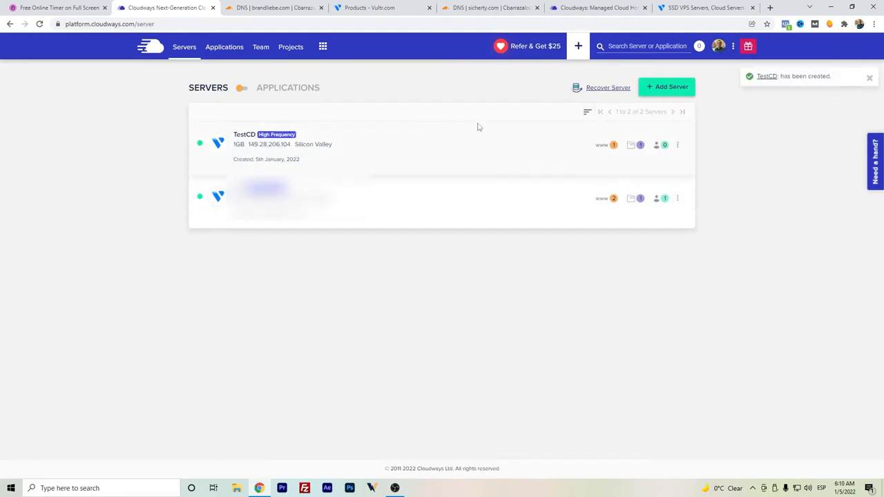
mouse_move(349, 154)
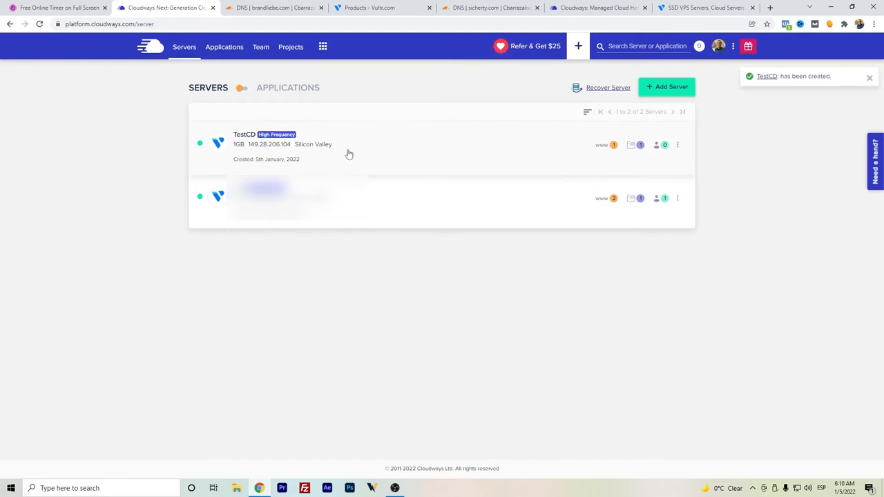
Step: View the TestCD server's master credentials and public IP, then list the applications
left_click(244, 134)
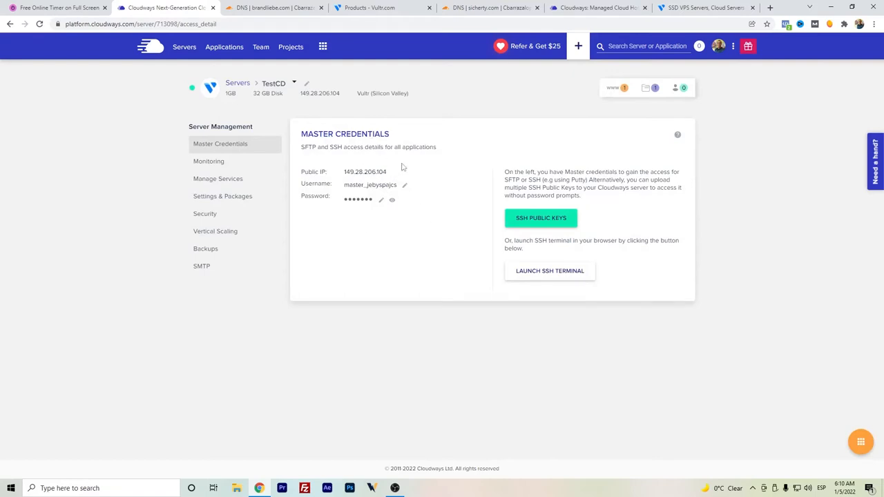
mouse_move(365, 172)
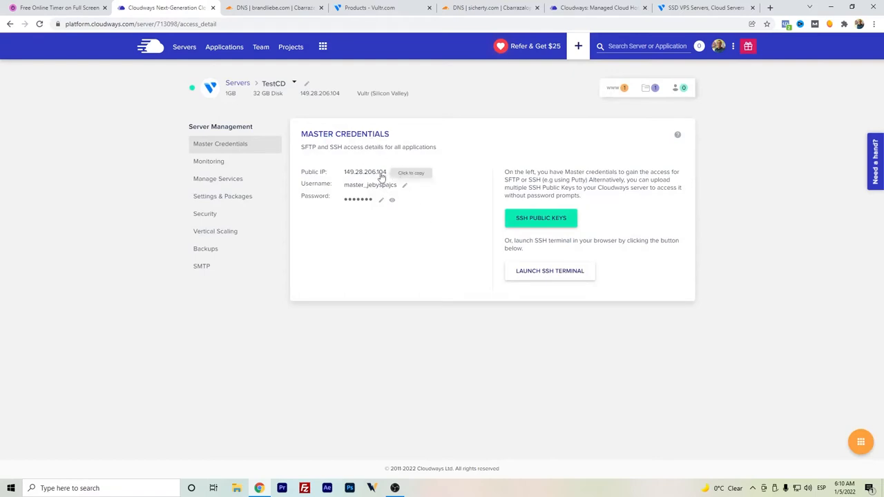
mouse_move(425, 175)
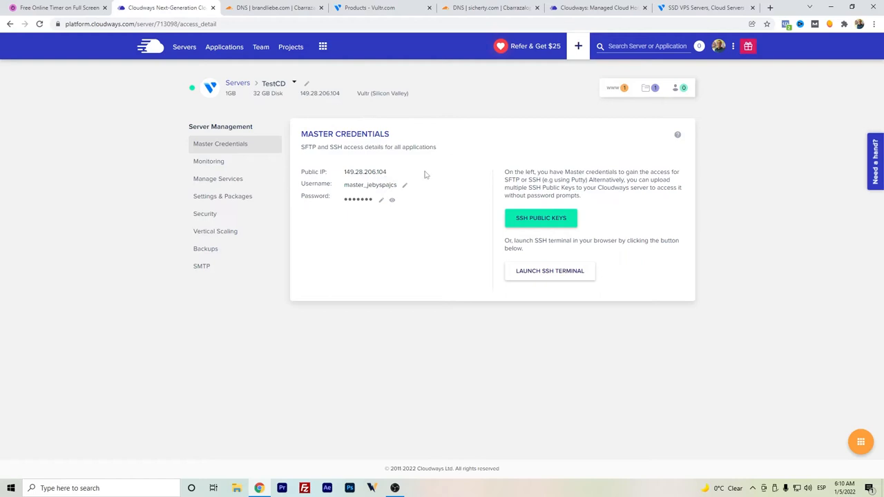
left_click(224, 47)
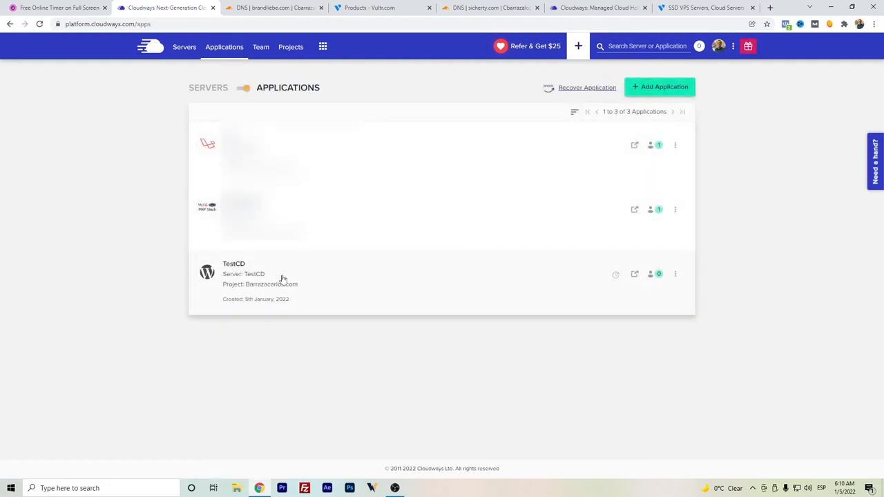
Step: Log into the TestCD WordPress admin via its Admin Panel URL and view the live site
left_click(234, 274)
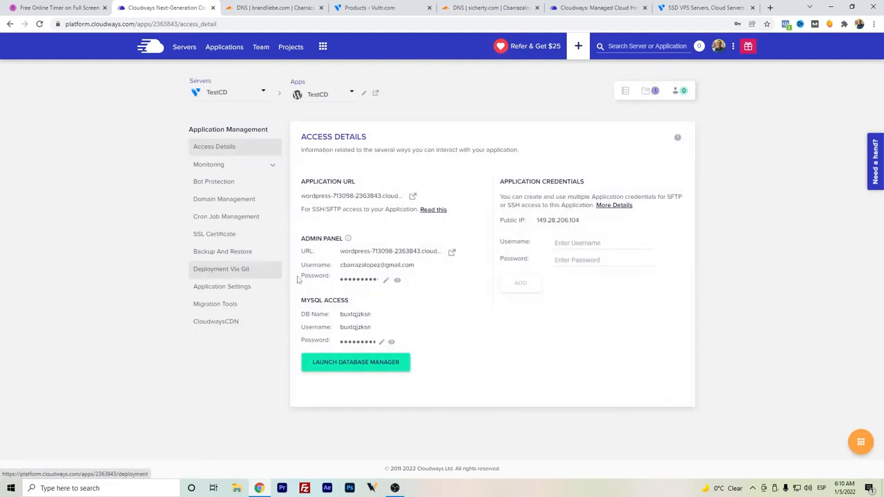
mouse_move(400, 163)
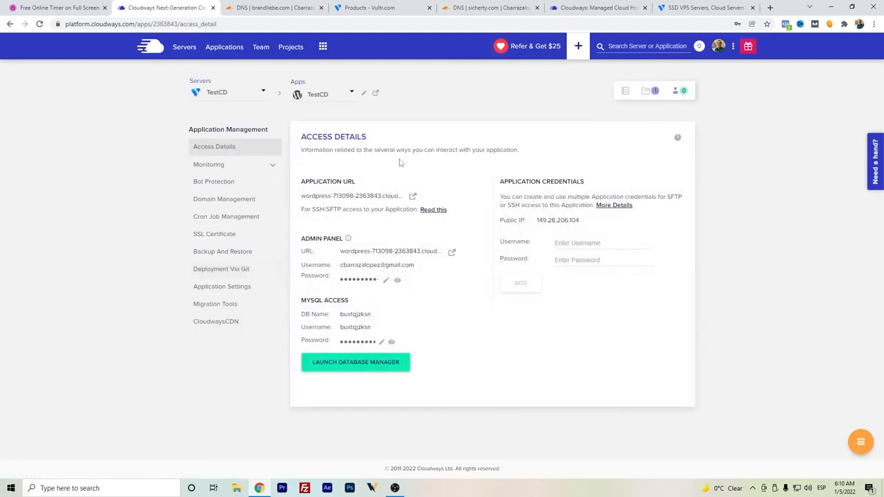
mouse_move(396, 239)
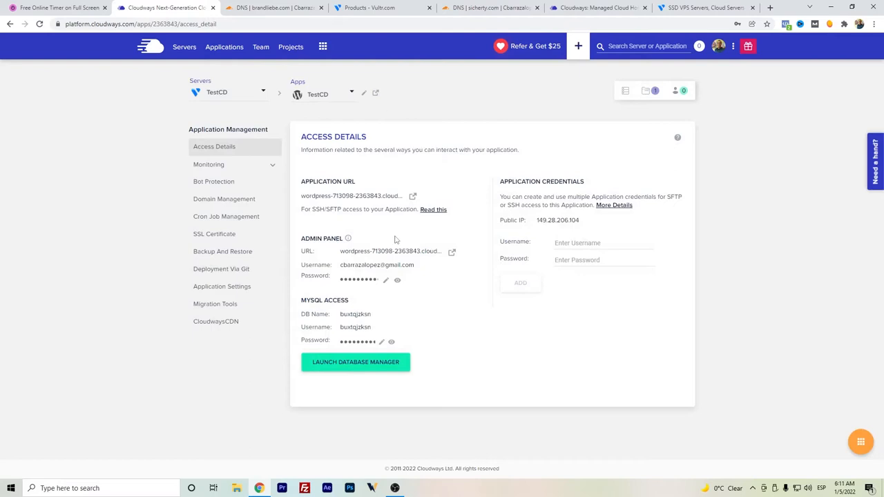
mouse_move(462, 258)
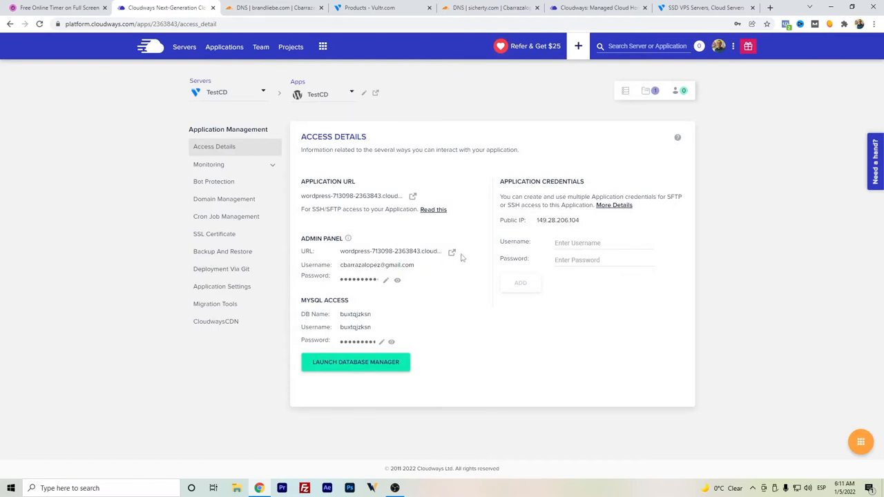
left_click(453, 251)
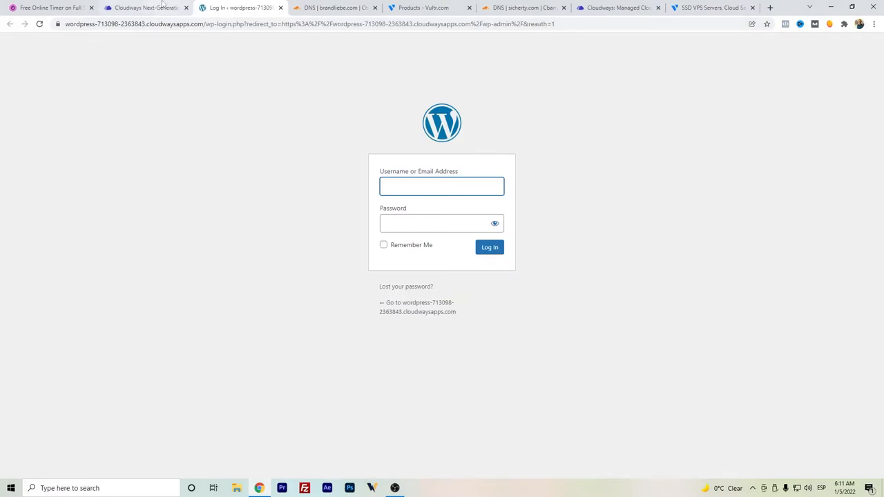
left_click(145, 8)
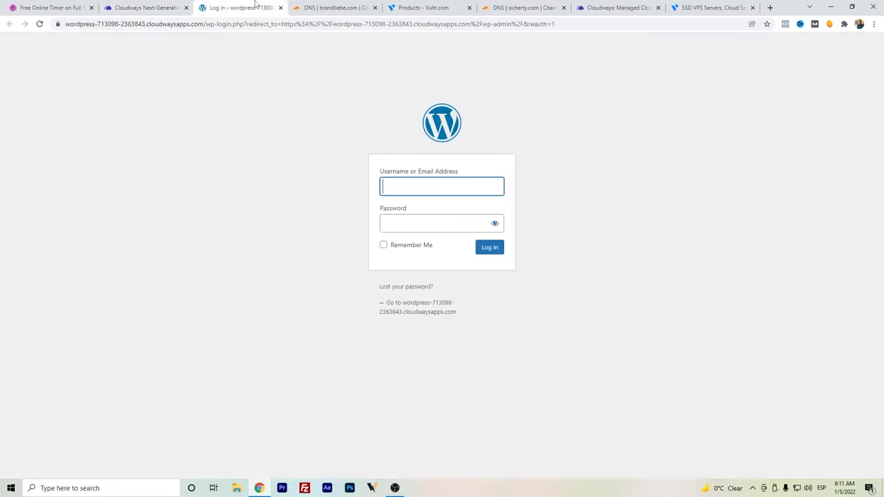
left_click(145, 8)
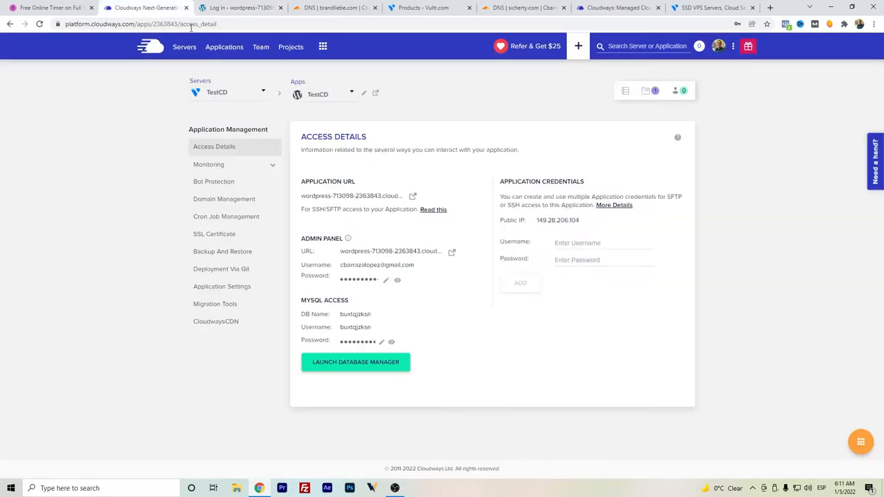
left_click(452, 251)
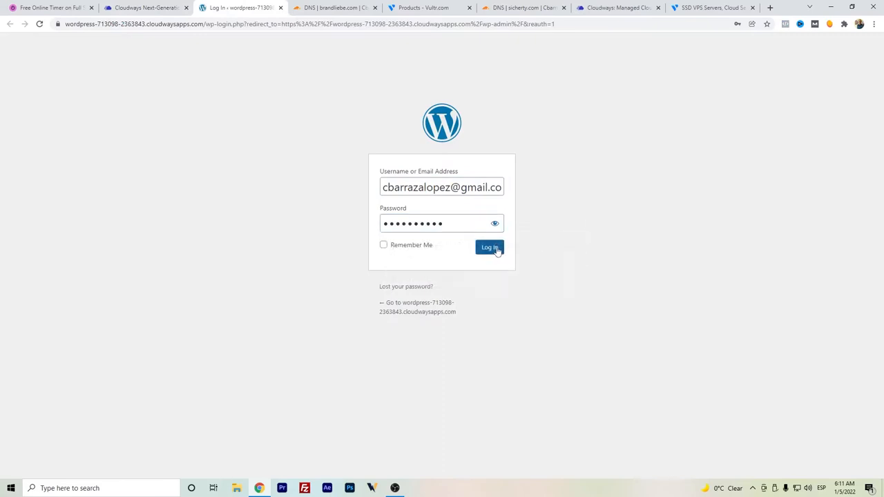
left_click(489, 247)
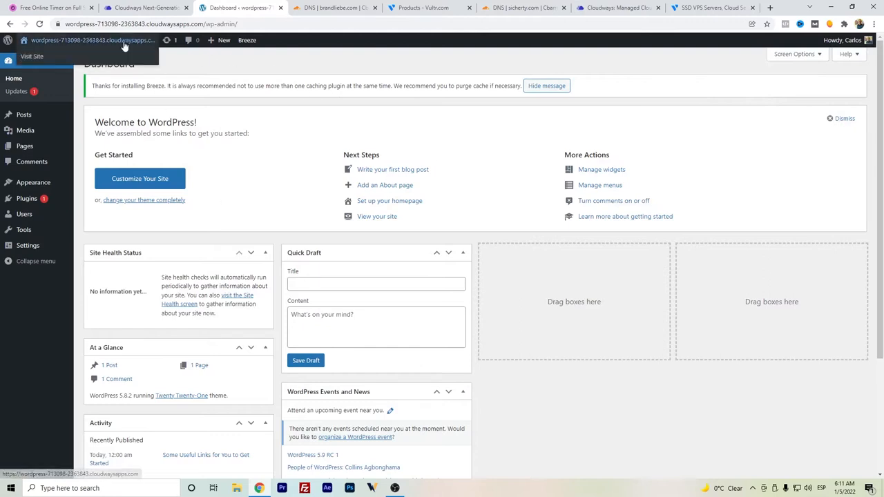
left_click(32, 56)
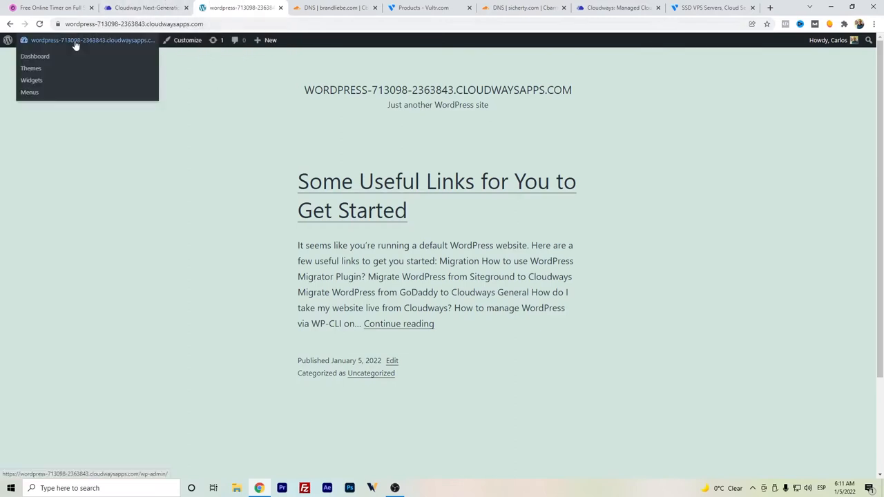
left_click(145, 8)
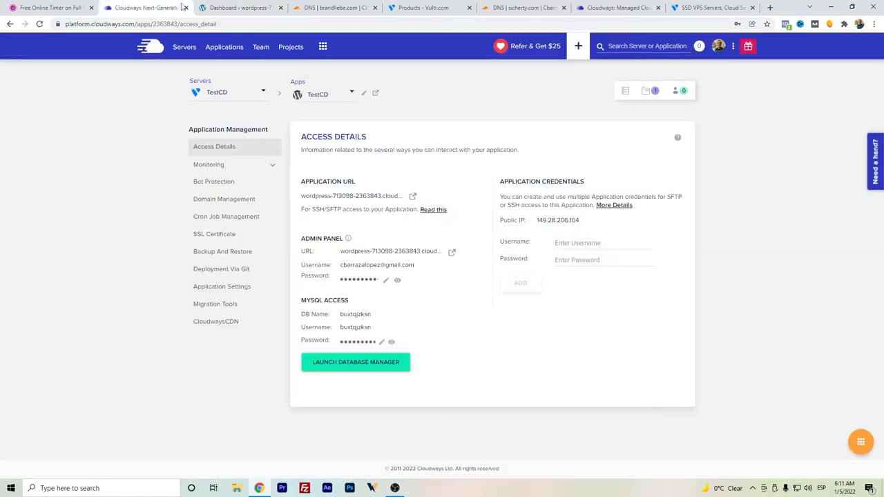
Step: Add a DNS-only A record for brandliebe.com pointing to 149.28.206.104
left_click(184, 46)
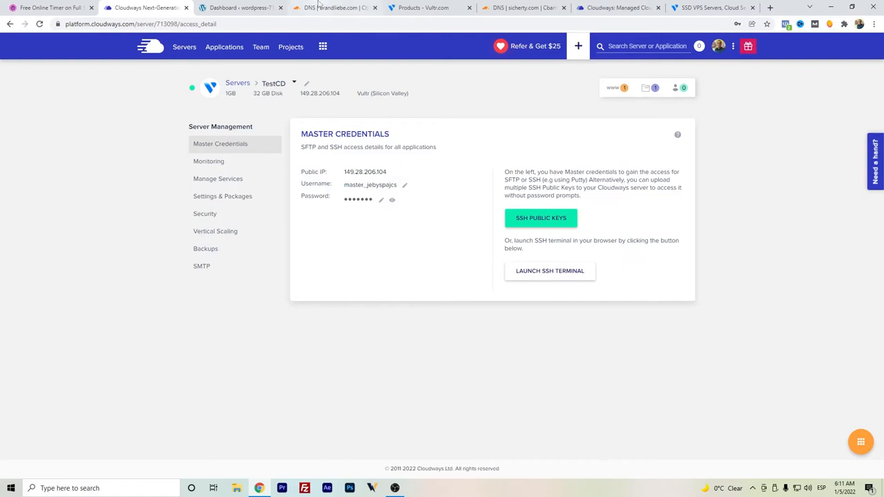
left_click(335, 8)
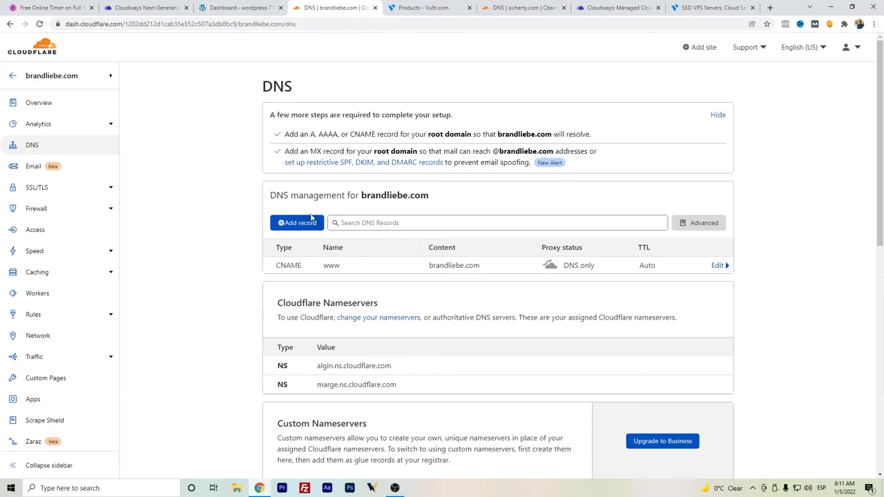
left_click(297, 222)
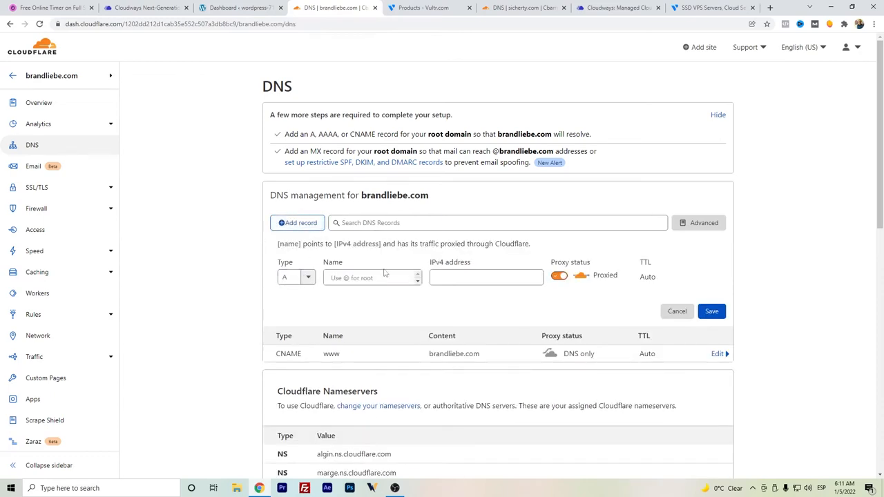
type("b")
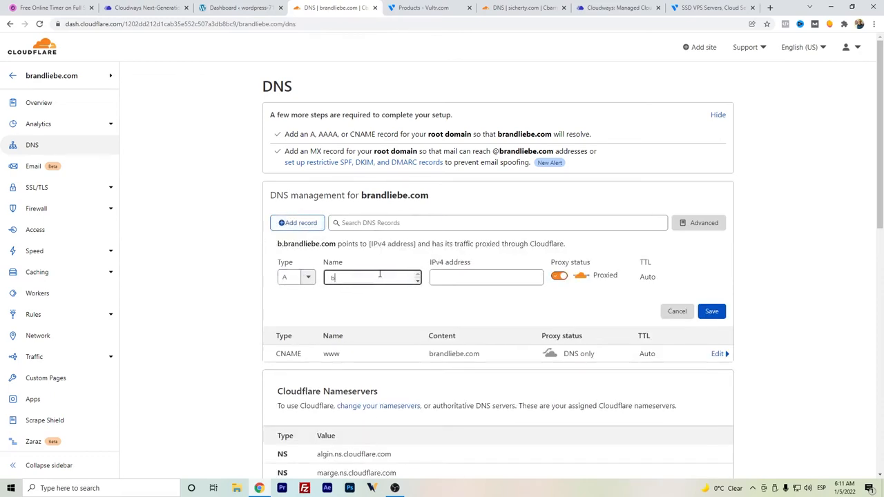
type("randliebe.")
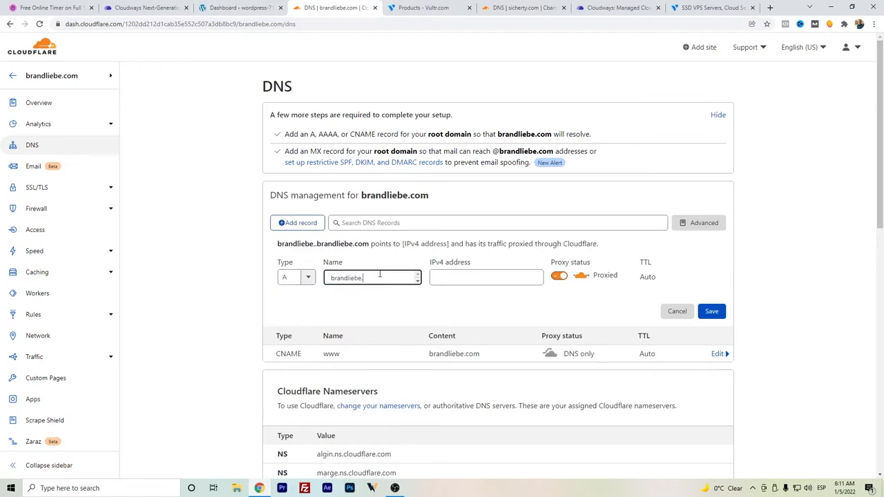
left_click(486, 277)
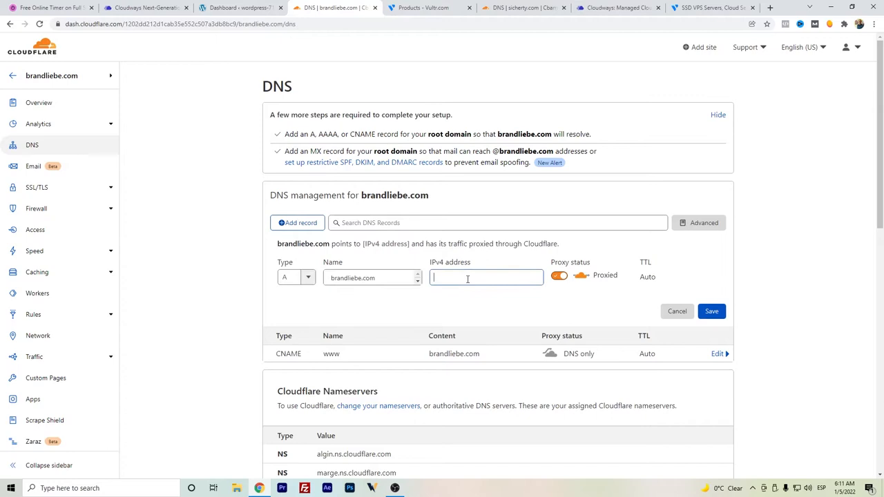
type("149.28.206.104")
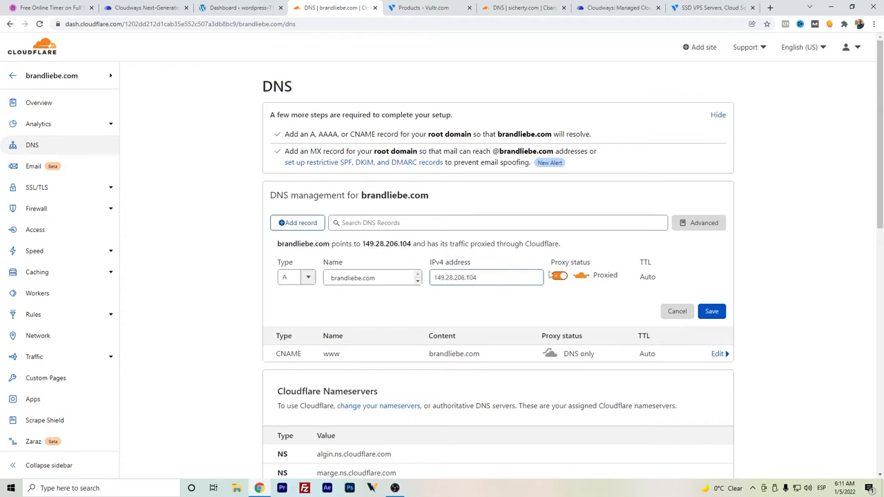
left_click(558, 275)
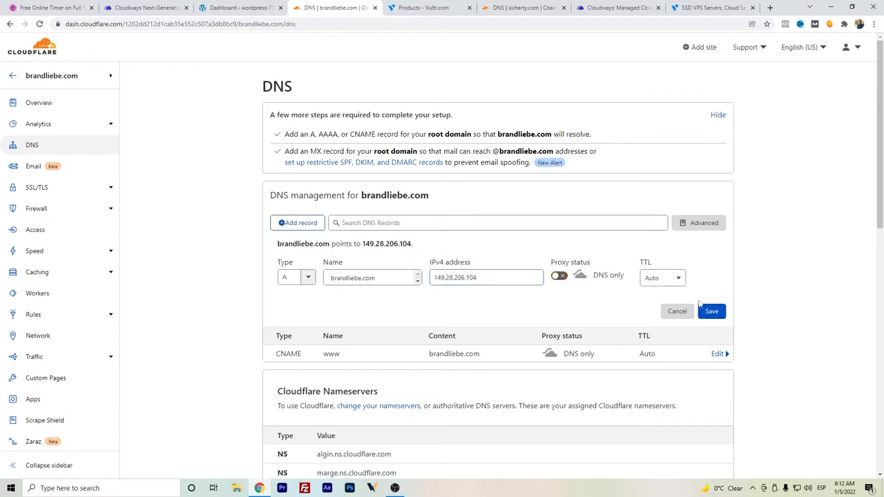
left_click(711, 310)
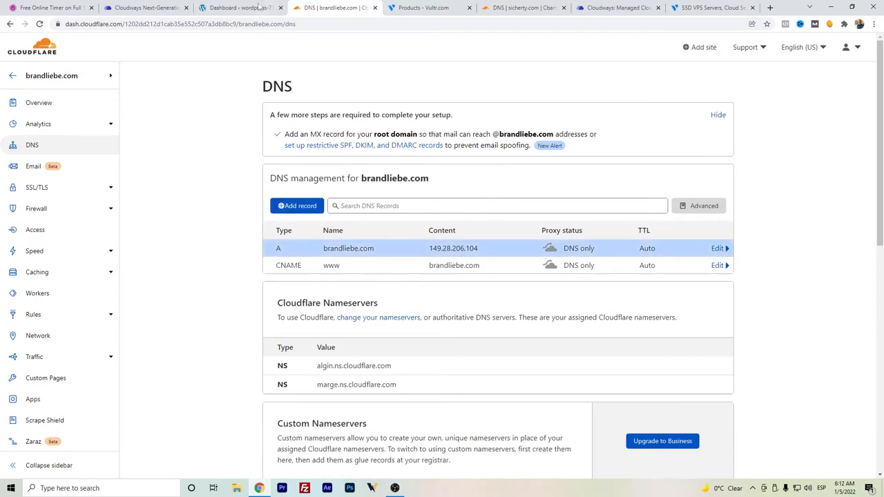
mouse_move(145, 7)
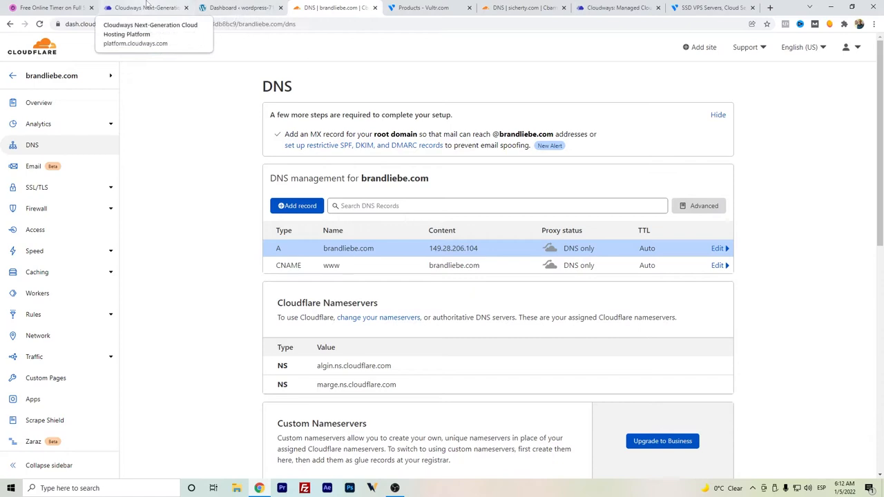
Step: Set brandliebe.com as the TestCD application's primary domain and save
left_click(145, 7)
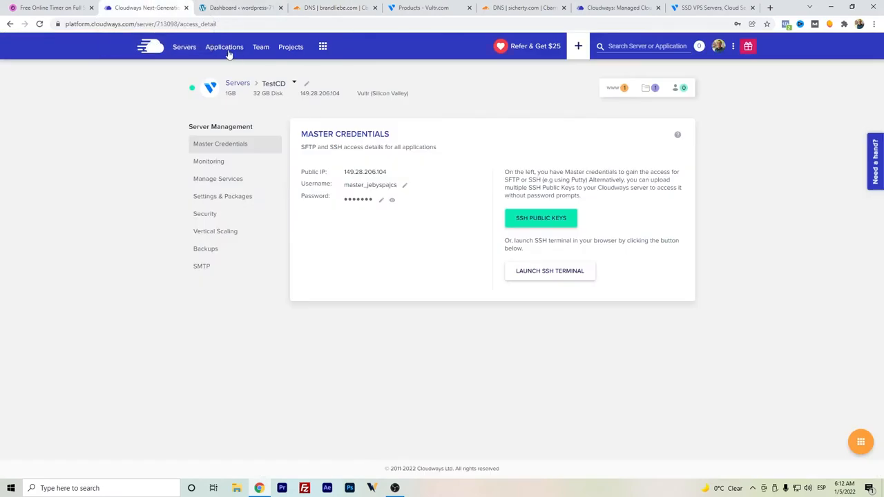
mouse_move(224, 47)
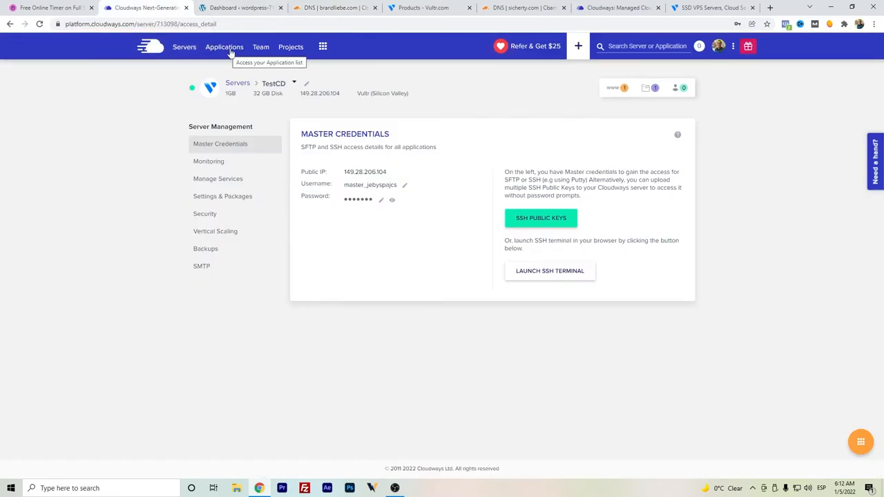
left_click(223, 47)
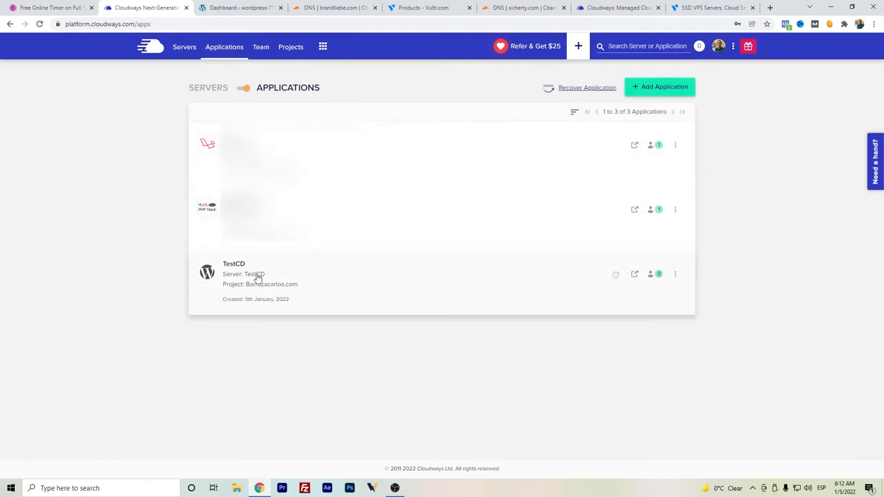
left_click(233, 273)
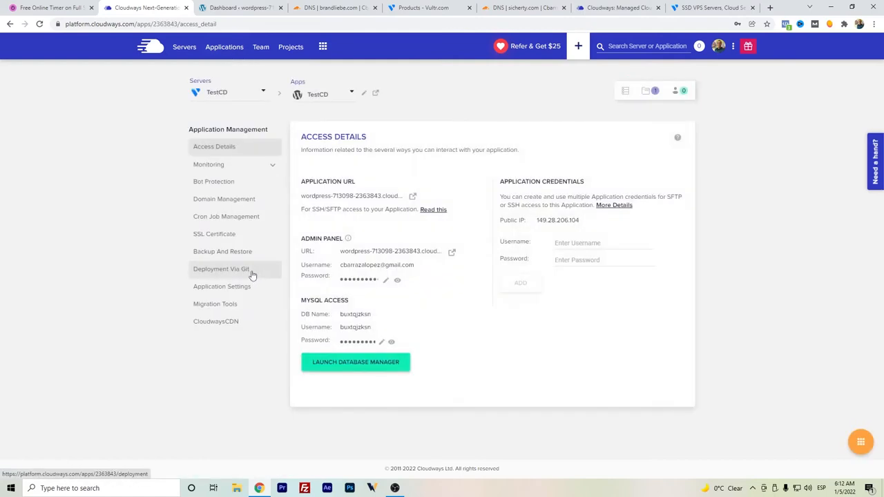
mouse_move(239, 234)
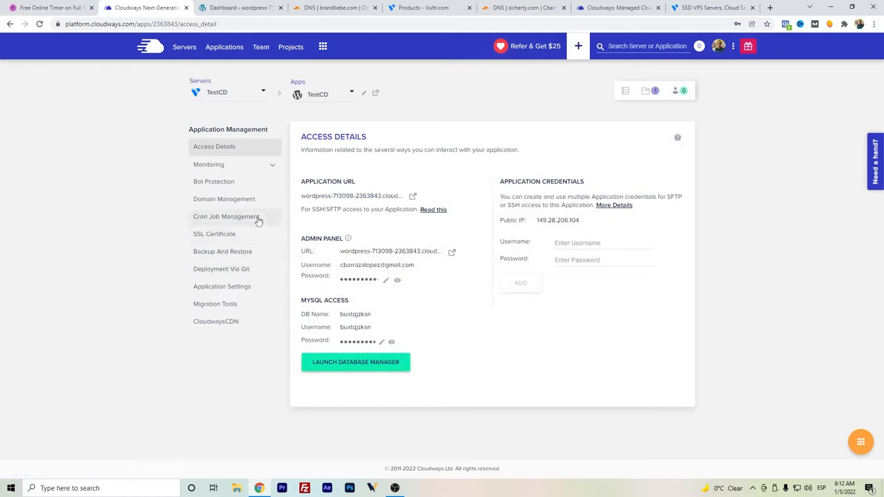
left_click(224, 199)
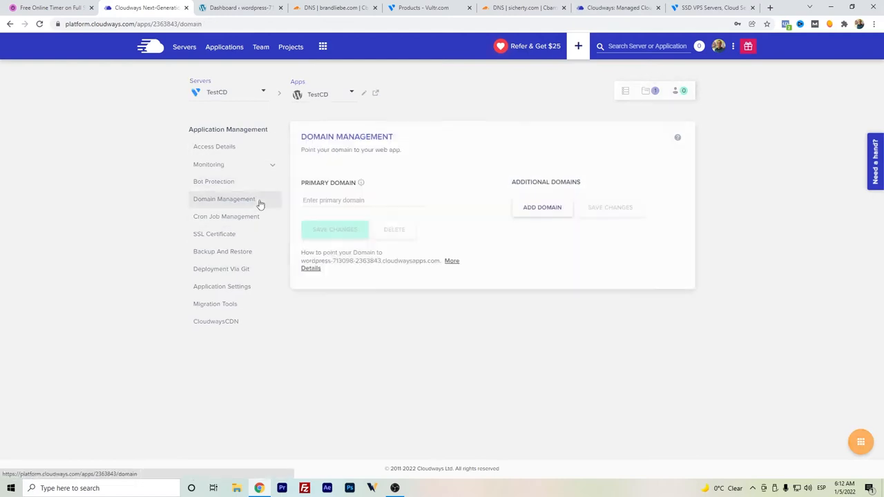
left_click(363, 200)
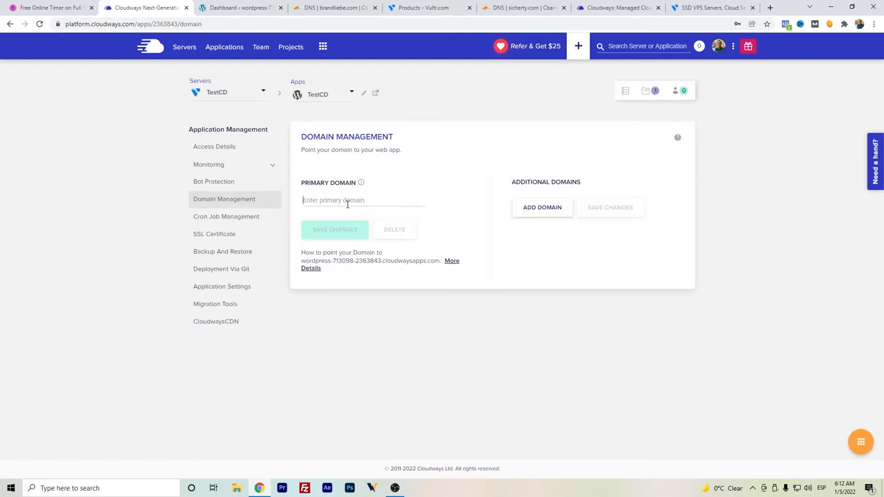
type("brandliebe")
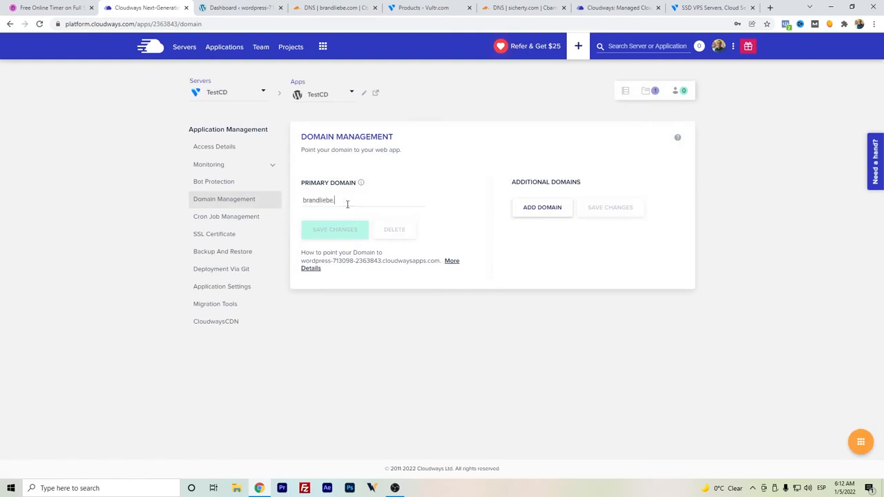
type(".com")
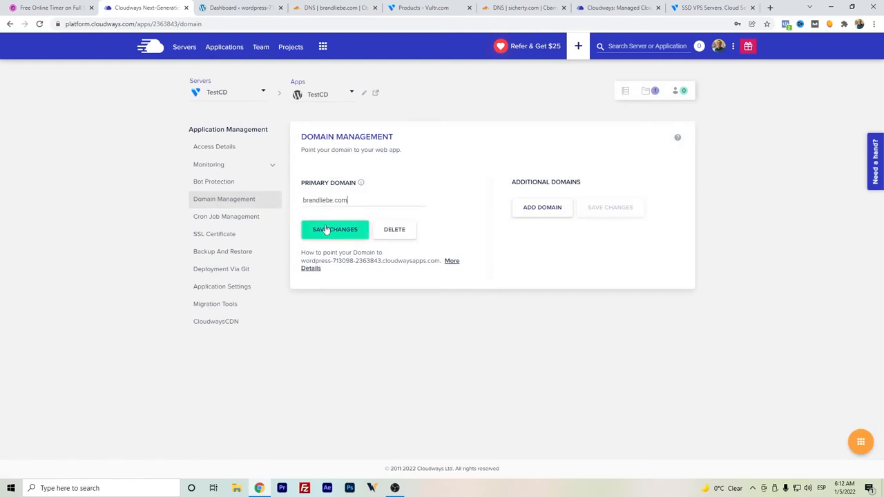
left_click(335, 230)
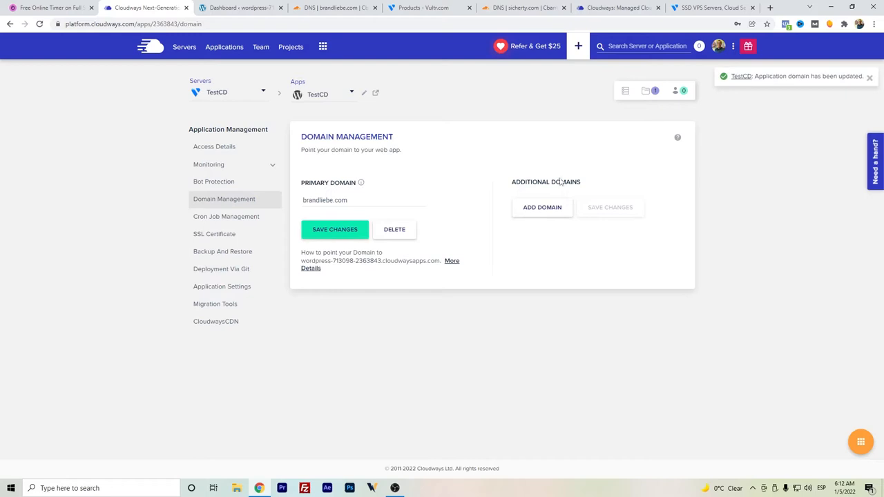
mouse_move(783, 107)
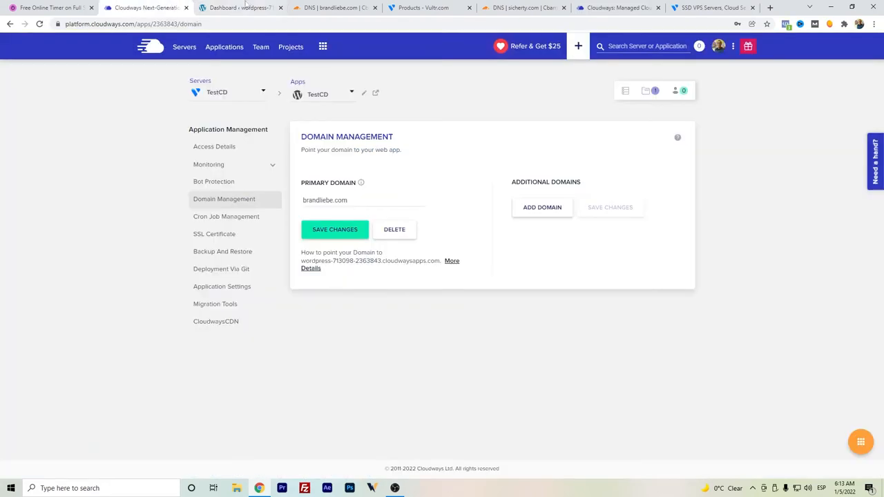
Step: Close the old WordPress tab and open the brandliebe.com admin panel URL
left_click(270, 7)
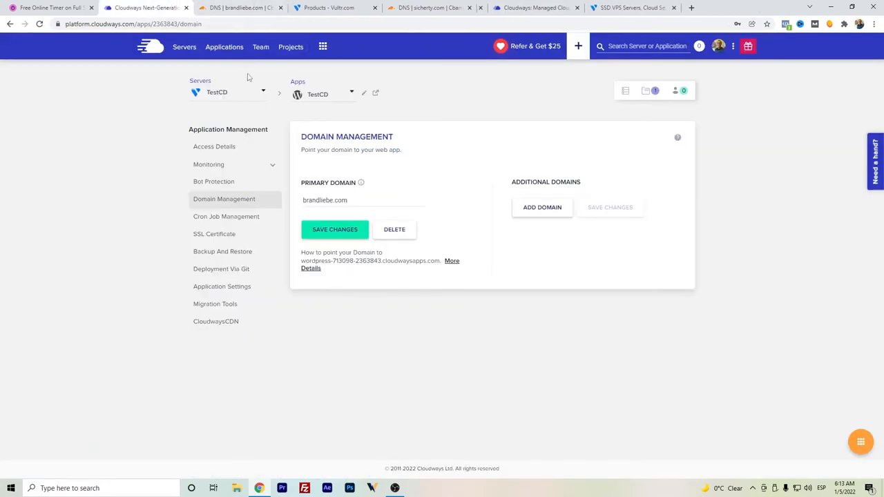
mouse_move(214, 146)
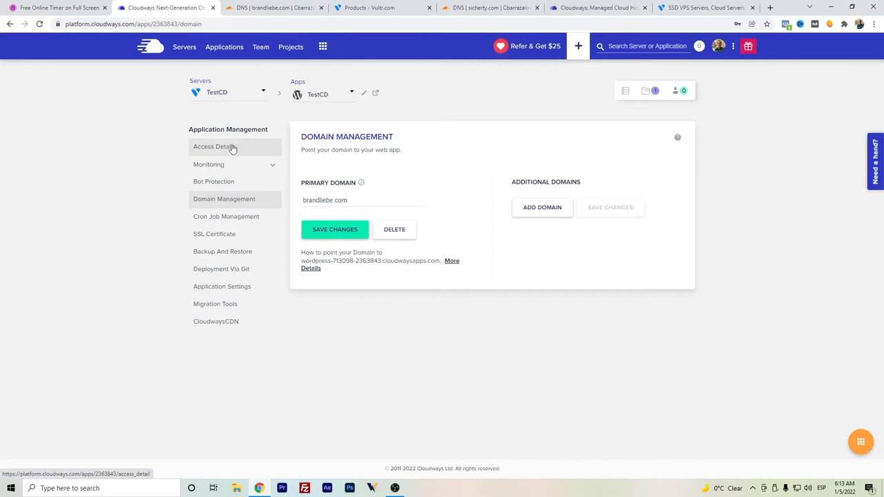
left_click(214, 146)
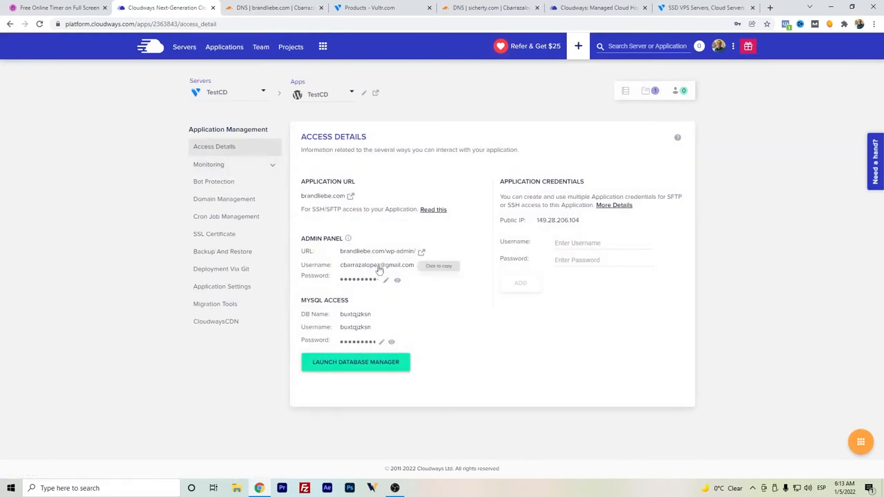
mouse_move(375, 261)
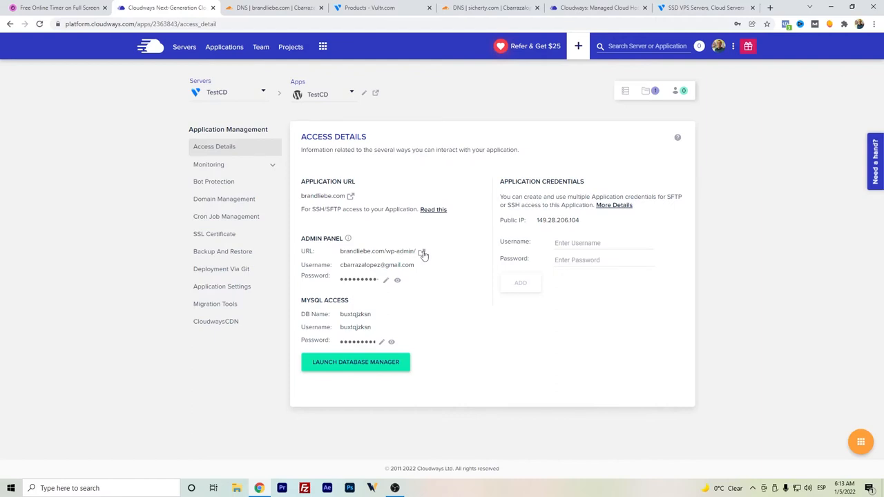
left_click(422, 251)
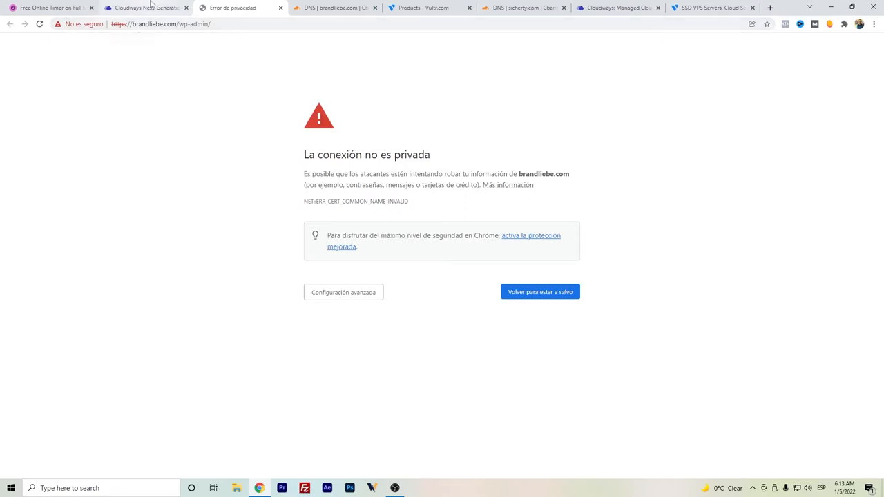
Step: Install a Let's Encrypt certificate for brandliebe.com with the contact email on TestCD
left_click(145, 8)
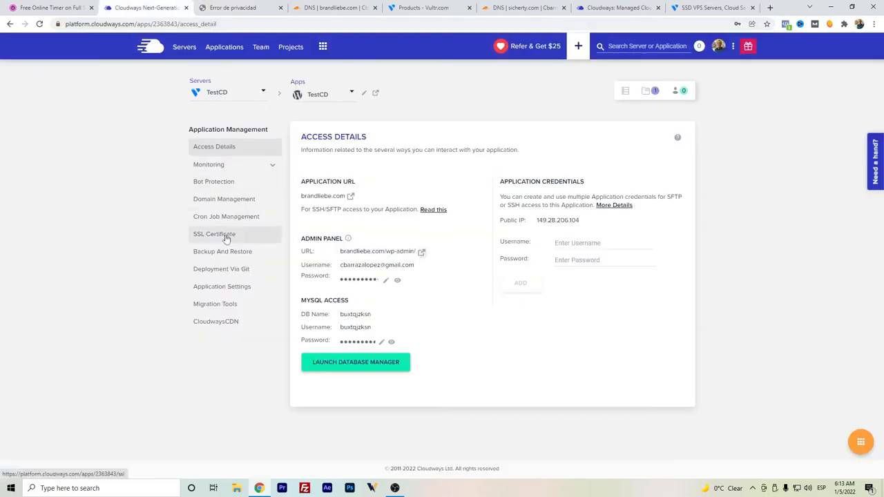
left_click(214, 234)
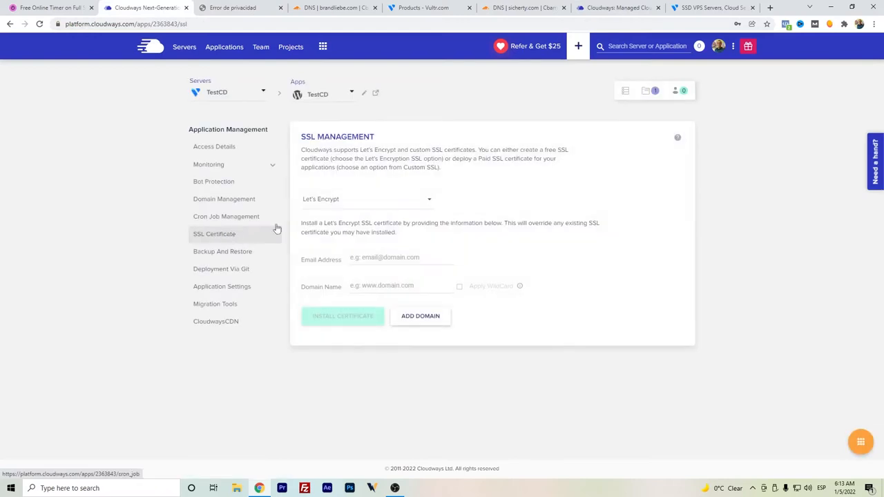
left_click(401, 256)
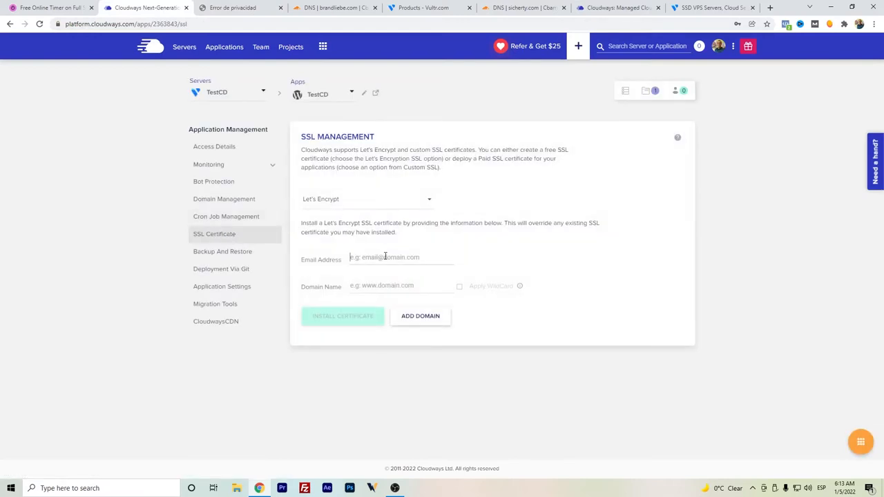
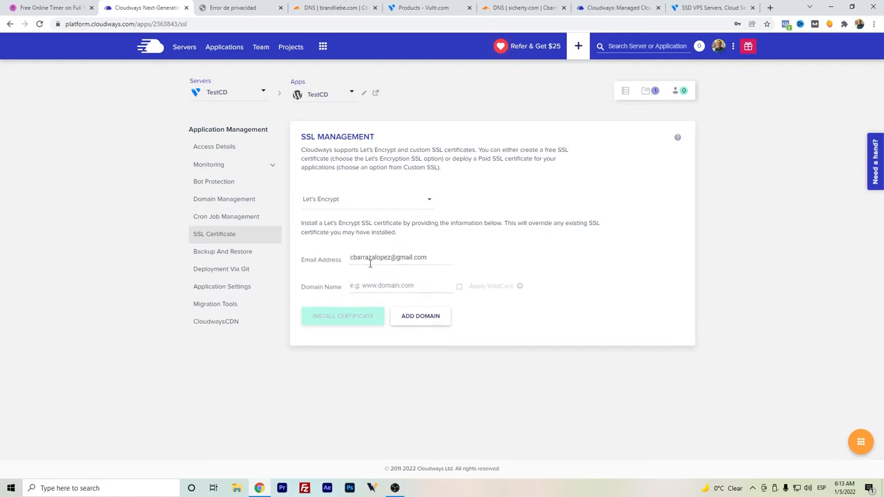
type("brandliebe.")
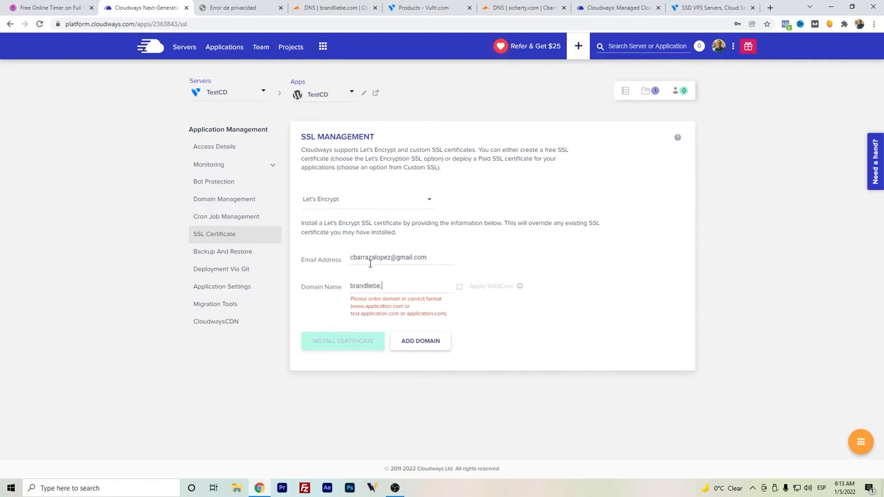
type("com")
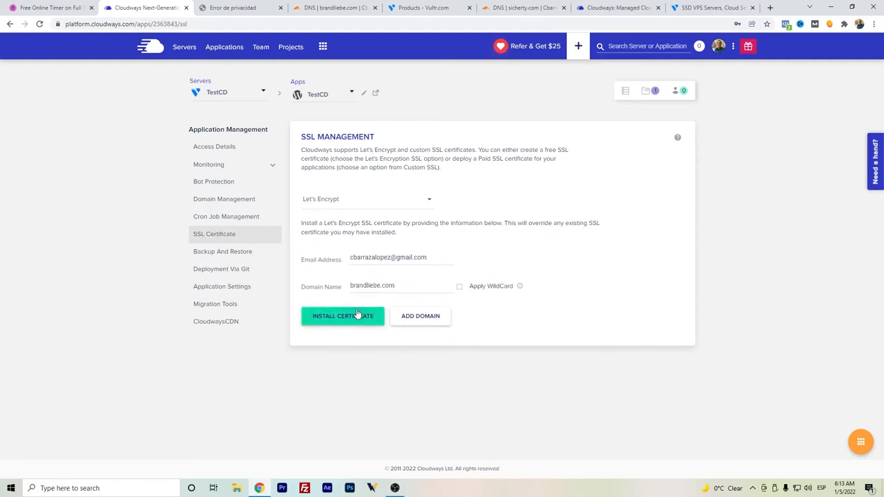
left_click(343, 316)
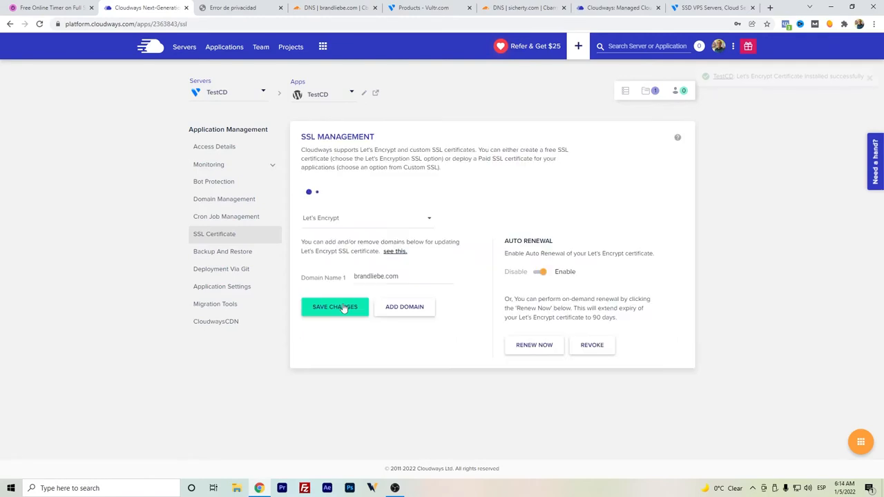
left_click(335, 307)
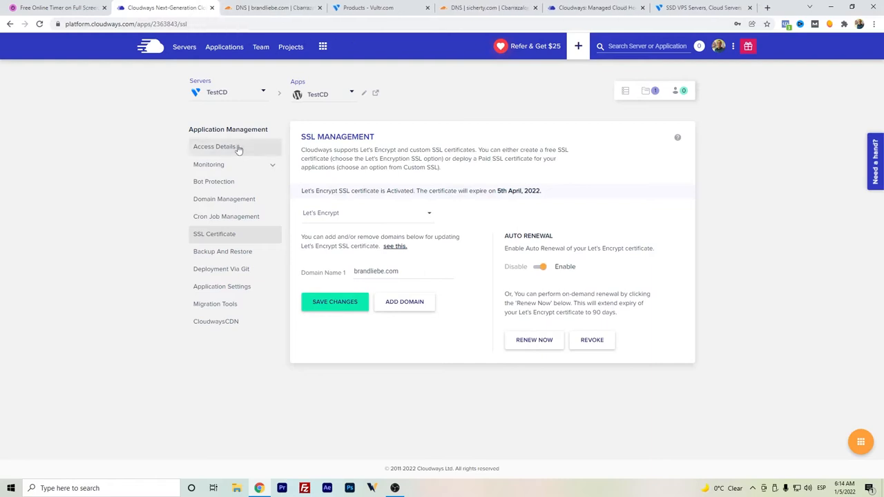
Step: Copy the admin password from access details and sign in to brandliebe.com's WordPress admin
left_click(214, 146)
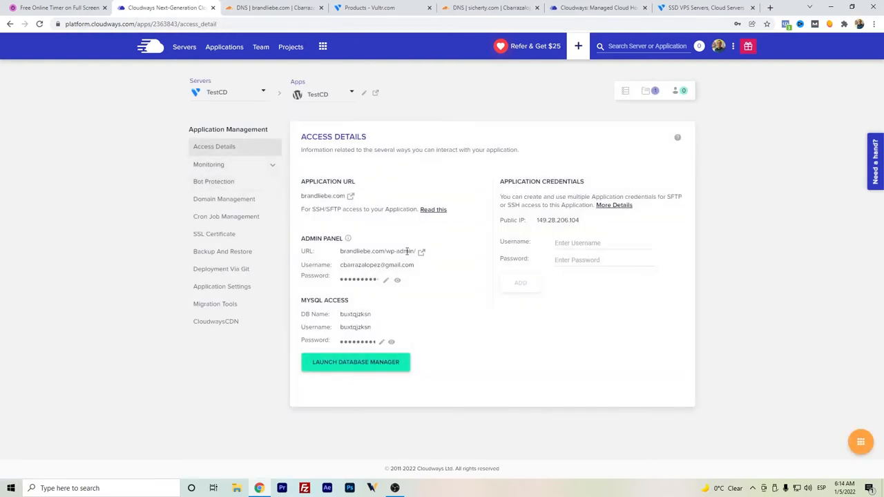
mouse_move(366, 279)
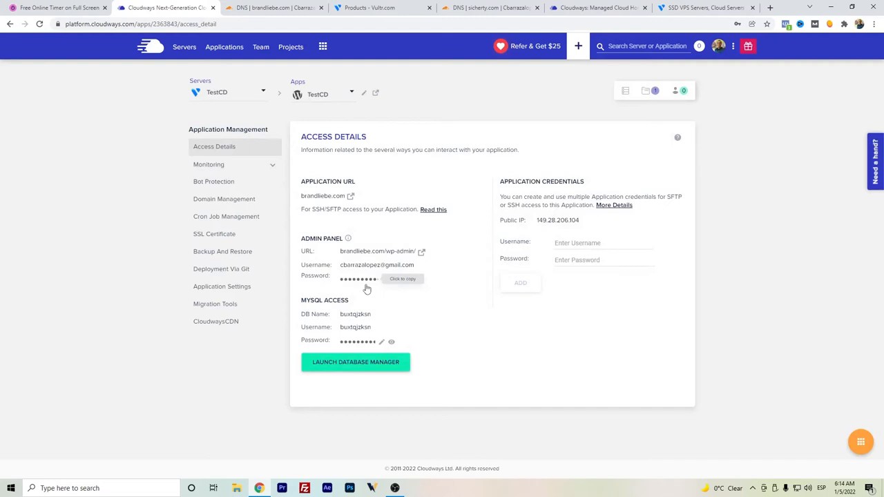
left_click(421, 251)
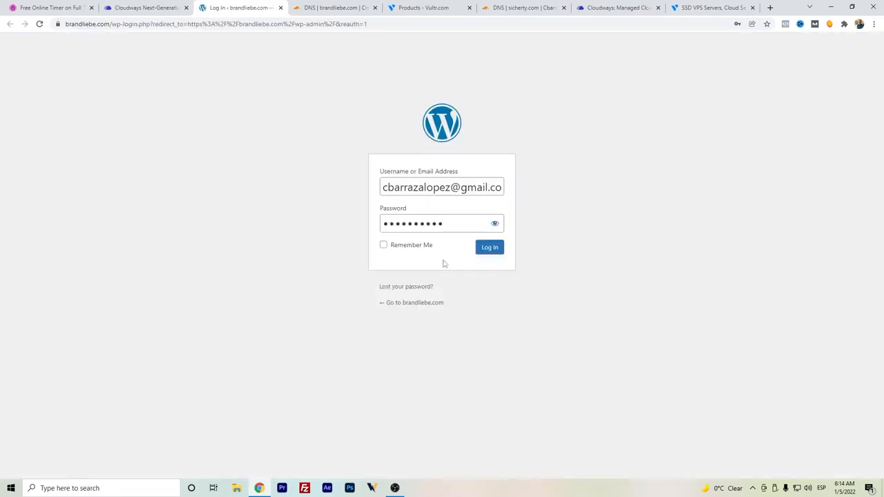
mouse_move(490, 247)
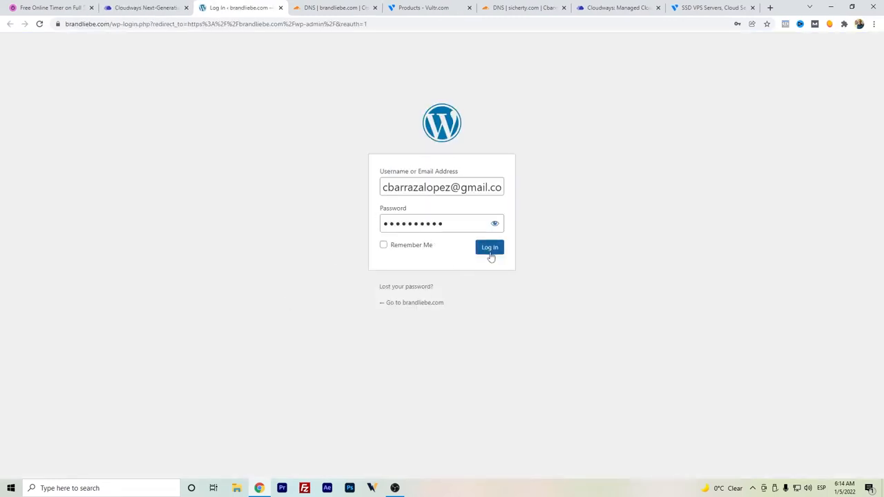
left_click(490, 247)
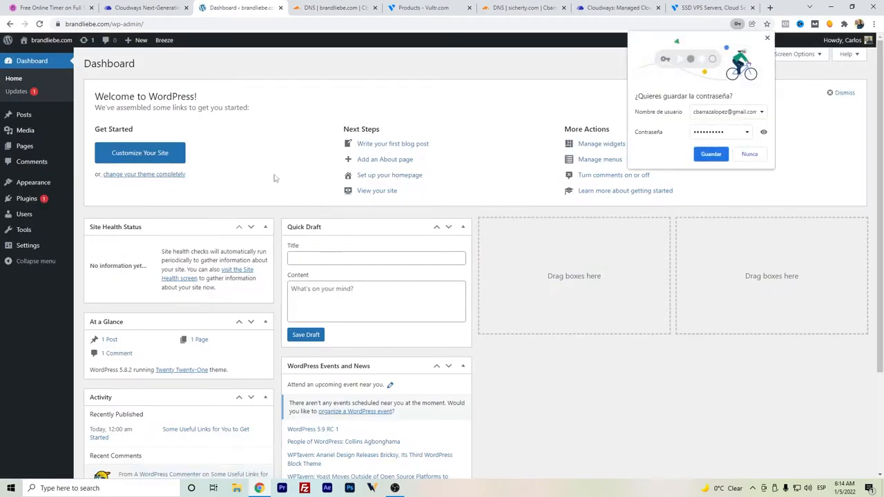
Step: Decline saving the password, open brandliebe.com in a new tab, then return to Dashboard
left_click(749, 154)
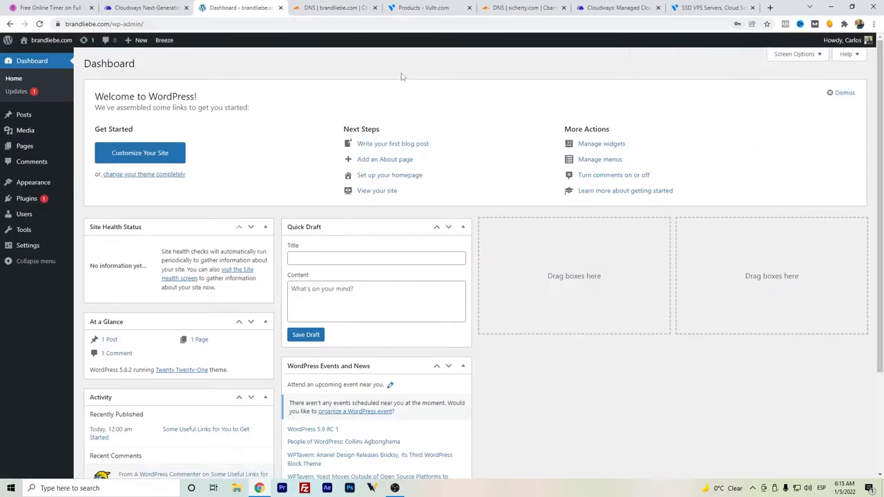
mouse_move(338, 76)
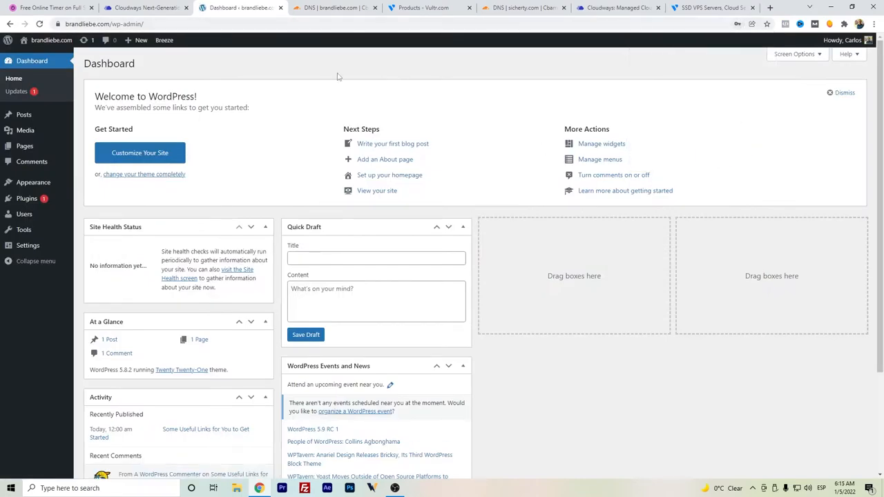
mouse_move(202, 46)
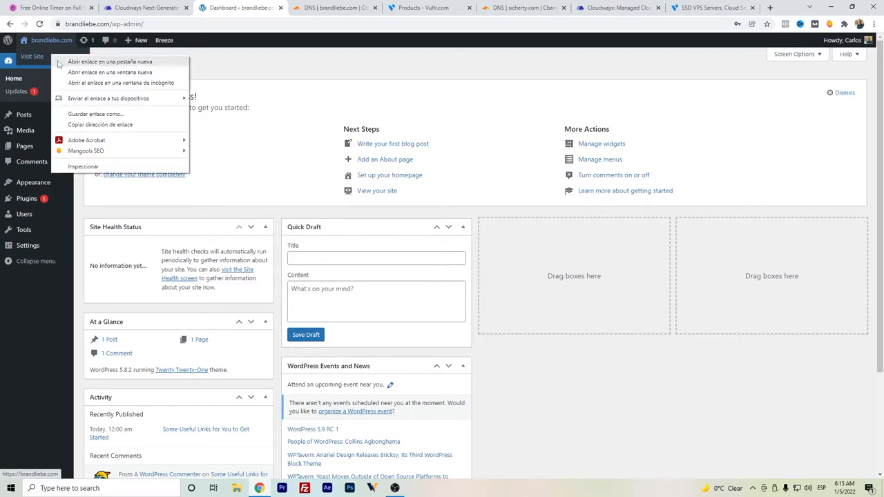
left_click(111, 61)
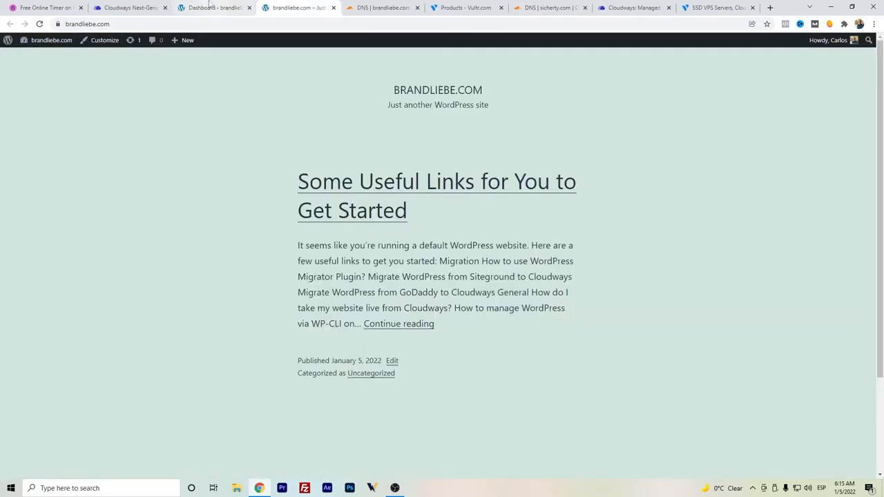
left_click(214, 8)
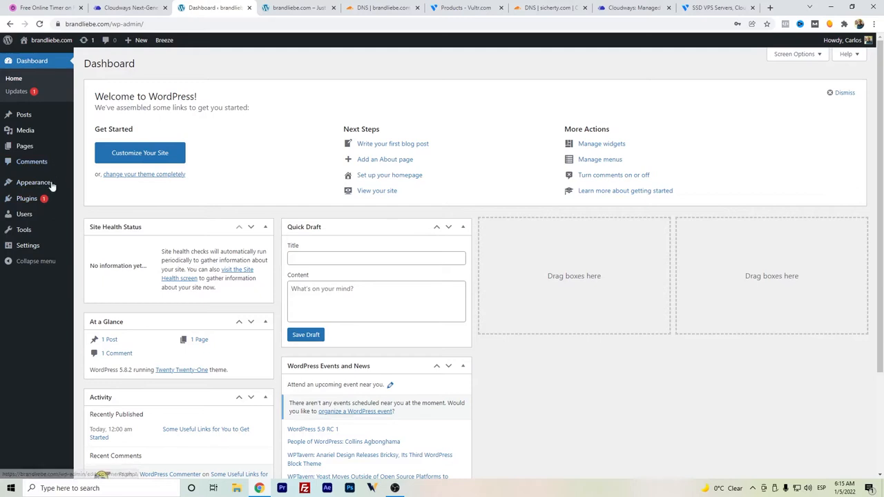
Step: Search plugins for 'elementor', install and activate Elementor Website Builder, and view its settings
left_click(26, 198)
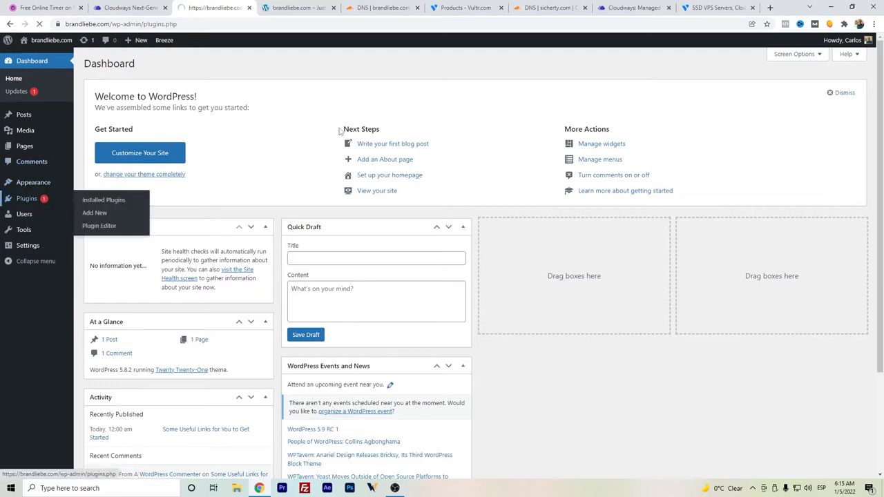
left_click(104, 200)
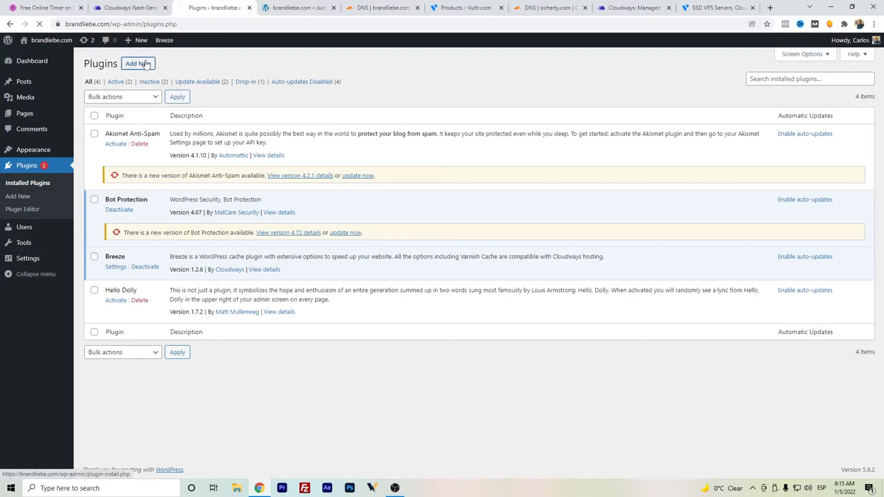
left_click(138, 63)
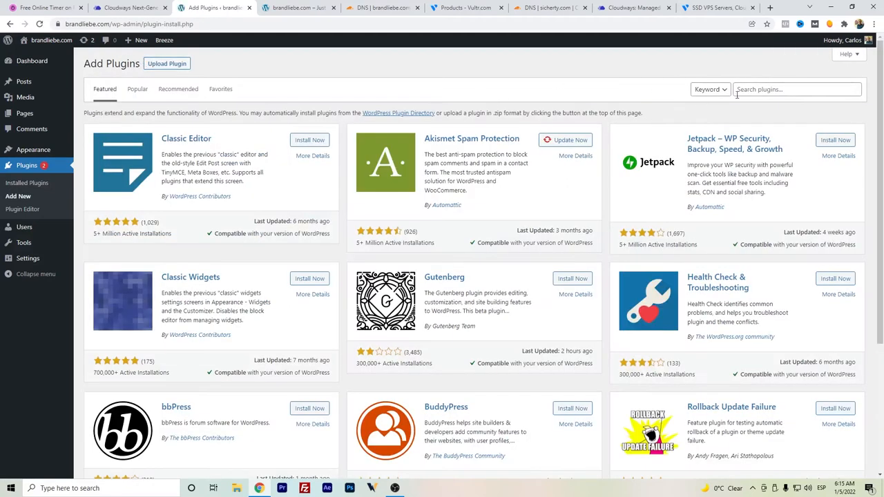
left_click(797, 89)
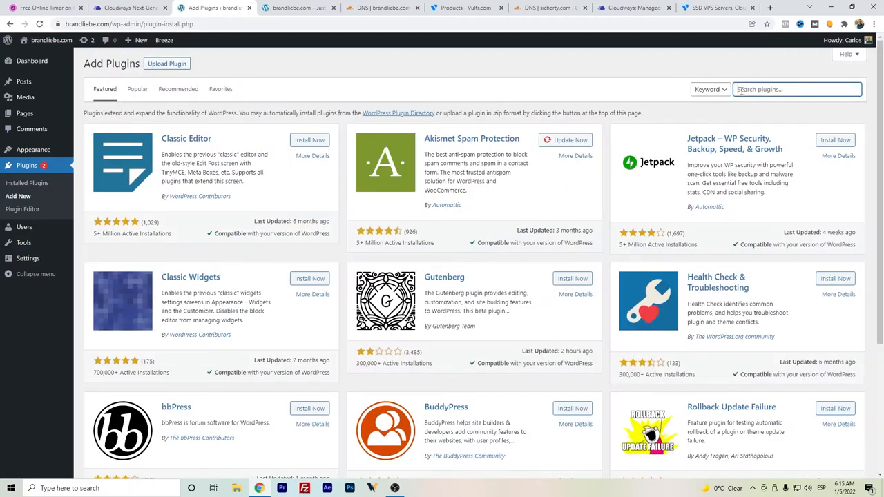
type("elementor")
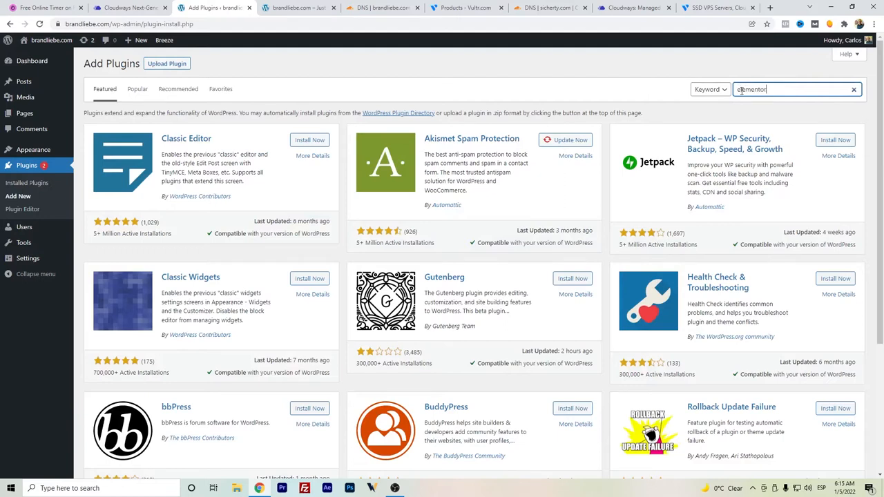
key("Return")
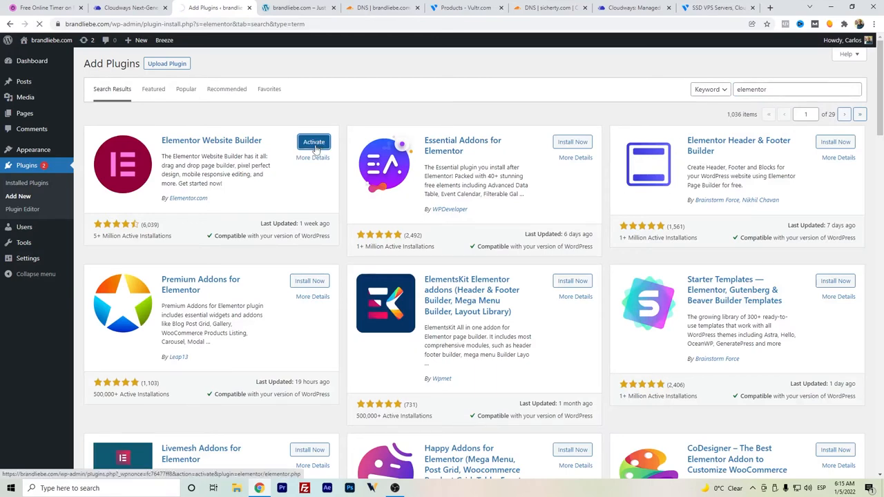
left_click(313, 142)
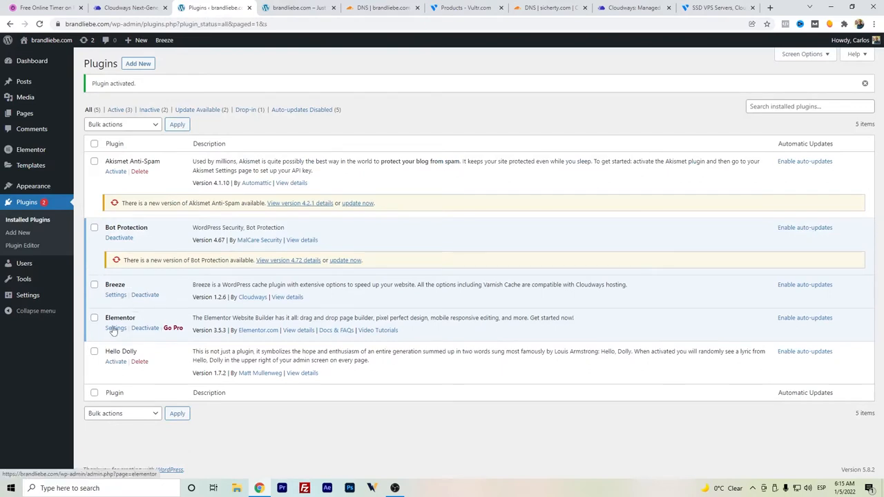
left_click(115, 328)
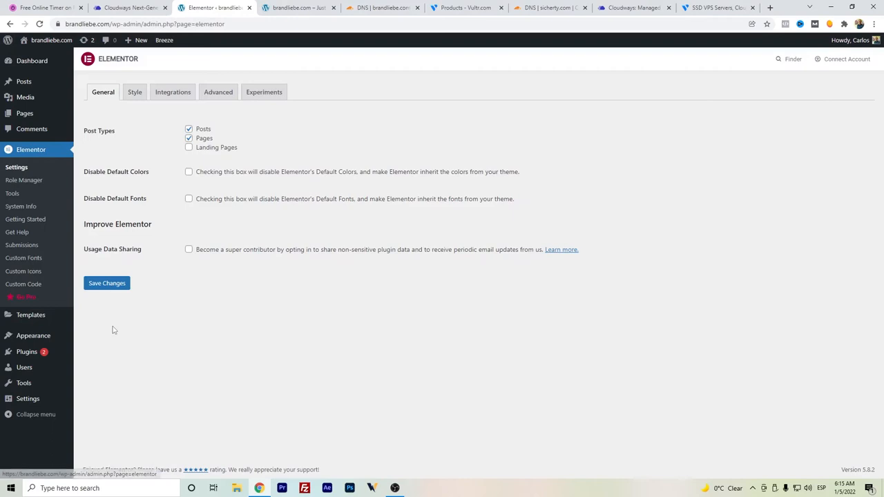
mouse_move(23, 81)
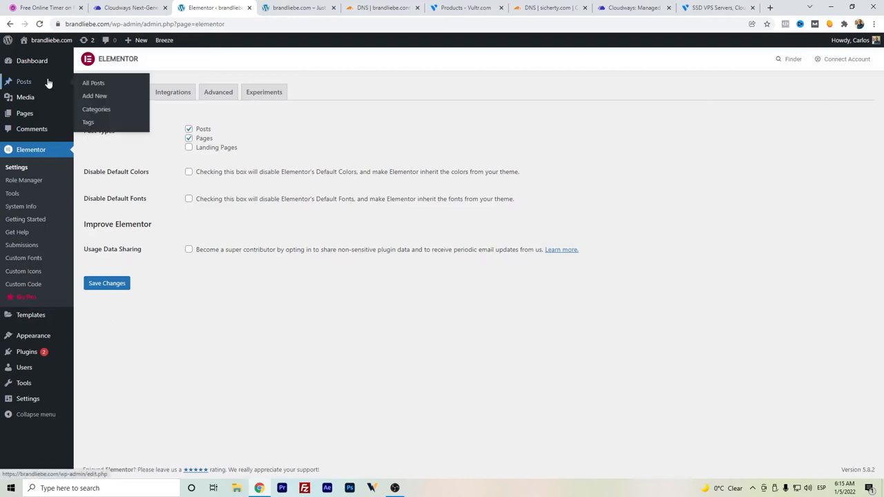
mouse_move(24, 113)
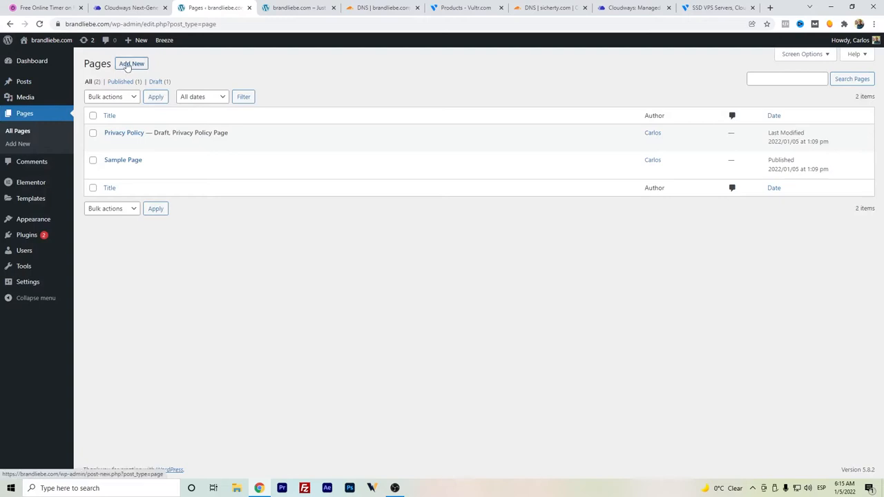
Step: Add a page titled 'Homepage', save it as a draft, and edit it with Elementor
left_click(131, 63)
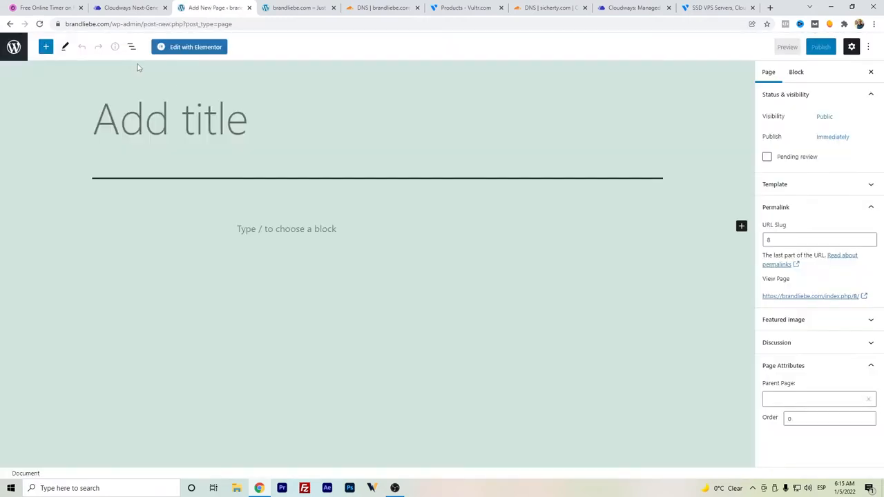
type("Ho")
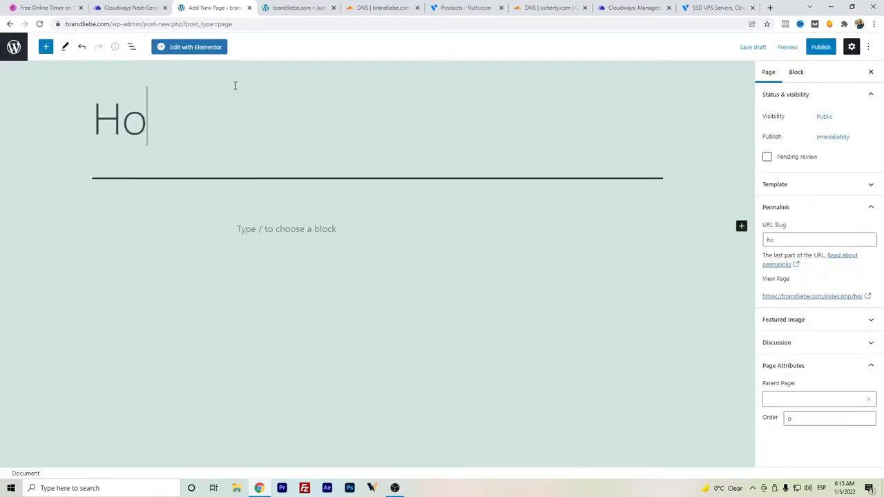
type("mepage")
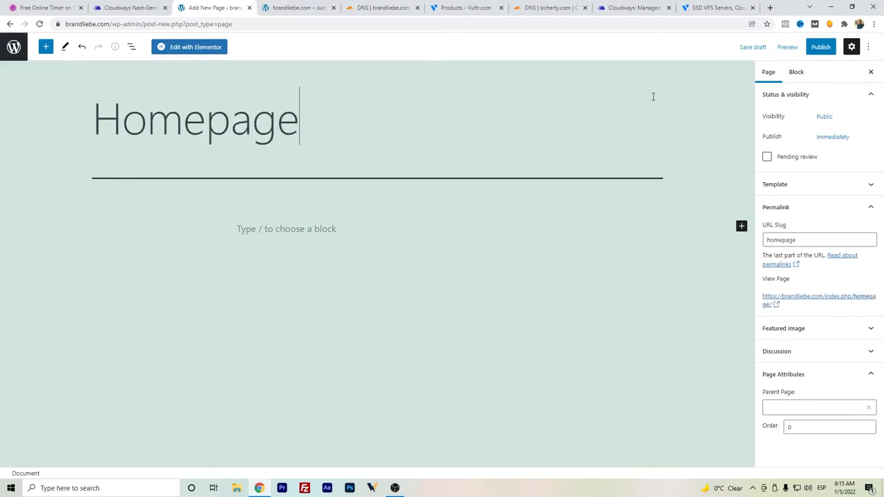
mouse_move(753, 47)
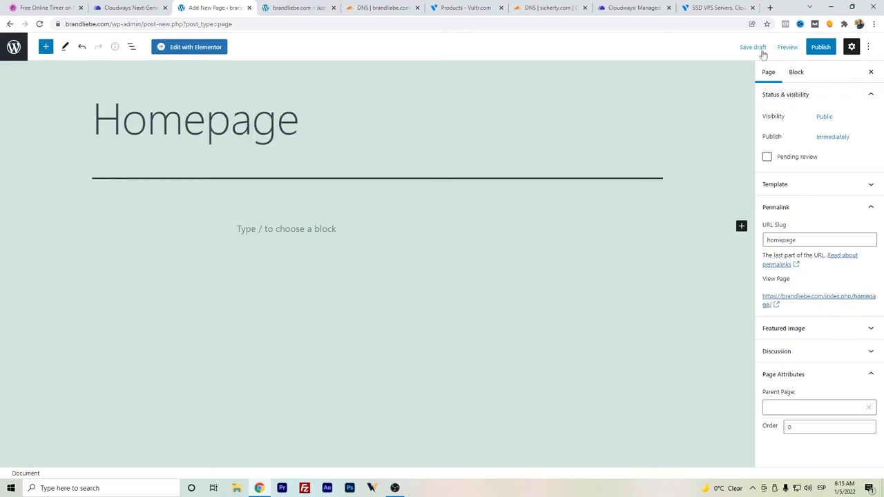
left_click(753, 47)
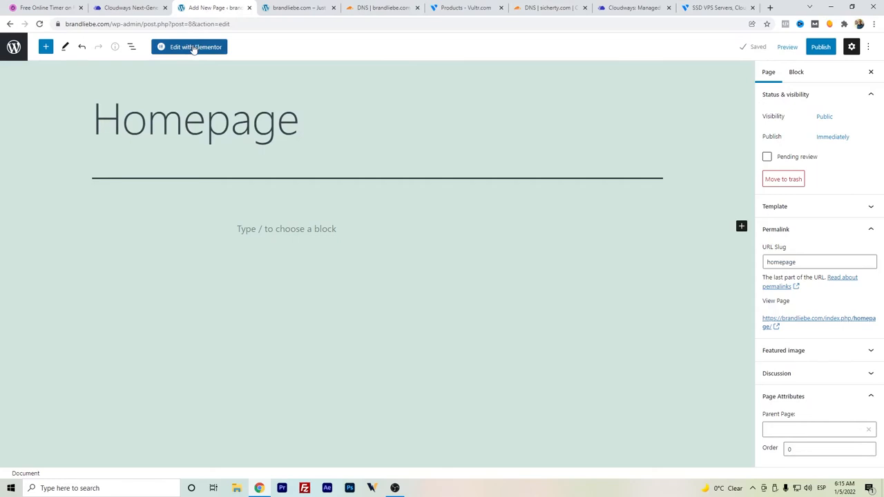
left_click(190, 47)
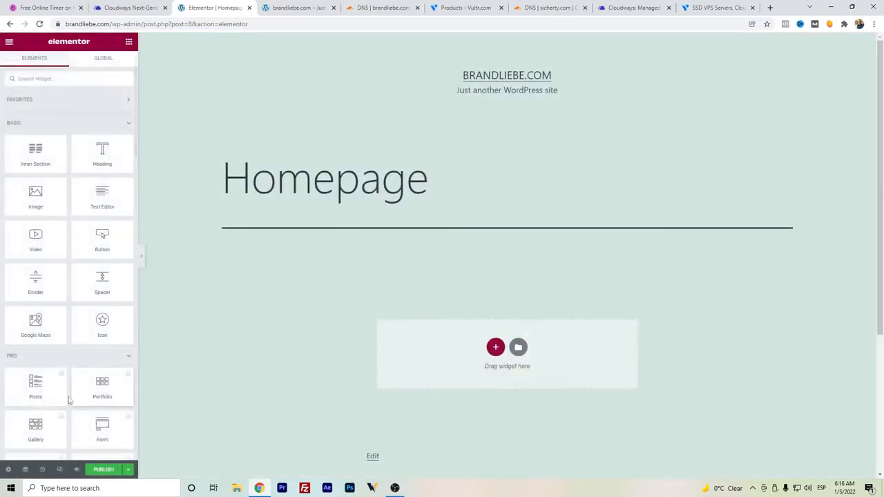
Step: Switch the page to a blank canvas layout and insert the 'Stories in Photos' library template
left_click(8, 469)
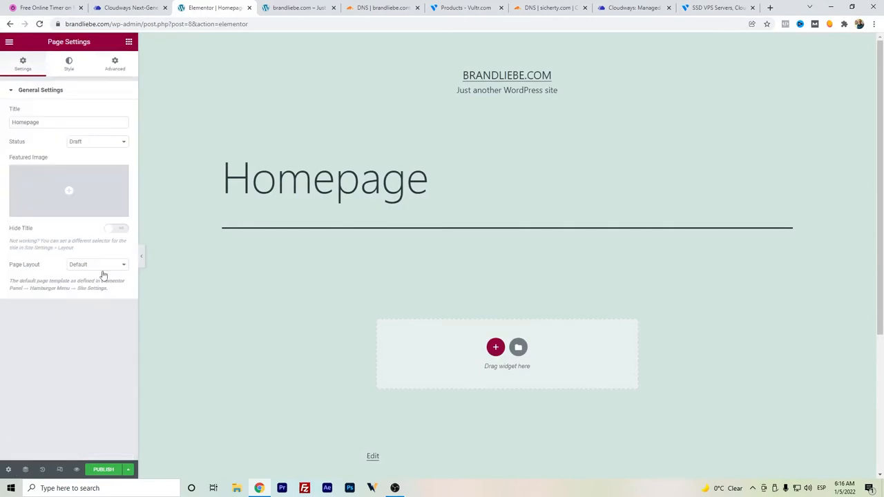
left_click(97, 264)
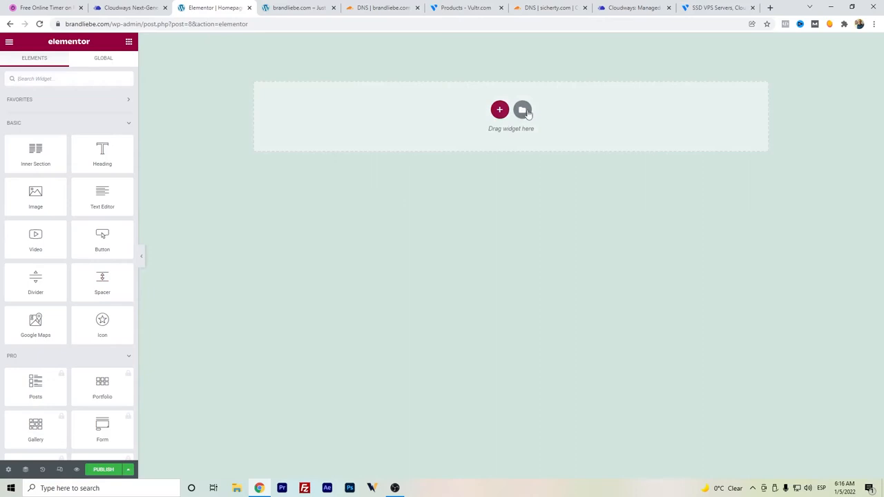
left_click(522, 109)
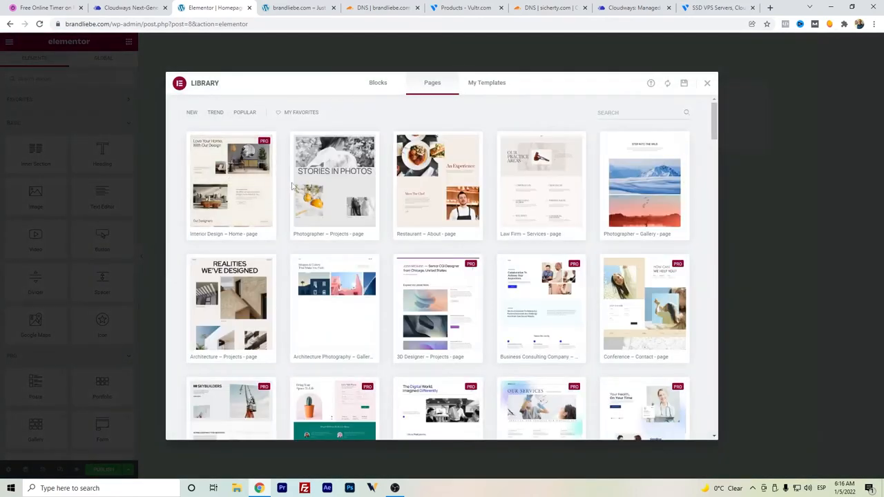
mouse_move(321, 244)
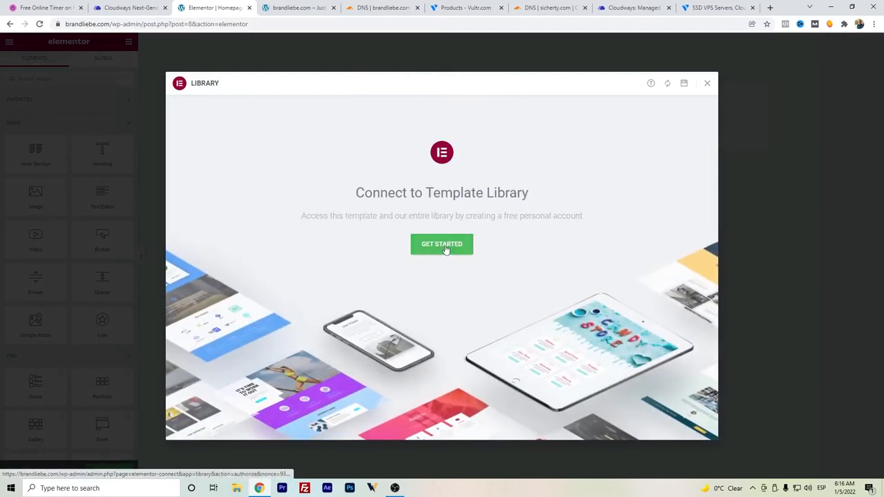
left_click(441, 244)
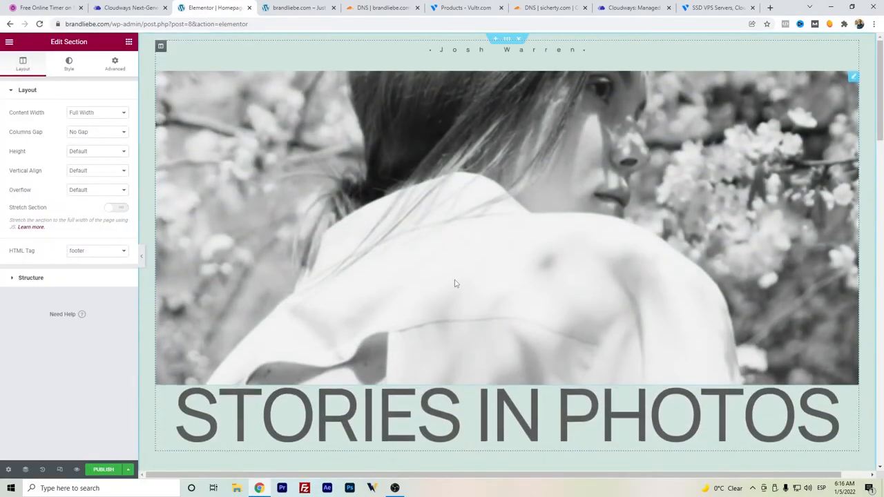
Step: Scroll through the template down to the footer and open the editor's main menu
scroll("down", 3)
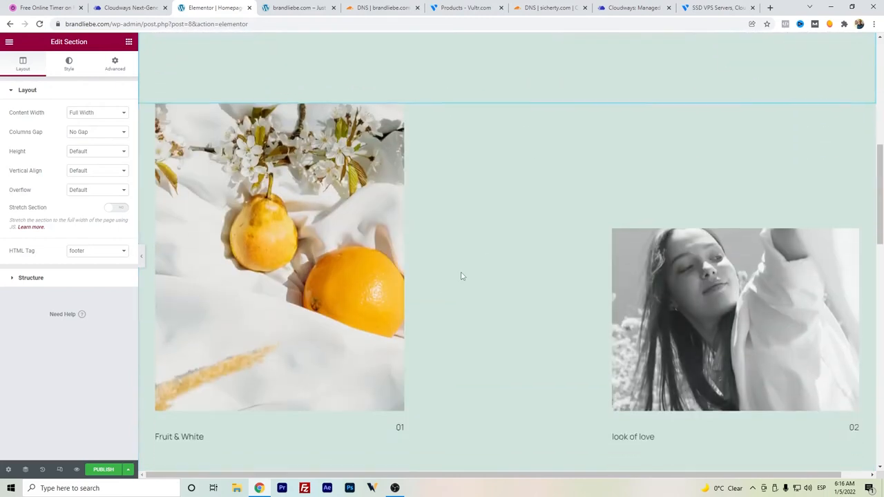
scroll("down", 3)
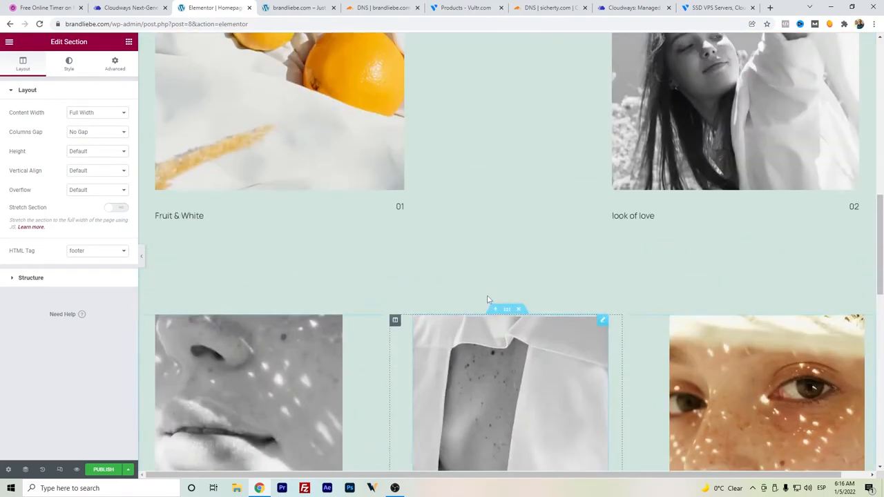
scroll("up", 3)
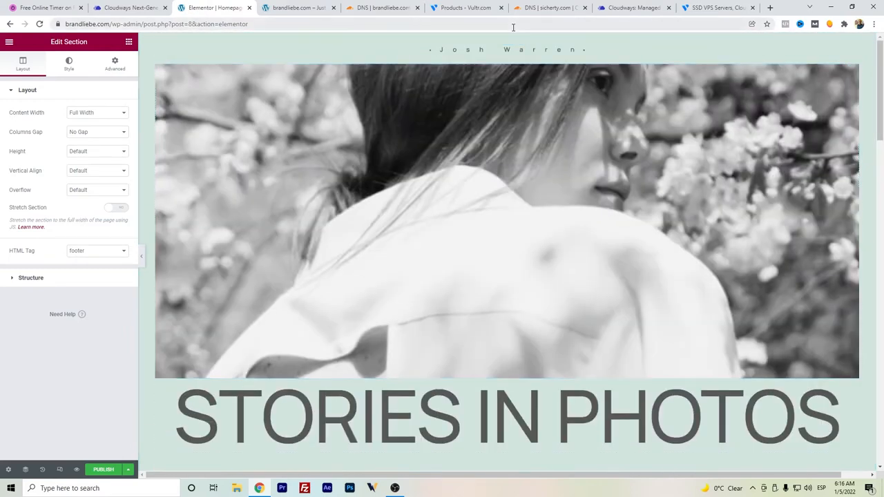
scroll("down", 3)
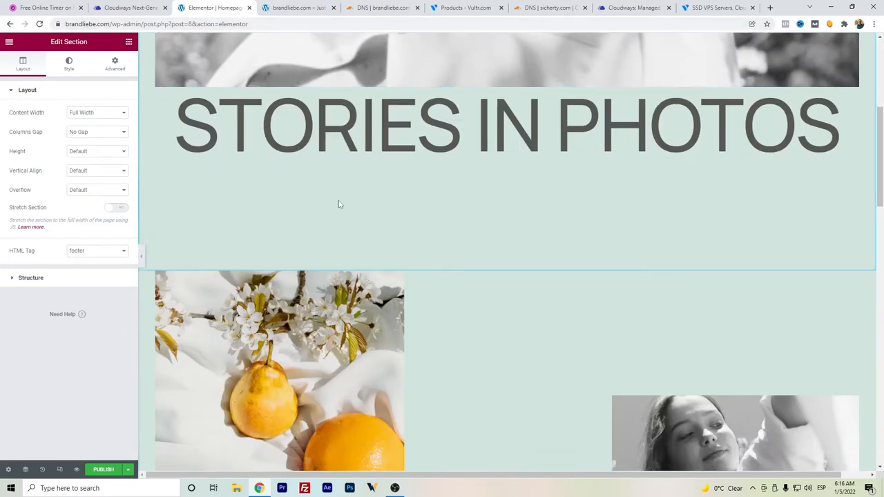
scroll("down", 3)
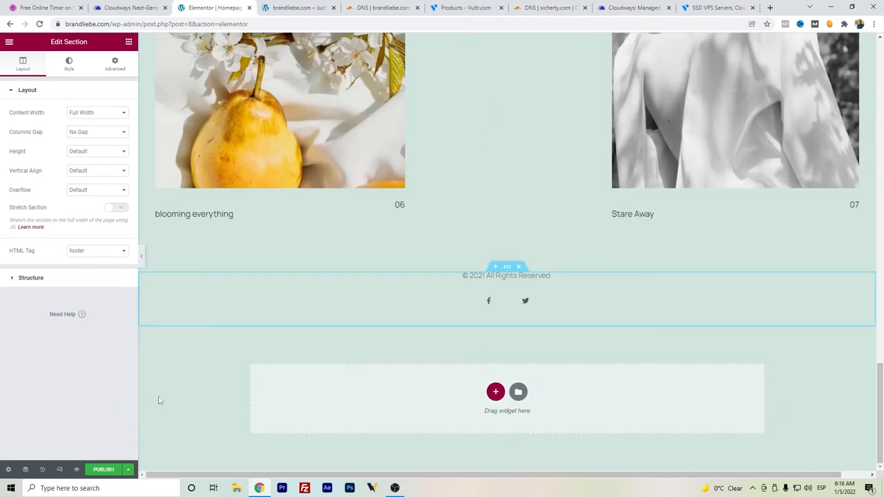
left_click(103, 469)
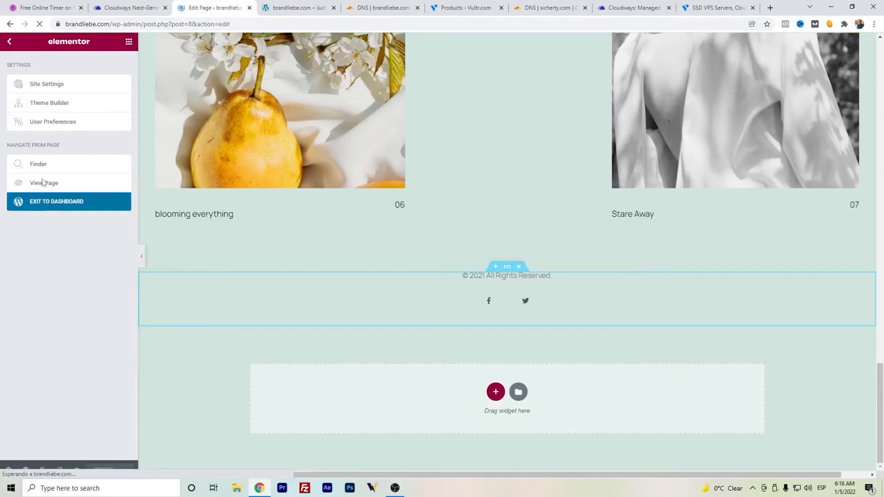
Step: Set the Customizer's Homepage Settings to a static page showing 'Homepage', and publish
left_click(56, 201)
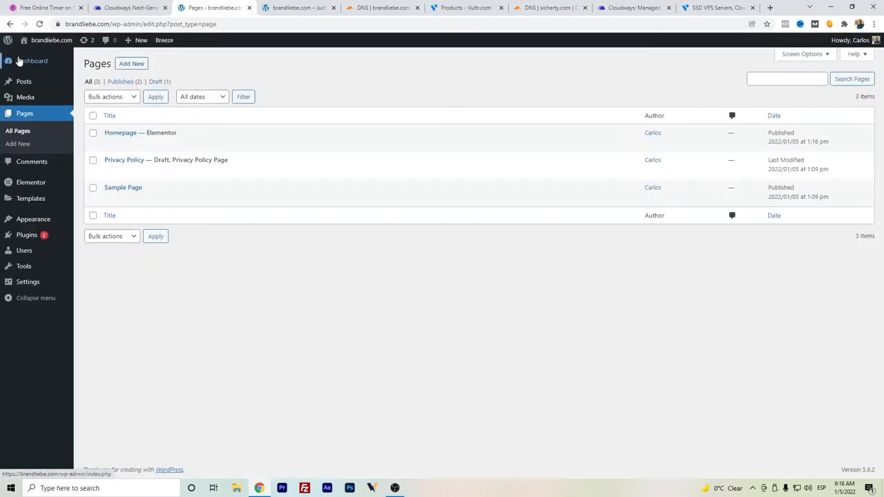
left_click(110, 115)
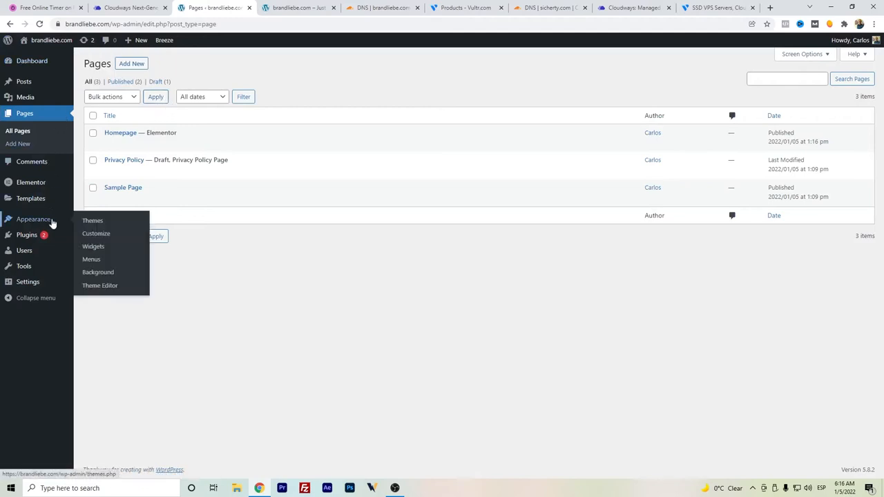
left_click(96, 233)
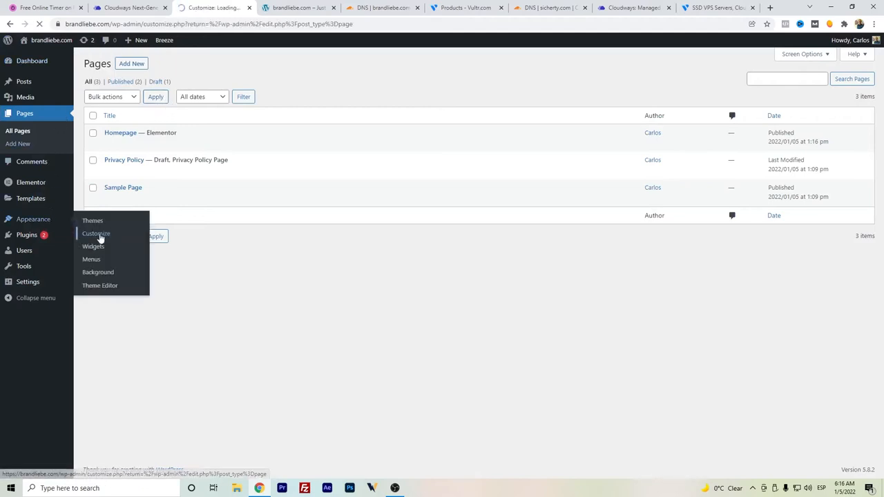
left_click(96, 234)
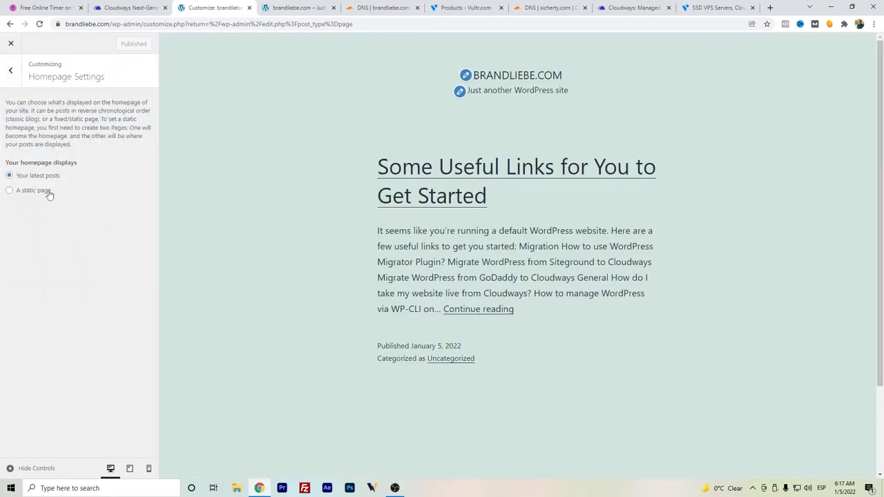
left_click(10, 190)
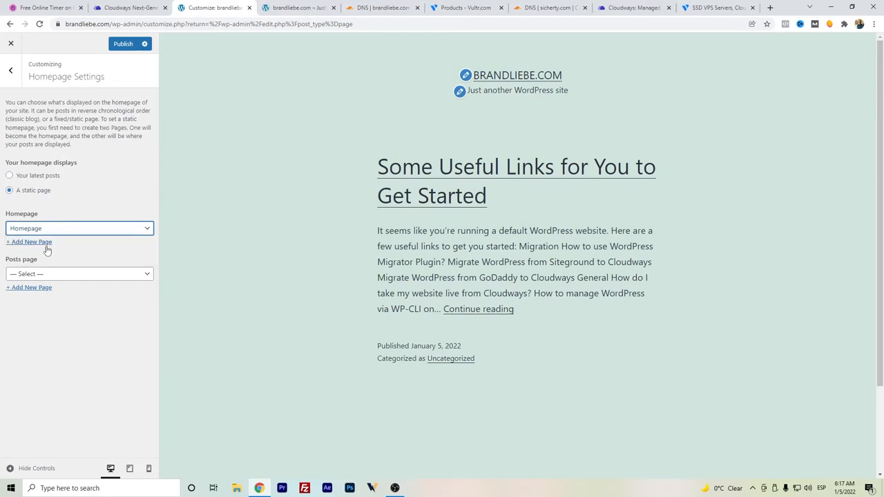
left_click(123, 44)
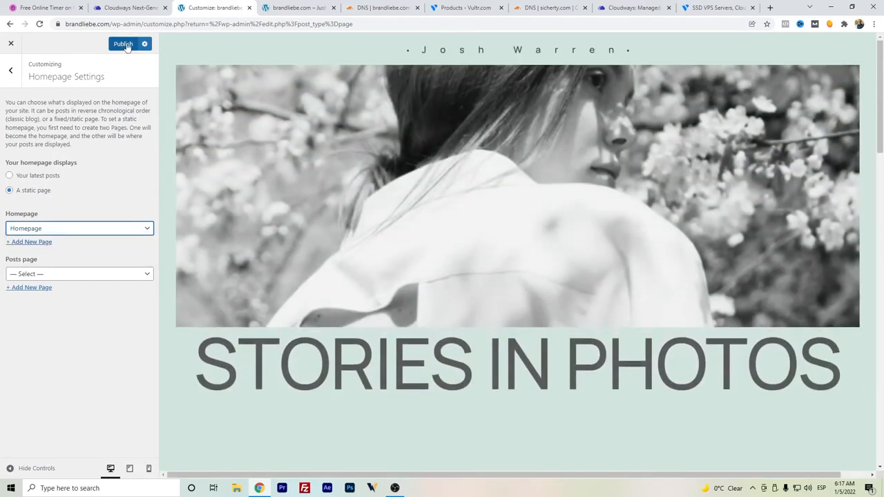
left_click(123, 44)
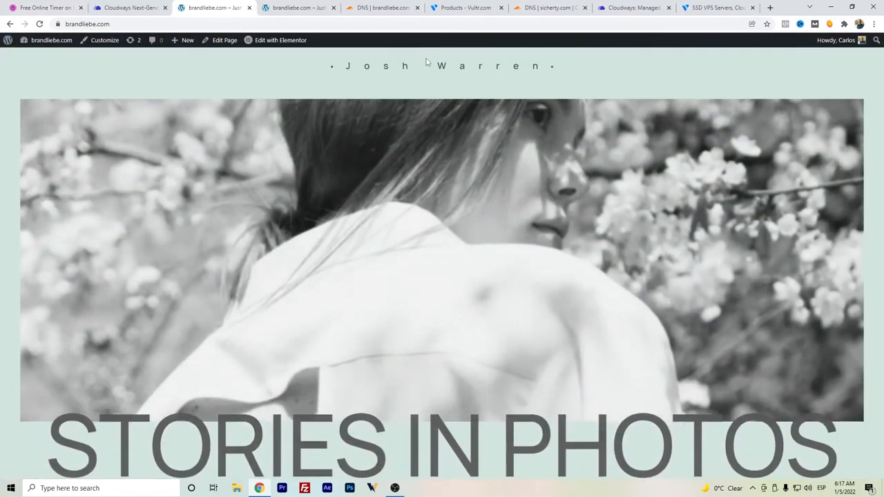
Step: Scroll the live brandliebe.com homepage to its footer, then switch to the GTmetrix tab
scroll("down", 3)
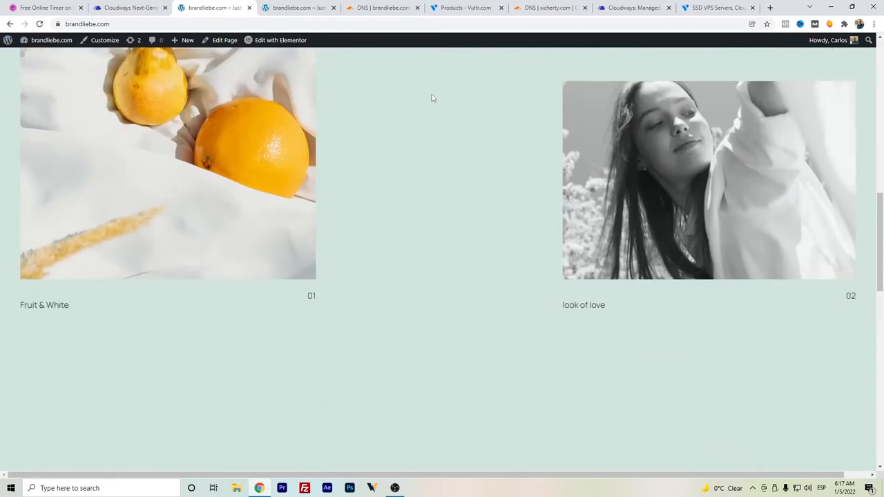
scroll("down", 3)
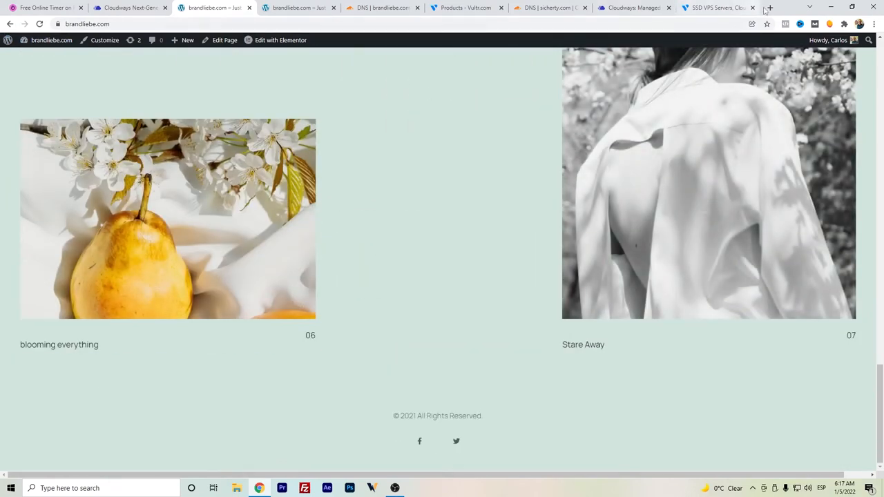
left_click(770, 8)
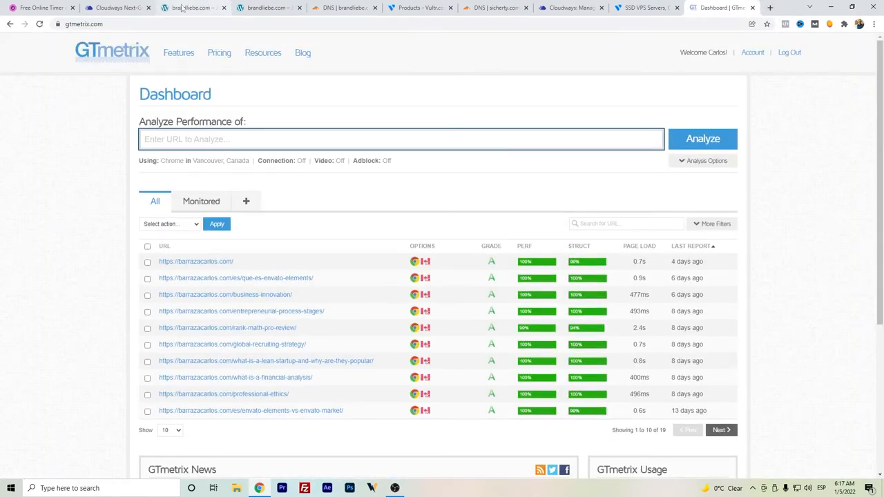
left_click(194, 7)
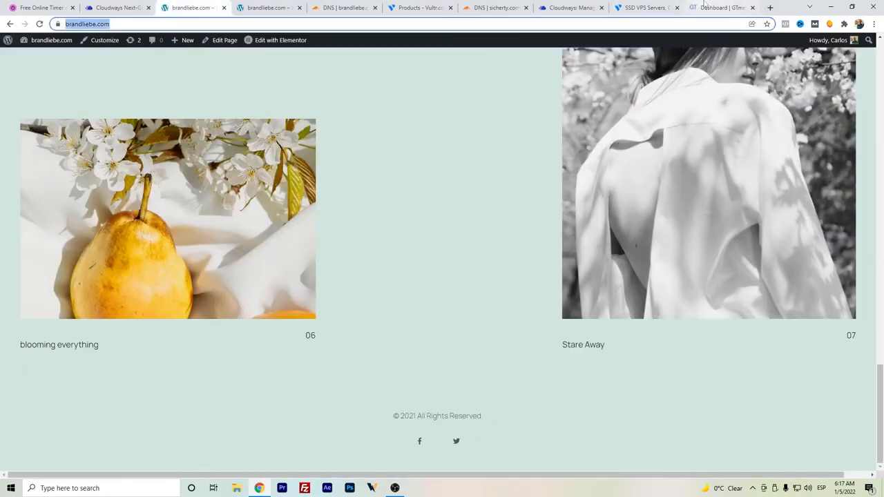
left_click(721, 7)
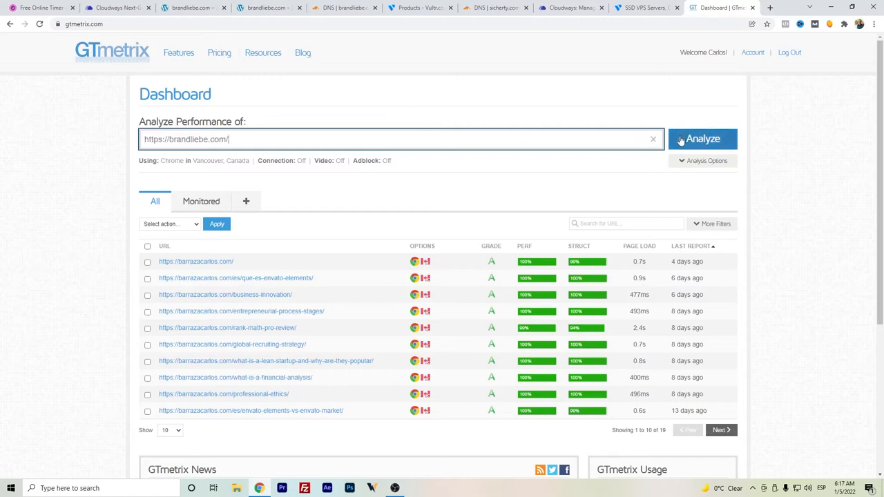
left_click(702, 138)
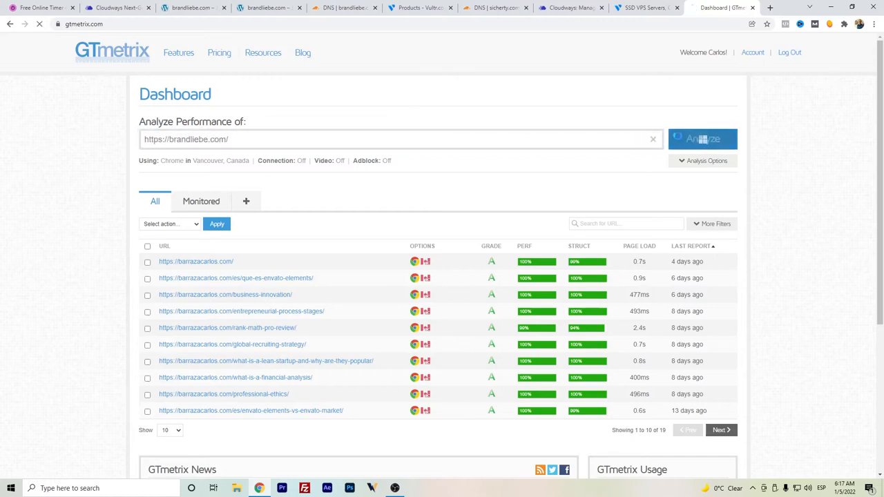
left_click(703, 139)
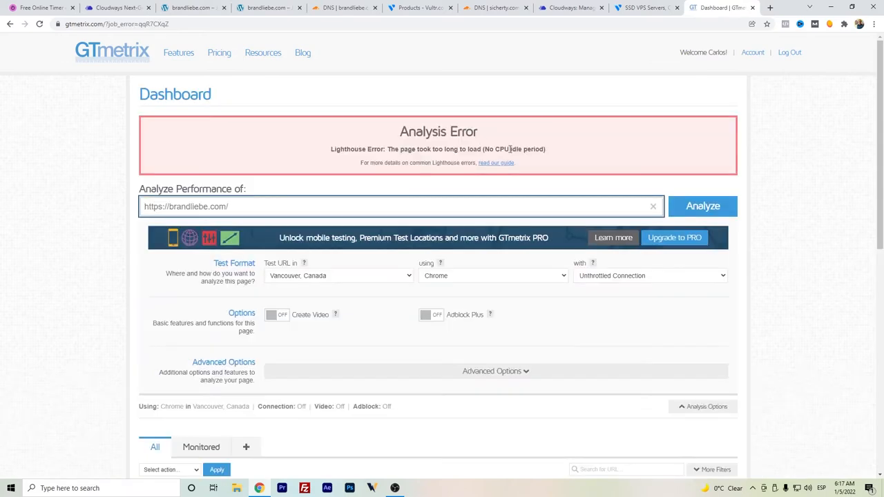
mouse_move(435, 158)
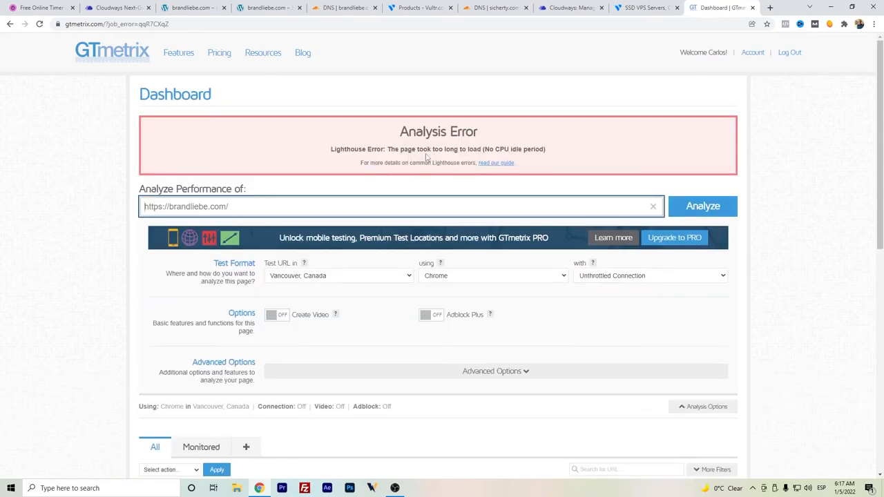
mouse_move(496, 163)
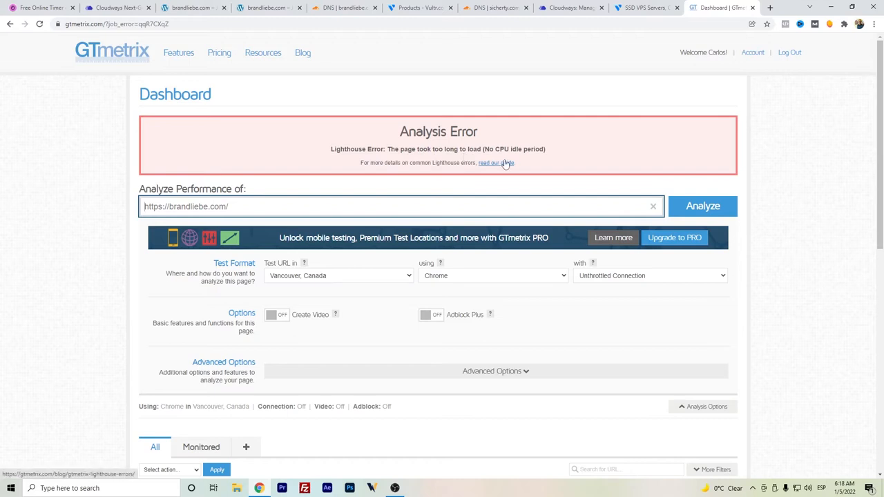
scroll("down", 3)
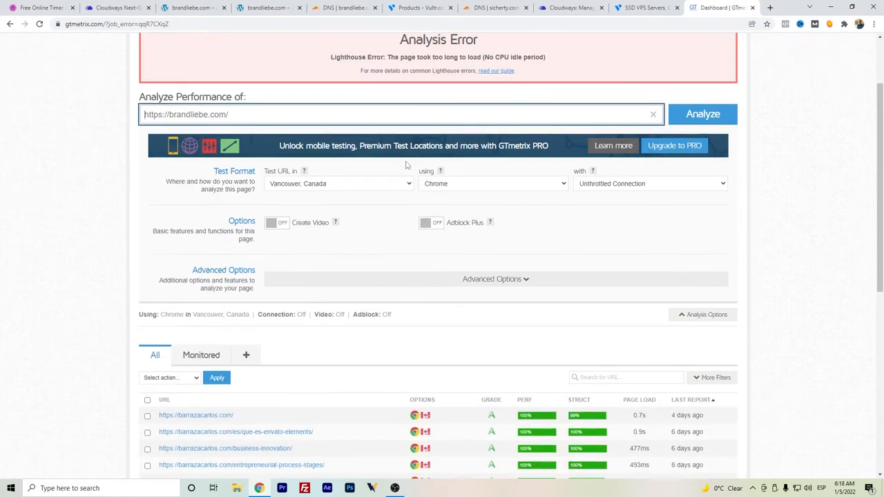
scroll("up", 3)
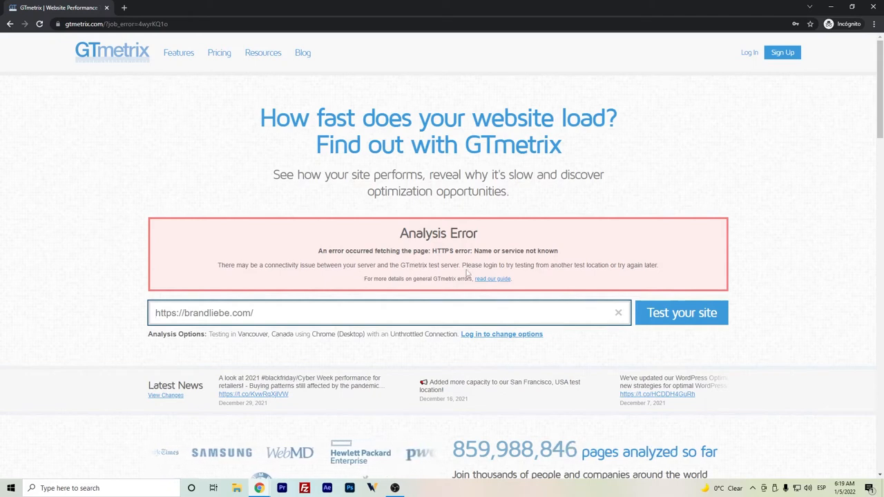
mouse_move(541, 281)
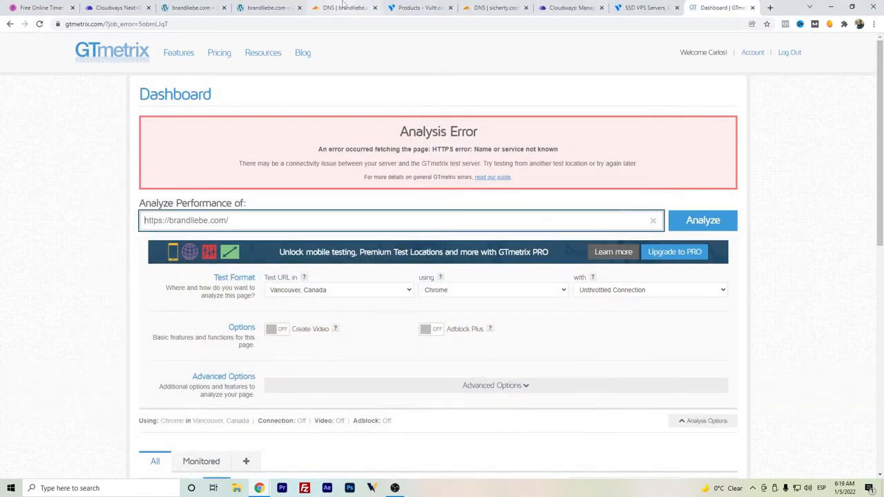
Step: In the brandliebe.com DNS records, enable proxying on the root A record
left_click(344, 8)
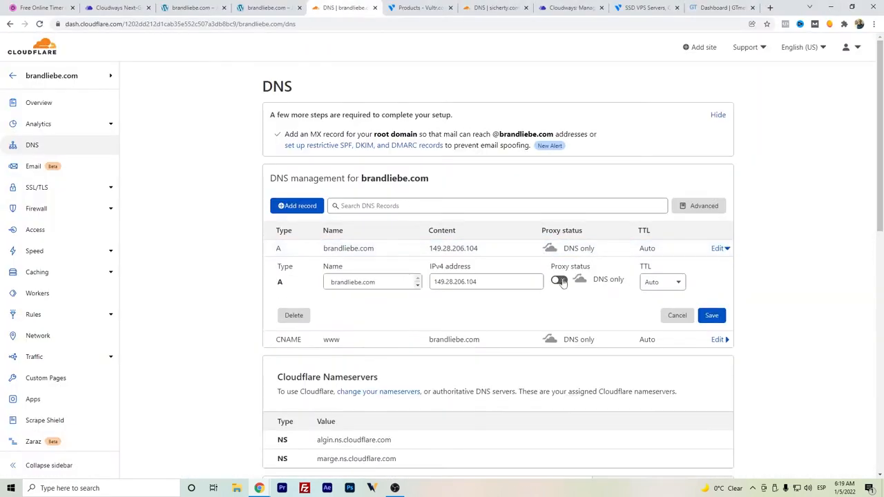
left_click(560, 280)
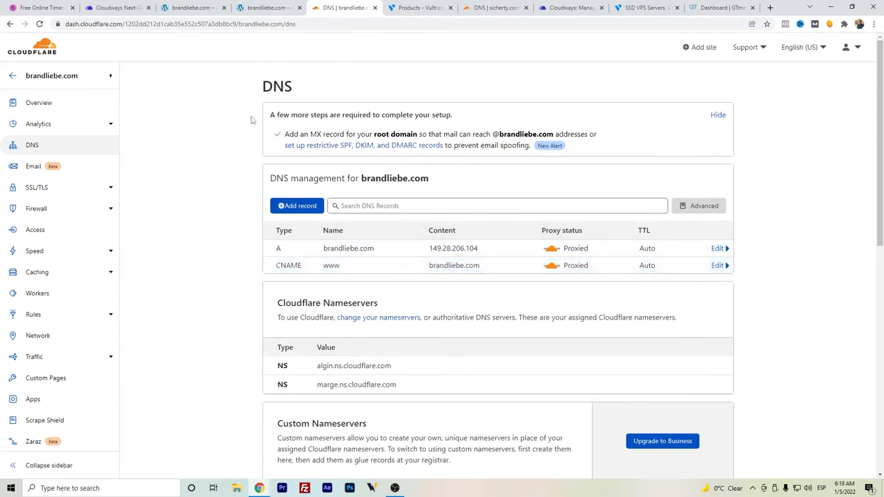
mouse_move(264, 478)
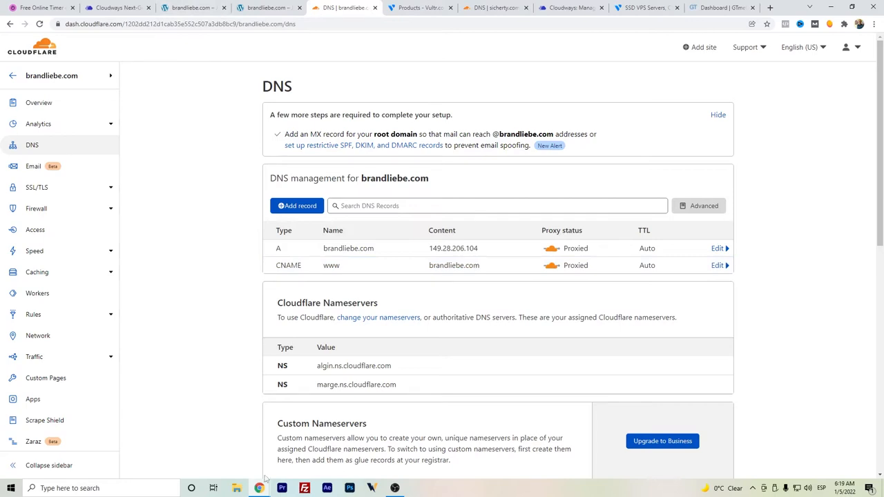
mouse_move(259, 488)
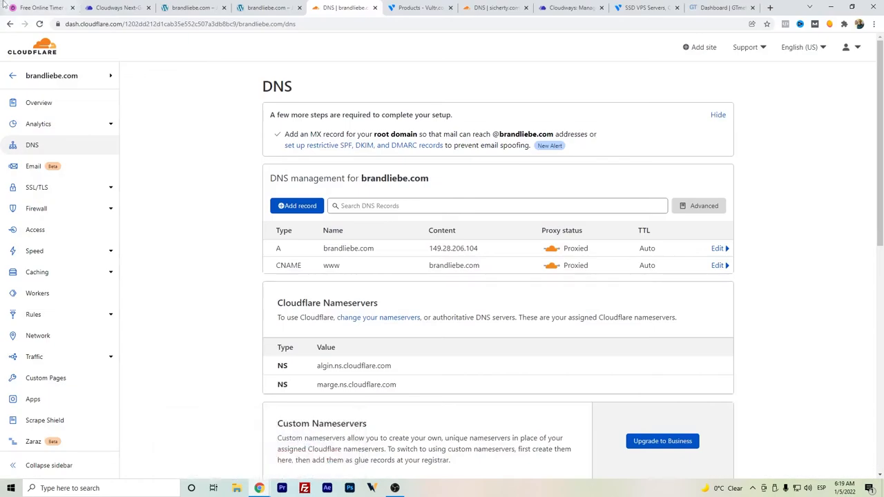
Step: Check the Toggl Track timer, running at about 17 minutes 16 seconds
left_click(41, 7)
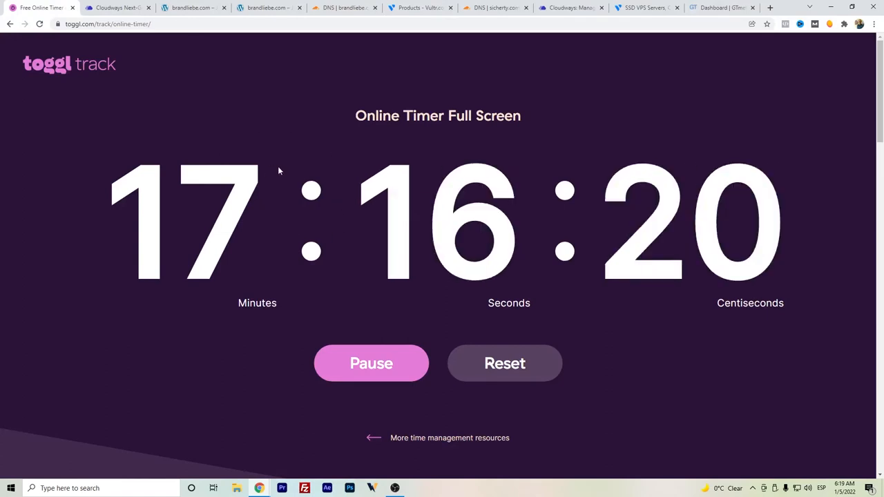
mouse_move(202, 61)
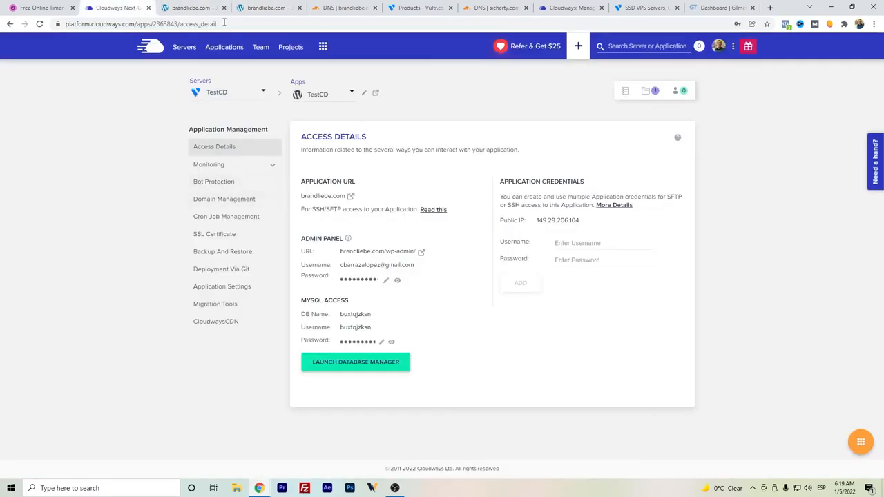
mouse_move(168, 76)
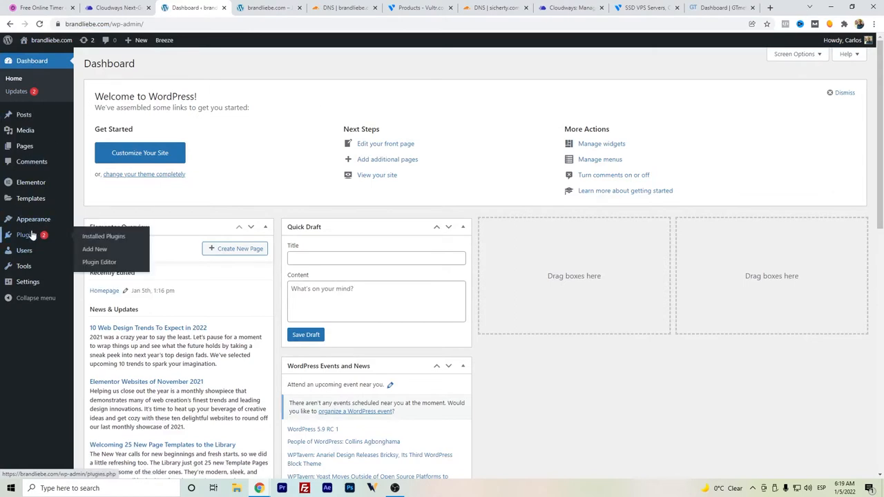
left_click(104, 236)
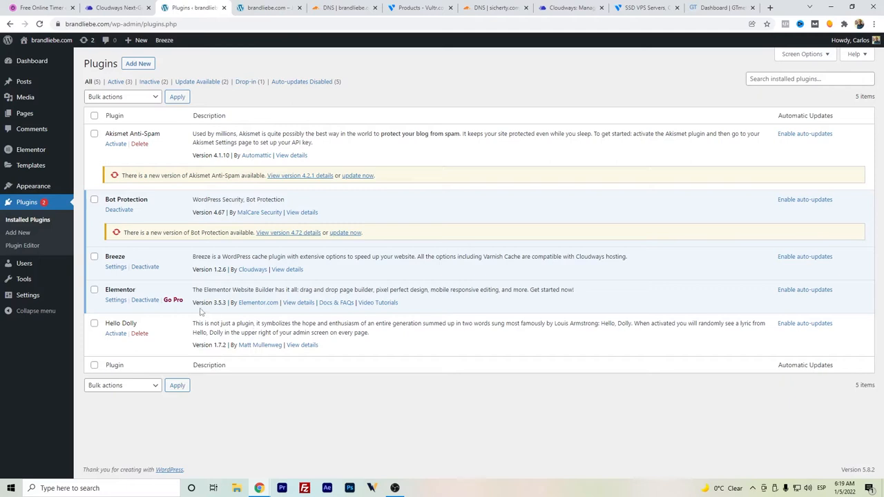
mouse_move(118, 278)
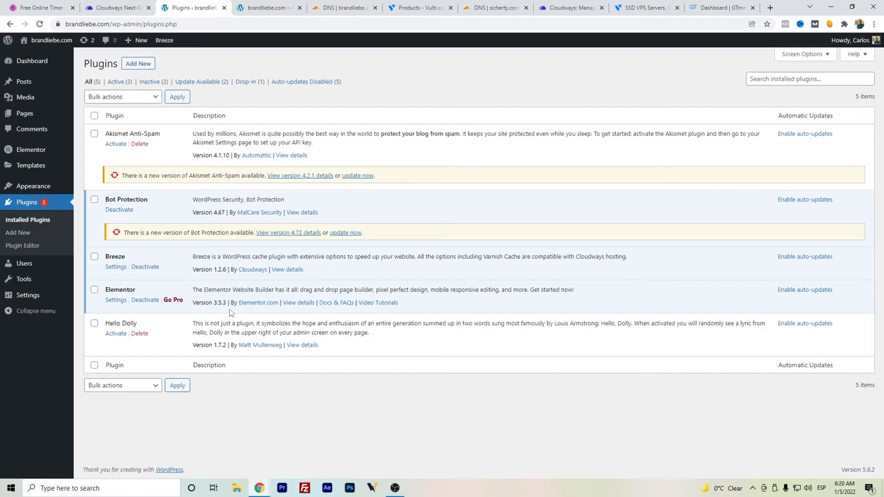
mouse_move(188, 267)
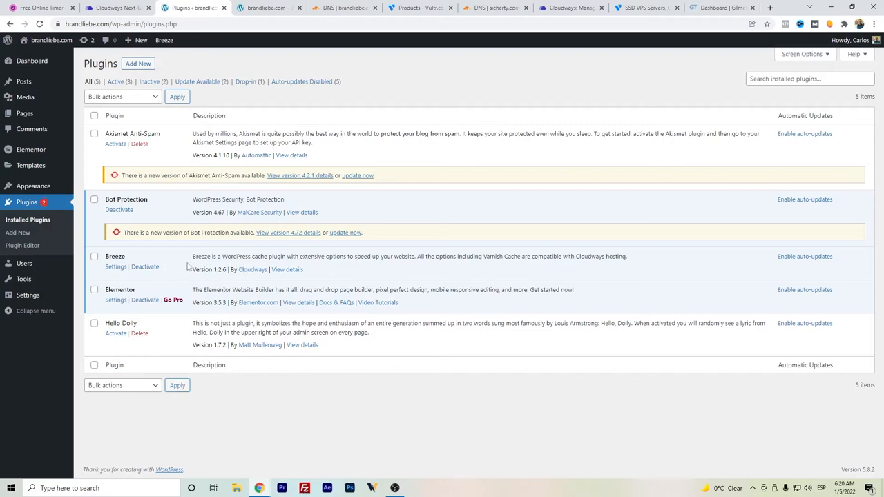
mouse_move(171, 262)
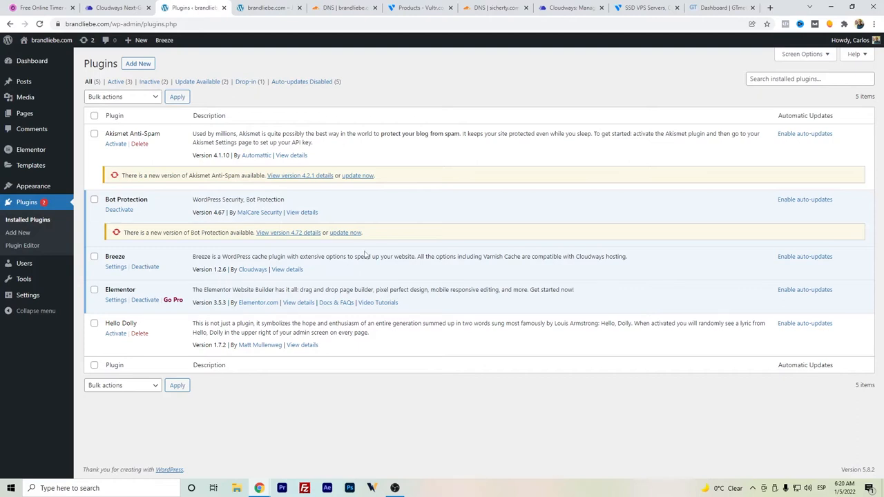
mouse_move(411, 189)
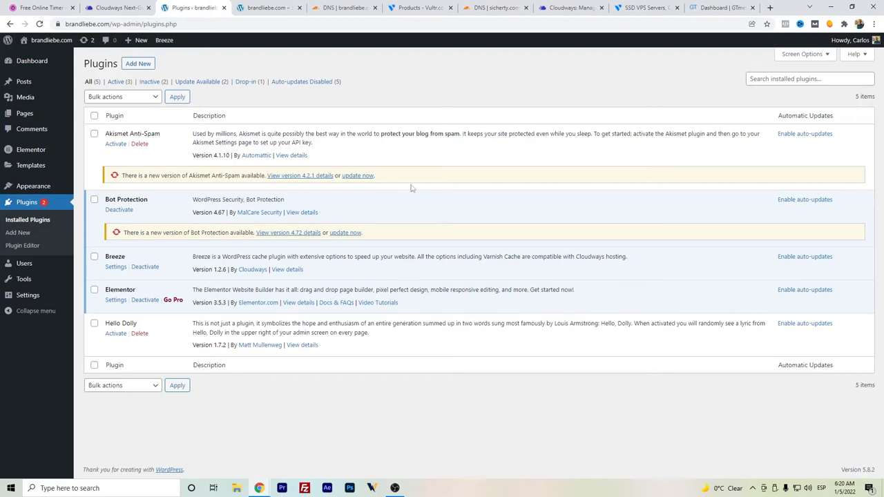
mouse_move(491, 268)
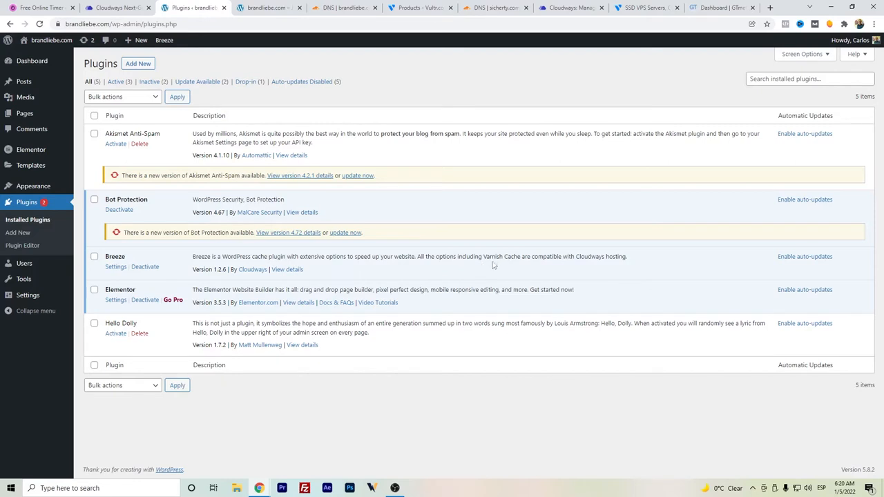
mouse_move(283, 253)
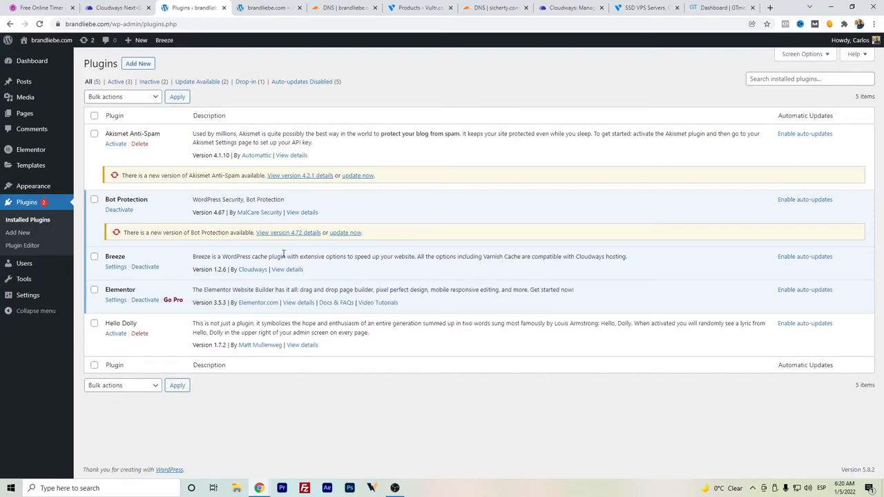
mouse_move(179, 266)
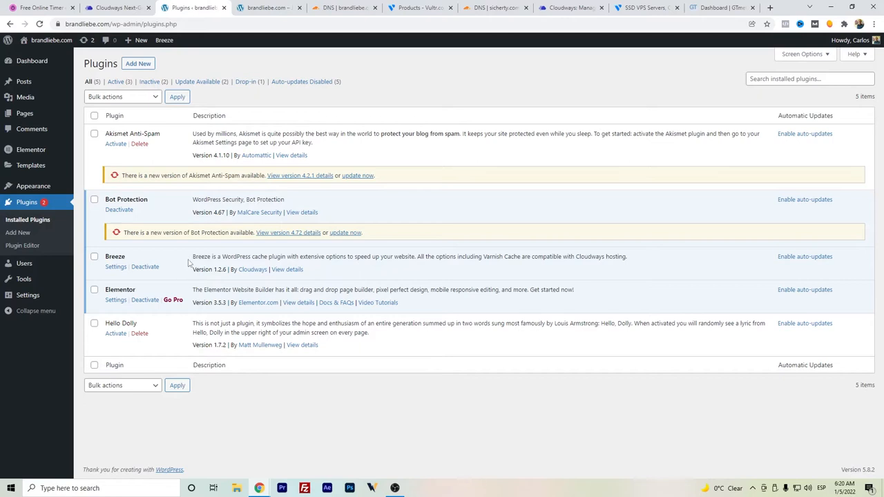
mouse_move(157, 261)
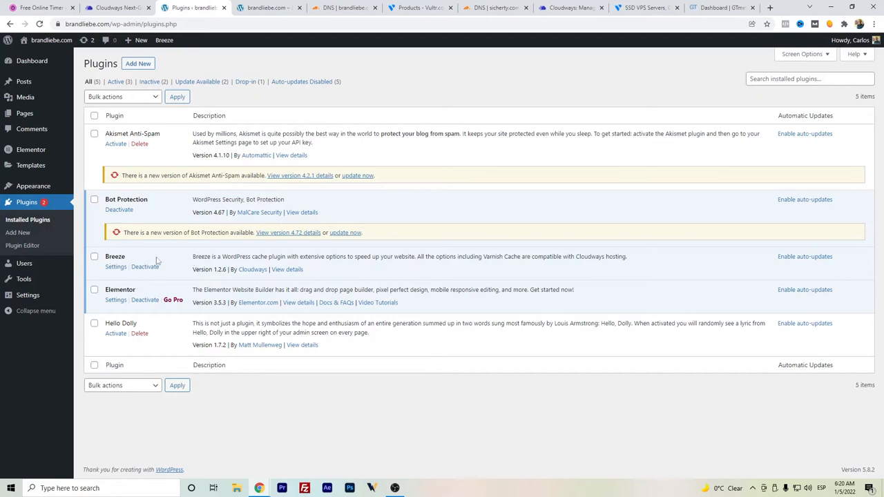
Step: Restart the Toggl online timer from zero, then return to the Vultr Products tab
left_click(41, 8)
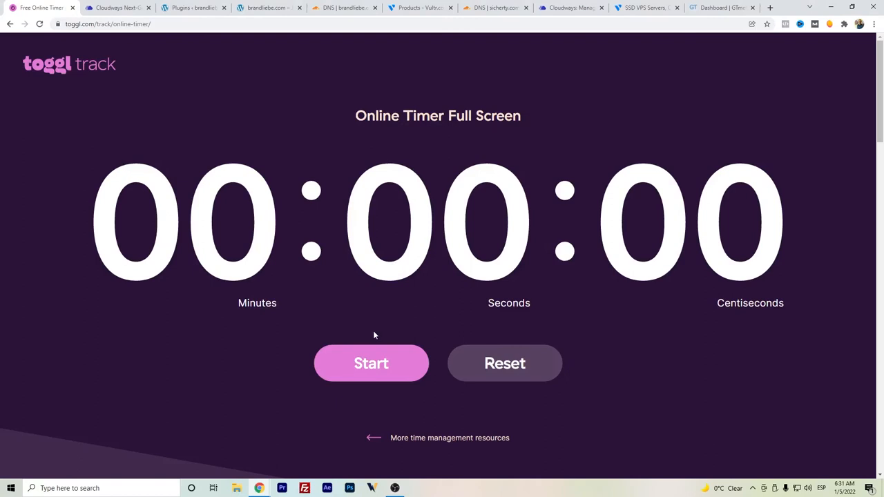
mouse_move(371, 364)
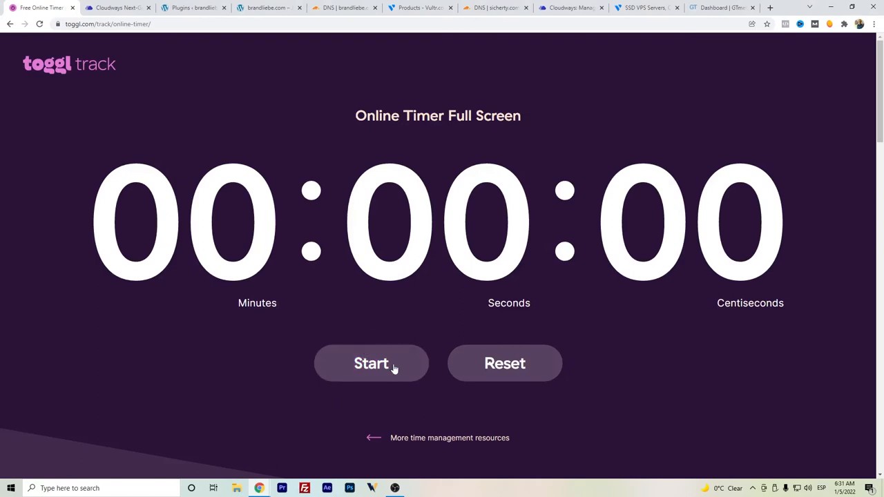
left_click(371, 363)
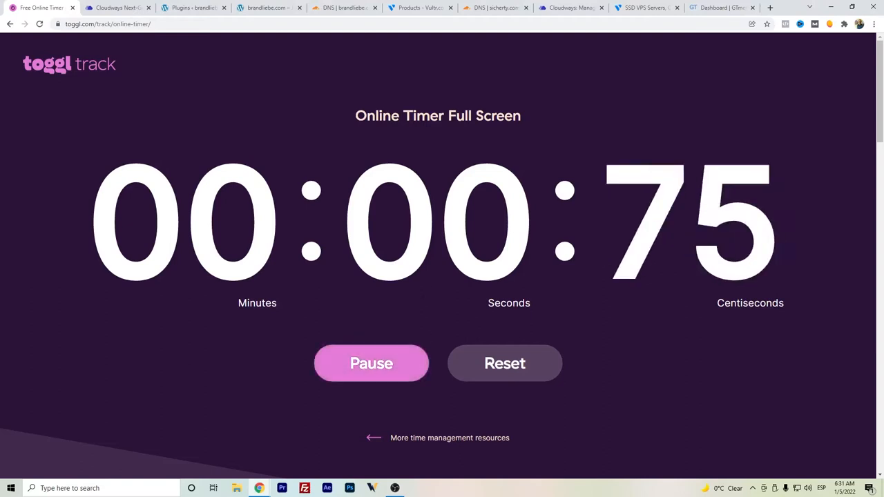
left_click(420, 8)
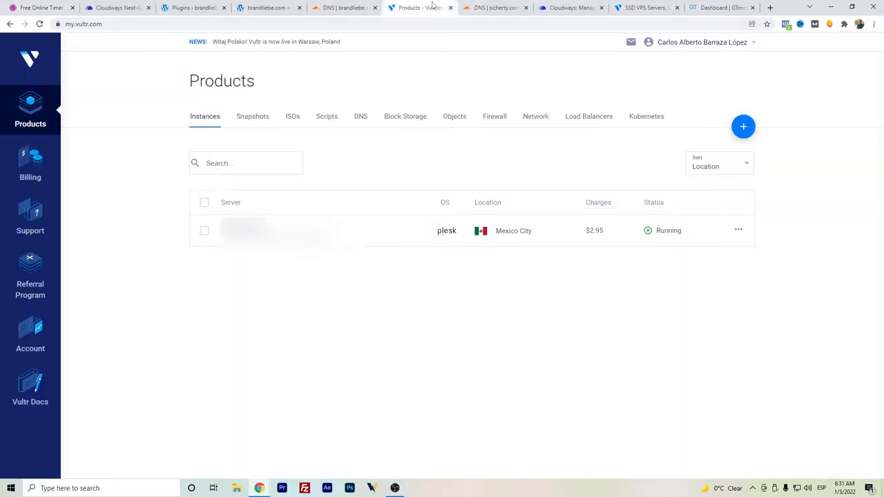
mouse_move(752, 144)
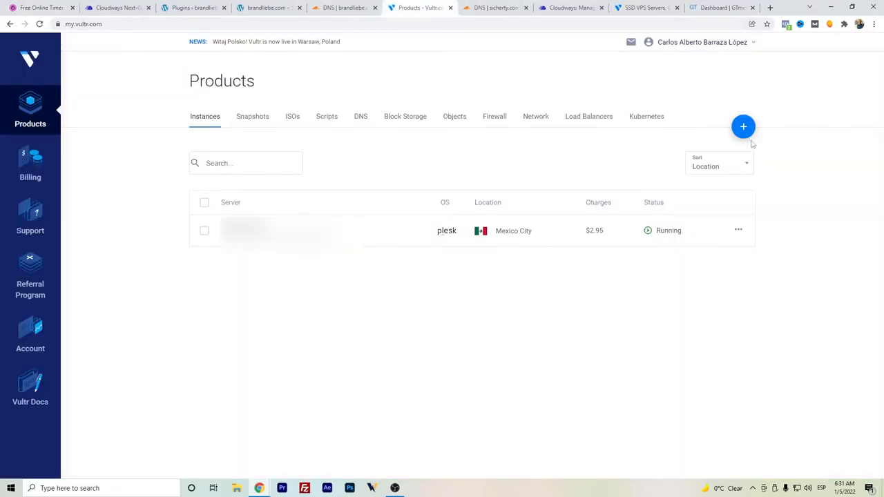
Step: Start a new Vultr server deployment using High Frequency in the Silicon Valley location
left_click(743, 127)
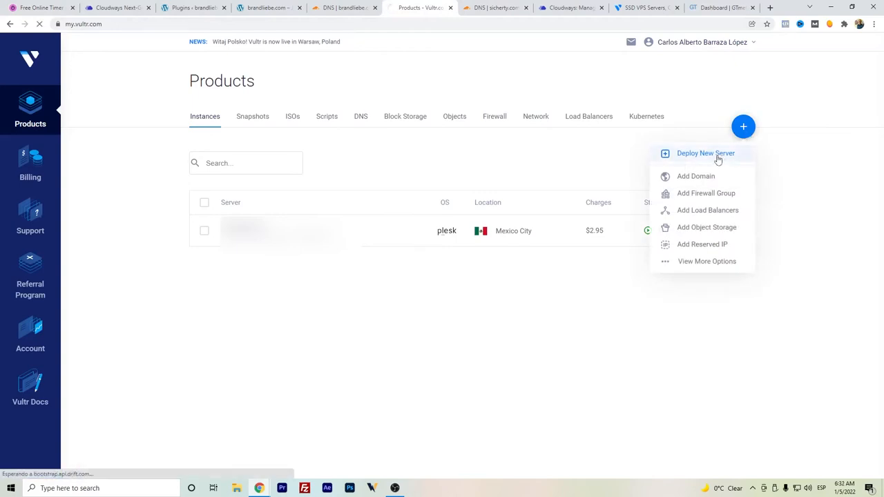
left_click(705, 152)
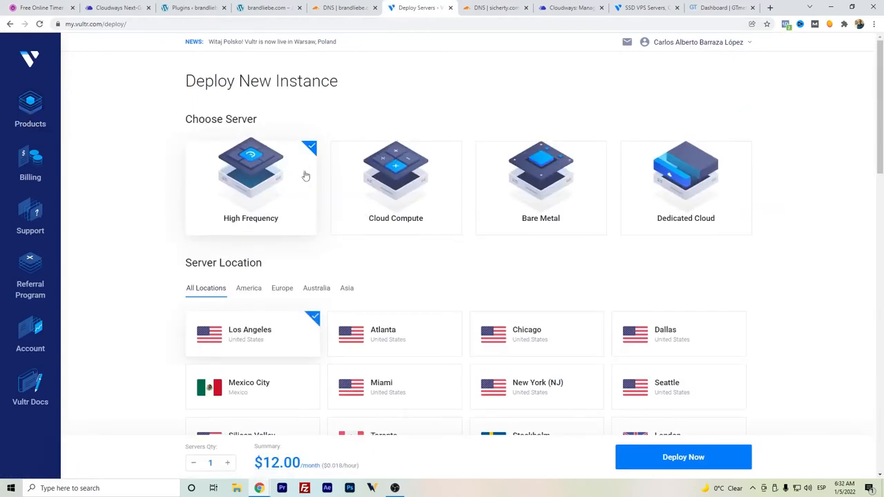
mouse_move(377, 194)
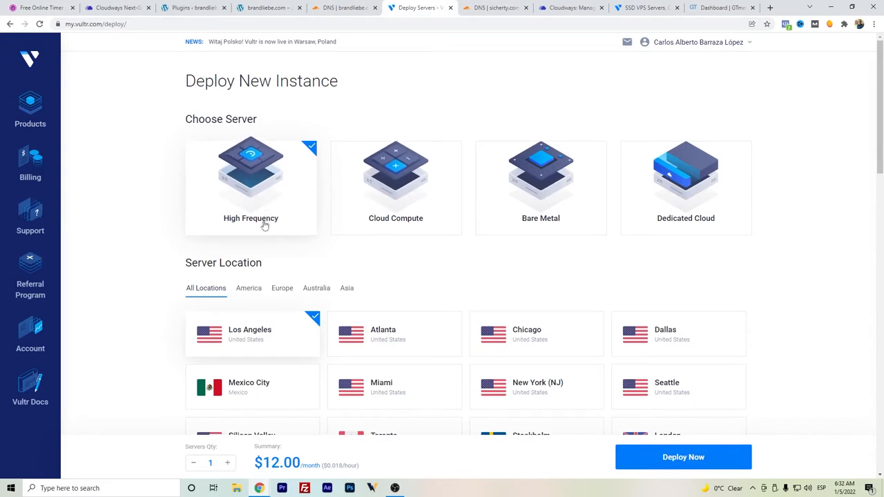
mouse_move(266, 211)
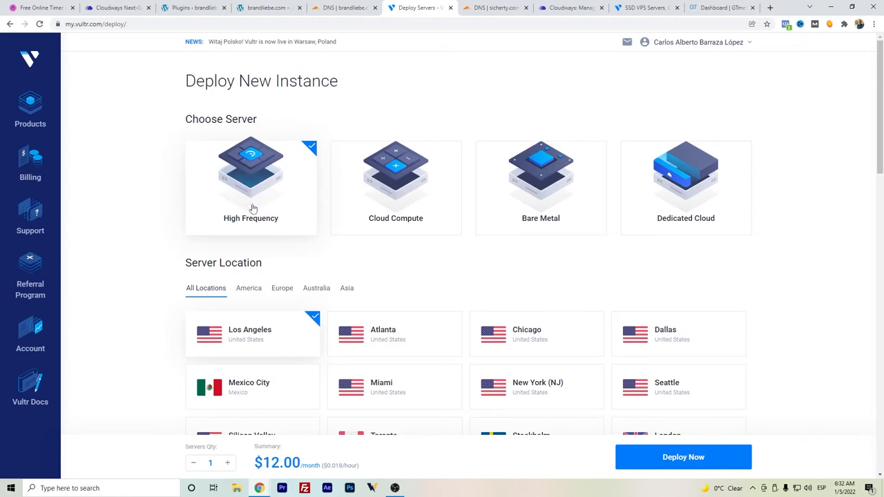
mouse_move(260, 207)
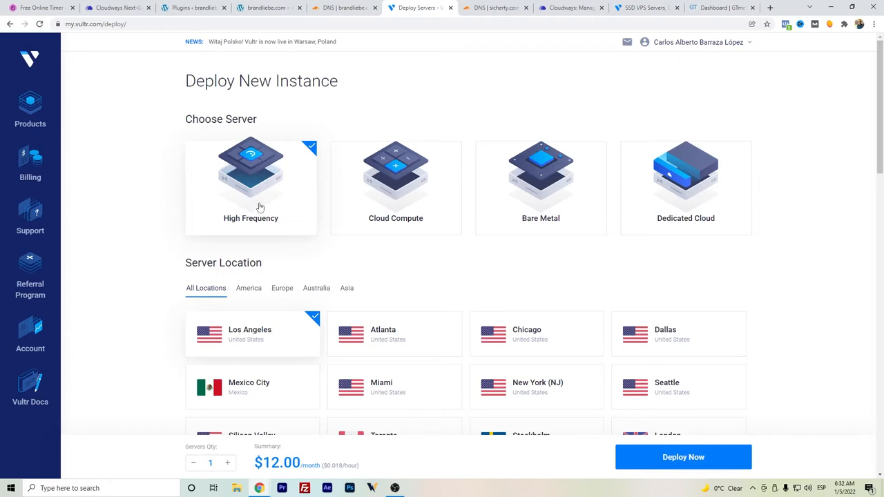
mouse_move(284, 190)
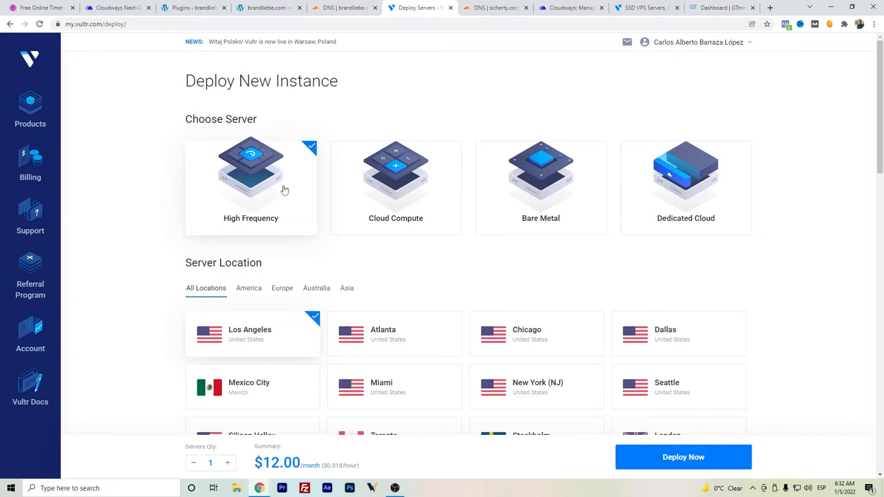
scroll("down", 3)
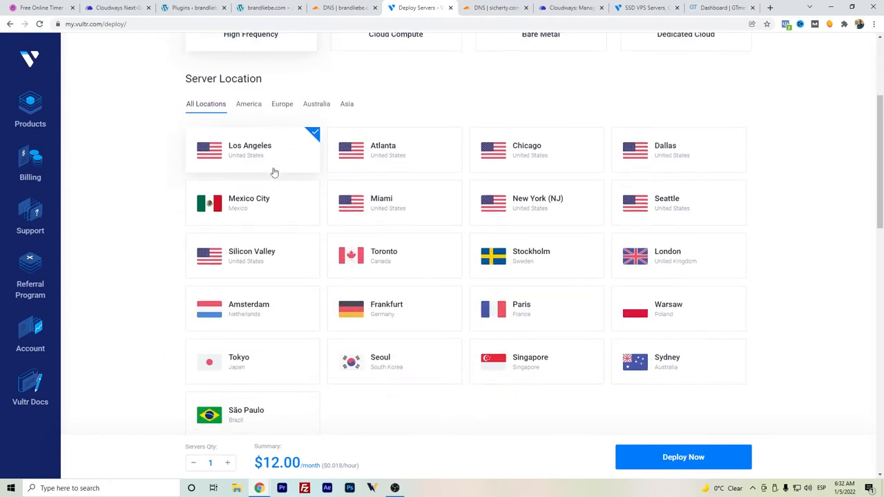
mouse_move(565, 259)
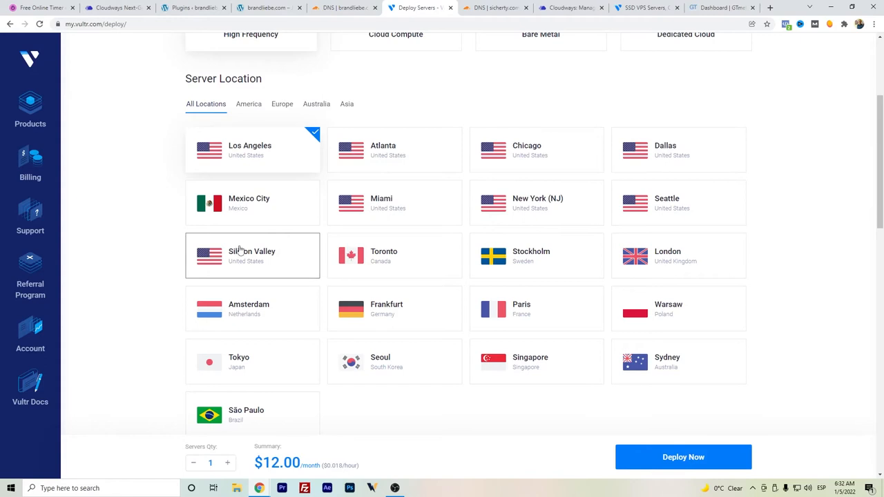
scroll("down", 3)
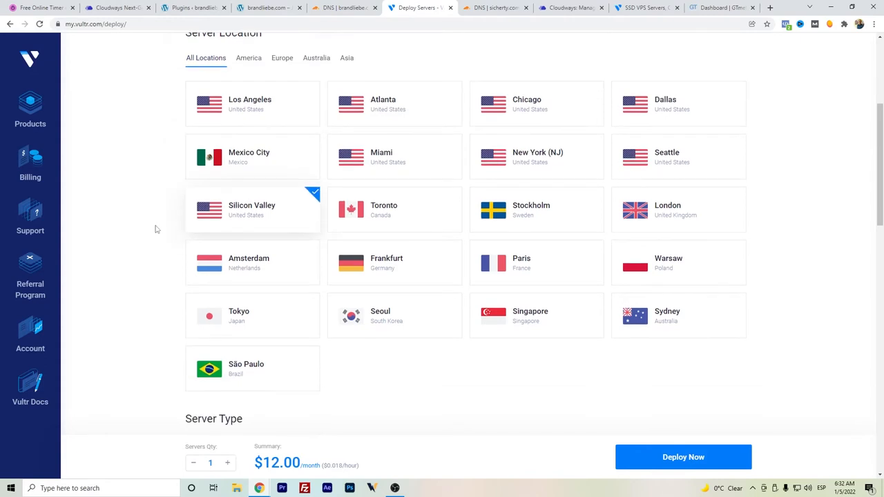
scroll("down", 3)
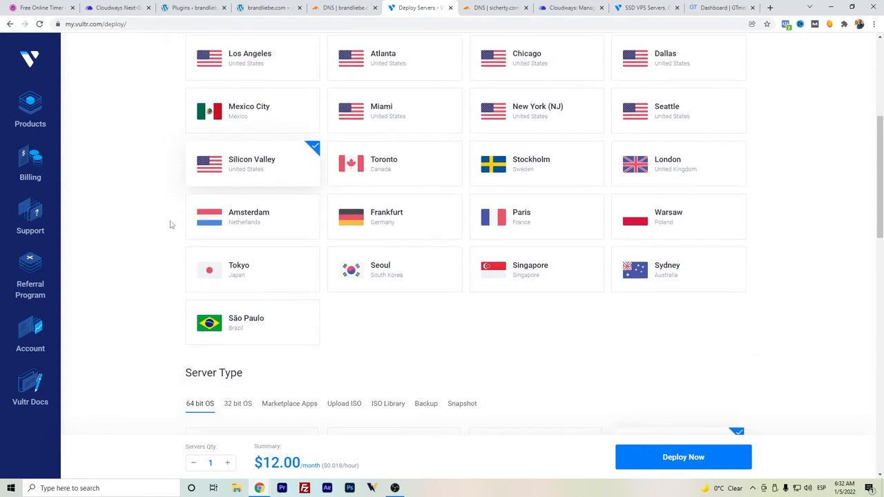
scroll("down", 3)
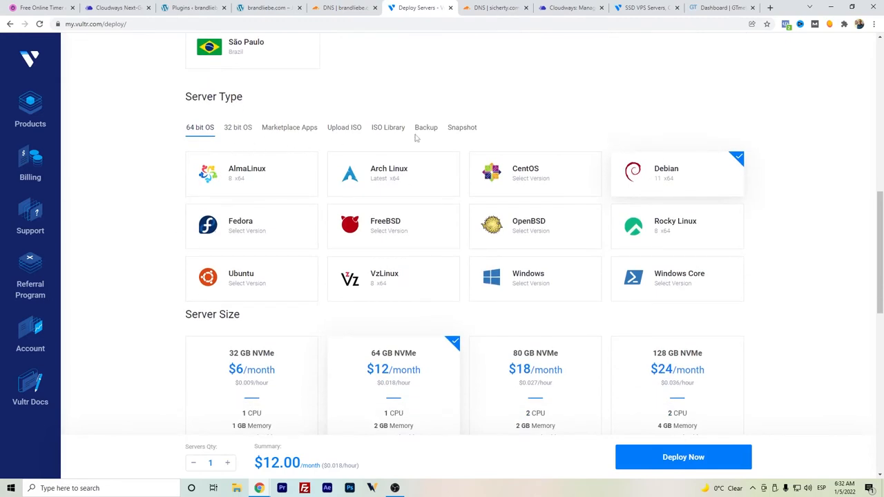
mouse_move(375, 141)
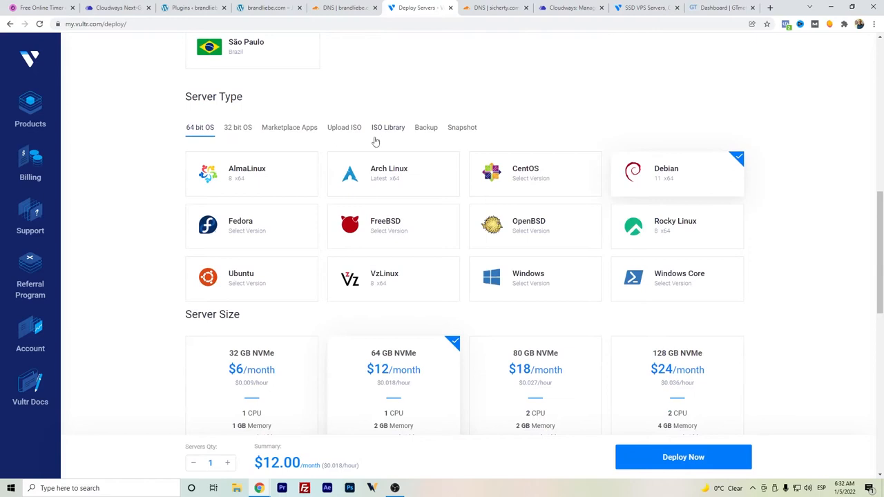
mouse_move(375, 142)
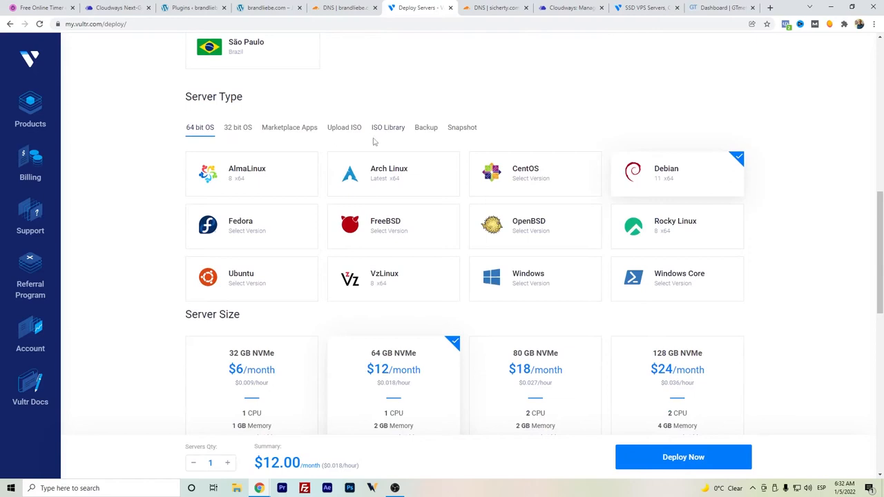
left_click(667, 173)
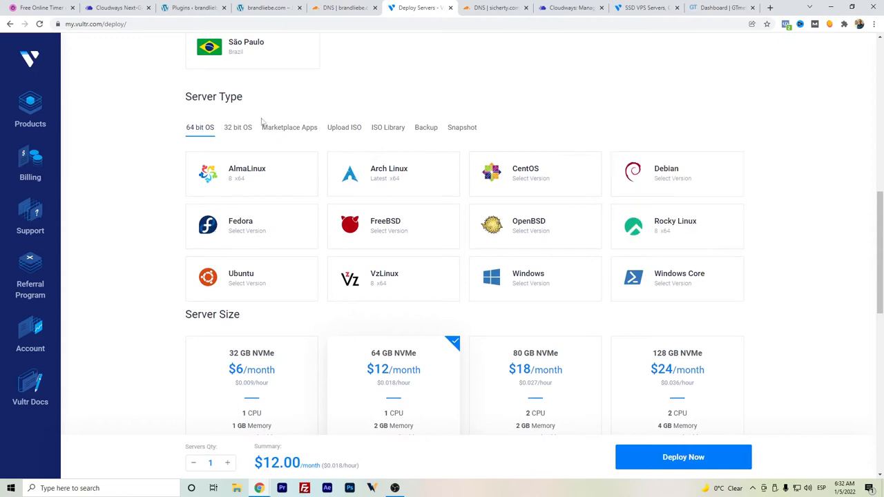
left_click(289, 127)
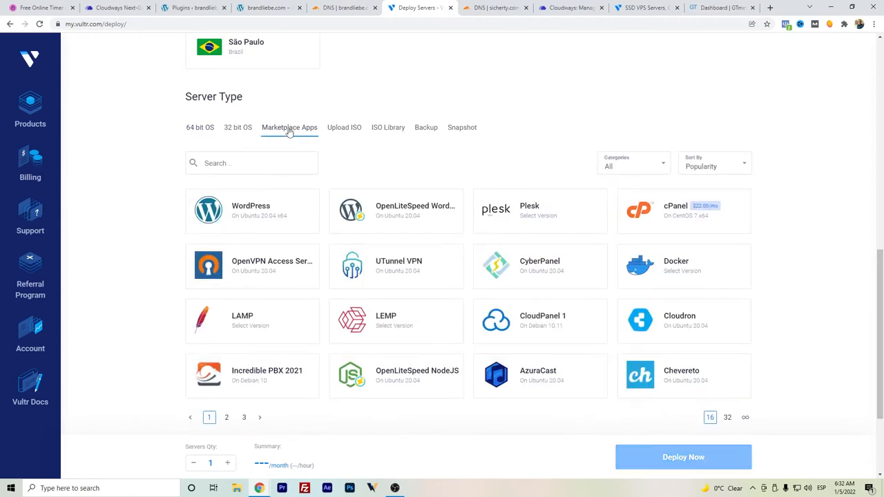
mouse_move(302, 194)
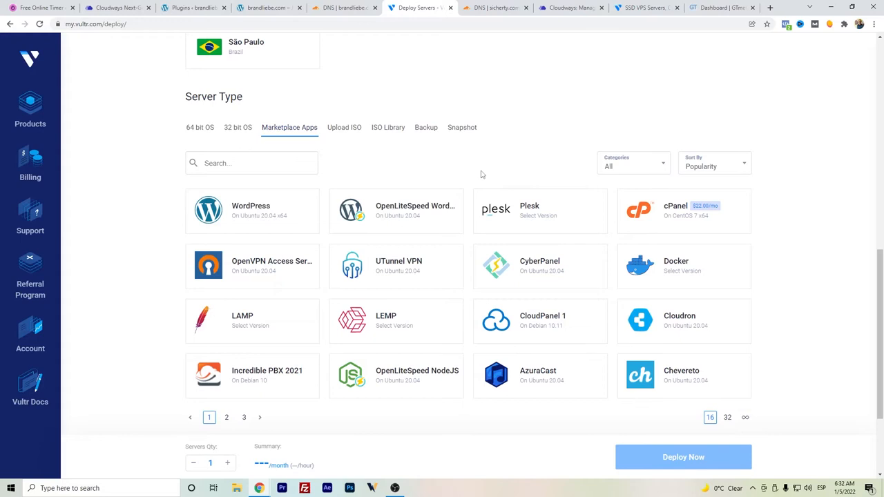
mouse_move(490, 173)
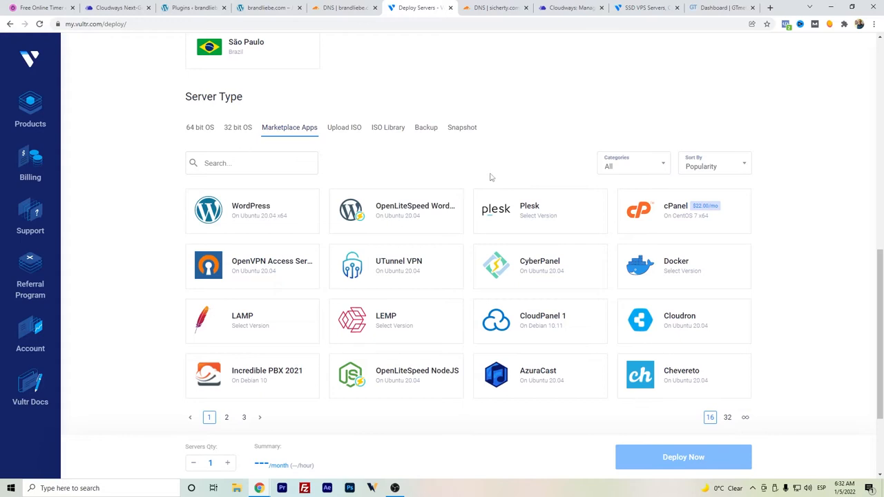
mouse_move(539, 207)
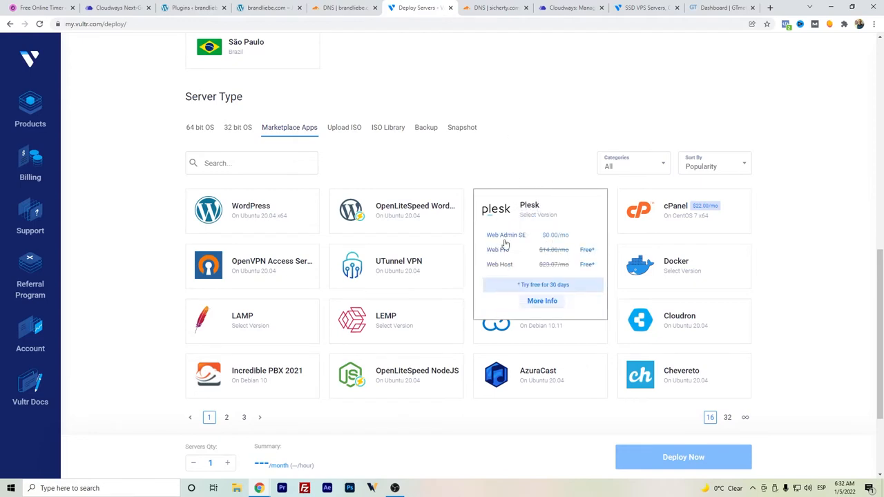
left_click(506, 235)
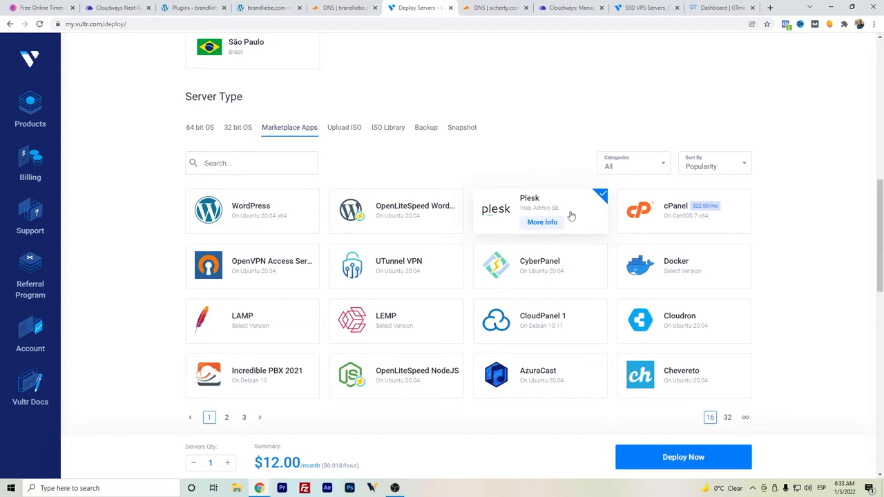
mouse_move(639, 218)
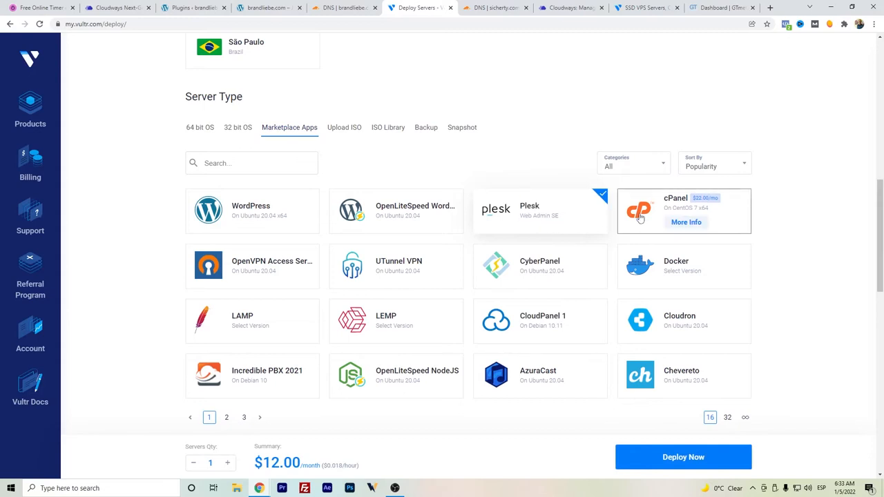
mouse_move(681, 227)
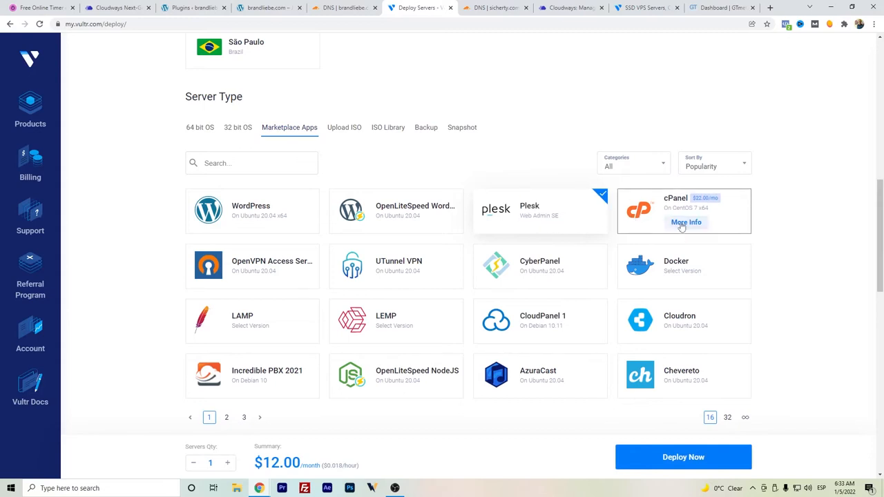
mouse_move(563, 207)
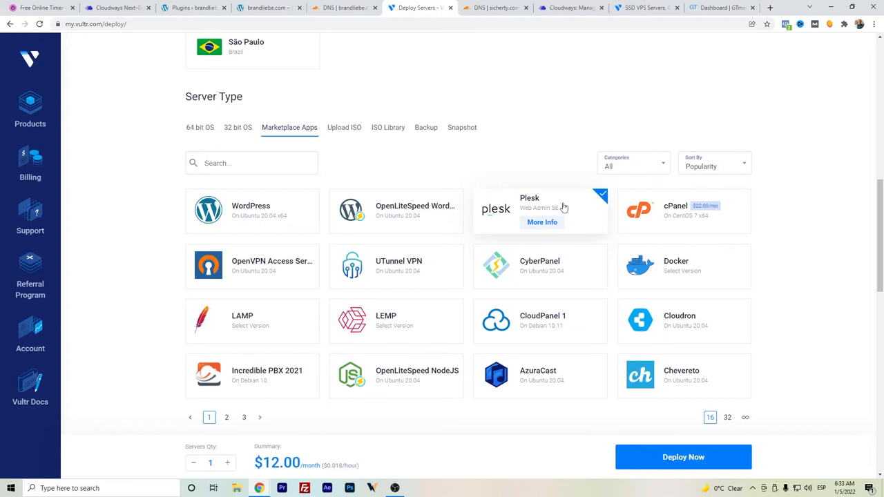
mouse_move(551, 203)
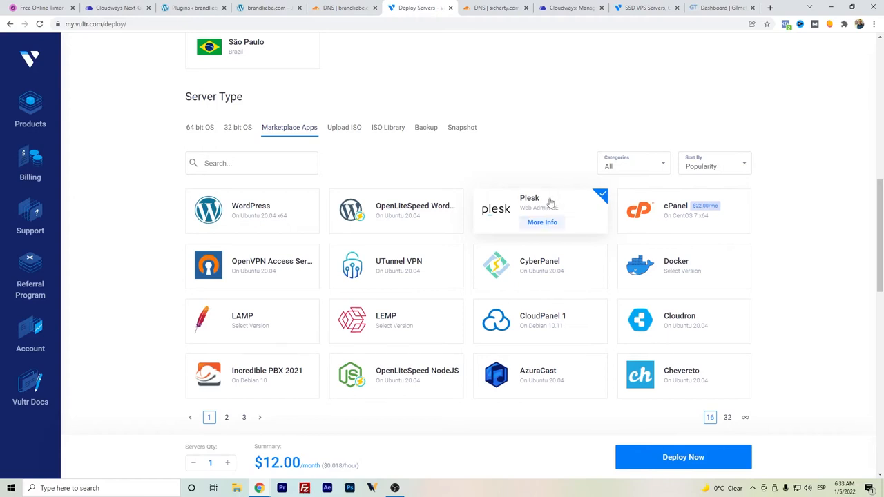
mouse_move(553, 179)
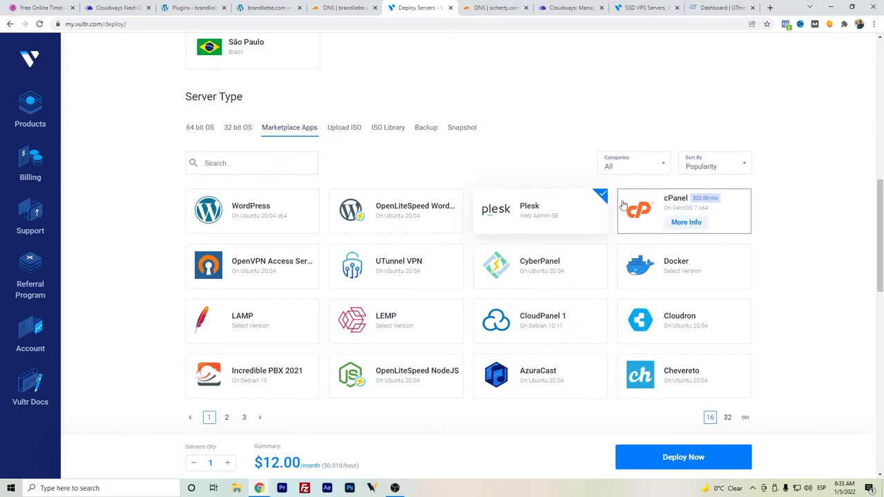
mouse_move(635, 207)
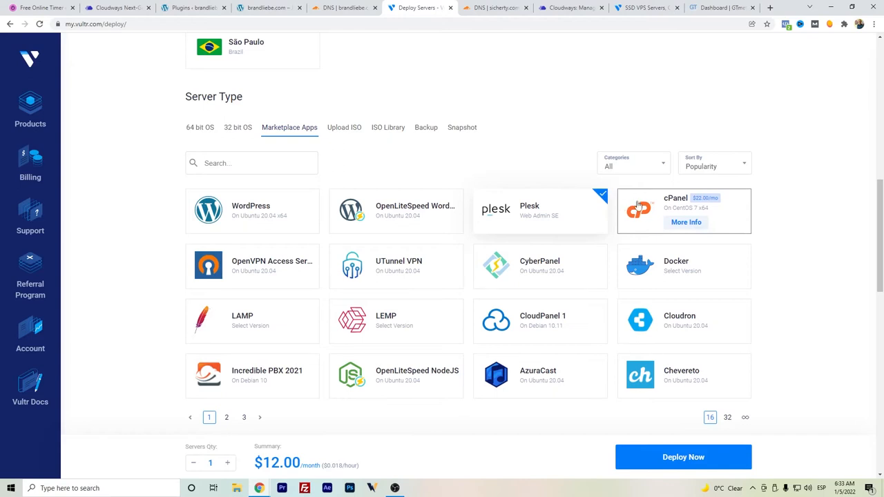
mouse_move(701, 207)
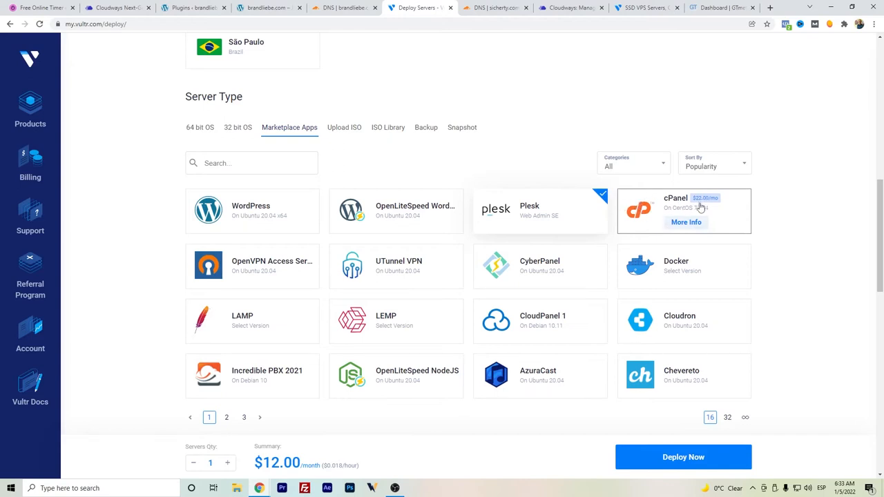
mouse_move(739, 207)
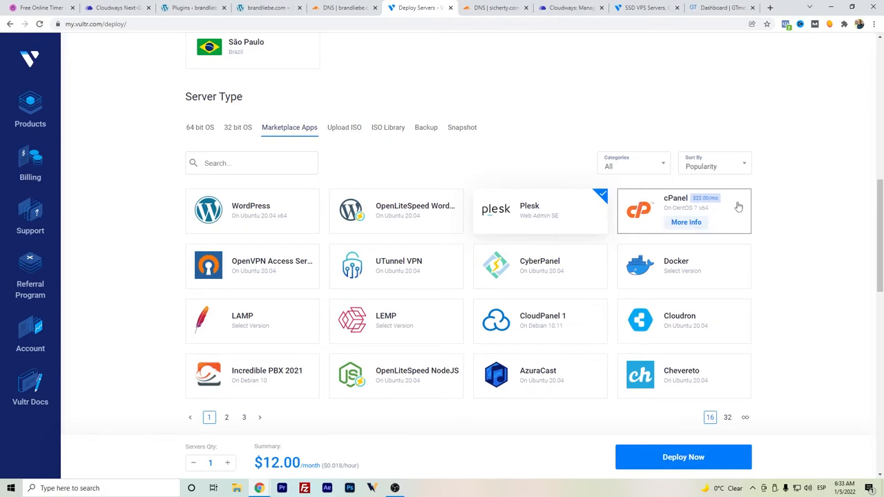
scroll("down", 3)
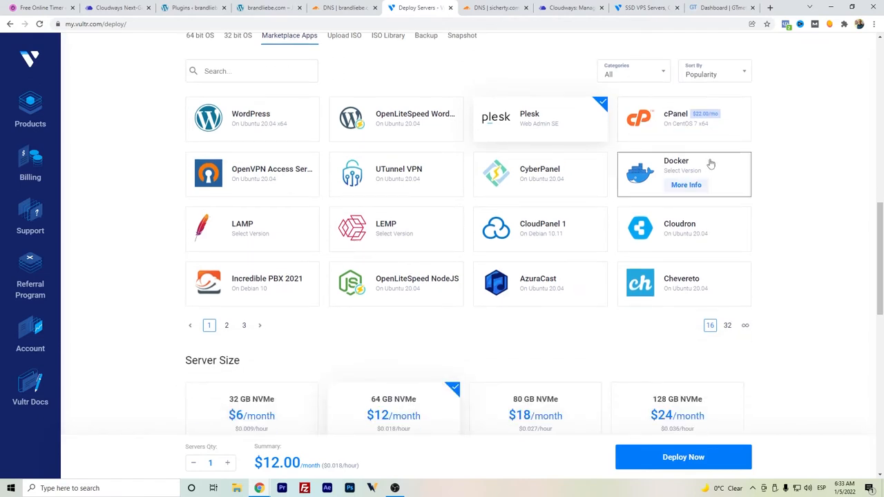
mouse_move(145, 201)
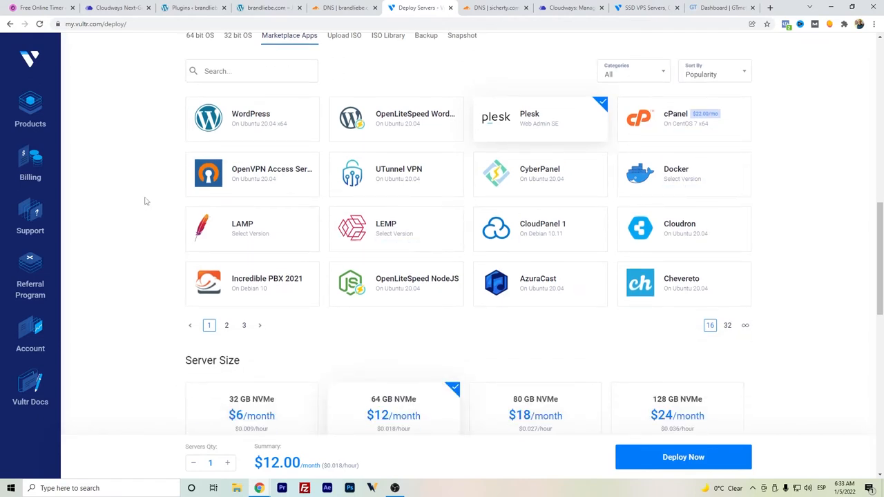
scroll("down", 3)
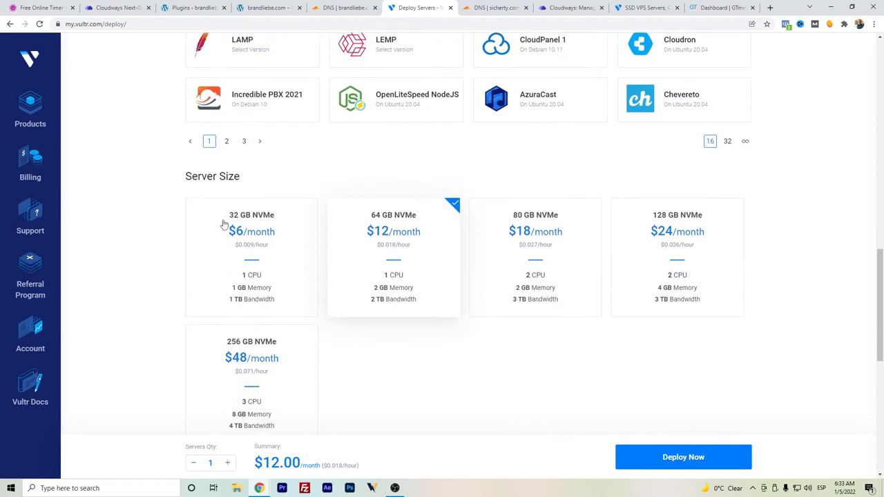
Step: Select the $6/month plan with 1 CPU, 1 GB memory and 32 GB NVMe
left_click(252, 256)
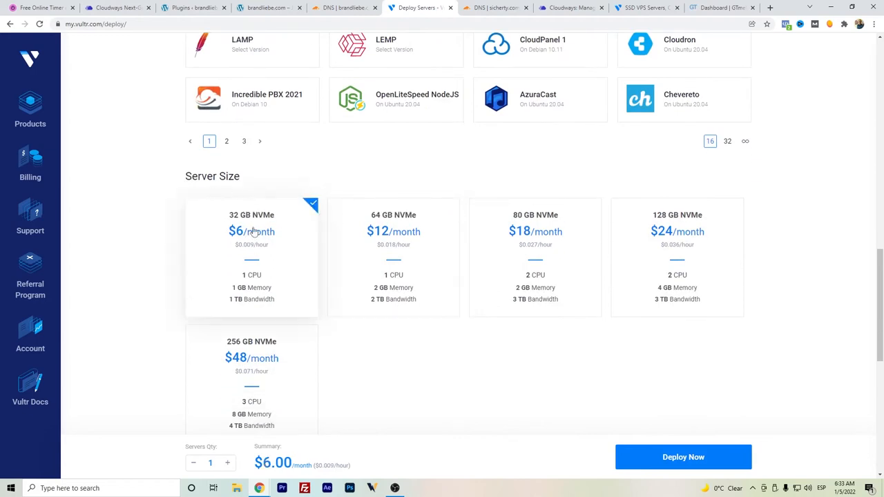
scroll("down", 3)
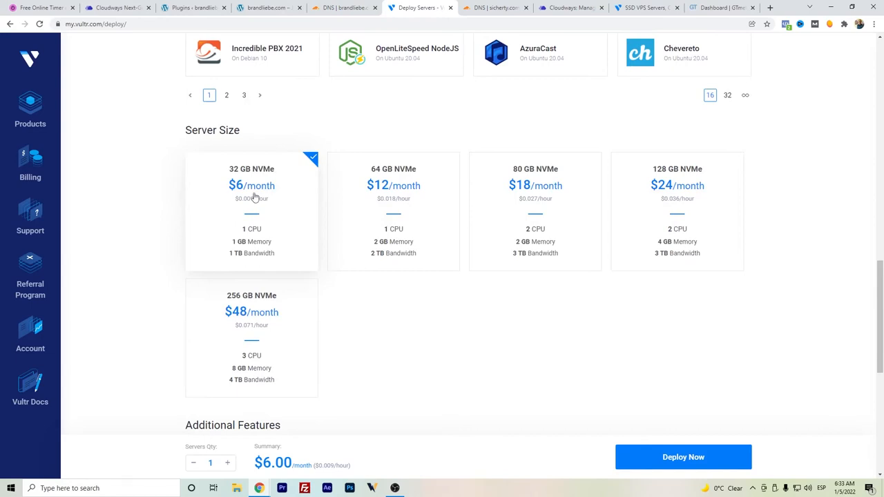
scroll("down", 3)
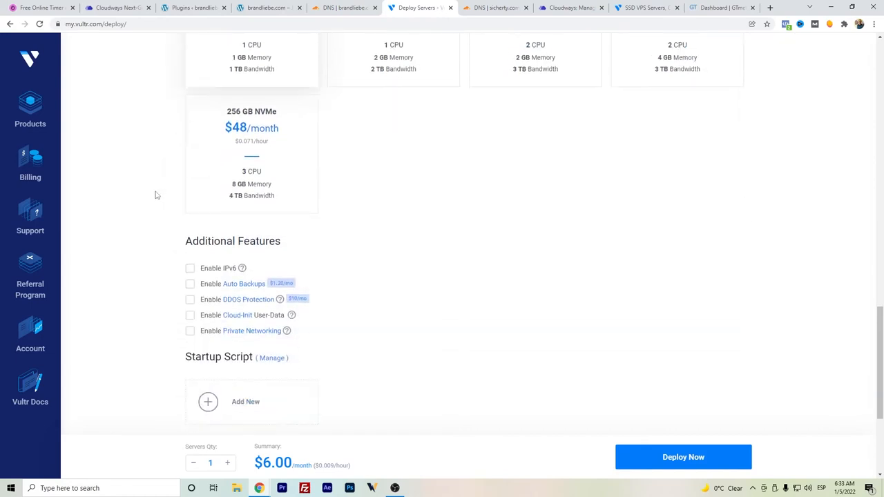
scroll("down", 3)
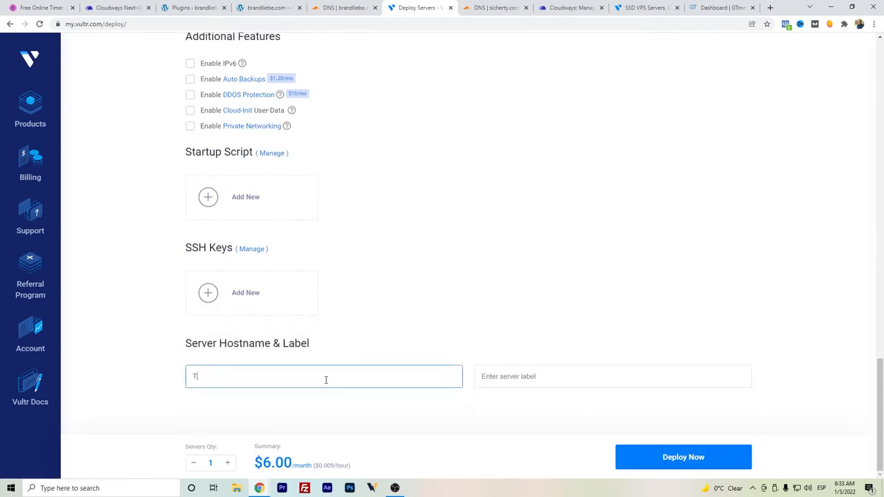
Step: Set hostname and label to TestVultr, fix capitalization, and deploy the server
type("esT")
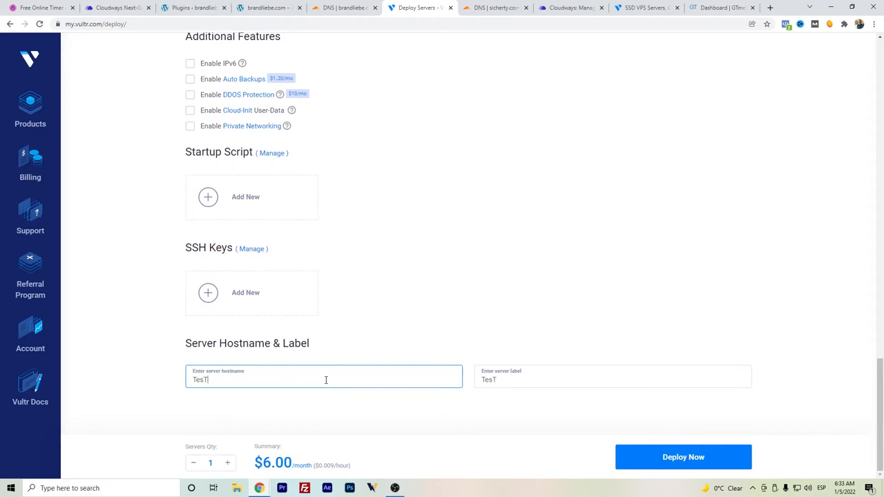
type("Vultrs")
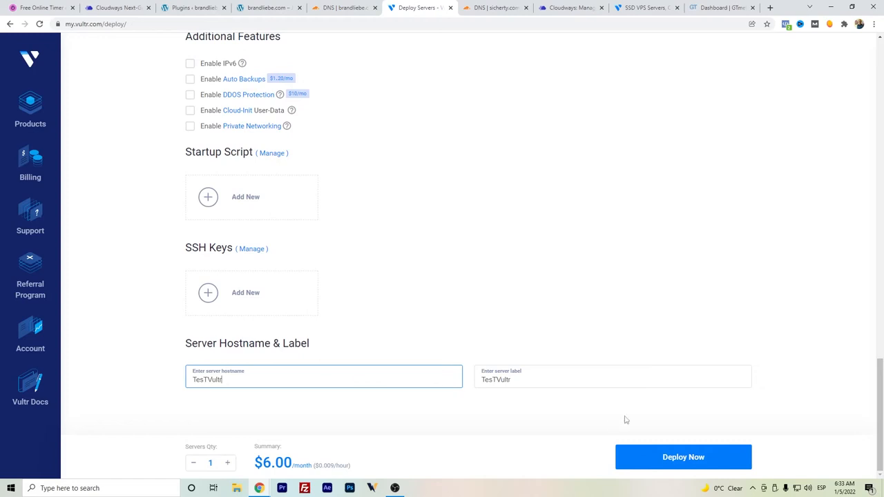
left_click(612, 379)
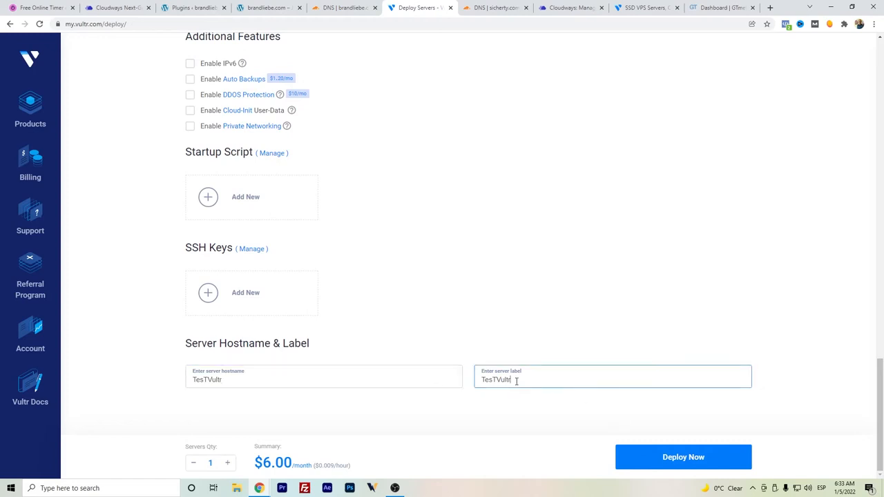
left_click(324, 379)
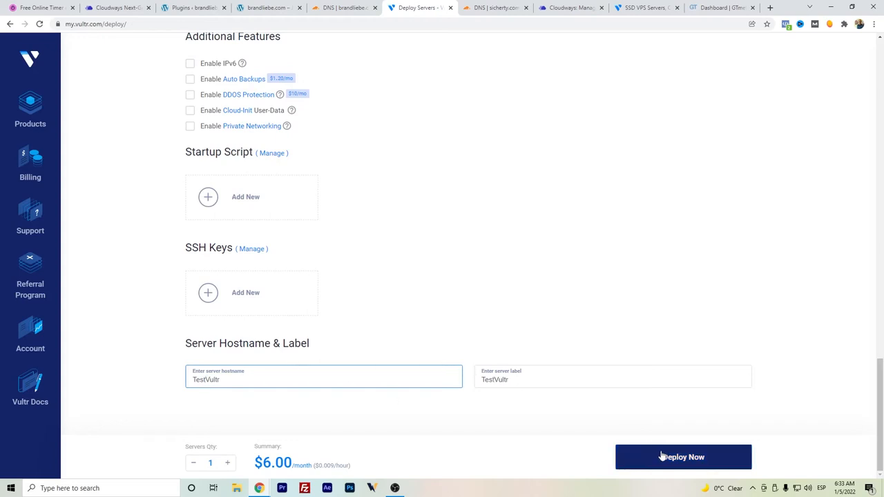
left_click(682, 457)
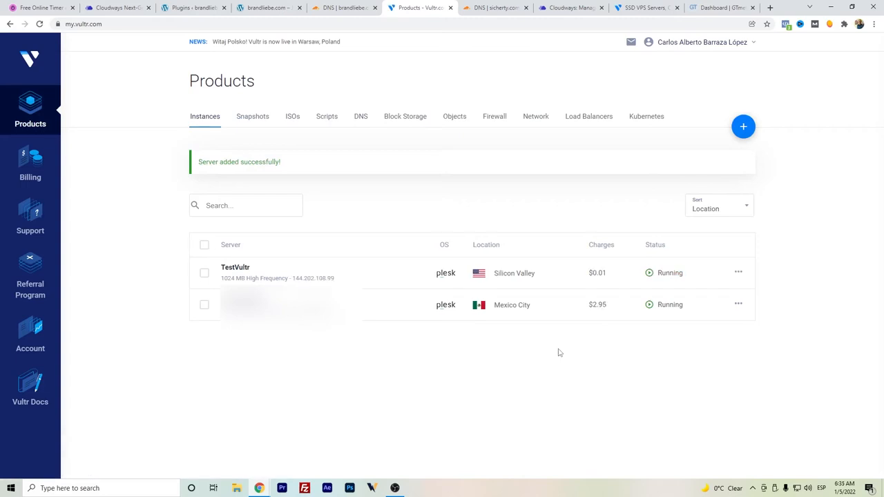
mouse_move(247, 349)
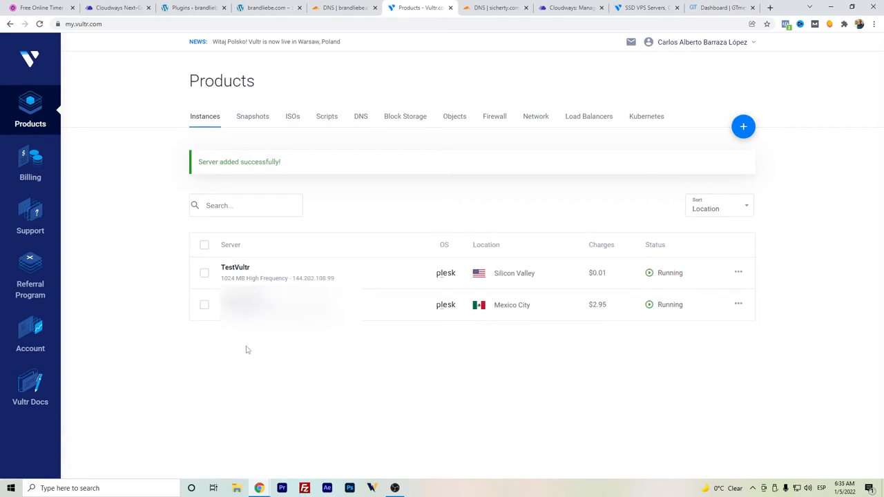
Step: View TestVultr's overview and follow its Plesk login URL on port 8443
left_click(235, 268)
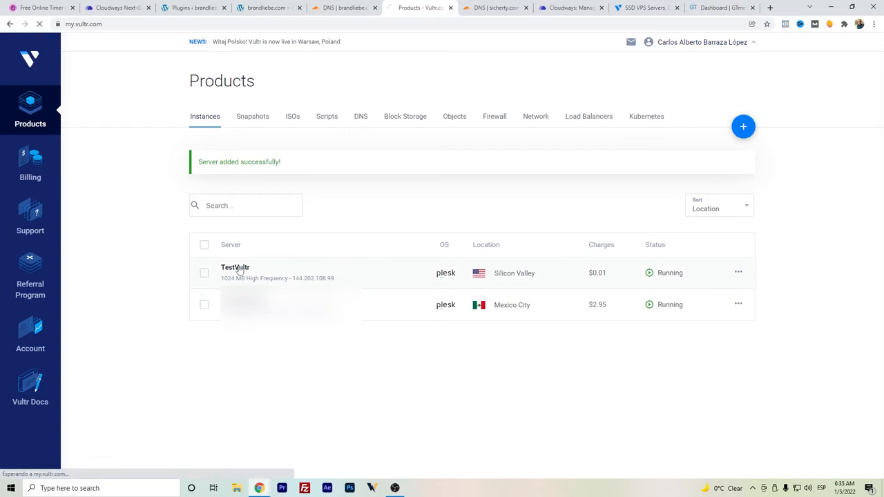
left_click(236, 272)
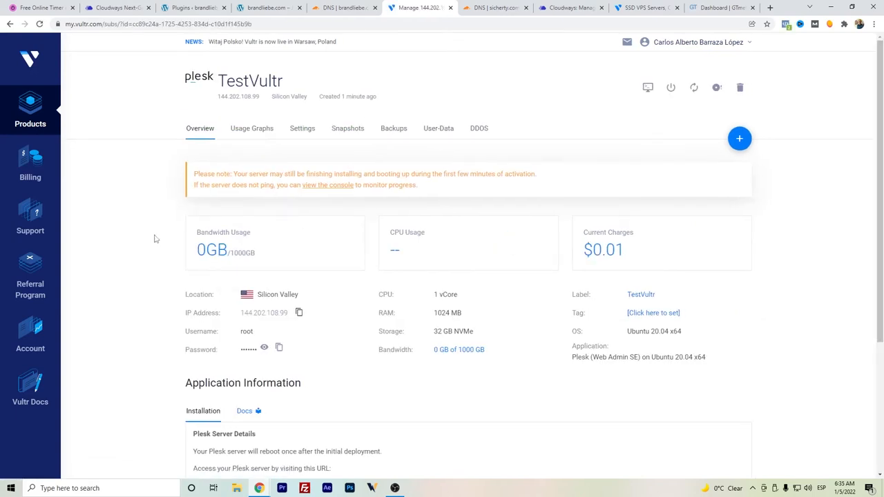
mouse_move(265, 178)
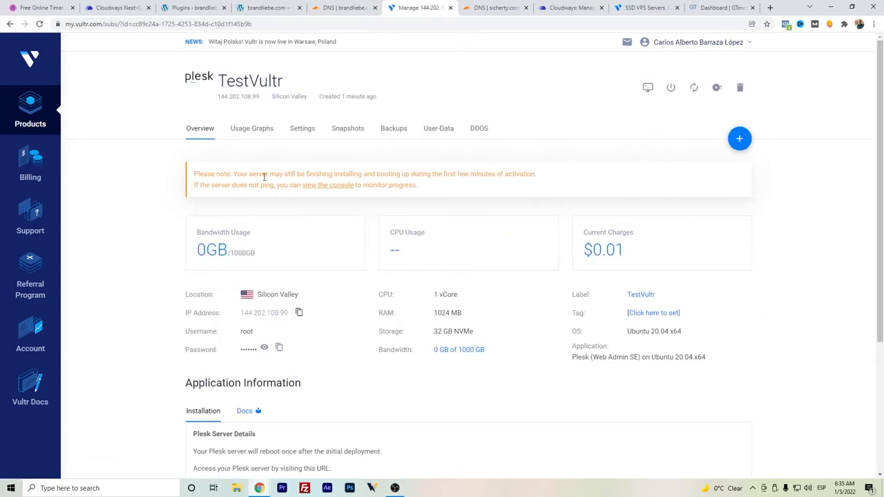
mouse_move(364, 184)
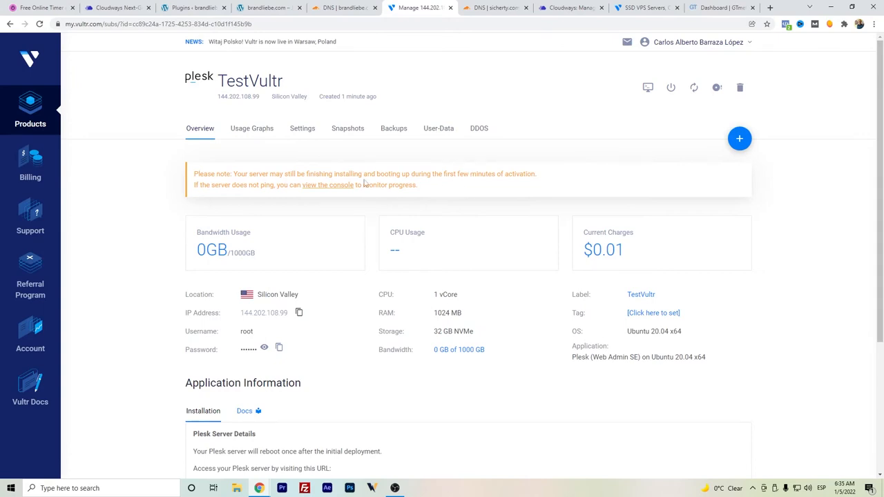
mouse_move(529, 175)
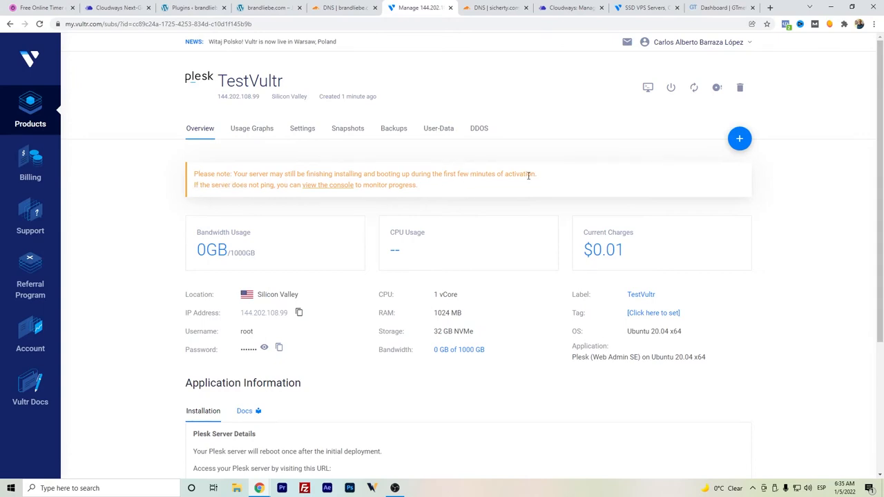
scroll("down", 3)
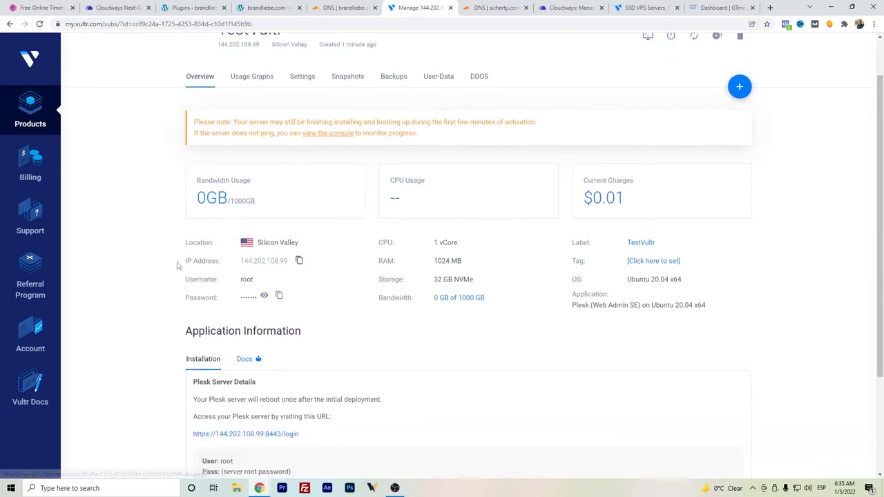
left_click(245, 433)
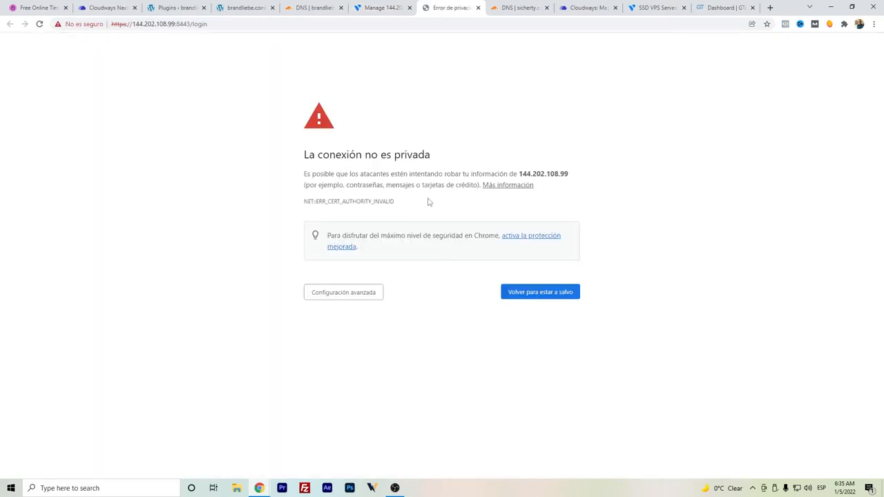
mouse_move(340, 308)
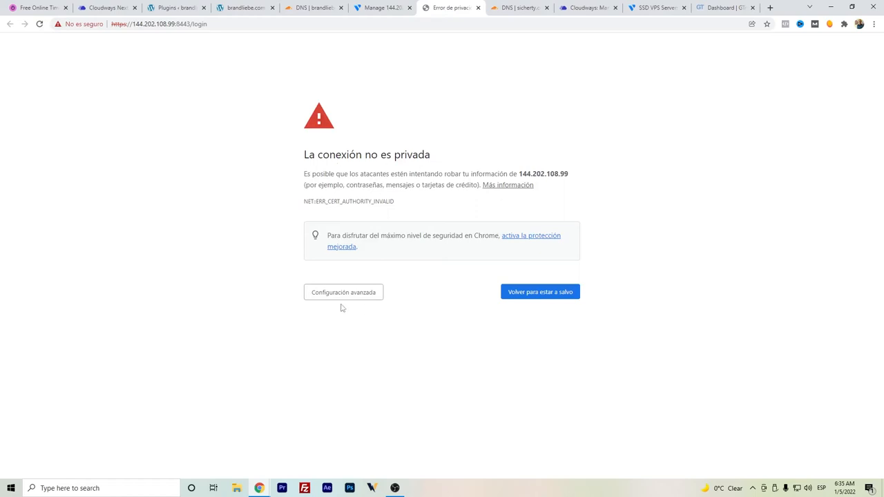
Step: Bypass the certificate warning and reload once Plesk maintenance finishes
left_click(344, 293)
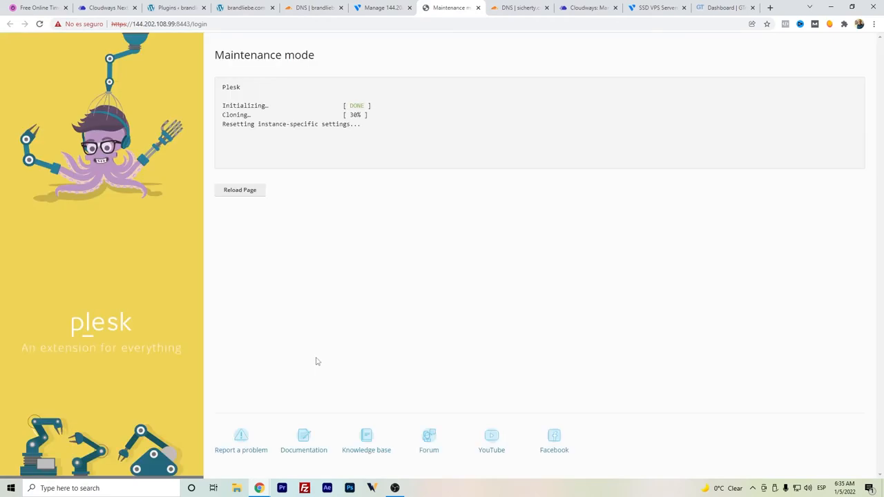
mouse_move(289, 105)
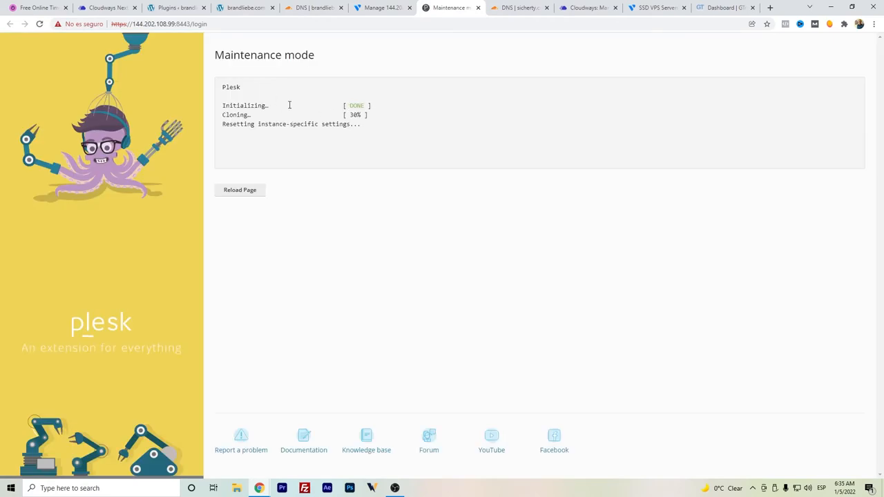
mouse_move(262, 114)
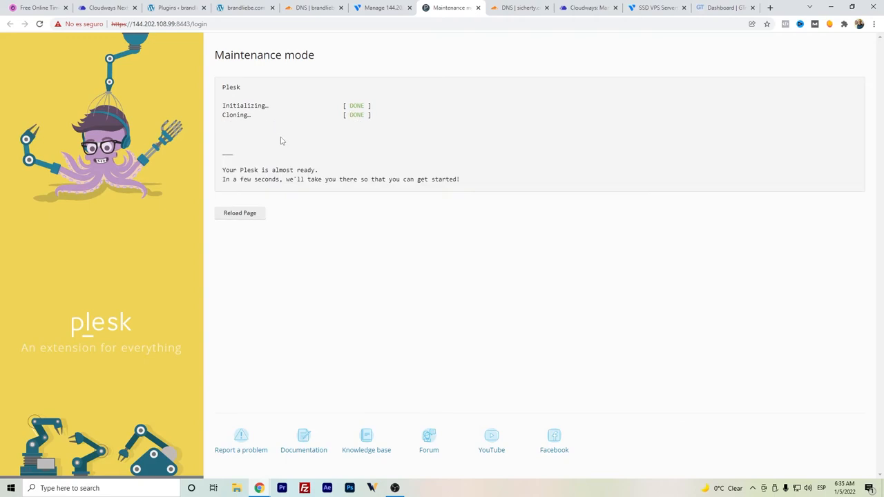
mouse_move(246, 179)
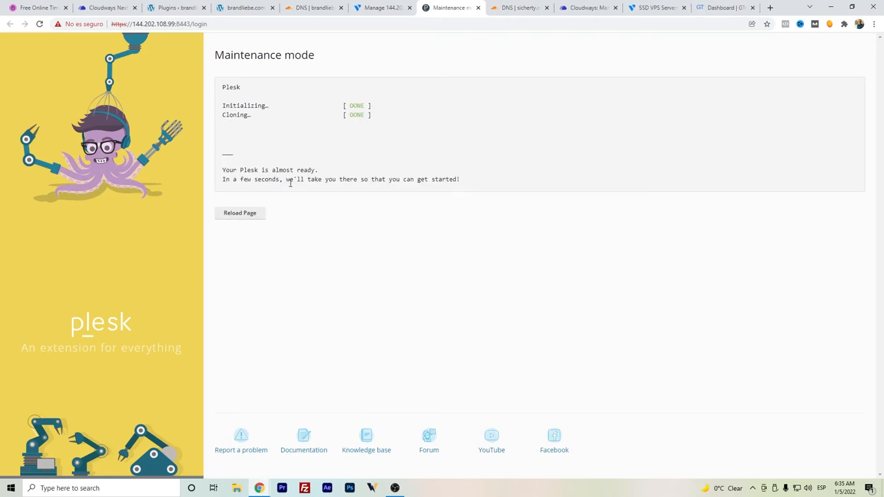
mouse_move(348, 181)
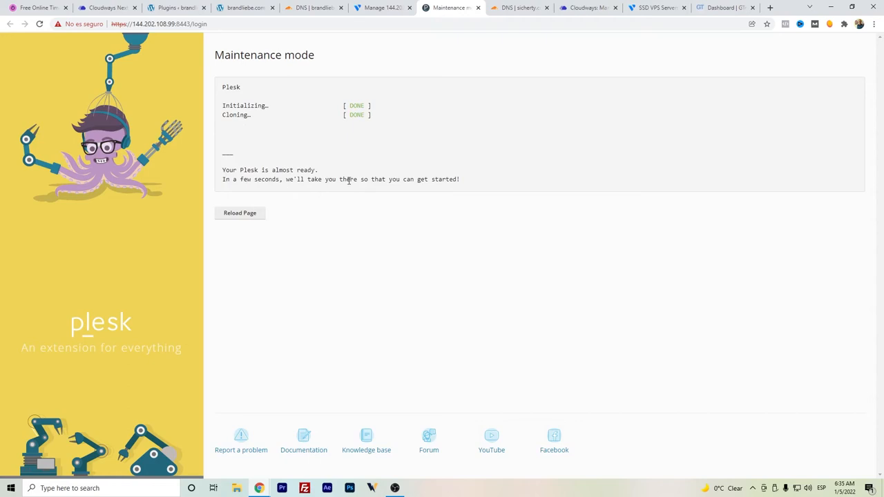
left_click(240, 213)
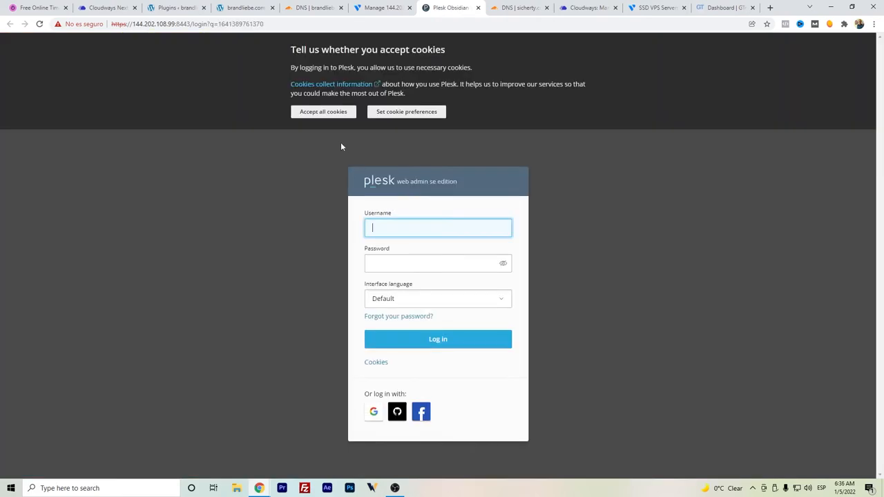
left_click(323, 112)
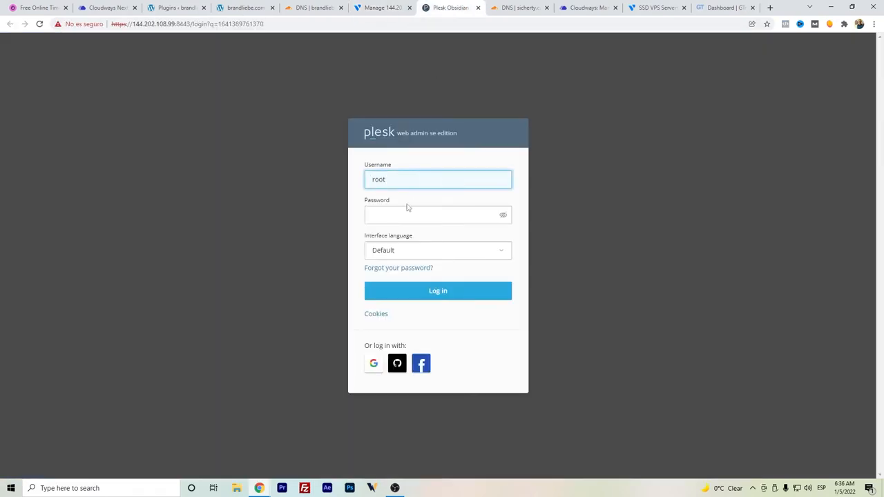
left_click(438, 290)
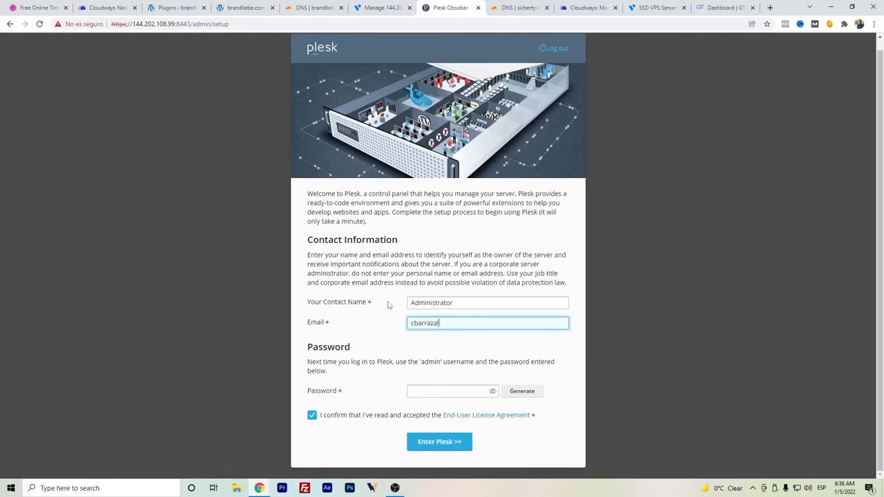
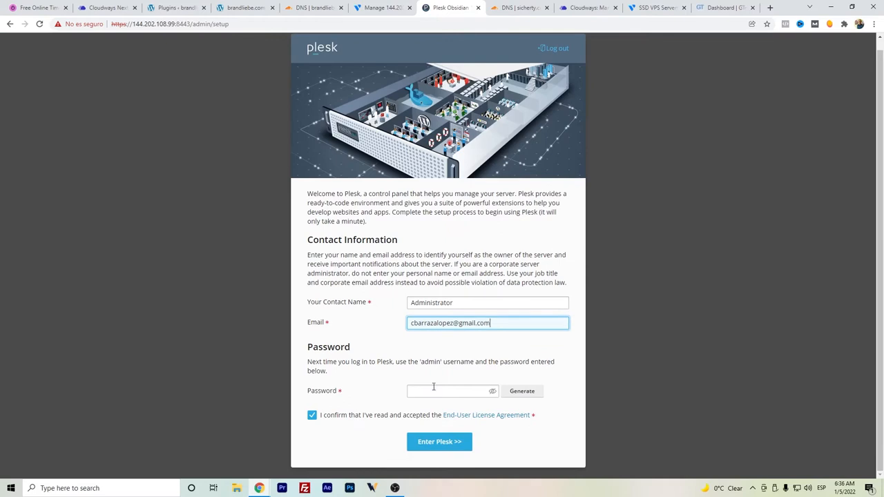
left_click(439, 441)
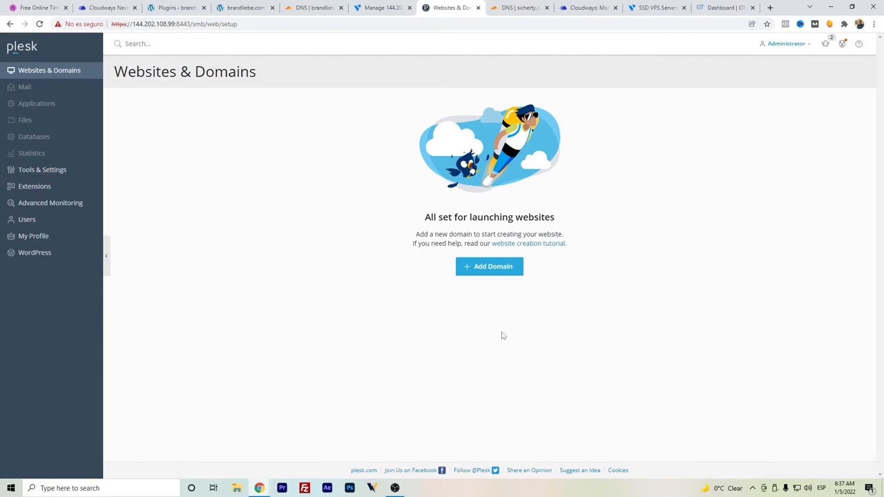
mouse_move(486, 179)
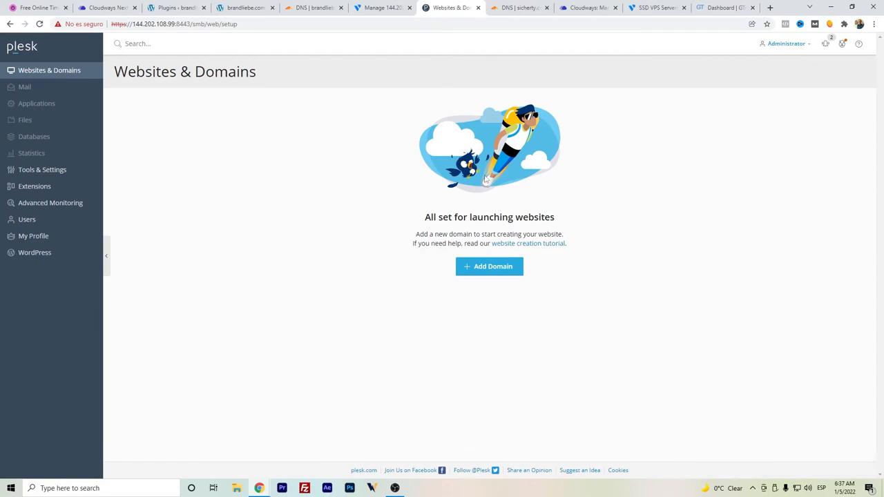
mouse_move(443, 275)
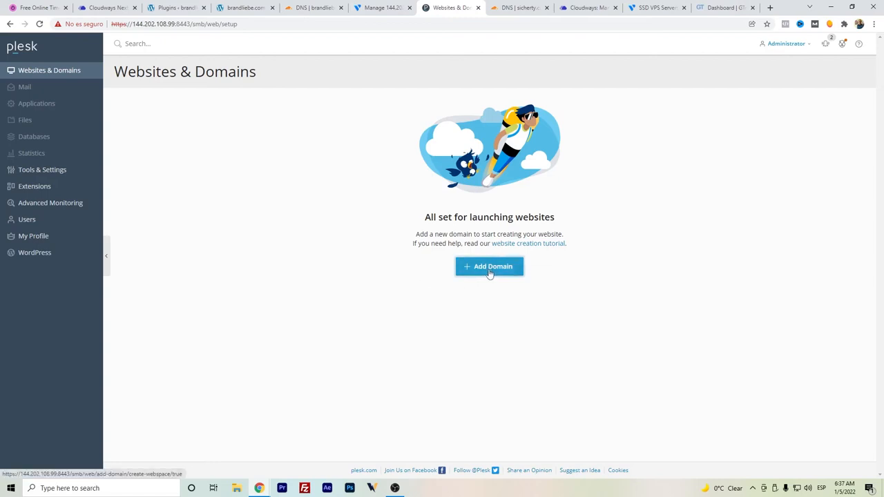
Step: Try the stuck Add Domain panel twice, close it, and reload the Plesk page
left_click(489, 266)
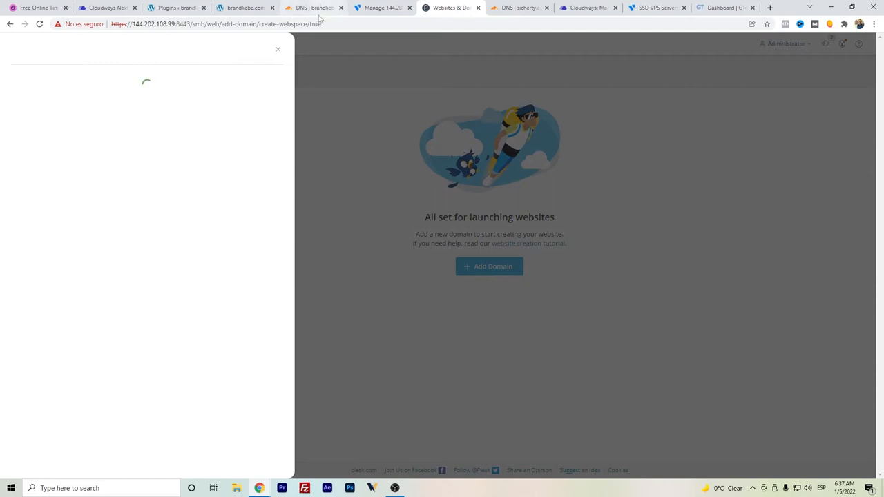
mouse_move(379, 8)
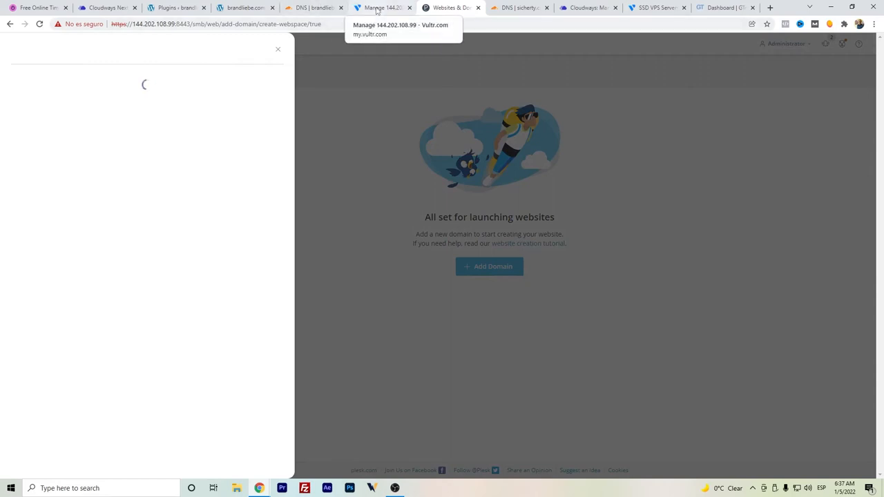
mouse_move(165, 109)
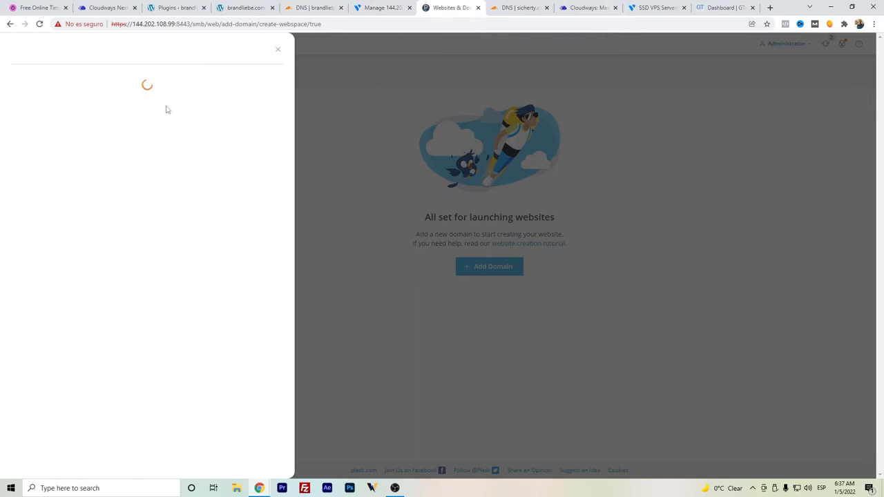
mouse_move(302, 72)
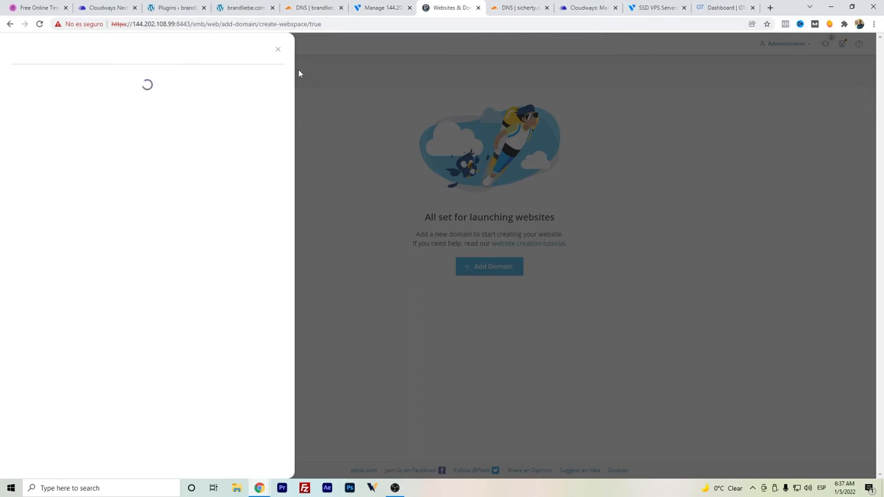
mouse_move(323, 135)
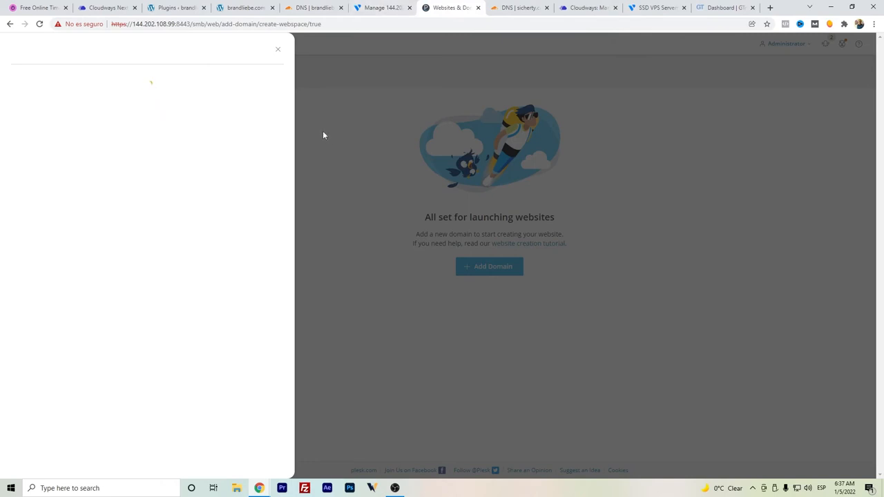
mouse_move(143, 110)
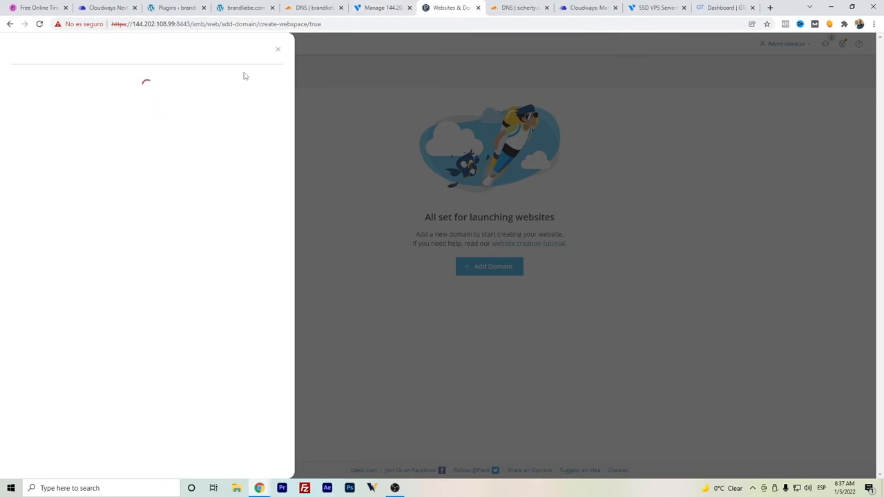
left_click(278, 49)
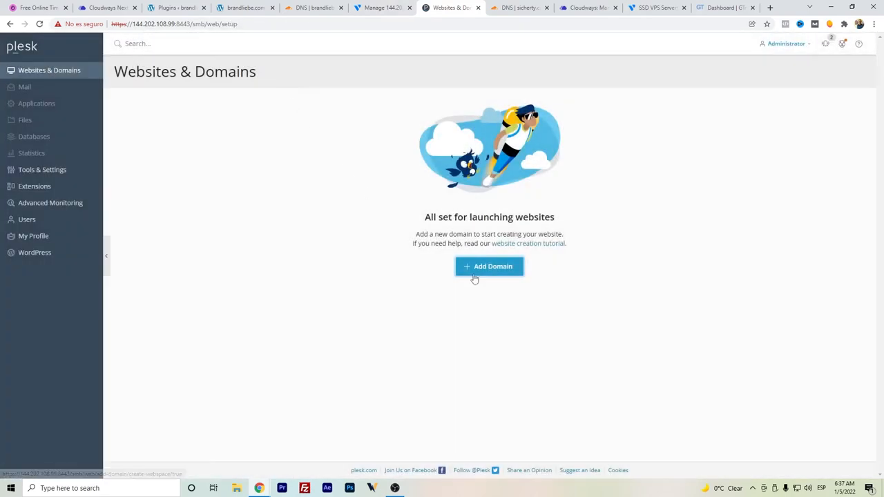
left_click(489, 267)
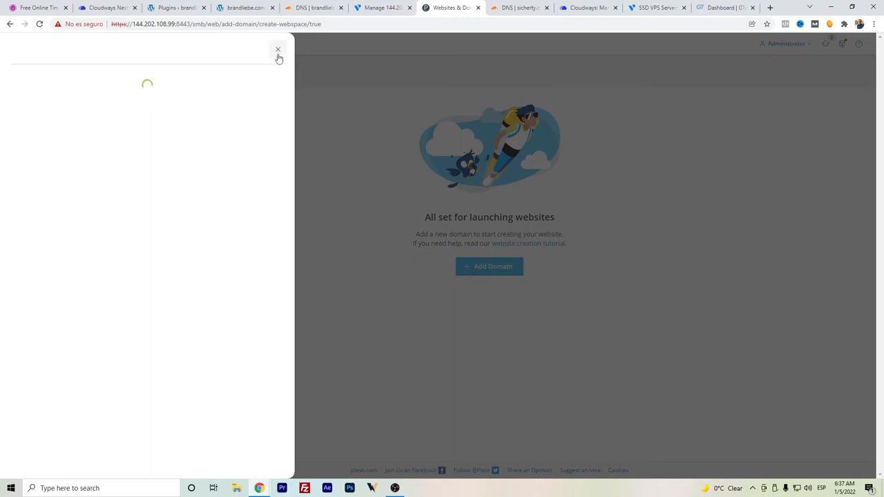
left_click(278, 49)
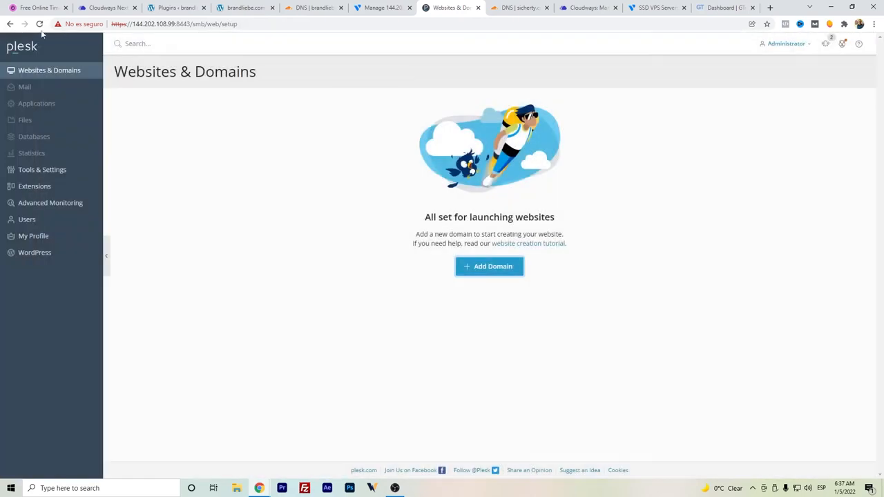
left_click(39, 24)
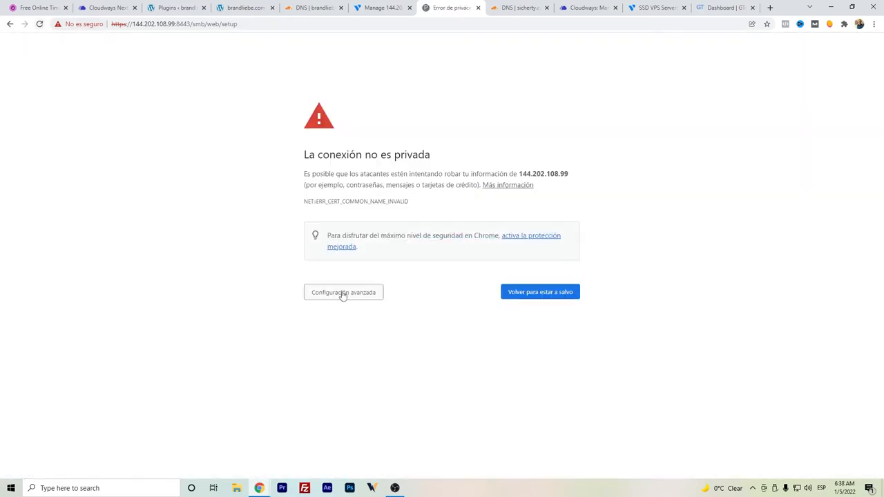
Step: Bypass the certificate warning and begin a new domain named sicherty.com
left_click(343, 292)
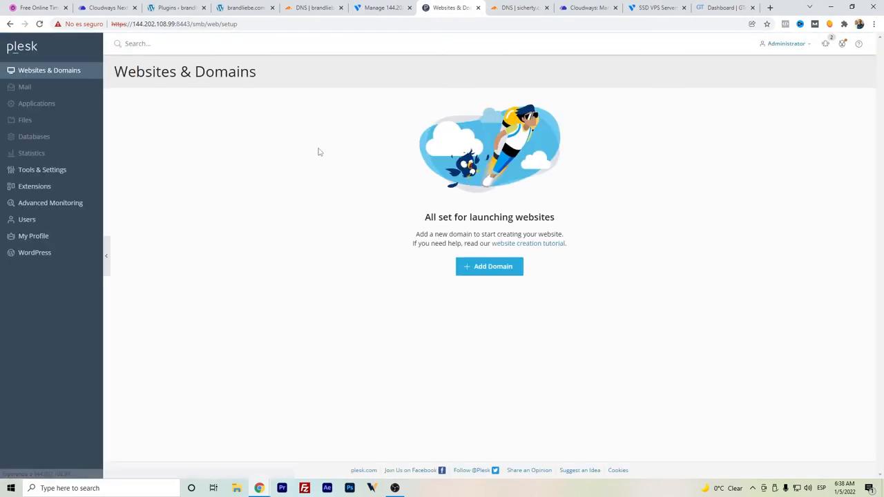
left_click(489, 266)
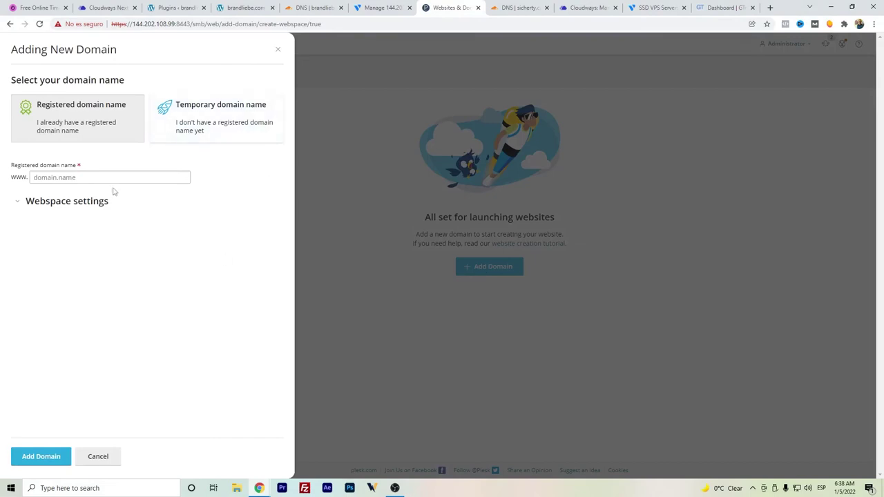
type("s")
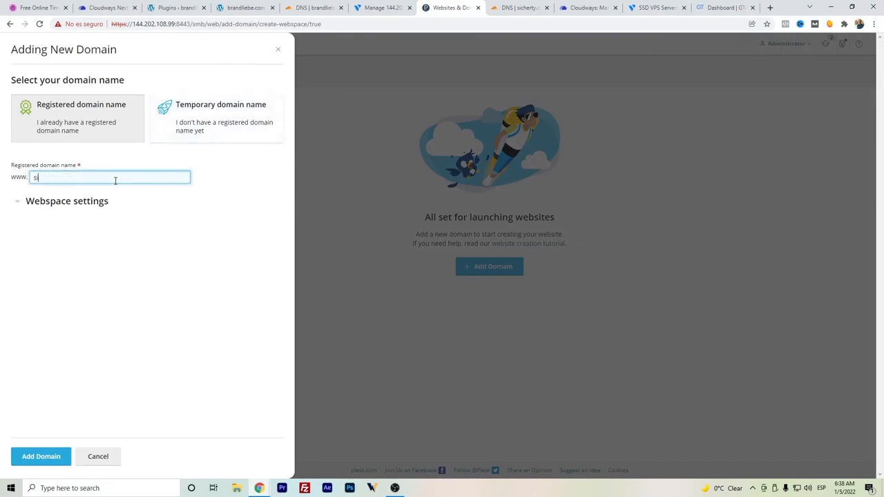
type("icherty.com")
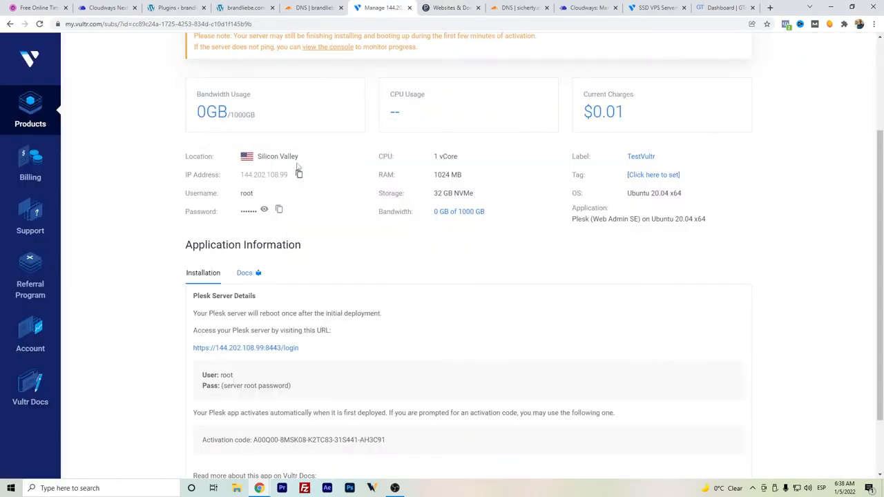
Step: Add a DNS-only A record for sicherty pointing to 144.202.108.99 in Cloudflare
left_click(518, 8)
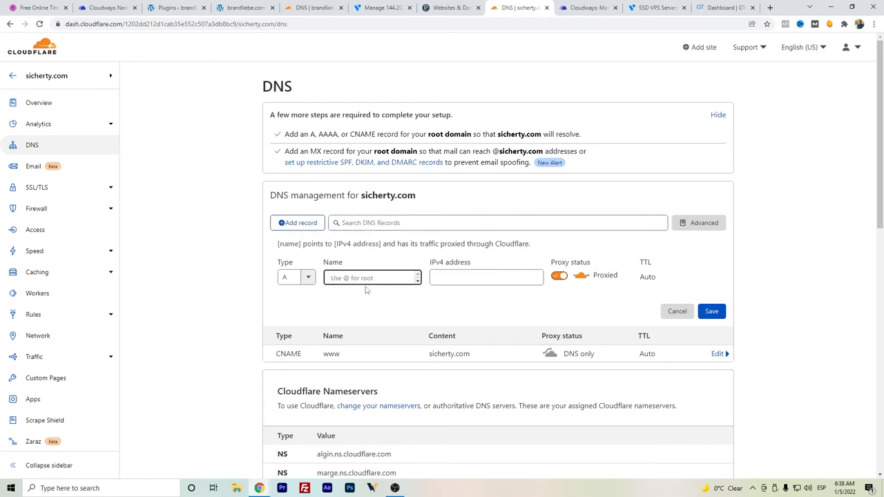
type("sicherty")
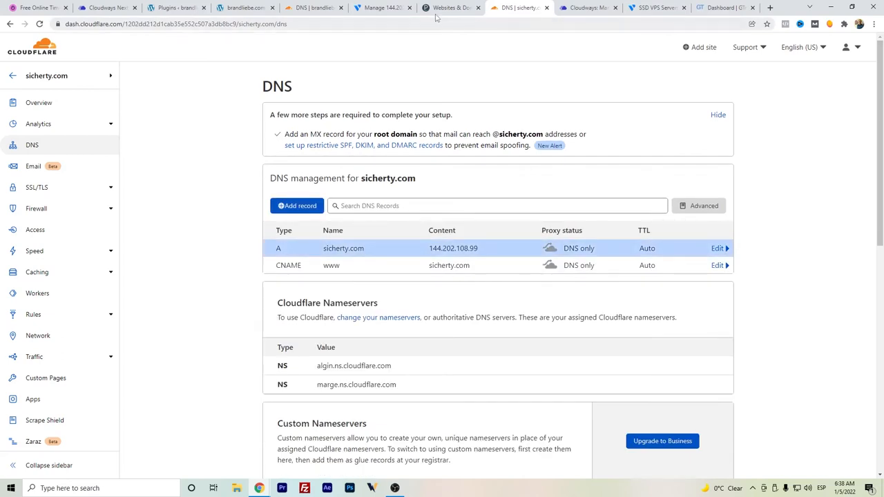
left_click(449, 7)
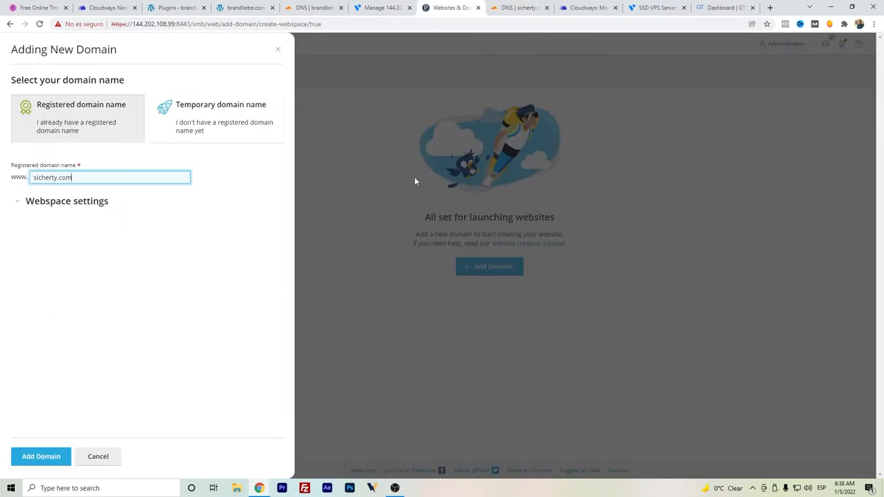
mouse_move(321, 182)
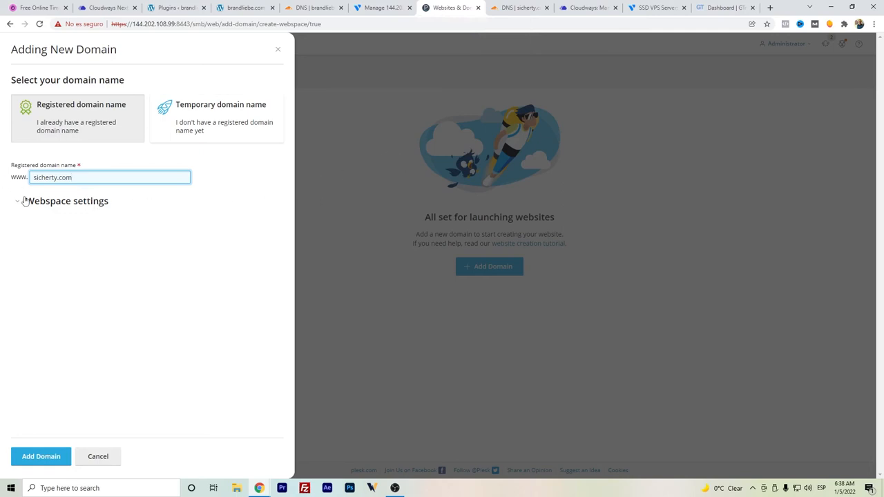
Step: Create sicherty.com with default webspace settings and dismiss the creation summary
left_click(17, 201)
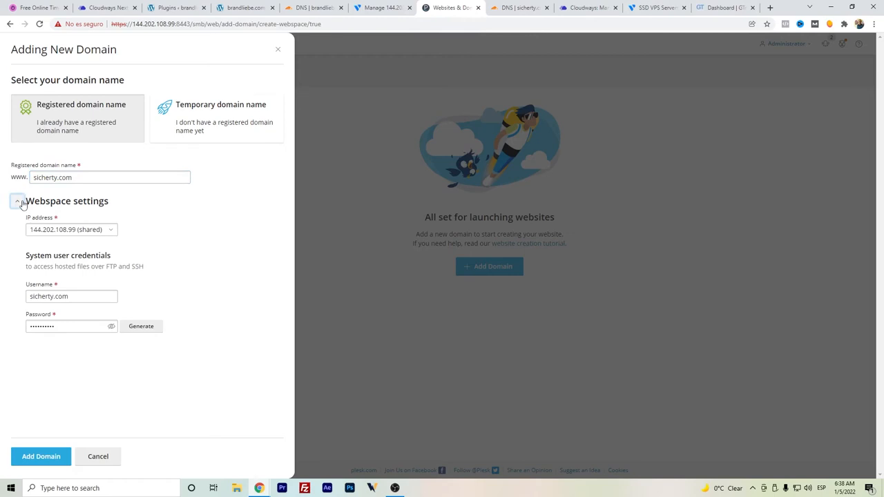
left_click(18, 201)
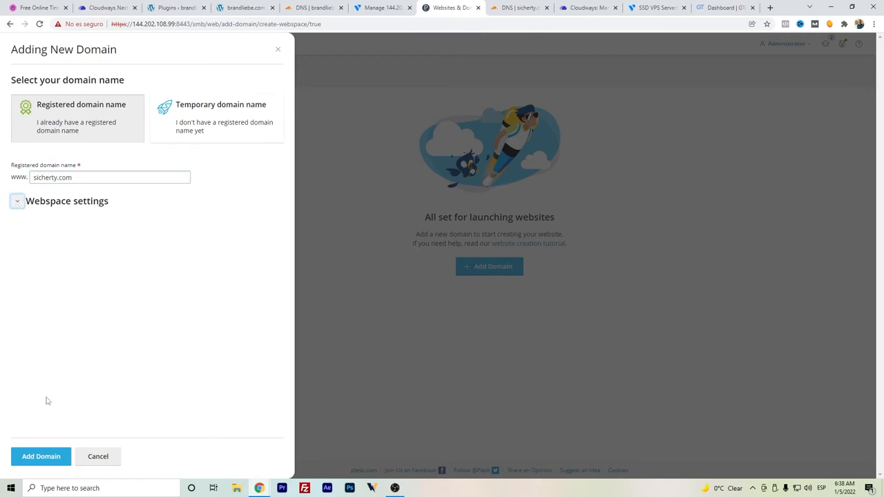
left_click(41, 456)
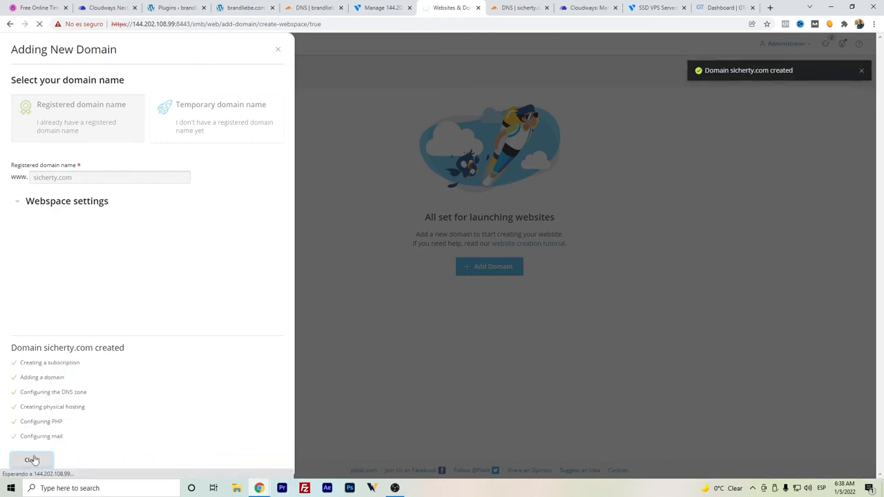
left_click(31, 460)
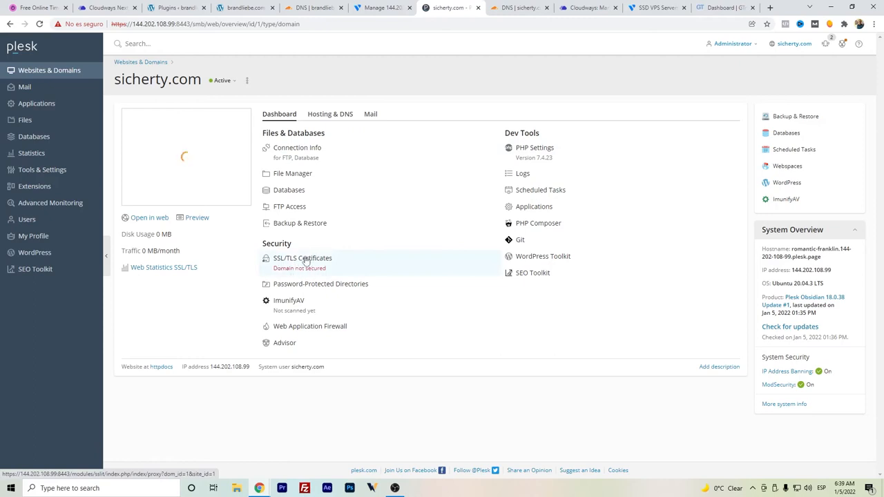
Step: Install a free Let's Encrypt certificate for sicherty.com and www, valid until April 5, 2022
left_click(301, 258)
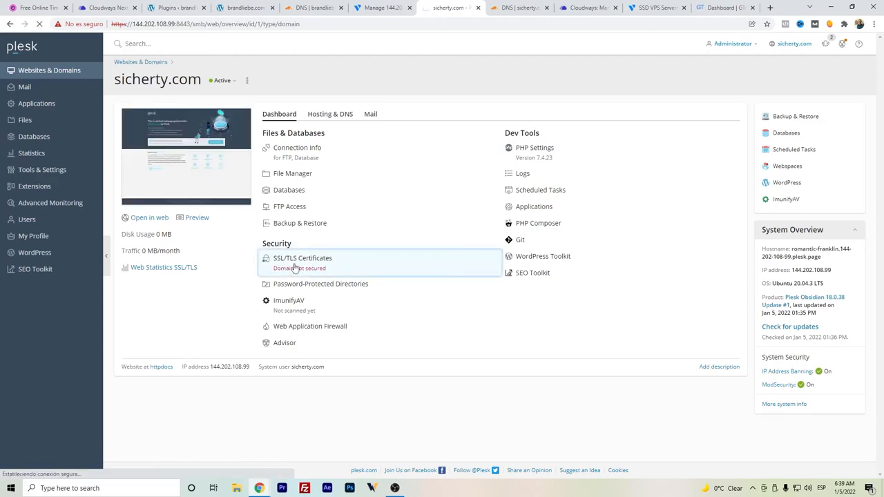
left_click(302, 257)
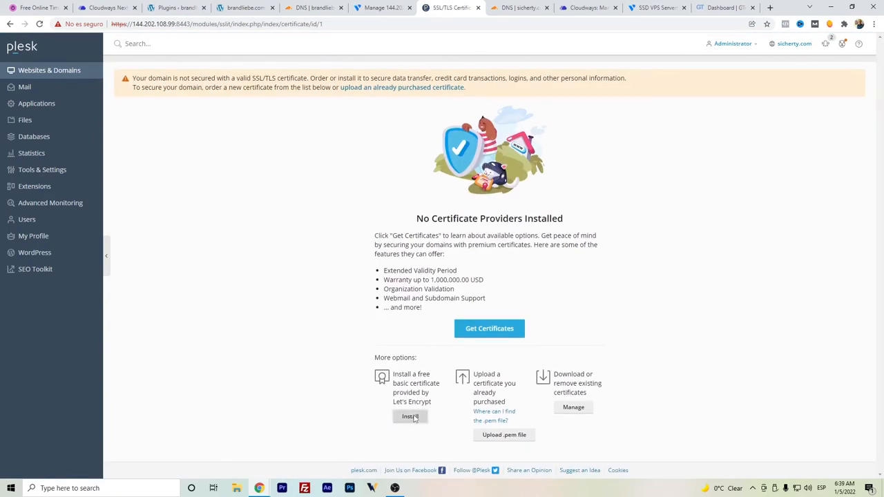
left_click(410, 416)
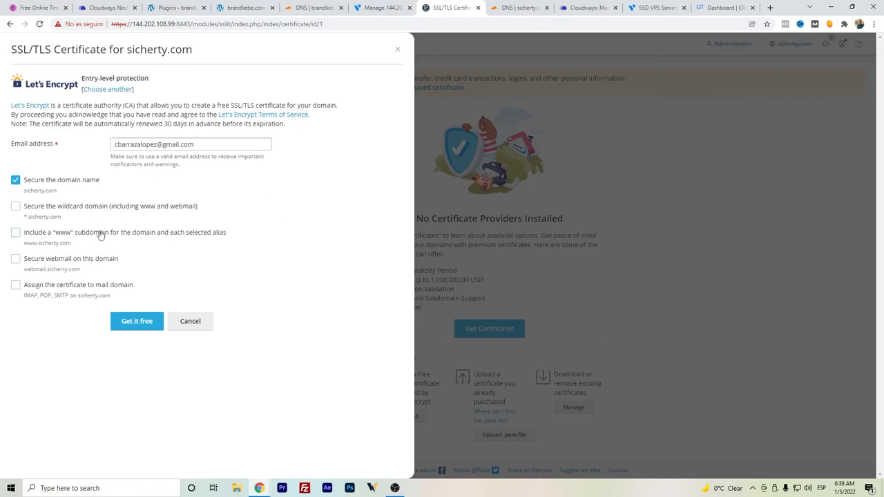
left_click(16, 233)
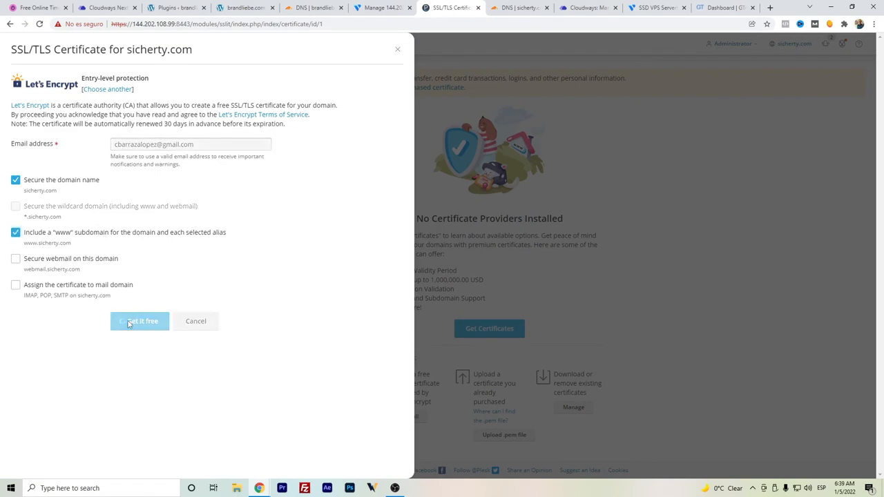
left_click(139, 322)
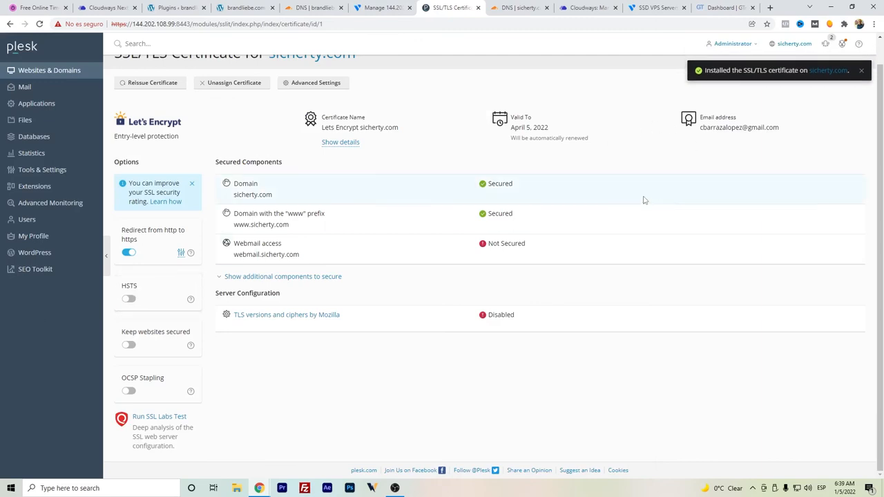
mouse_move(773, 114)
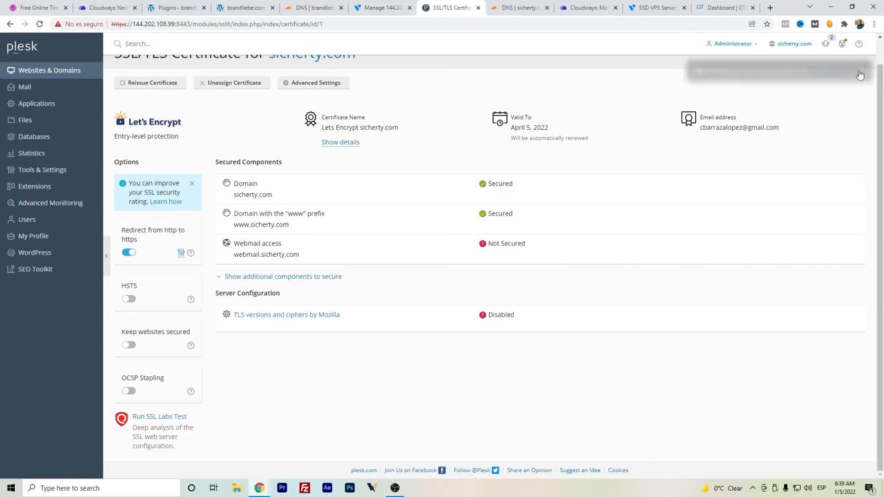
scroll("up", 3)
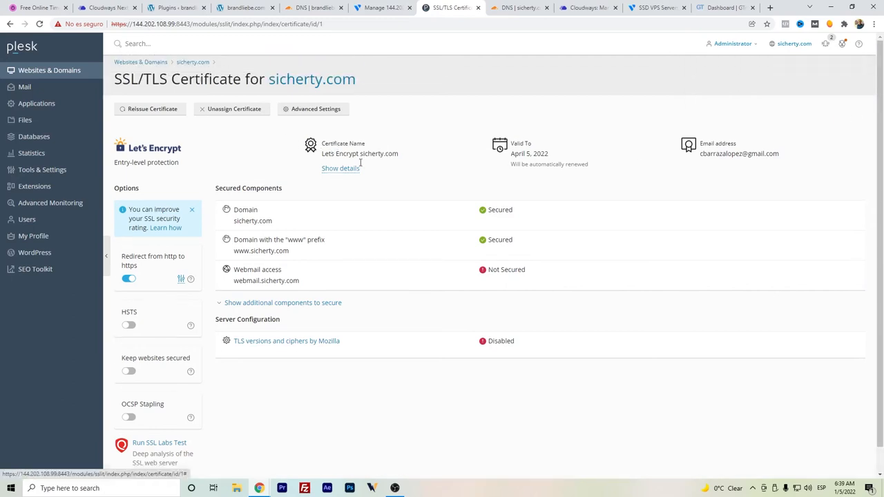
mouse_move(345, 325)
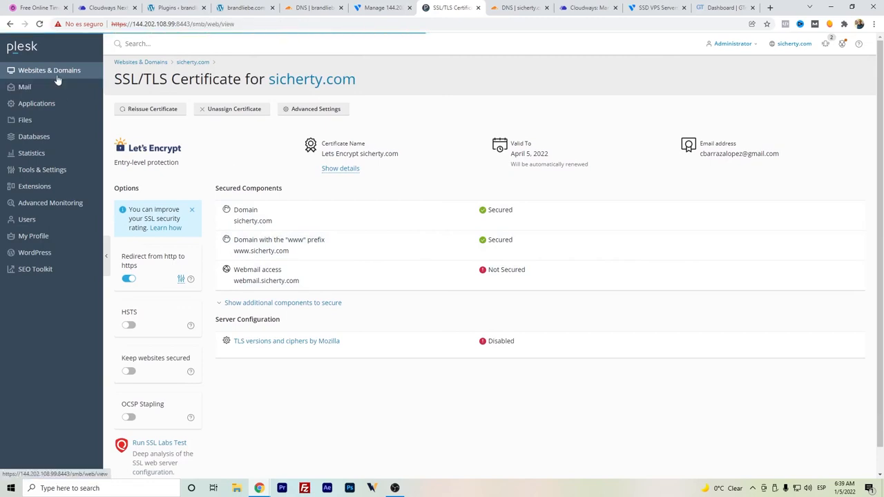
Step: Start a new WordPress installation from sicherty.com's WordPress Toolkit
left_click(49, 70)
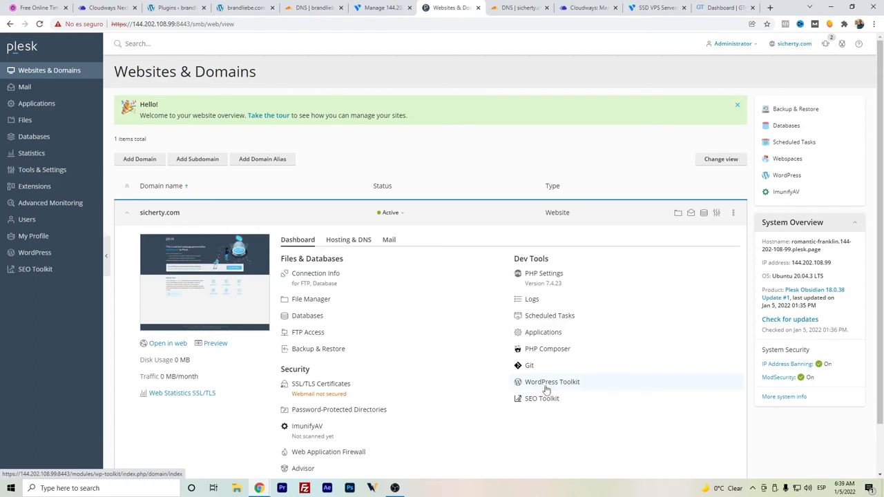
left_click(552, 382)
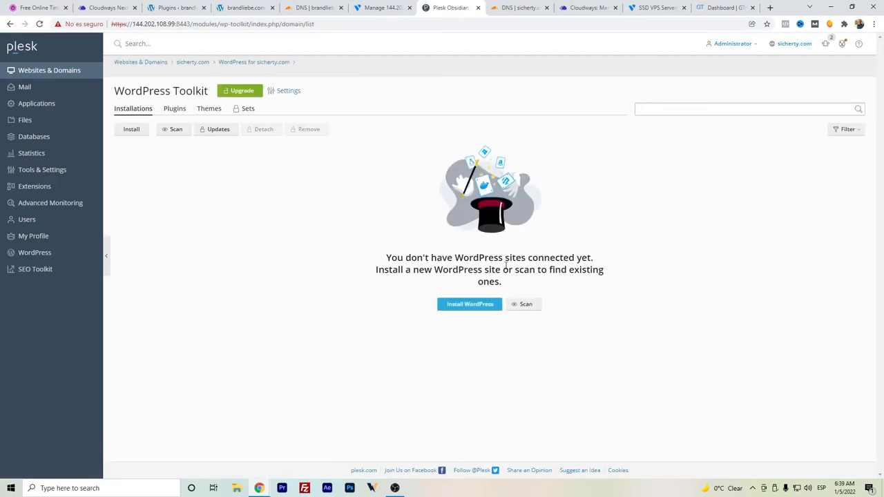
mouse_move(470, 304)
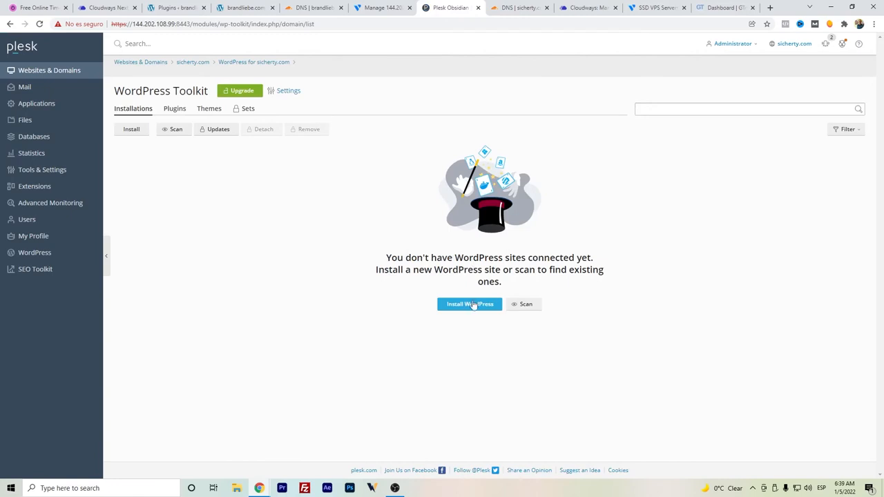
left_click(470, 304)
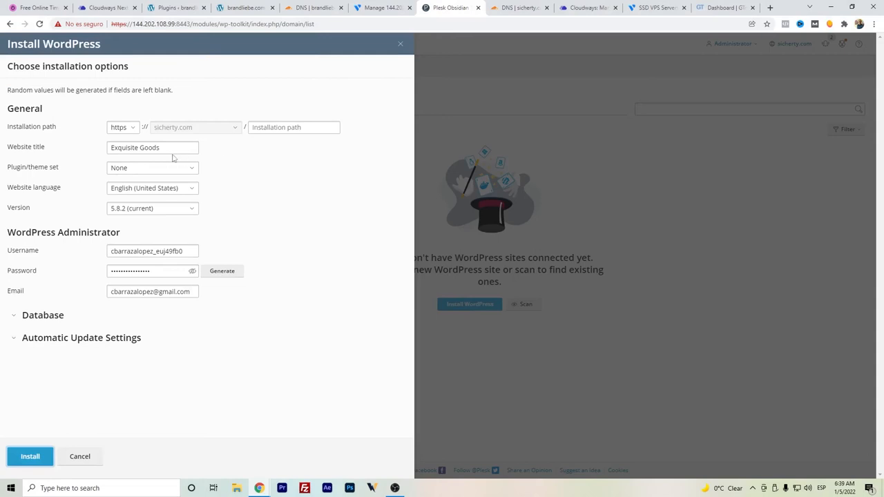
Step: Install WordPress 5.8.2 titled 'Test Vultr', skipping plugins, and reach its dashboard
triple_click(152, 148)
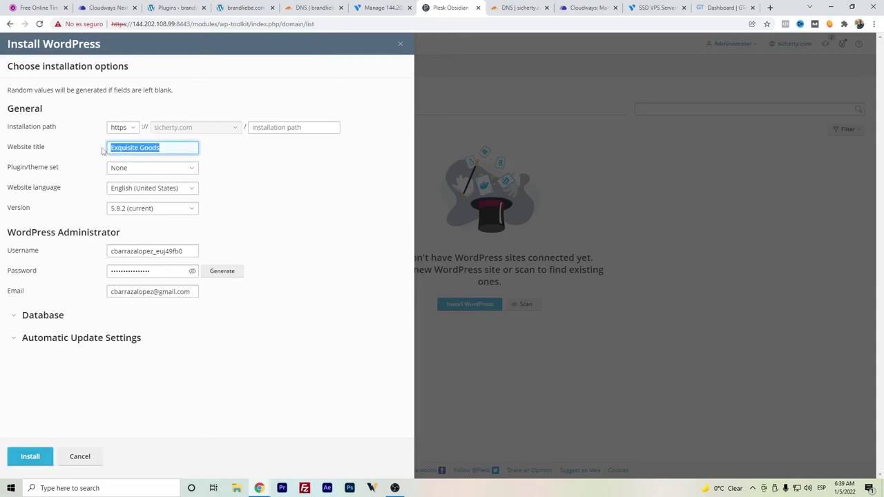
type("Test V")
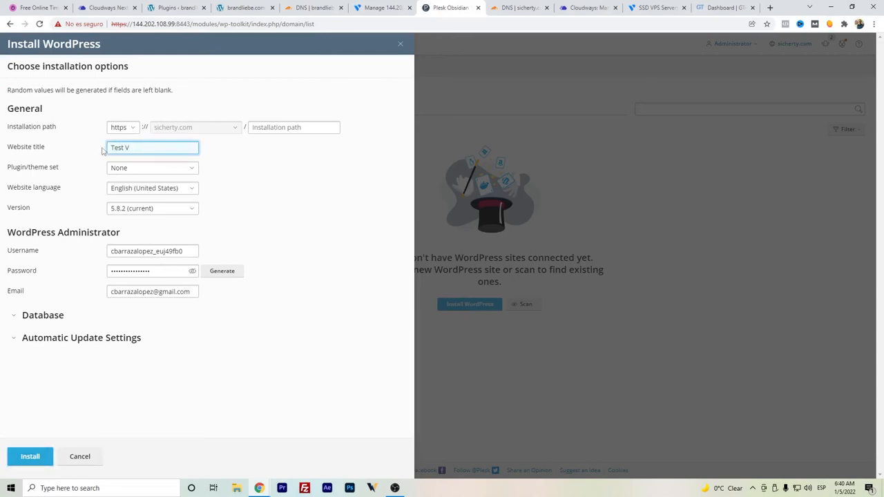
type("ultr")
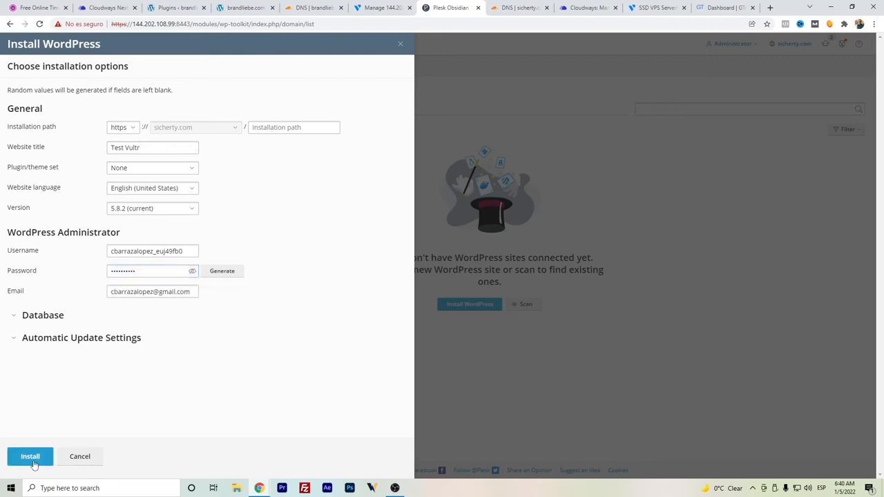
left_click(30, 456)
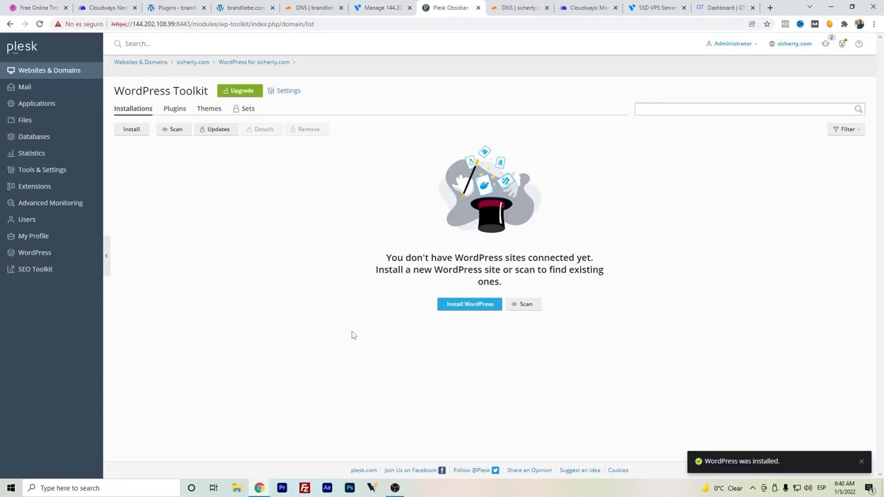
left_click(470, 304)
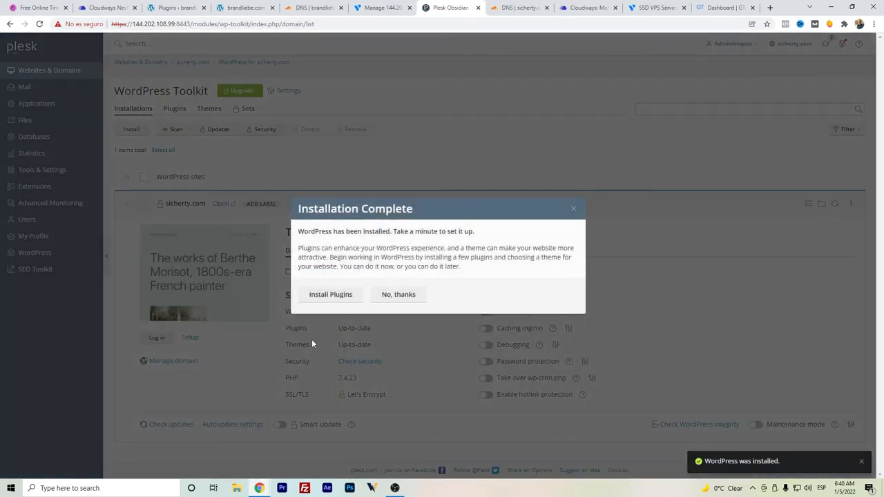
left_click(398, 294)
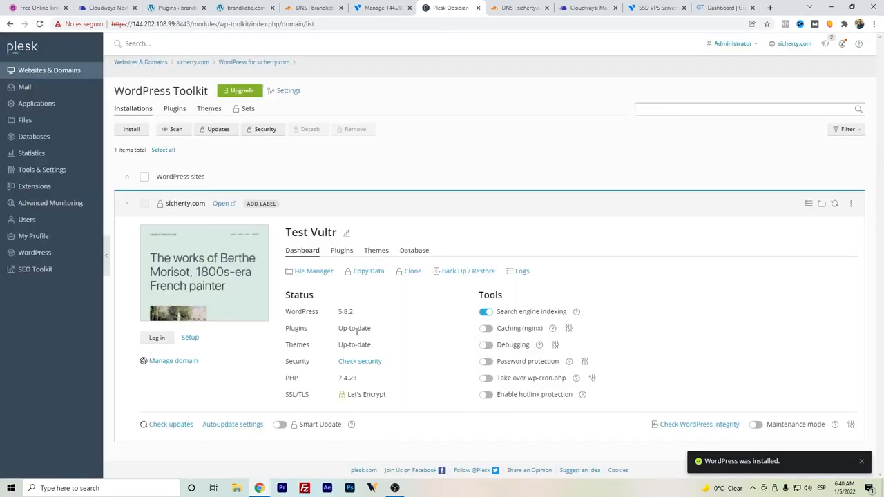
mouse_move(79, 56)
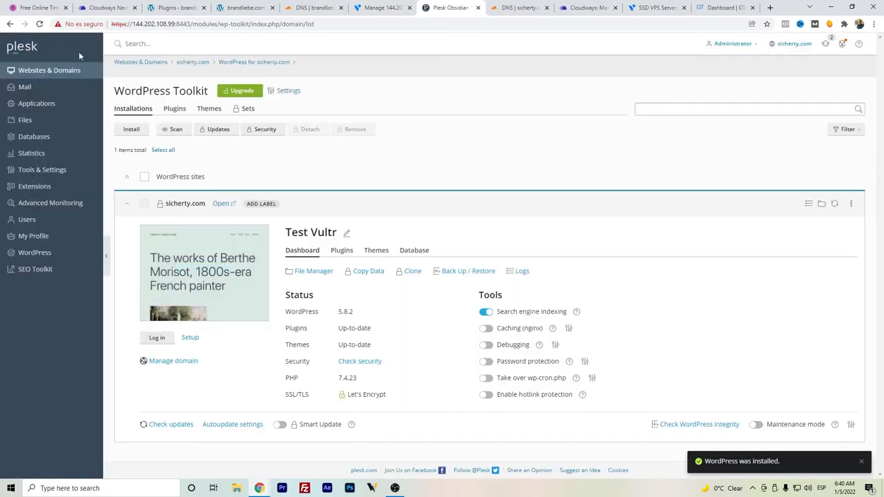
left_click(157, 337)
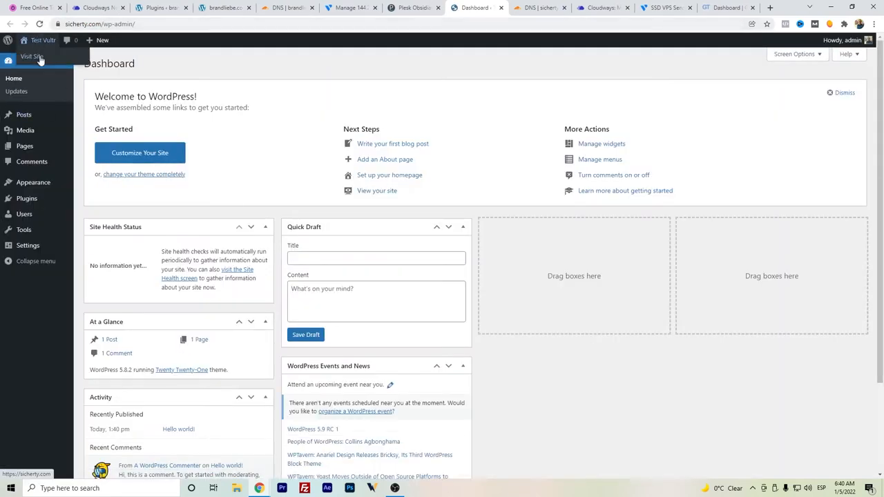
Step: Preview the live 'Hello world!' site, then list installed plugins (Akismet, Hello Dolly)
left_click(32, 56)
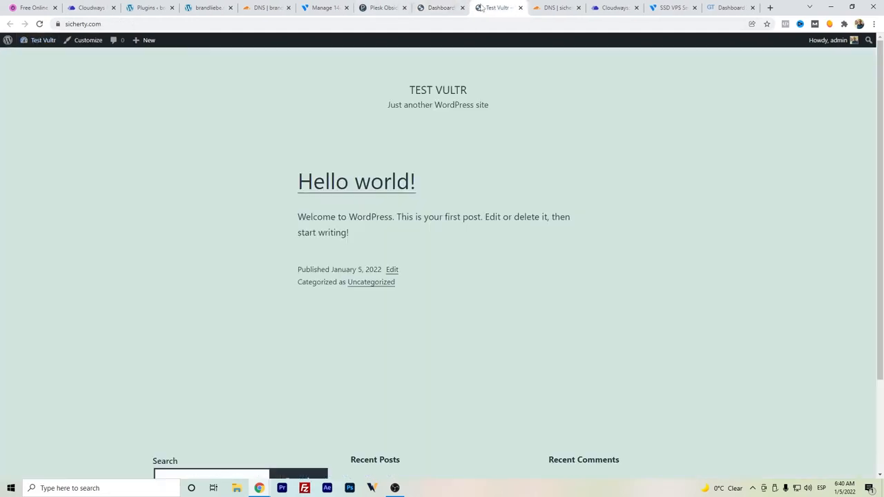
left_click(440, 8)
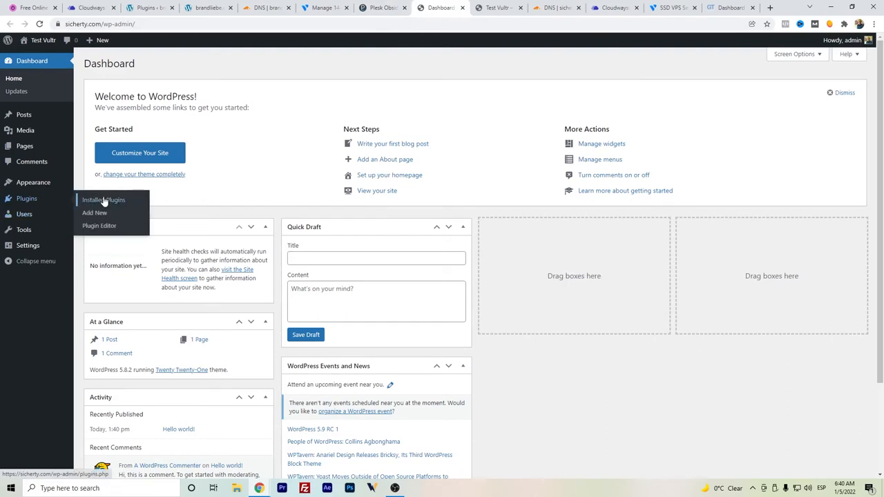
left_click(31, 7)
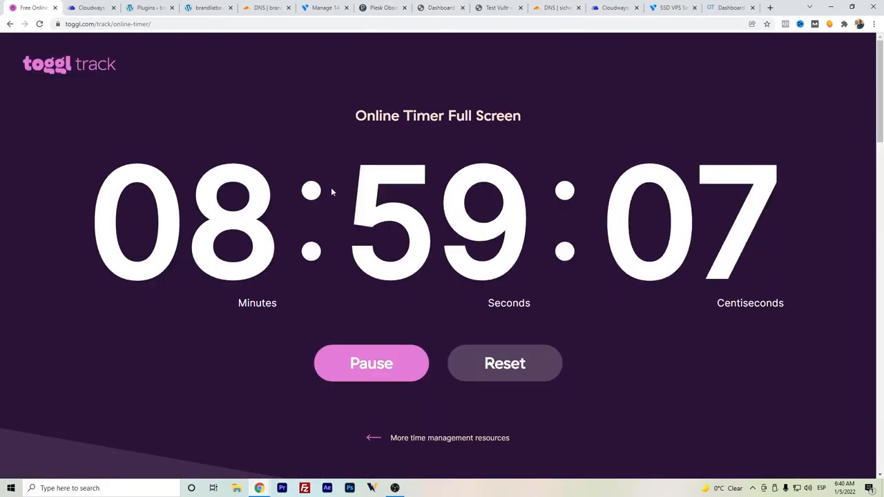
mouse_move(436, 16)
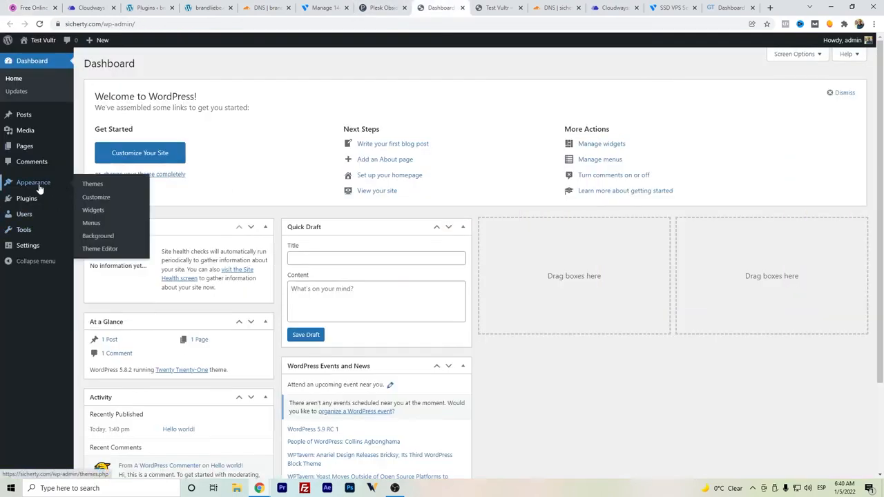
mouse_move(92, 184)
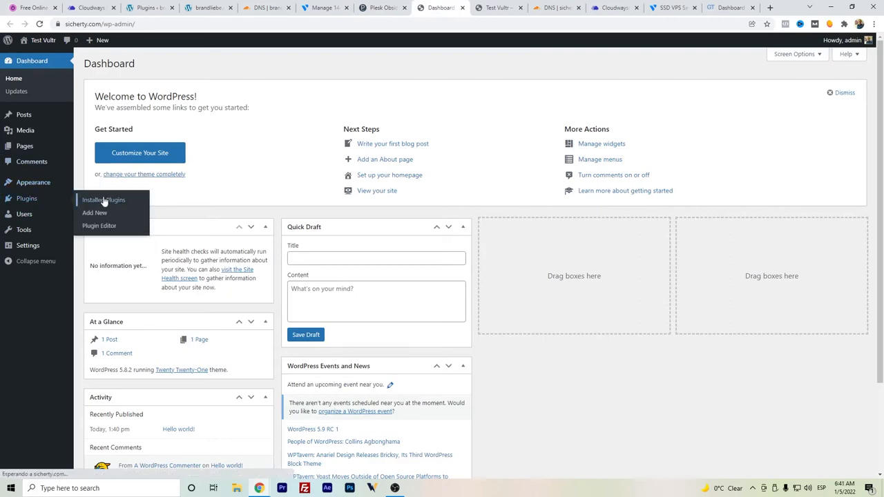
left_click(104, 200)
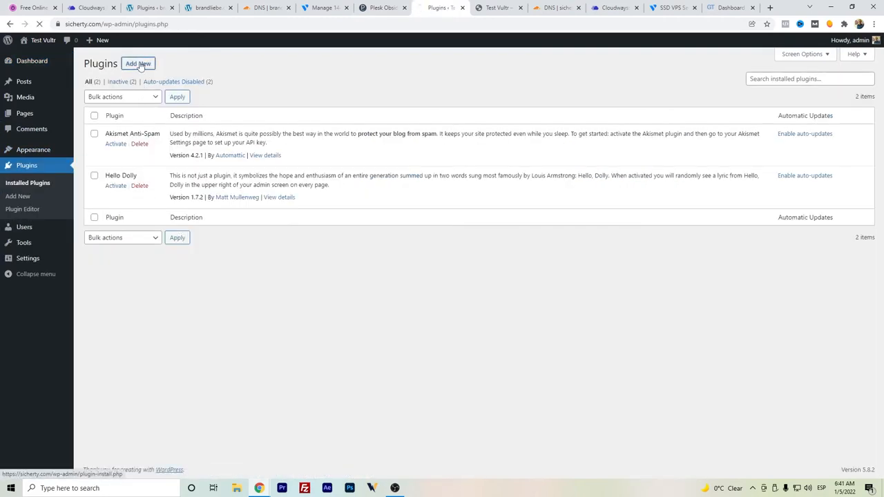
Step: Install and activate Elementor Website Builder, then bring up the Pages list
left_click(138, 64)
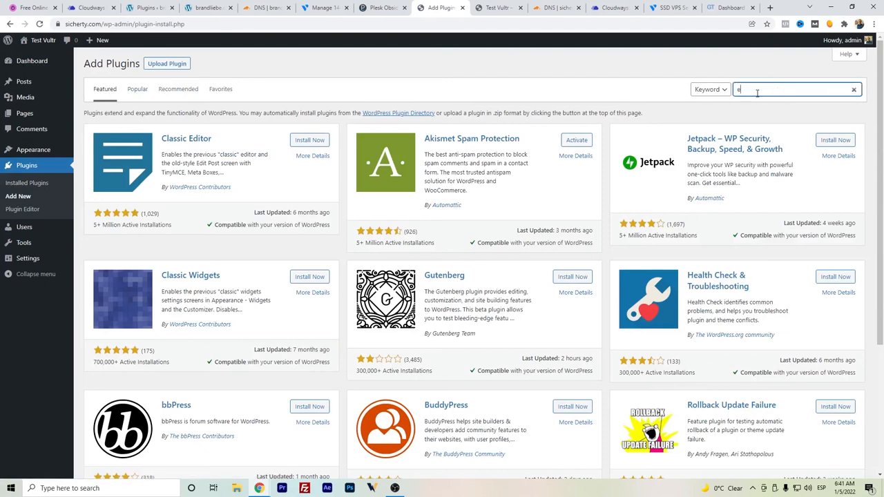
type("element")
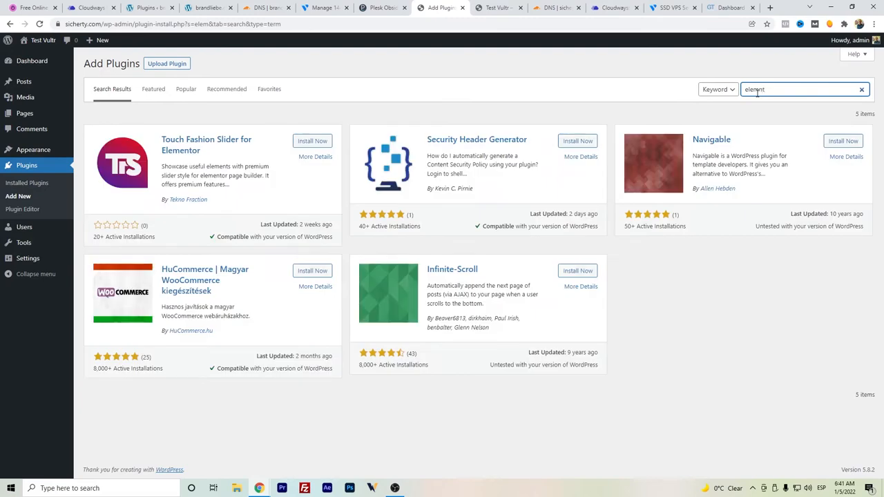
type("or")
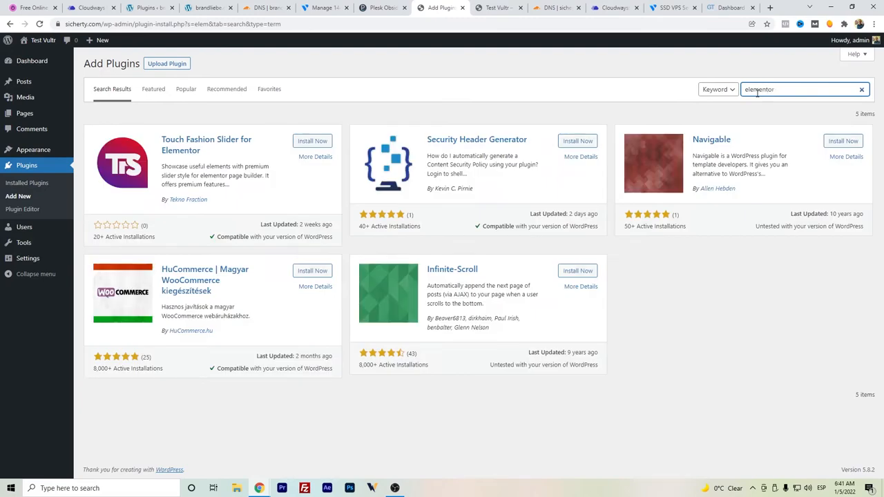
left_click(312, 141)
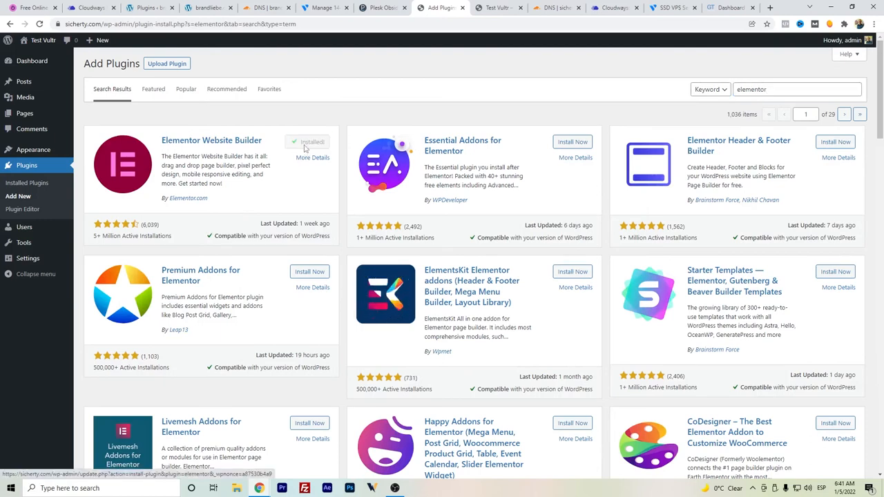
left_click(313, 141)
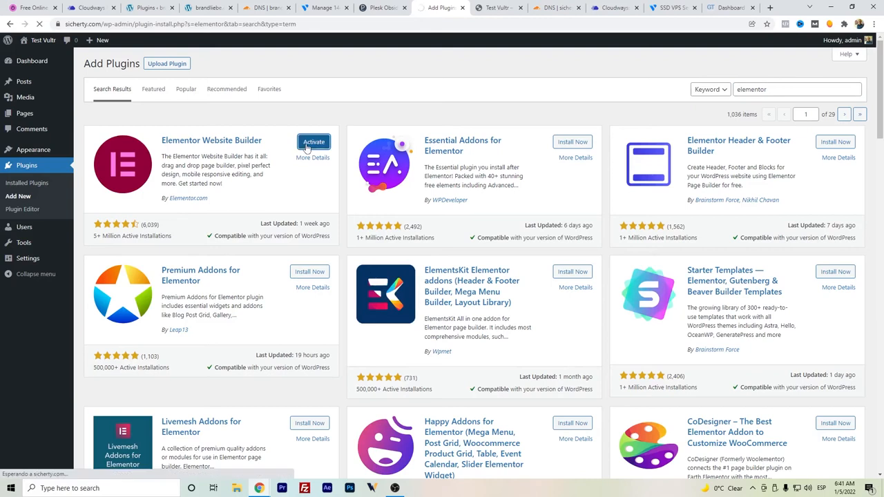
left_click(313, 142)
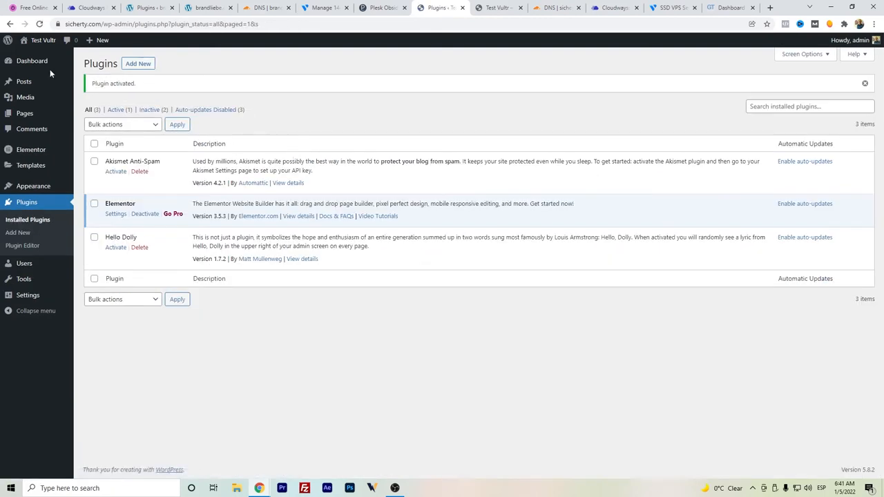
left_click(24, 113)
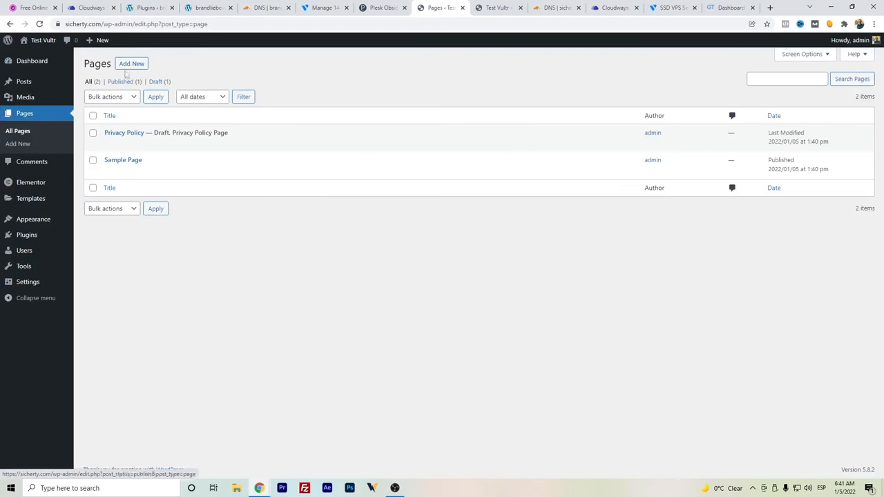
Step: Add a new page titled 'Homepage' and edit it with Elementor
left_click(131, 63)
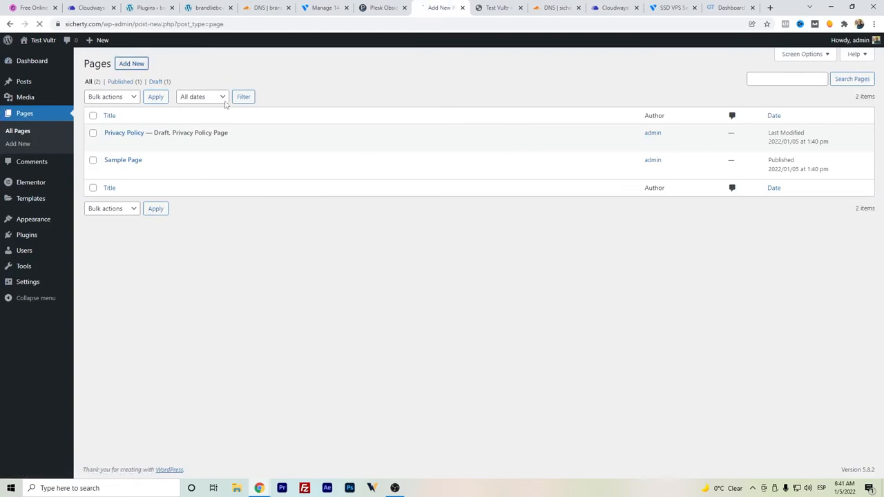
left_click(131, 63)
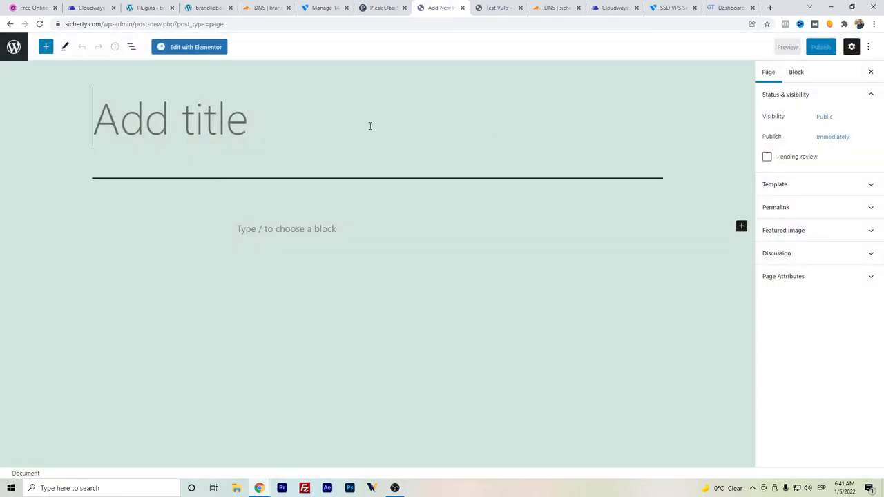
type("Homepage")
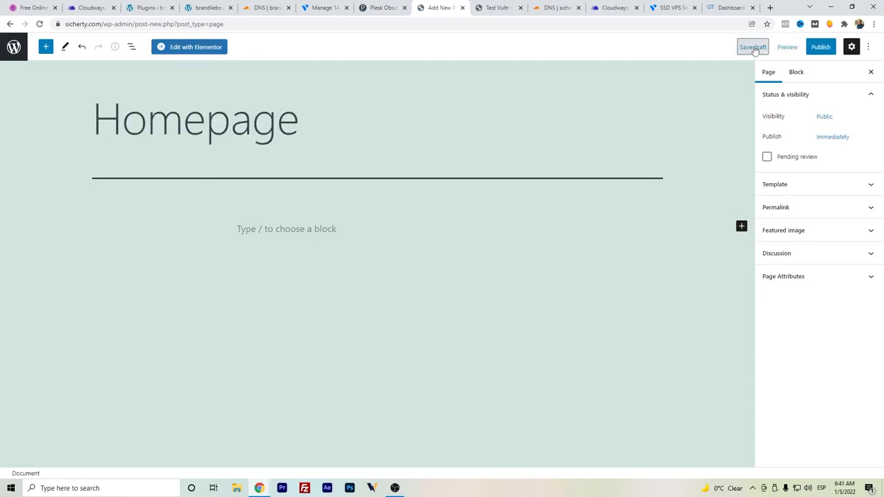
left_click(752, 47)
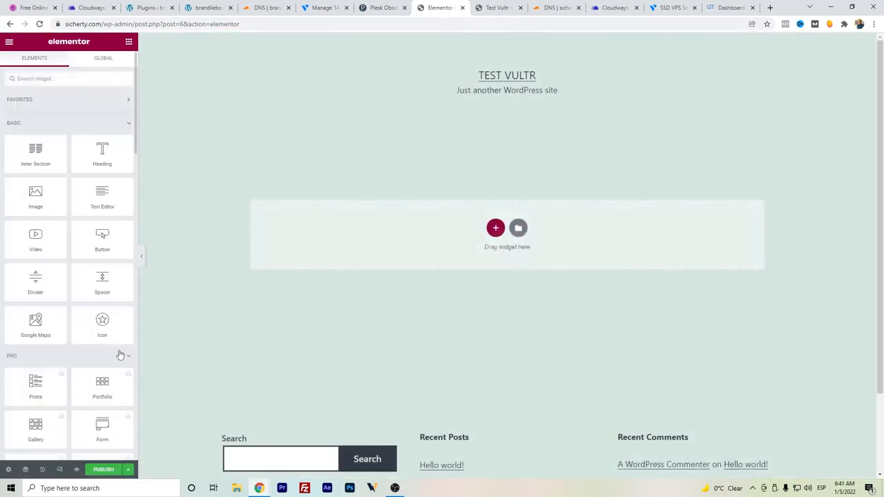
Step: Insert Elementor's 'Stories in Photos' template into the Homepage page
left_click(518, 228)
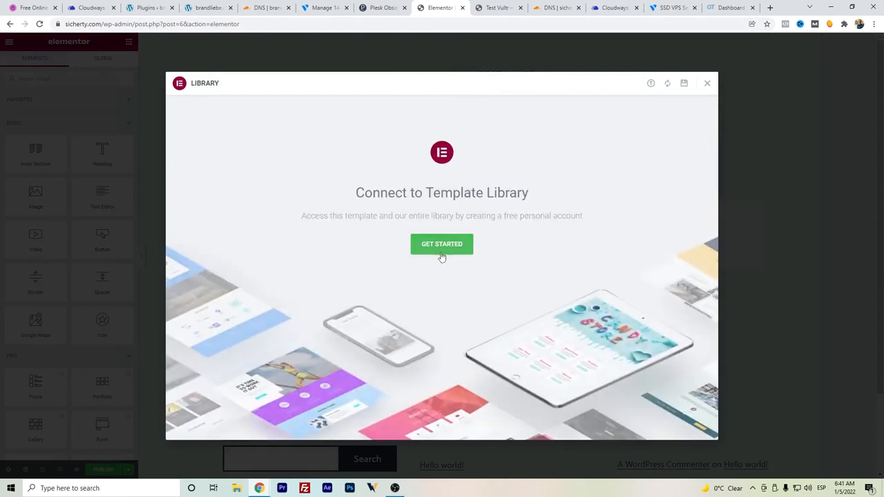
left_click(442, 244)
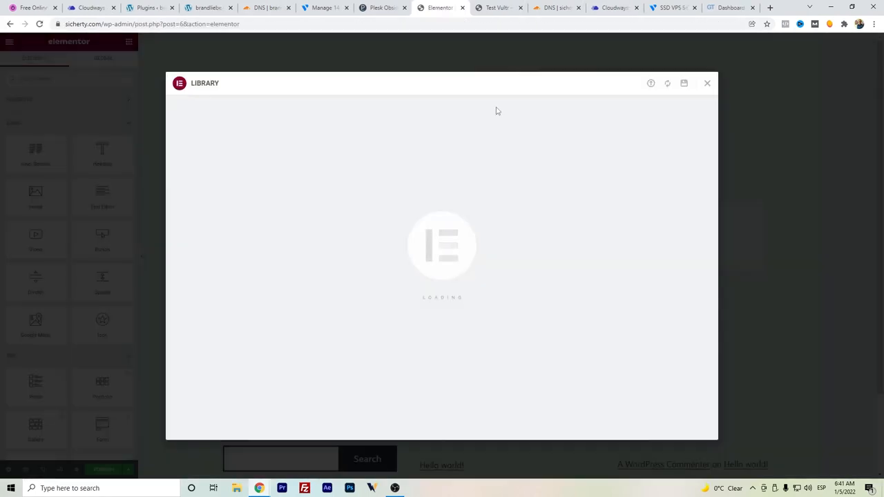
left_click(707, 83)
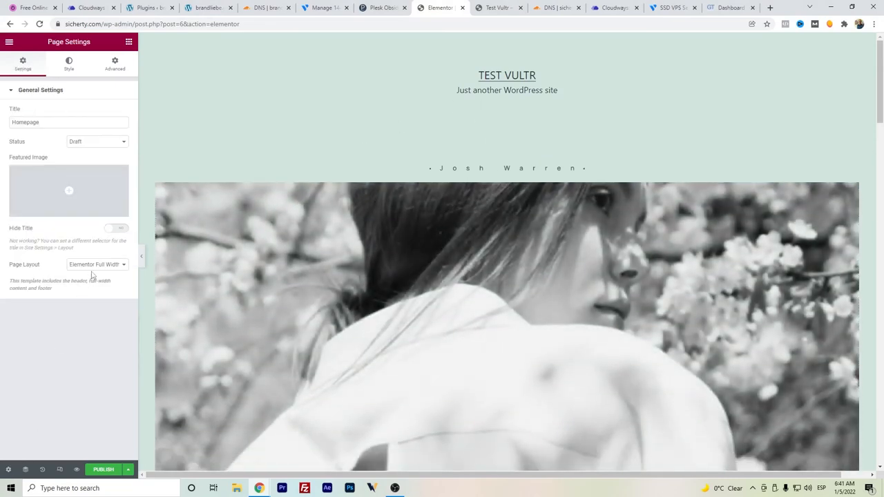
left_click(97, 265)
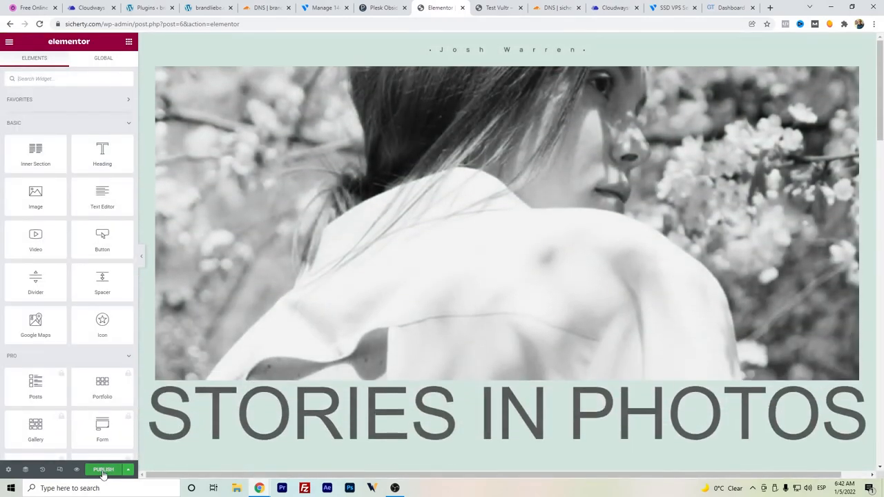
Step: Publish the Homepage and exit Elementor to the WordPress dashboard
left_click(103, 470)
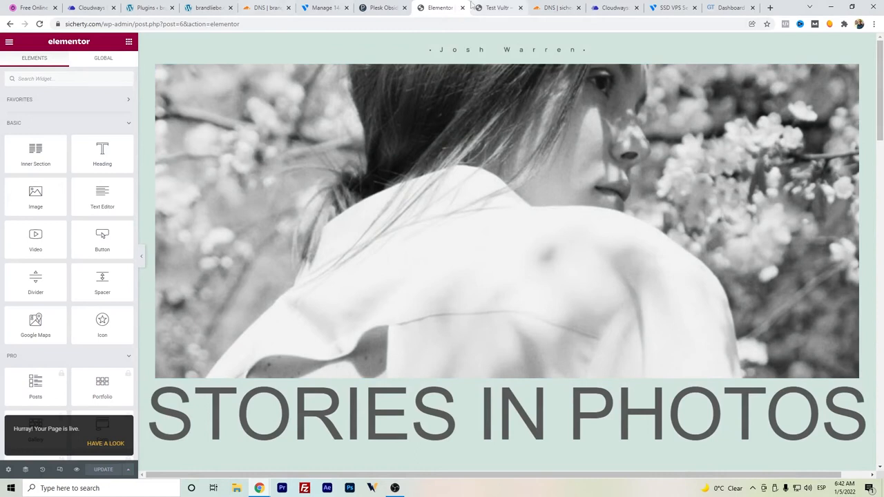
left_click(10, 41)
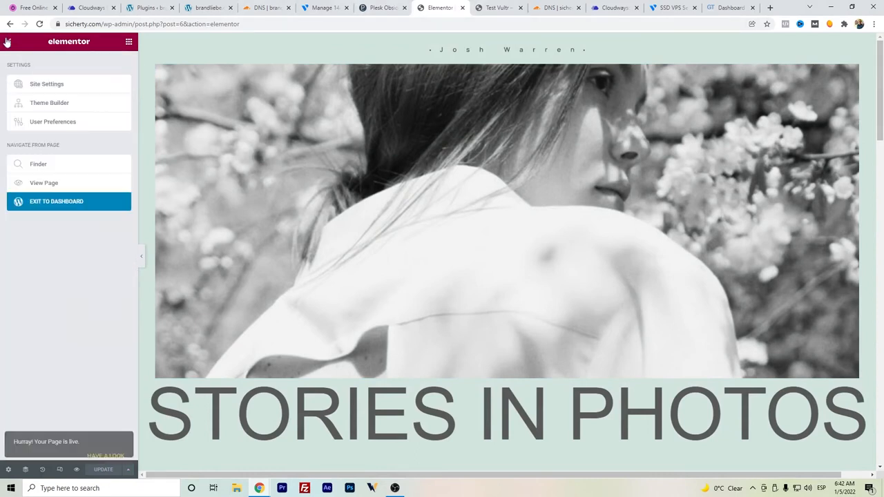
left_click(56, 201)
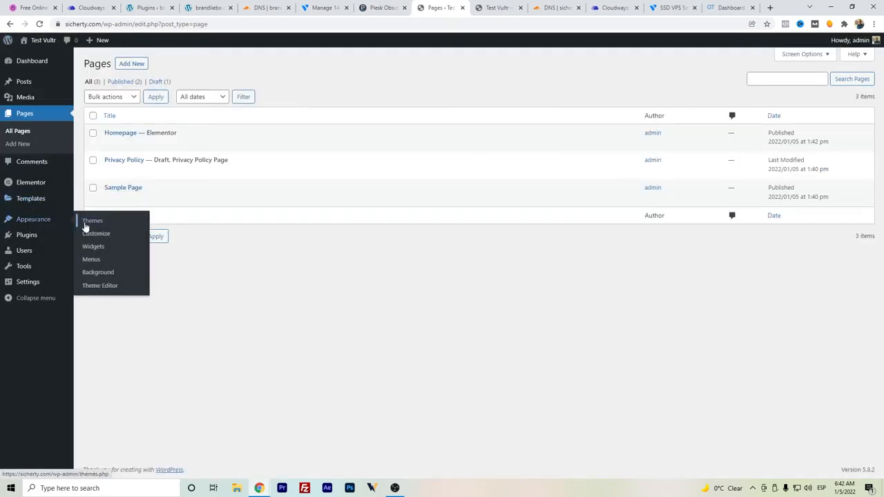
Step: Publish Homepage as the static front page in the Customizer and visit the site
left_click(96, 233)
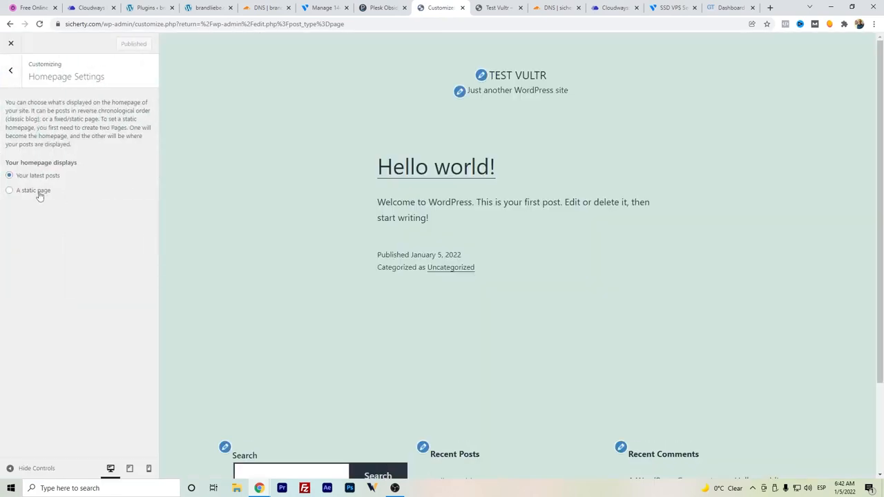
left_click(10, 190)
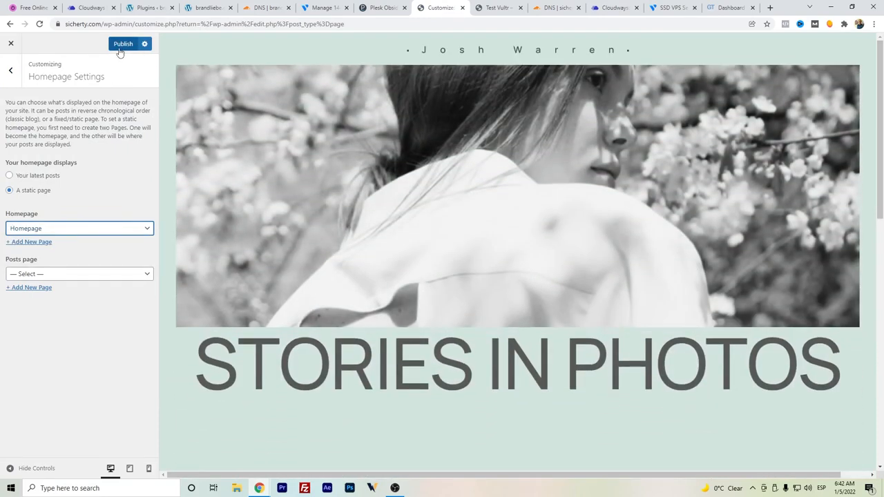
left_click(123, 43)
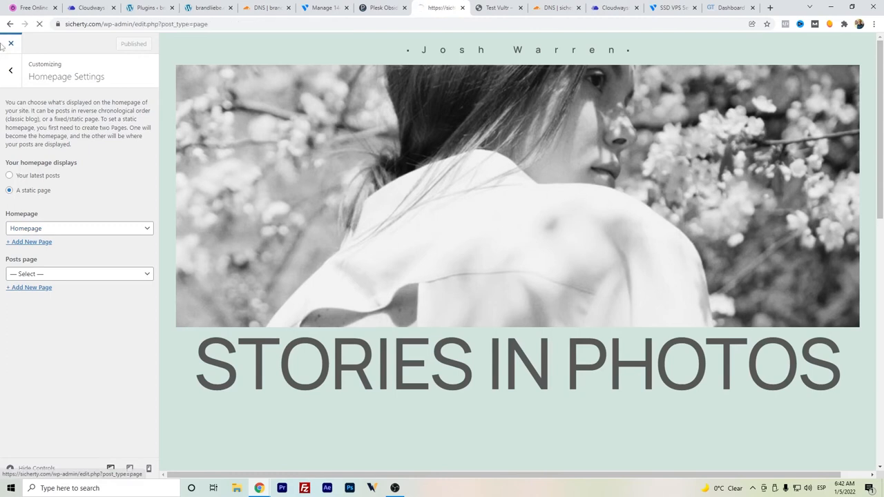
left_click(11, 44)
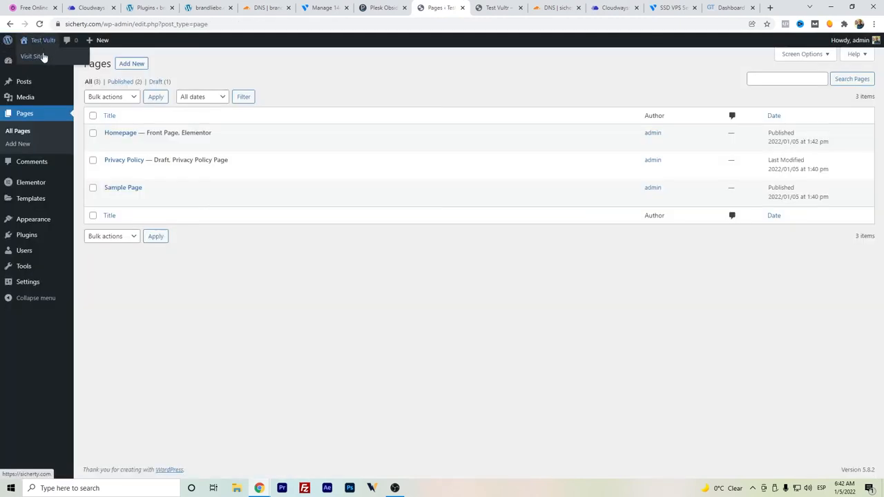
left_click(32, 56)
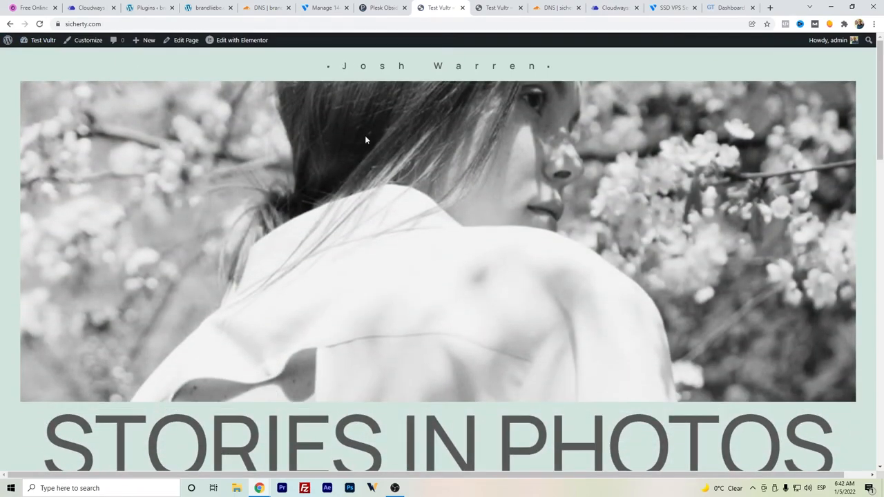
Step: Scroll through sicherty.com and brandliebe.com to compare them, then return to GTmetrix
scroll("down", 3)
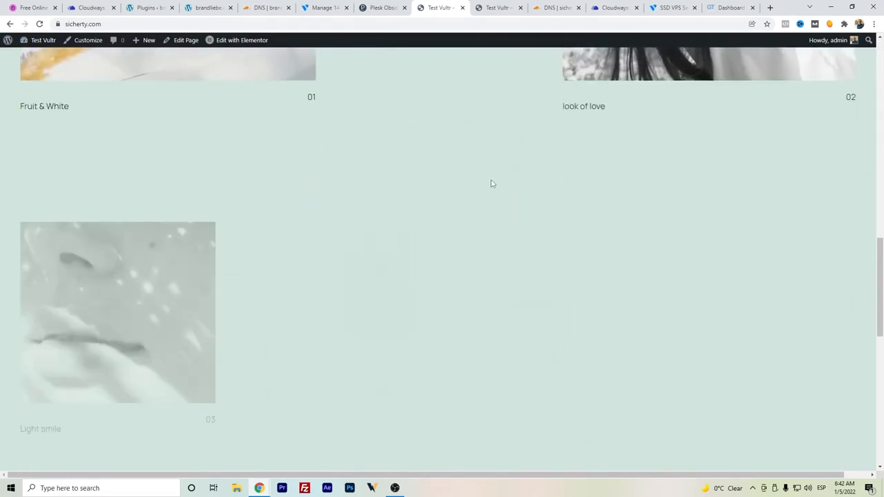
scroll("up", 3)
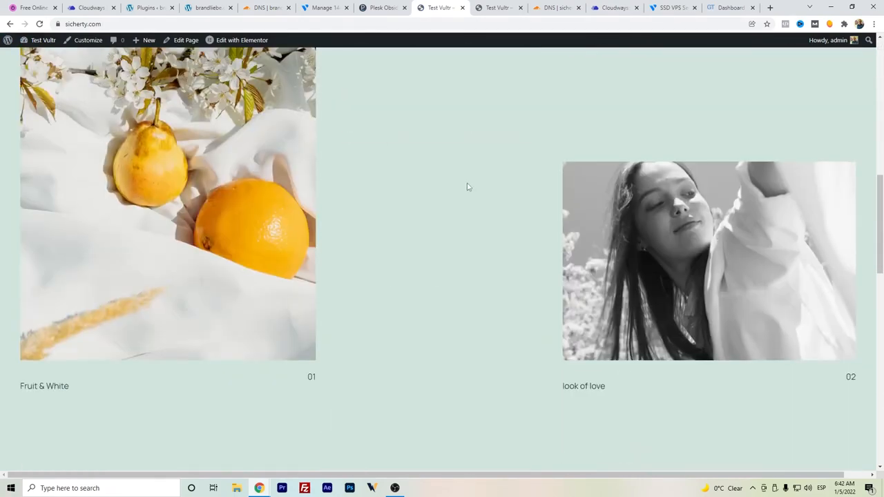
left_click(207, 8)
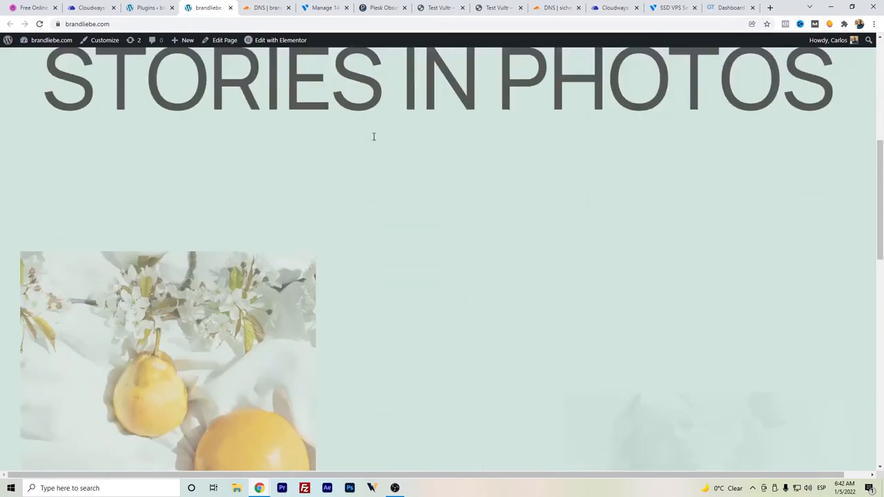
scroll("down", 3)
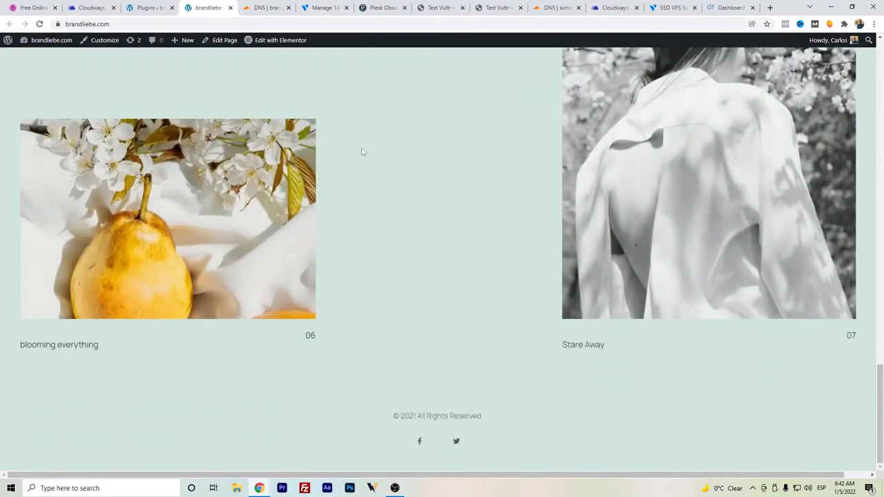
scroll("up", 3)
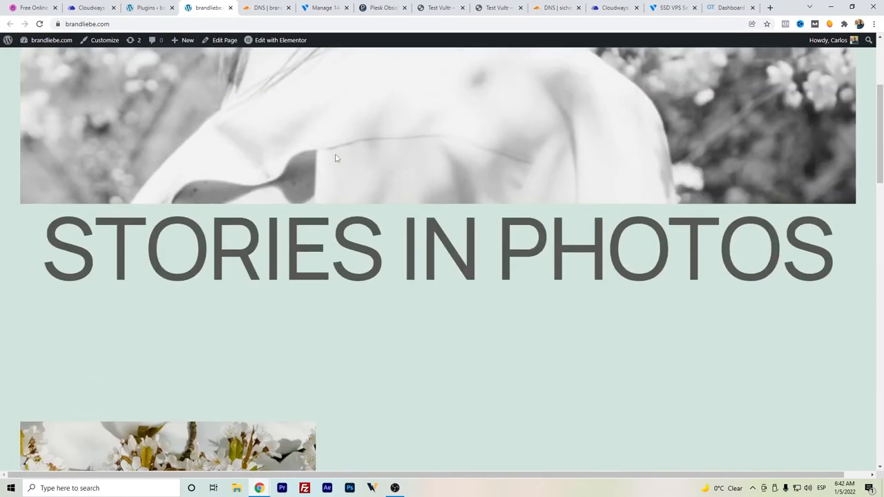
scroll("up", 3)
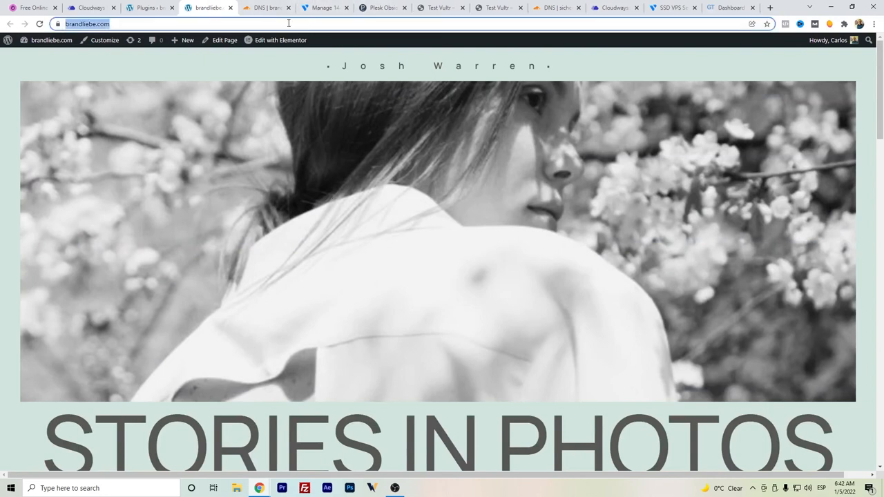
mouse_move(258, 488)
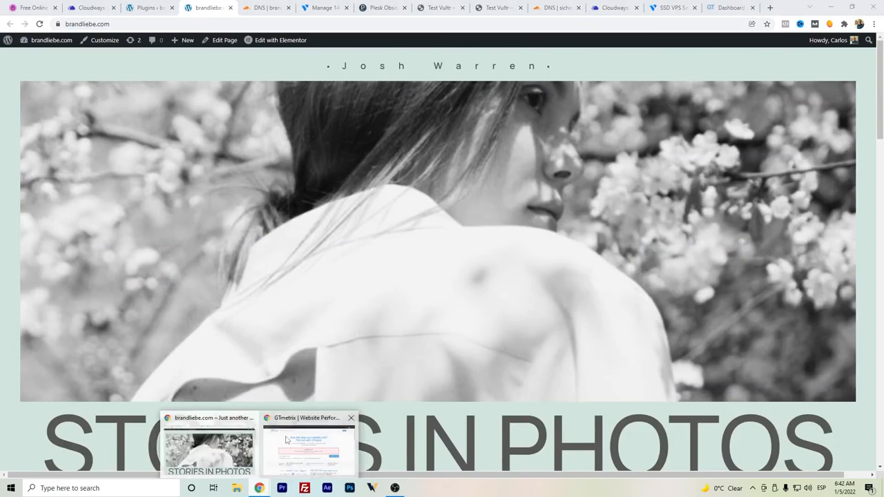
left_click(308, 445)
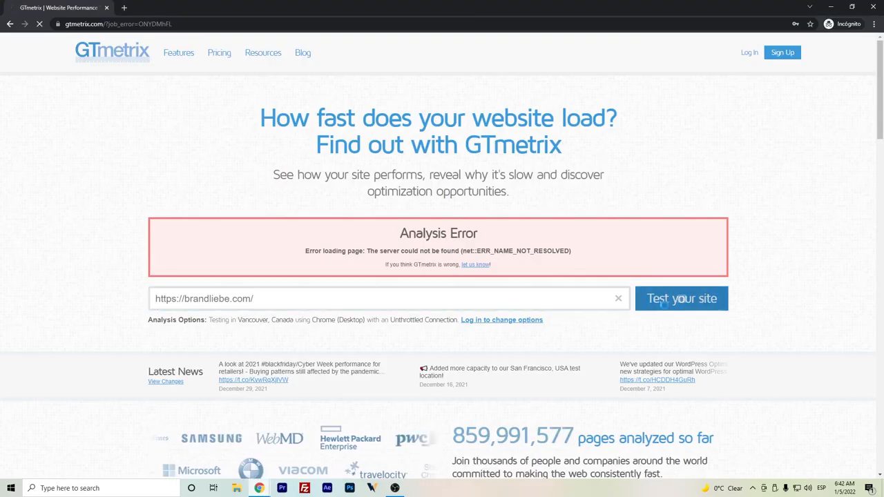
Step: Test brandliebe.com in GTmetrix (grade A, 100%), reload sicherty.com and start its analysis
left_click(681, 298)
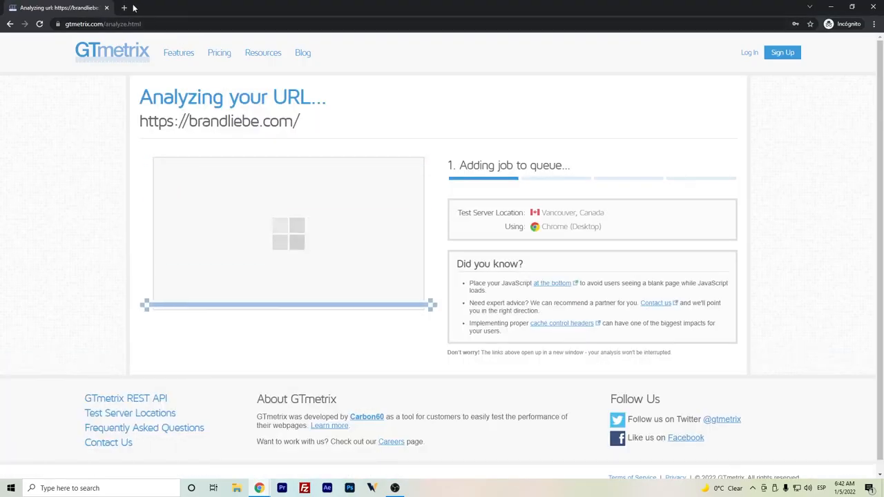
mouse_move(124, 8)
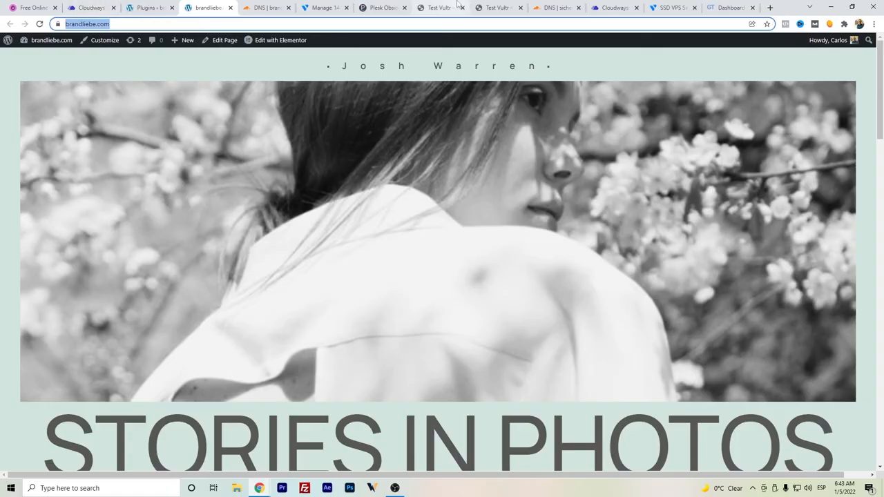
left_click(497, 8)
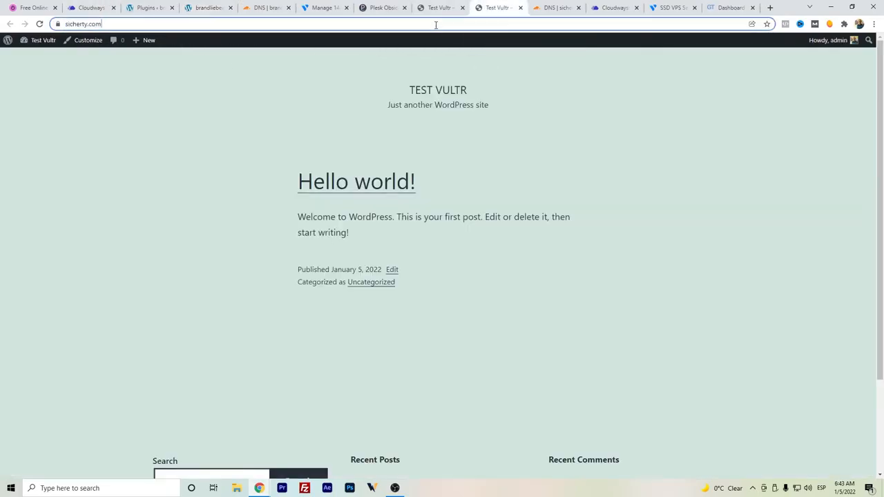
left_click(39, 23)
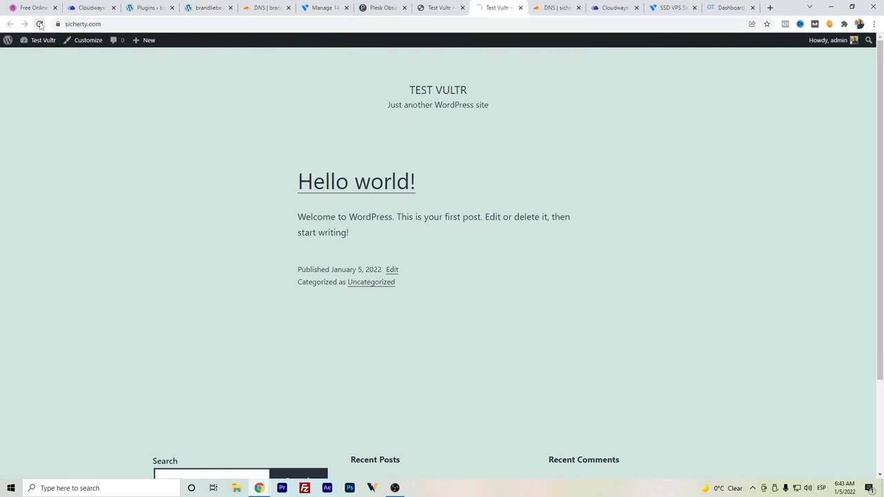
left_click(39, 24)
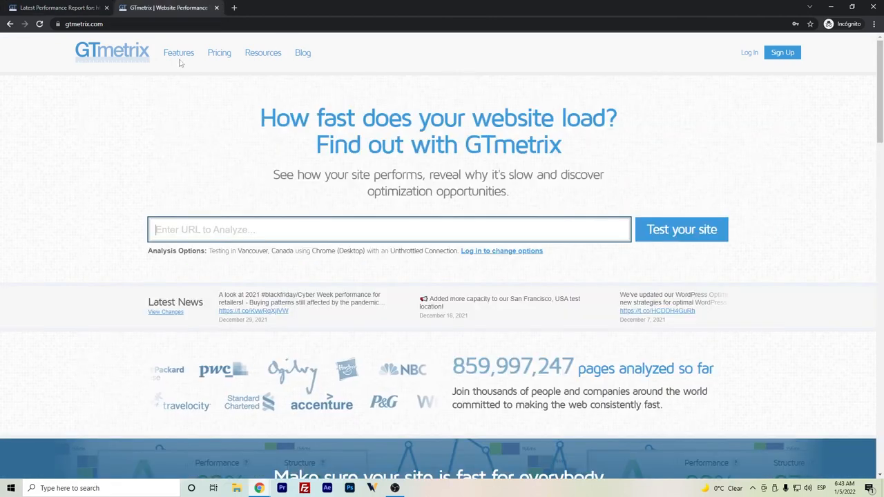
left_click(681, 229)
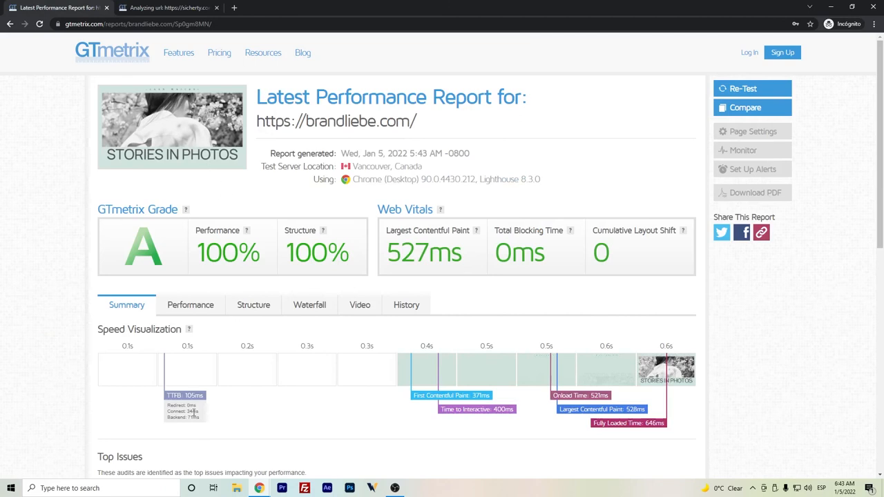
mouse_move(258, 488)
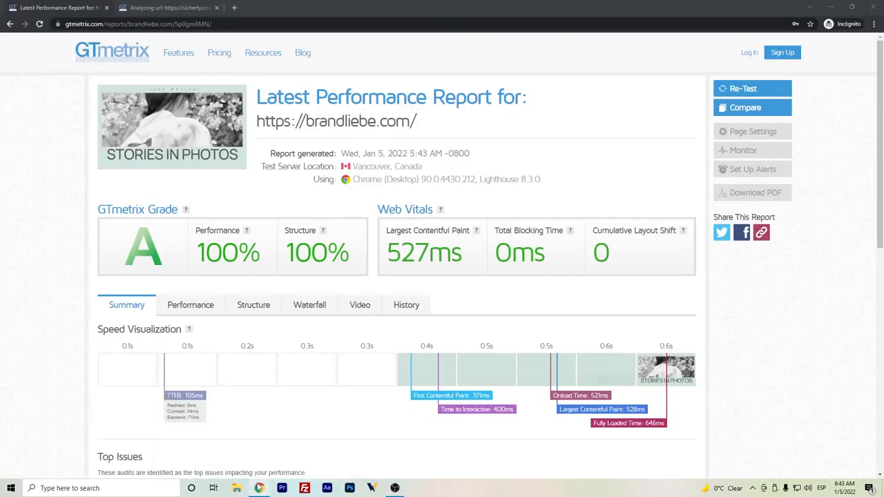
left_click(556, 8)
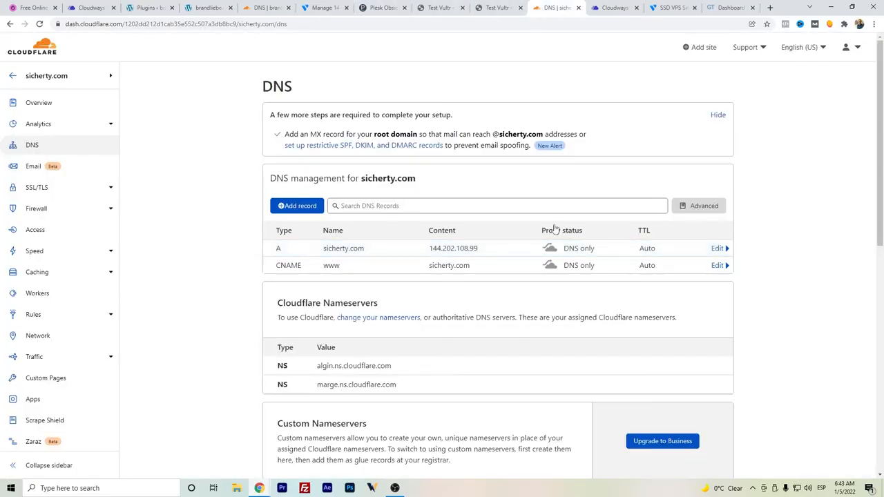
Step: Turn on proxying for the root A and www CNAME records and save both
left_click(716, 248)
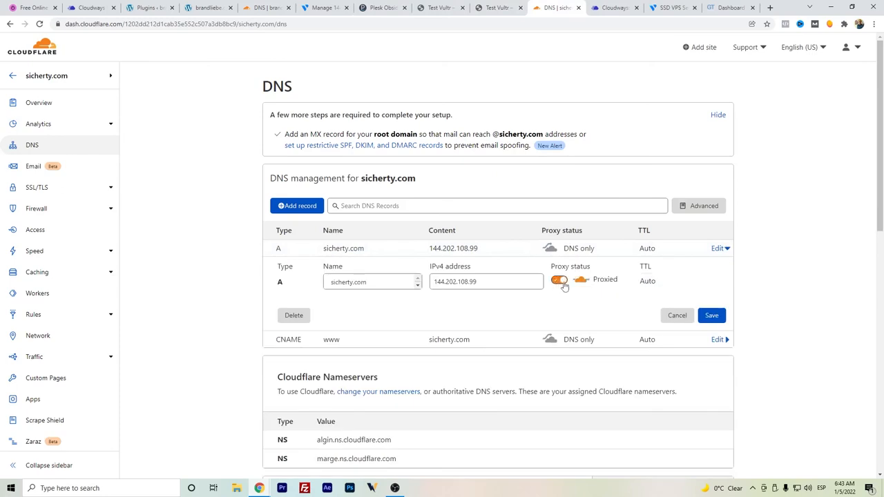
left_click(718, 339)
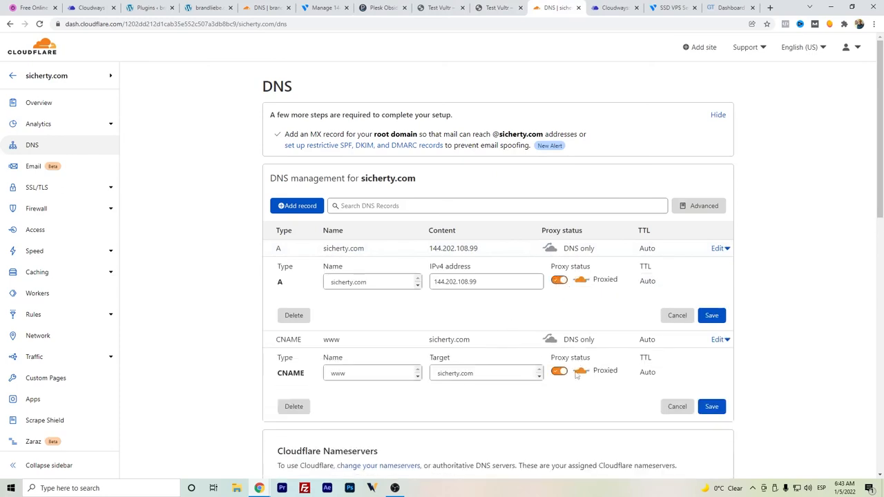
left_click(711, 315)
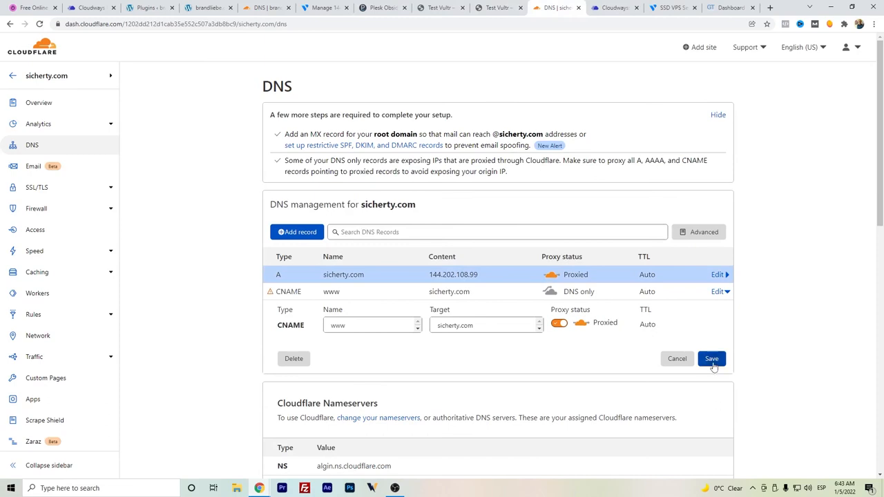
left_click(712, 359)
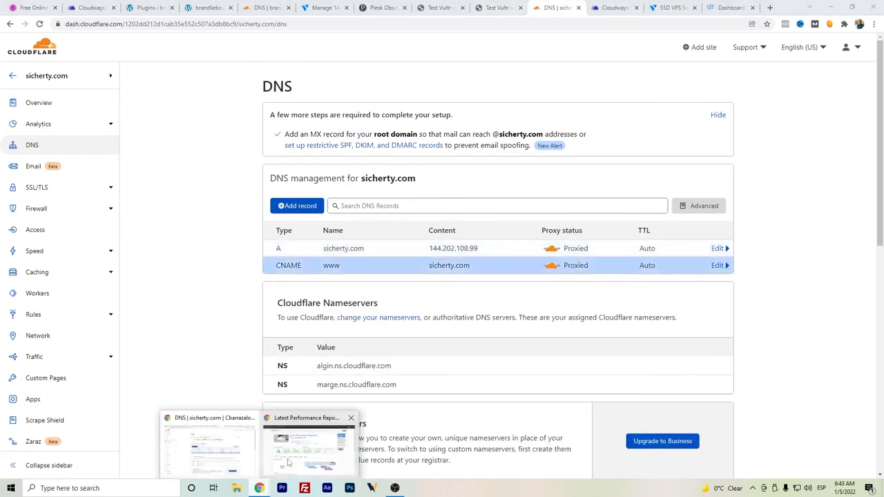
left_click(309, 449)
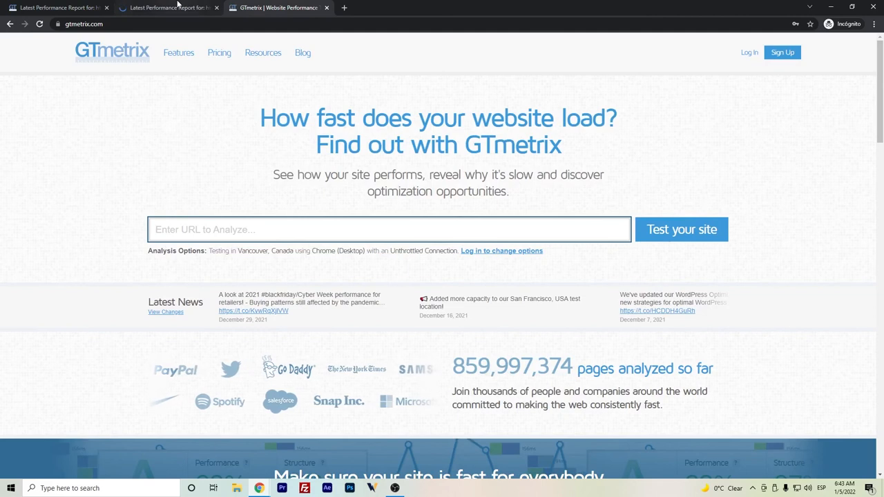
Step: View the sicherty.com GTmetrix report: grade A, 100% performance, 93% structure, 674ms LCP
left_click(165, 8)
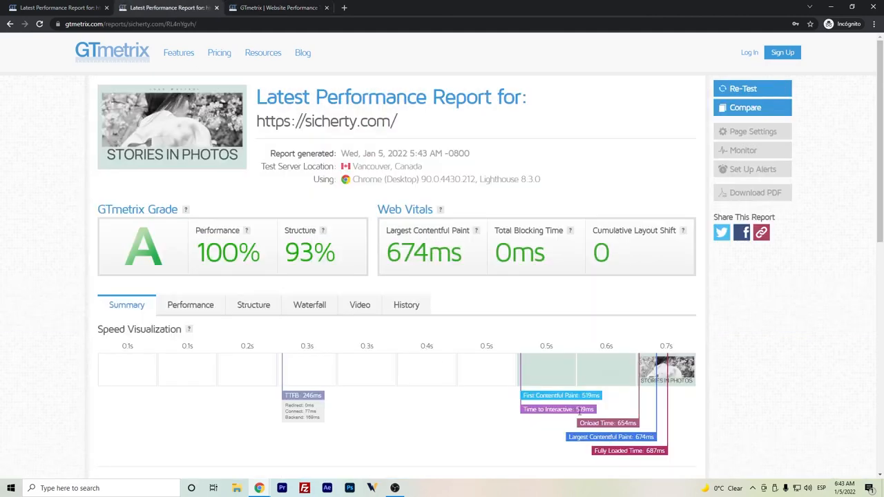
mouse_move(545, 345)
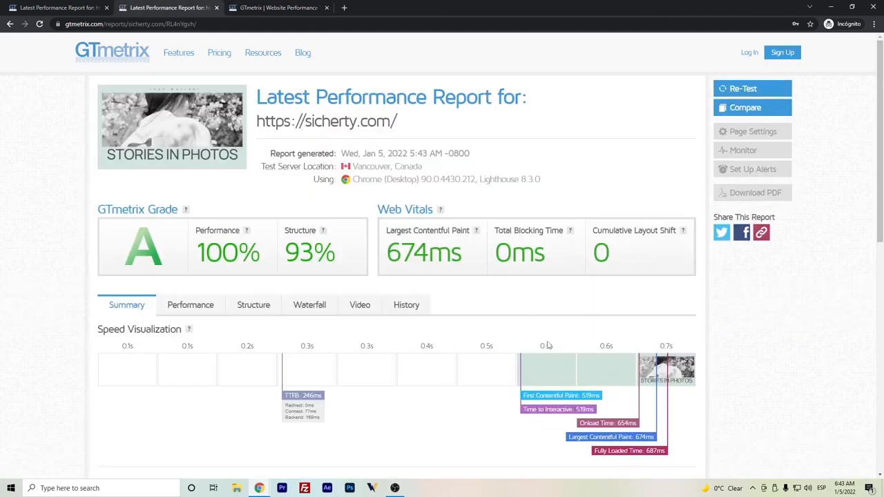
mouse_move(507, 286)
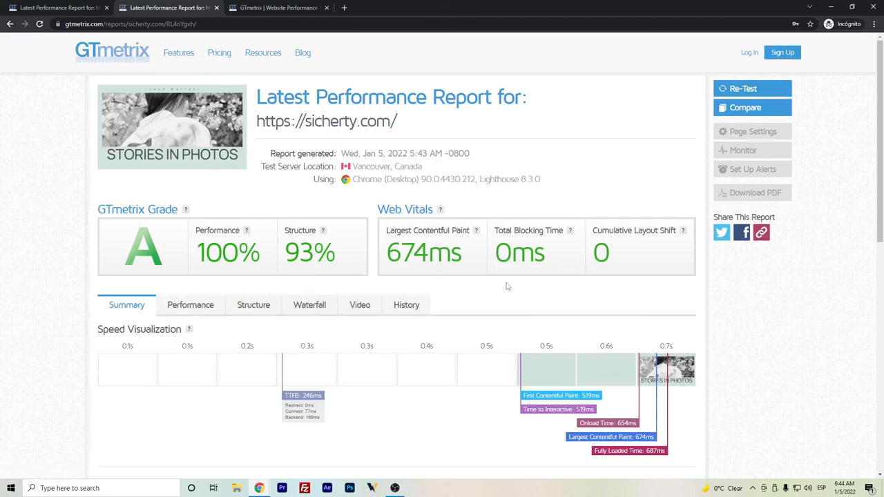
mouse_move(443, 278)
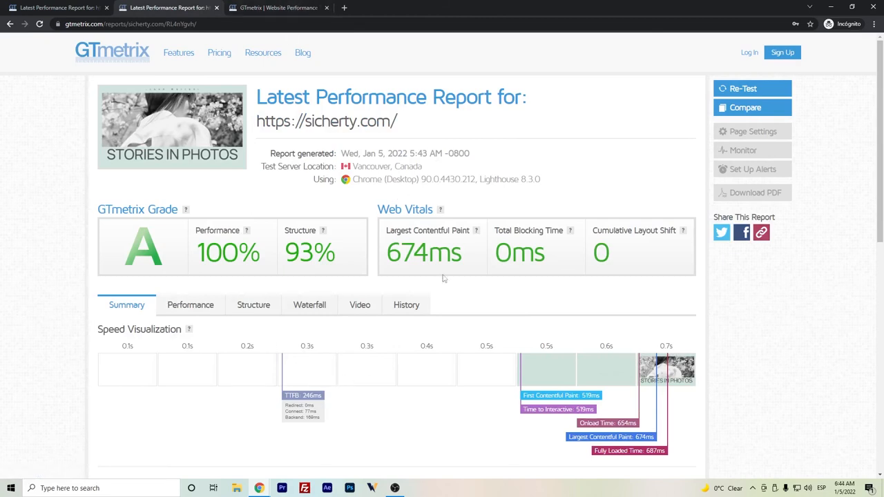
mouse_move(658, 453)
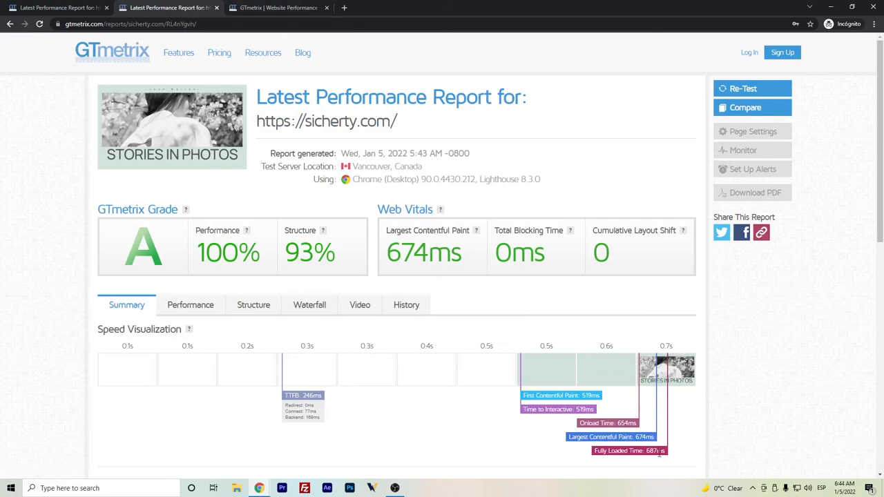
mouse_move(647, 457)
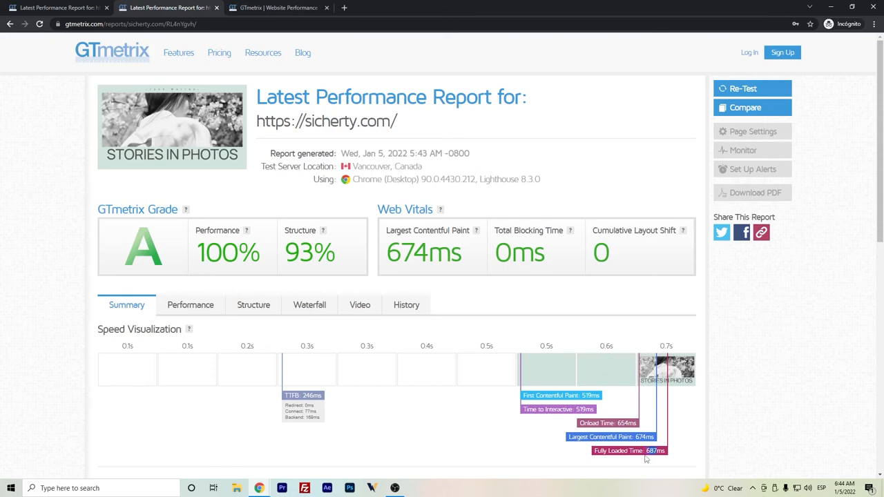
mouse_move(424, 411)
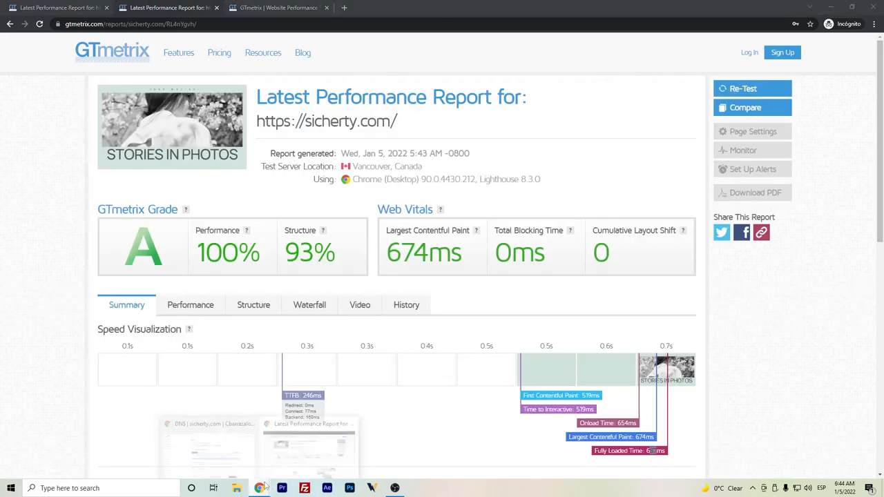
Step: Check the Toggl Track timer at about 12:32, then return to the sicherty.com GTmetrix report
left_click(557, 7)
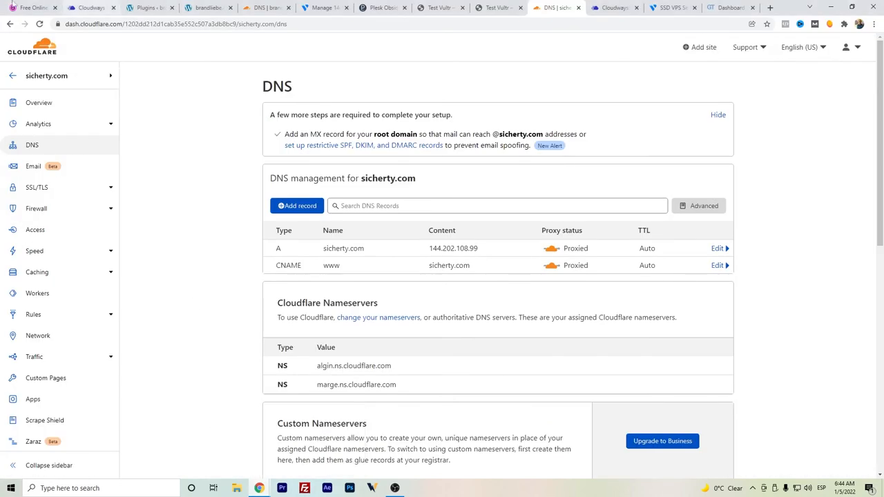
mouse_move(32, 8)
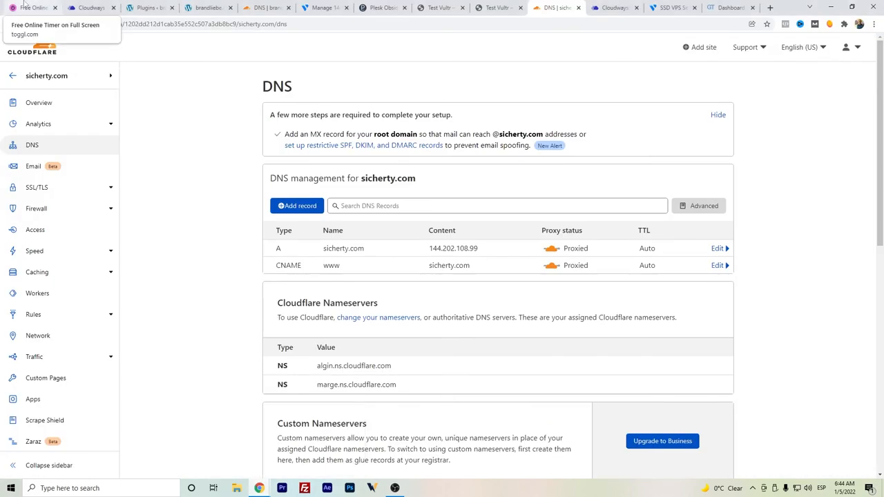
left_click(31, 8)
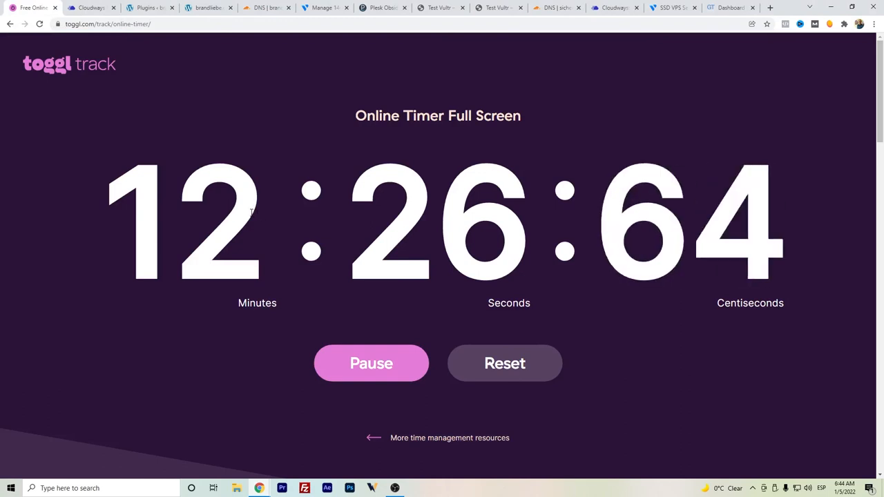
mouse_move(539, 325)
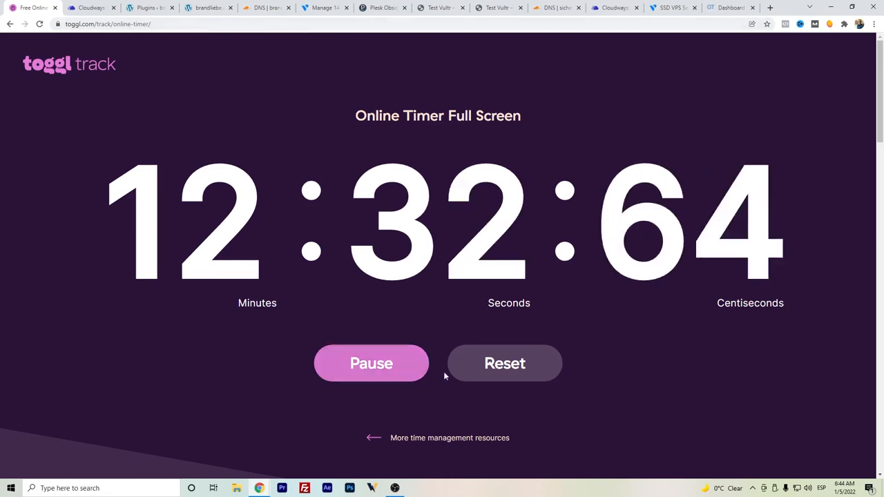
left_click(371, 364)
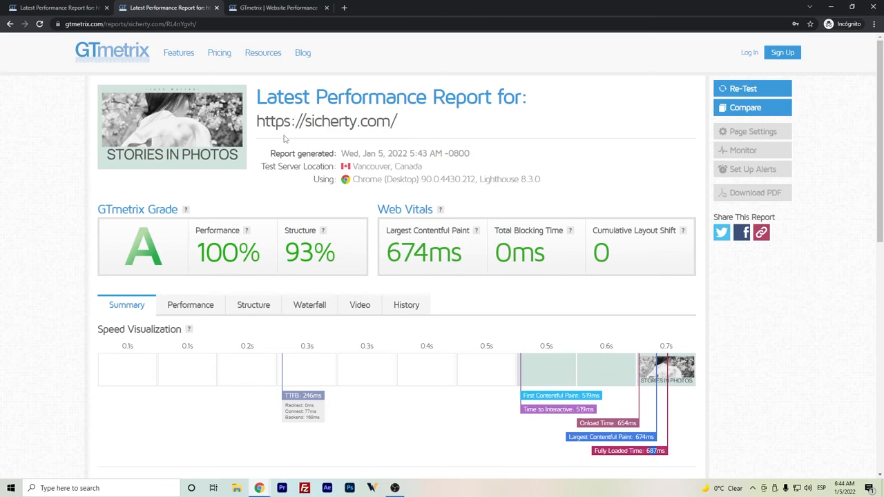
Step: Reopen the brandliebe.com GTmetrix report: grade A, 100% performance and structure, 527ms LCP
left_click(55, 8)
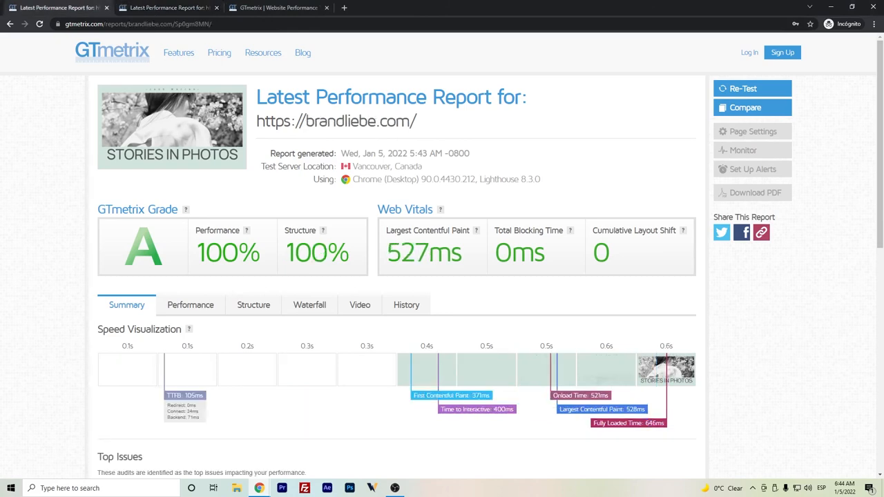
mouse_move(361, 239)
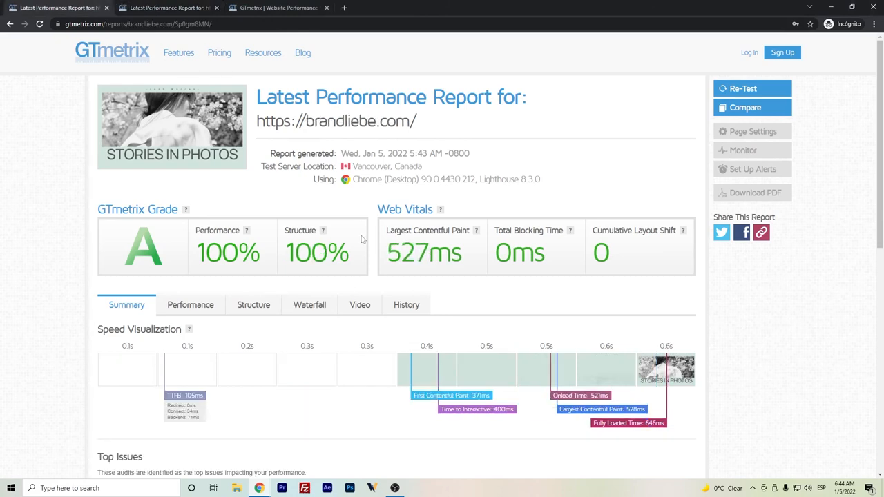
mouse_move(205, 82)
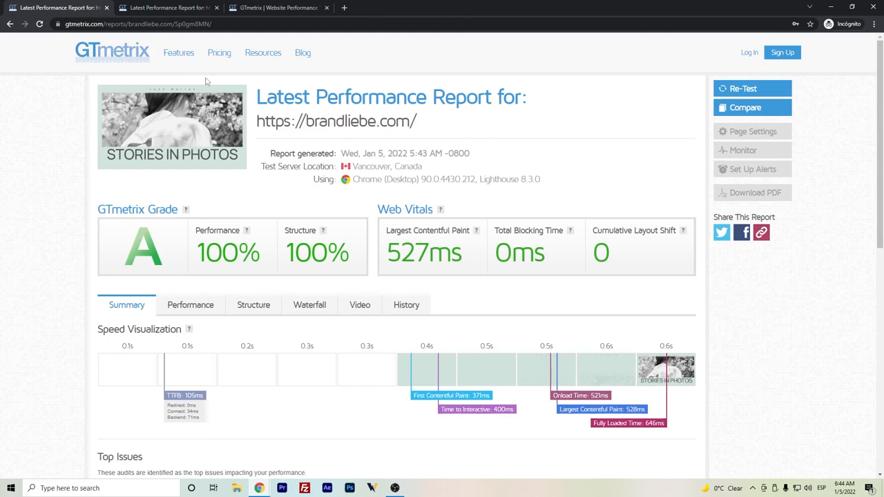
mouse_move(205, 90)
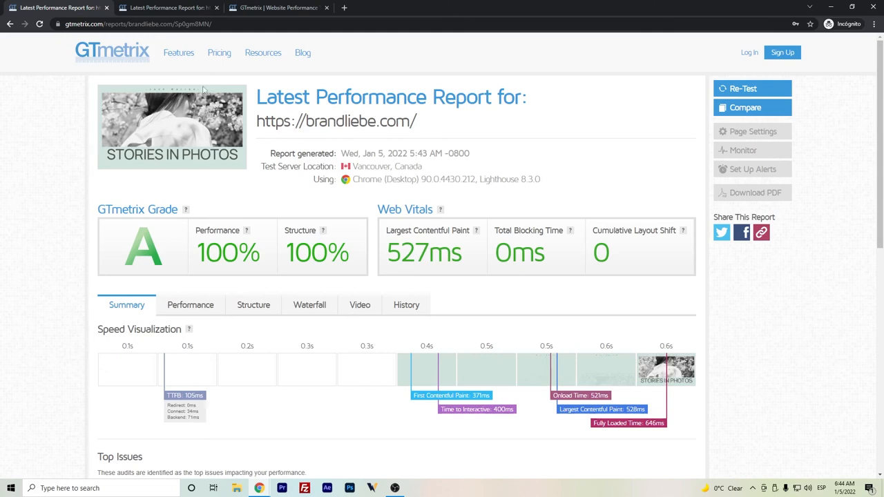
mouse_move(256, 170)
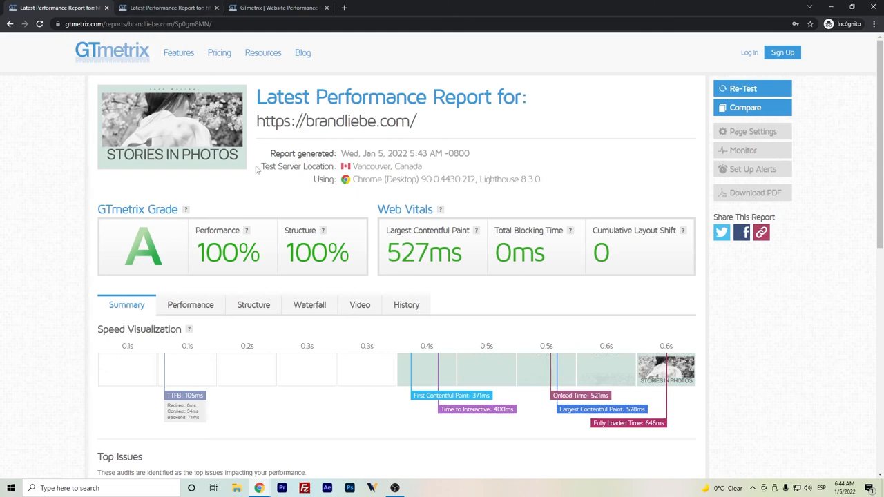
mouse_move(414, 245)
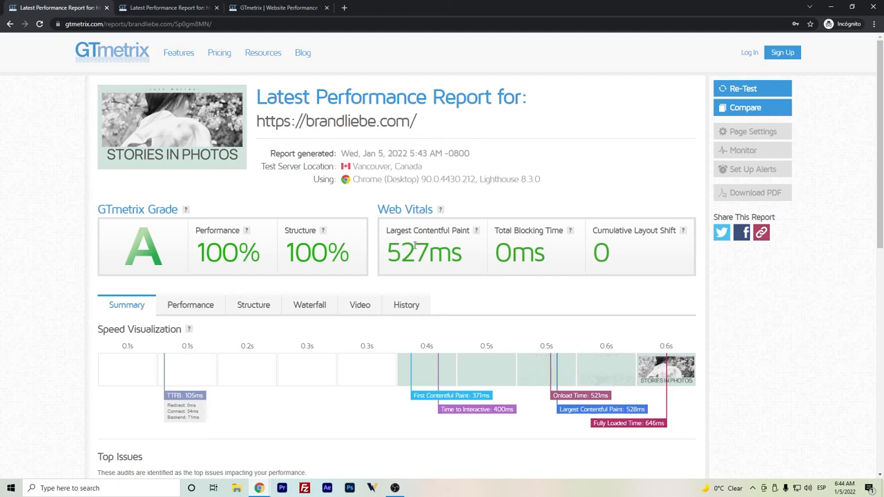
mouse_move(397, 227)
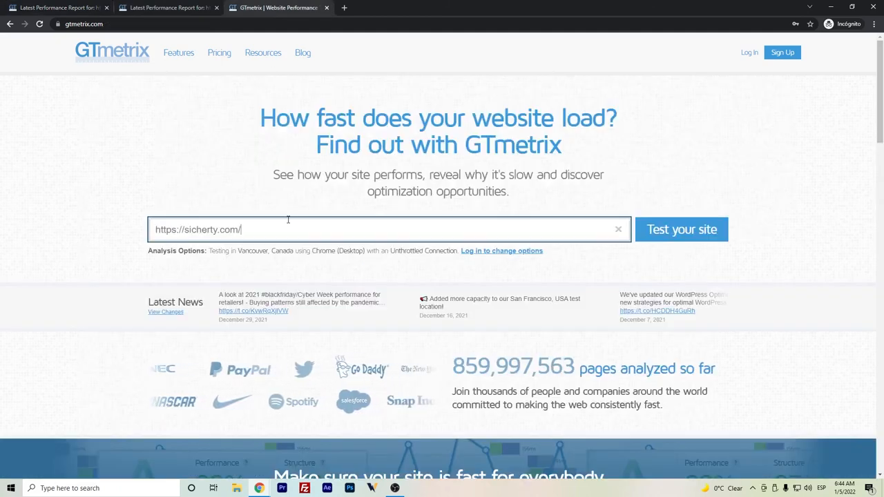
Step: Launch a fresh sicherty.com GTmetrix test and set Cloudflare SSL/TLS encryption to Full (strict)
left_click(681, 230)
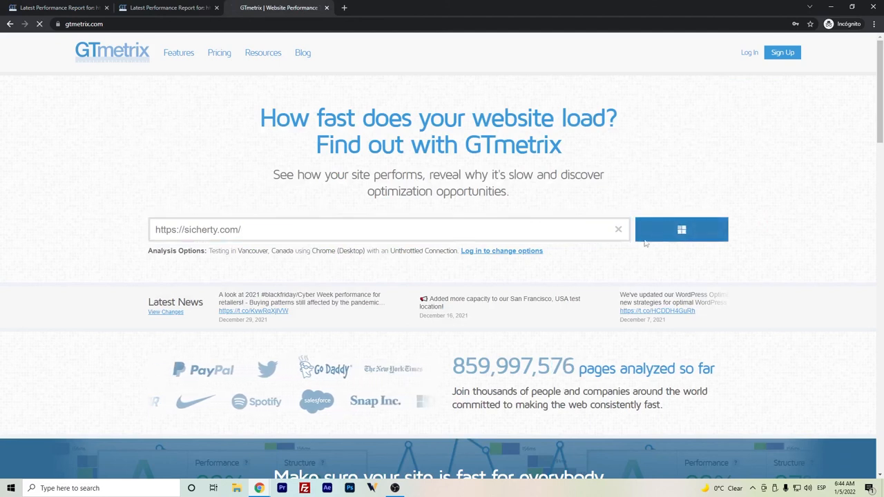
left_click(681, 229)
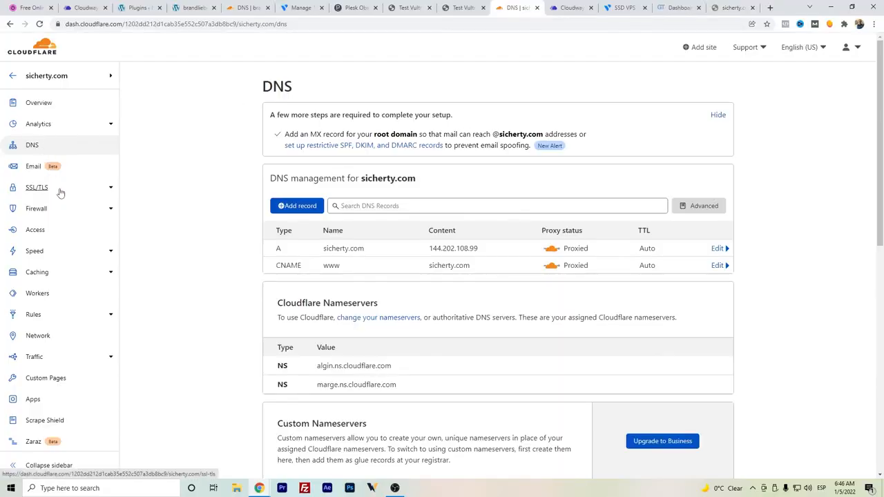
left_click(36, 187)
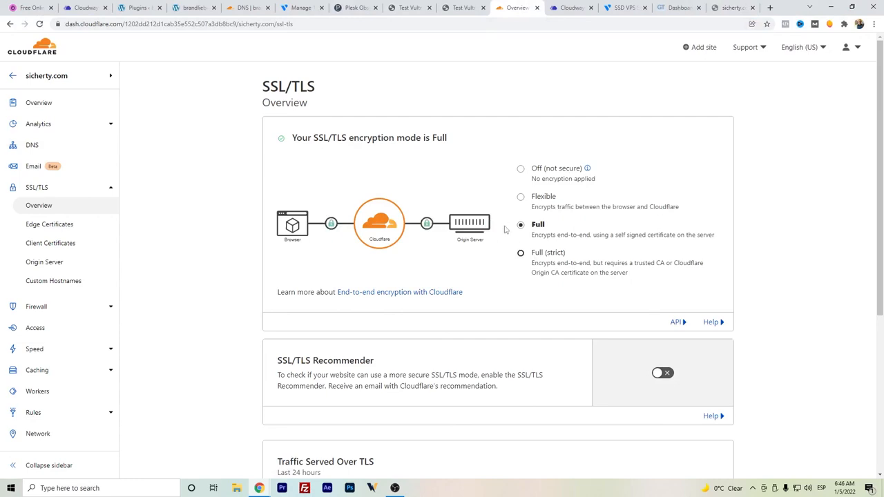
left_click(520, 253)
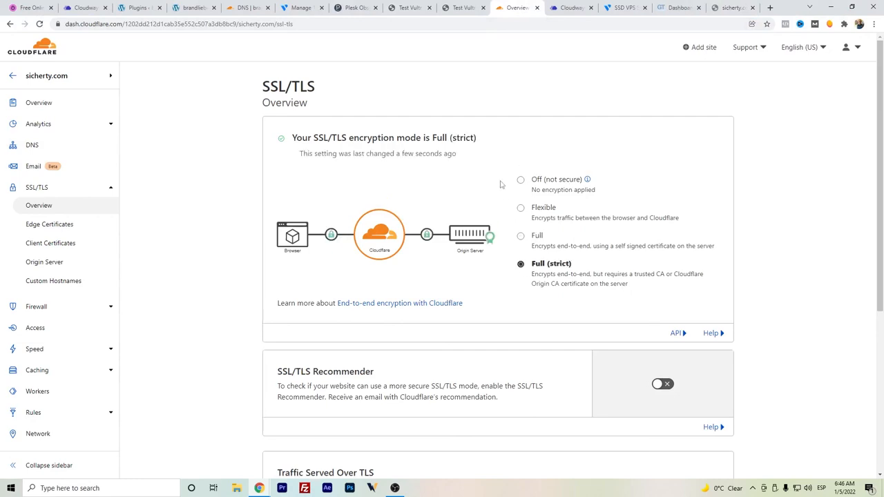
mouse_move(480, 159)
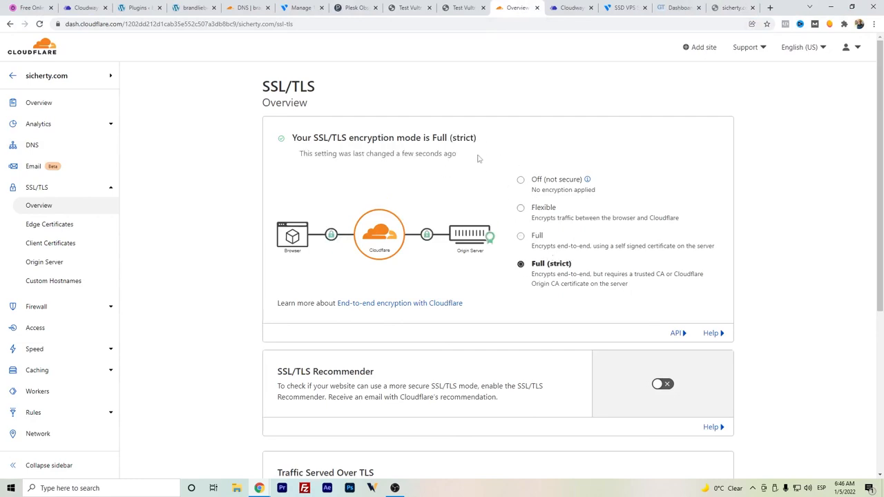
scroll("down", 3)
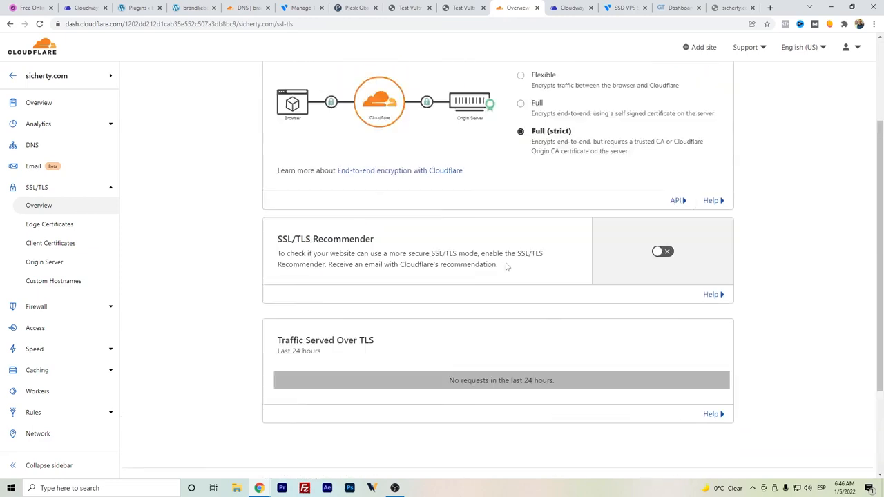
scroll("up", 3)
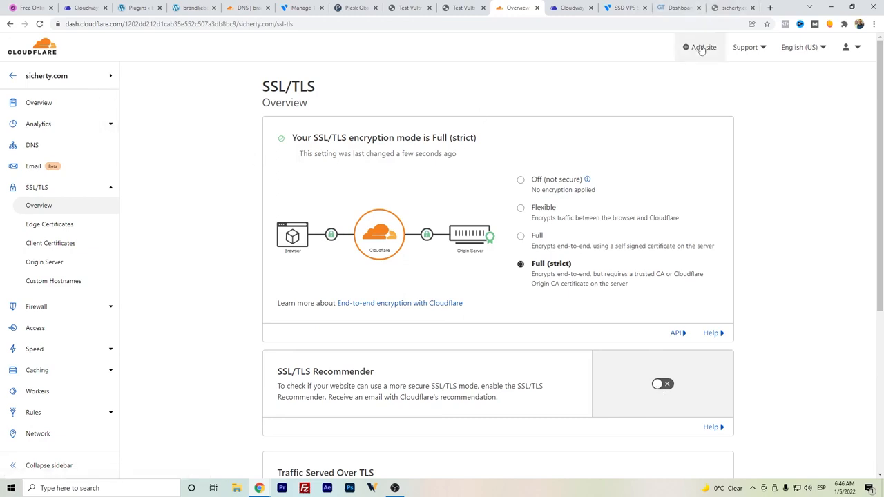
Step: Open the new sicherty.com GTmetrix report: grade A, 100% performance, 92% structure, 621ms LCP
left_click(732, 7)
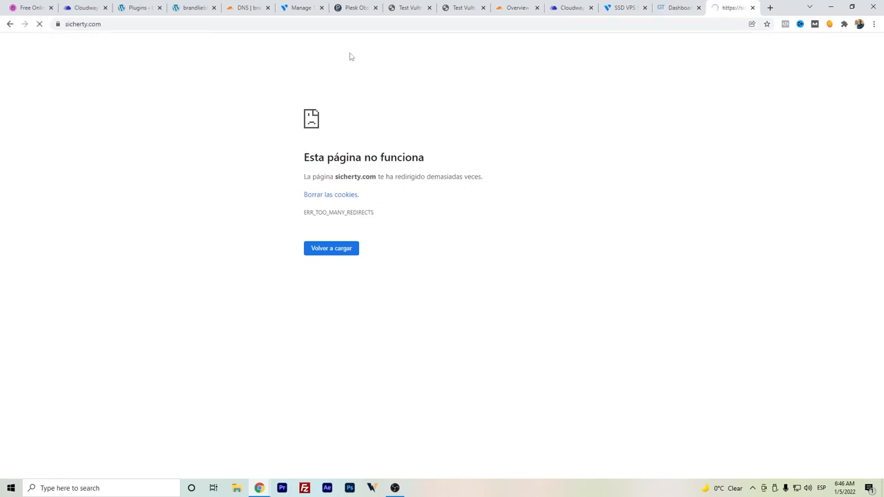
left_click(331, 248)
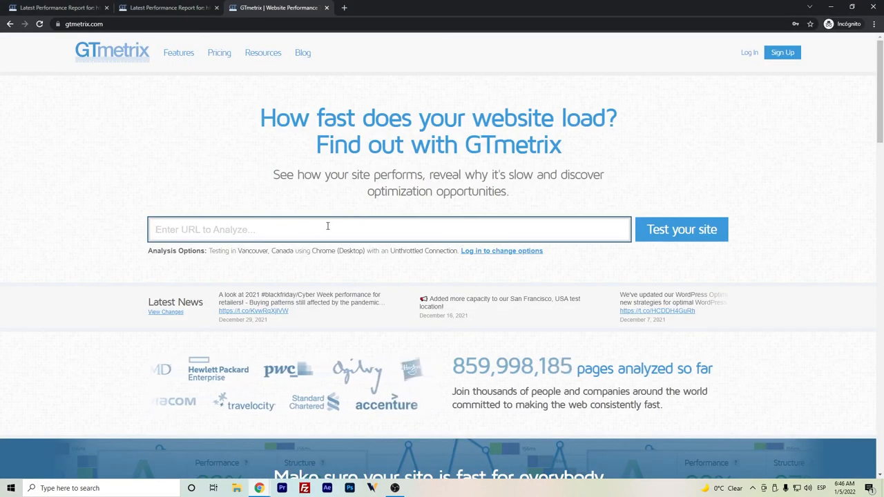
left_click(681, 229)
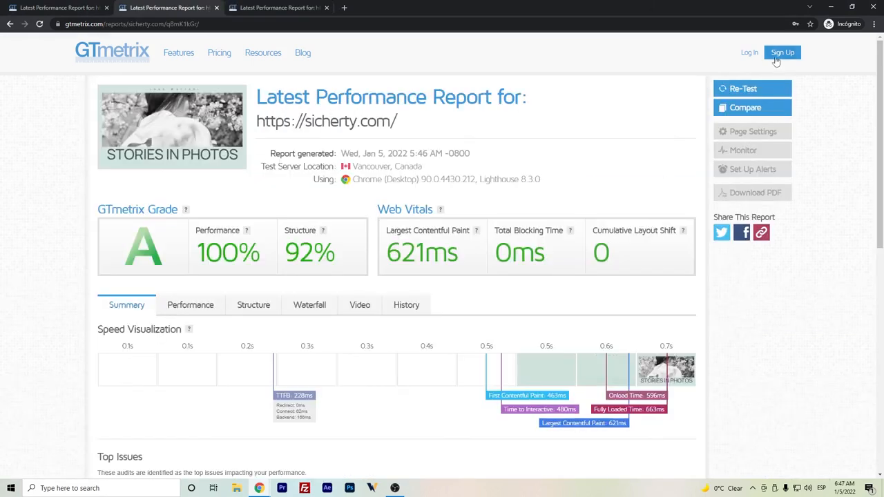
mouse_move(750, 33)
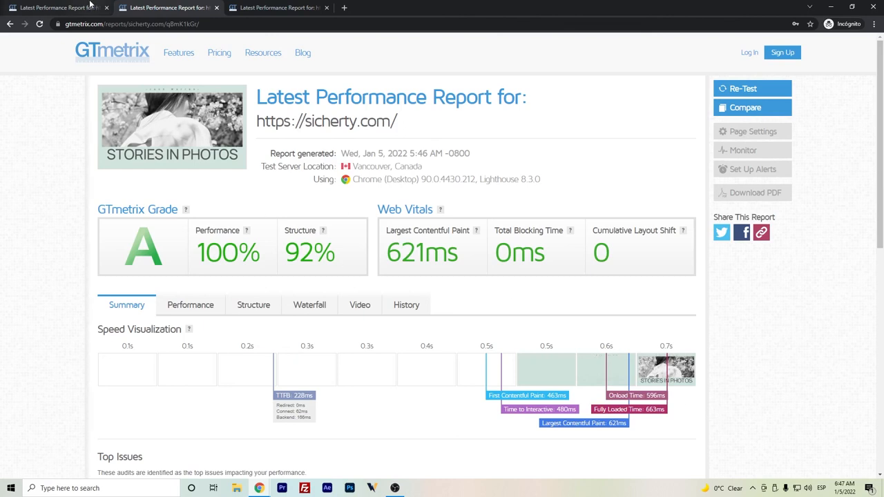
Step: Compare the brandliebe.com report against sicherty.com's, highlighting sicherty.com's 621ms largest contentful paint
left_click(55, 8)
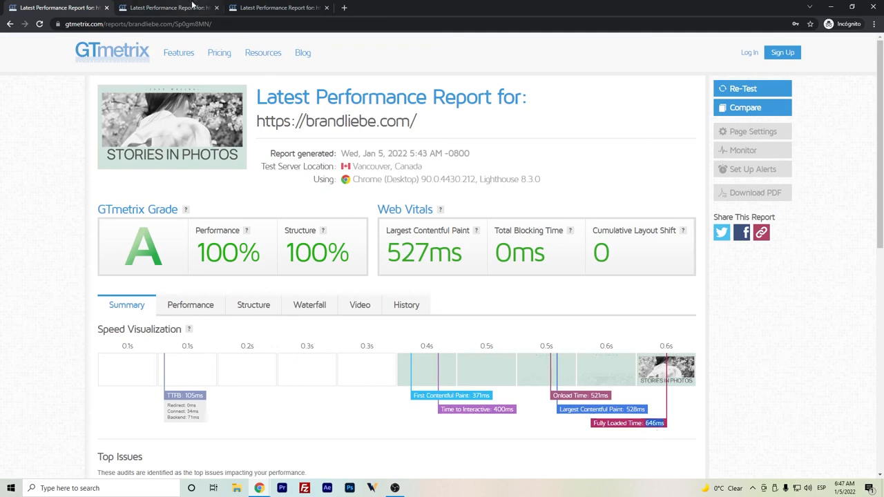
left_click(169, 8)
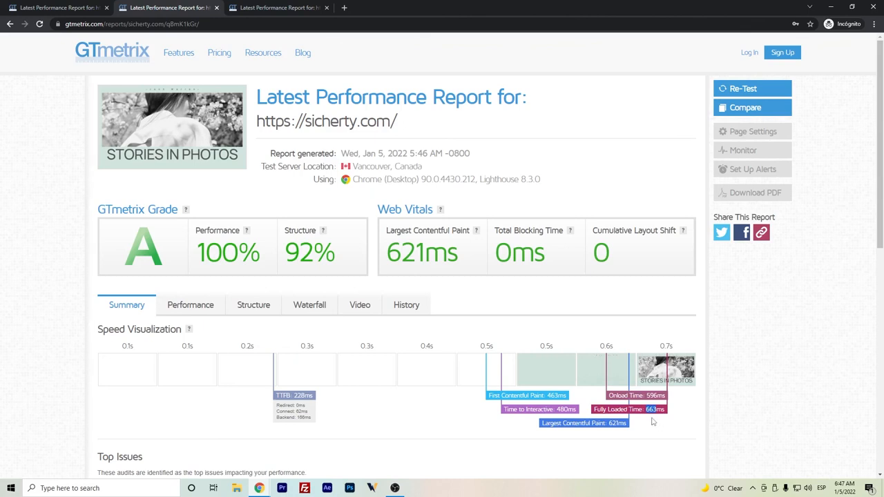
mouse_move(155, 68)
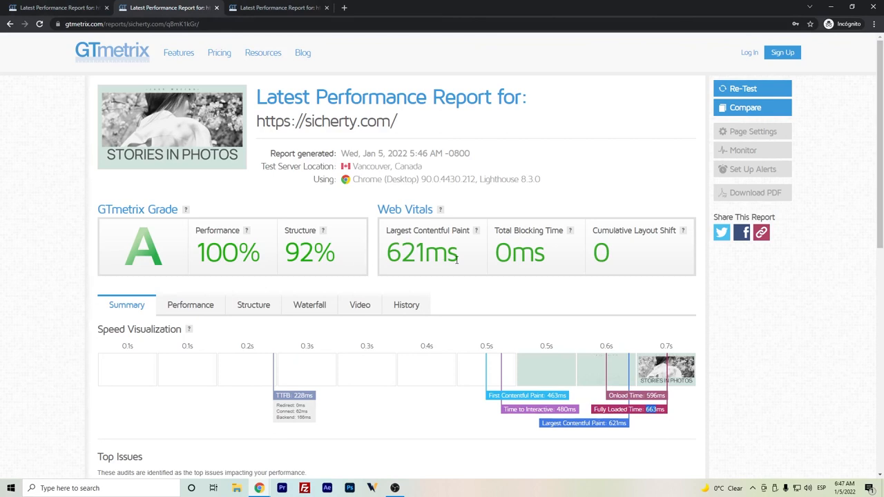
double_click(421, 252)
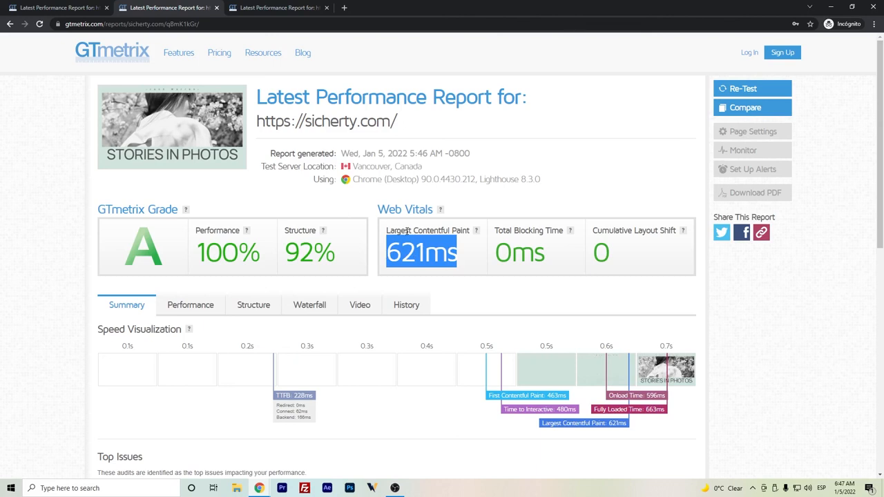
mouse_move(412, 228)
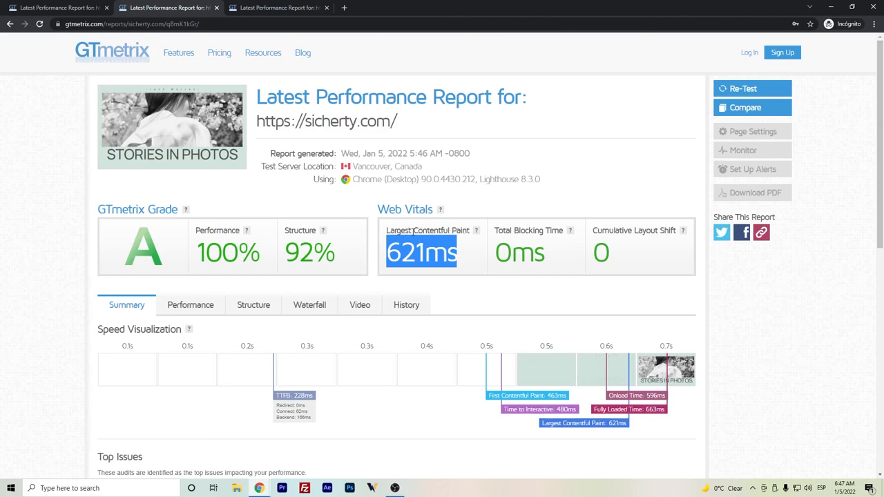
mouse_move(389, 305)
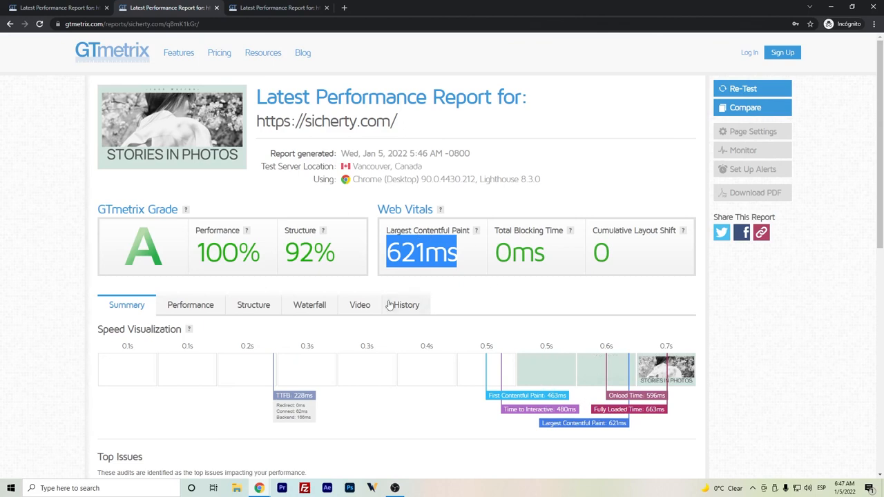
mouse_move(489, 249)
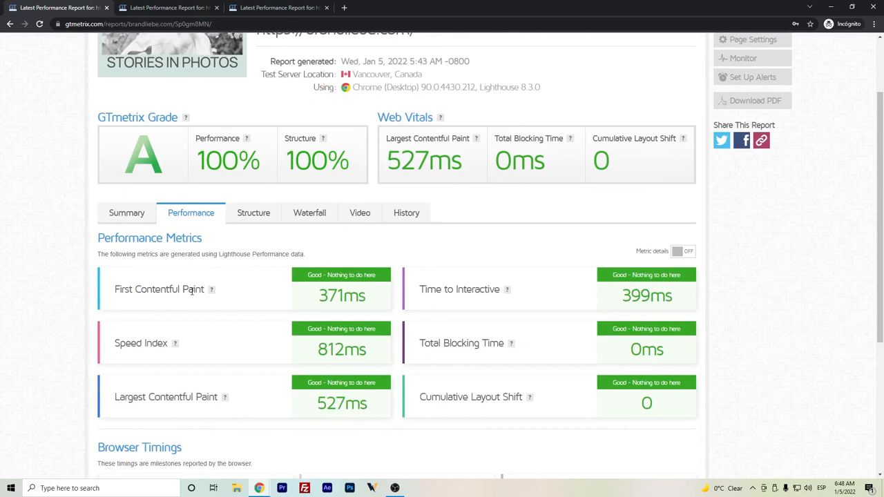
left_click(166, 8)
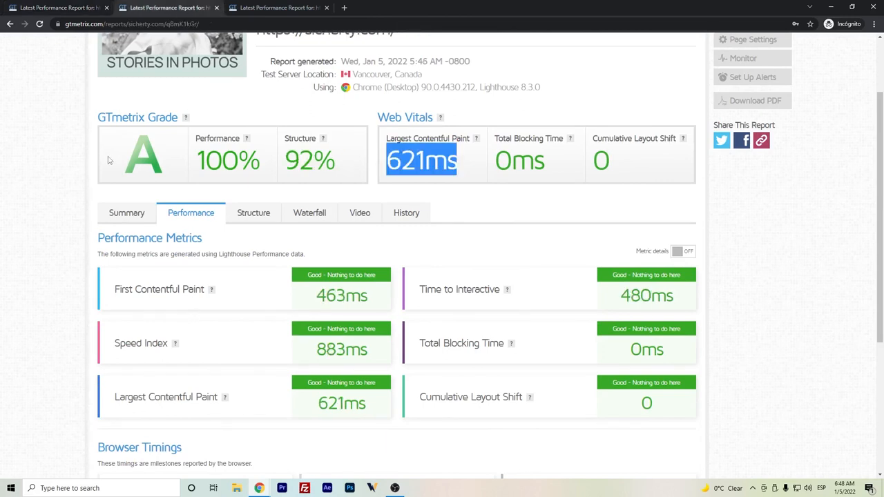
mouse_move(99, 180)
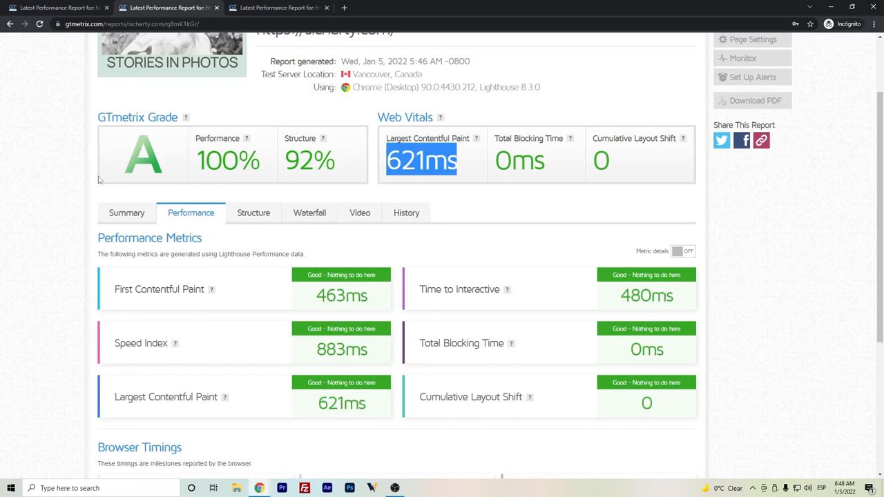
mouse_move(82, 197)
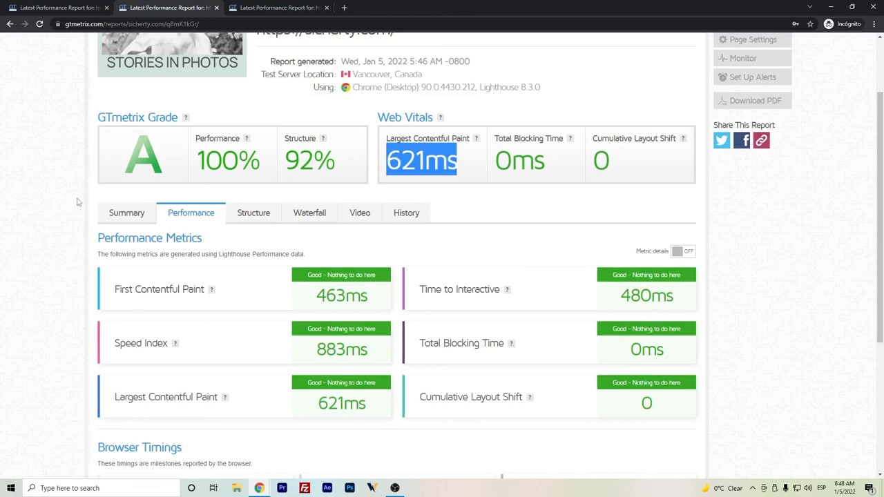
mouse_move(79, 199)
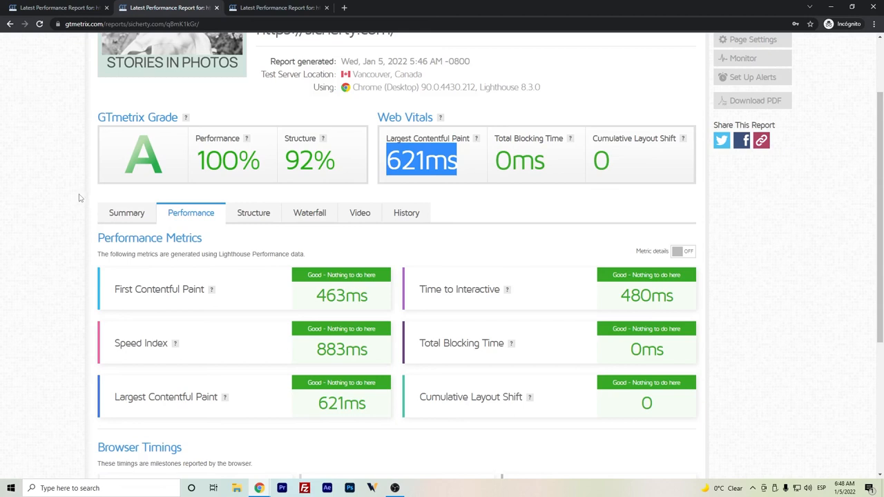
mouse_move(85, 199)
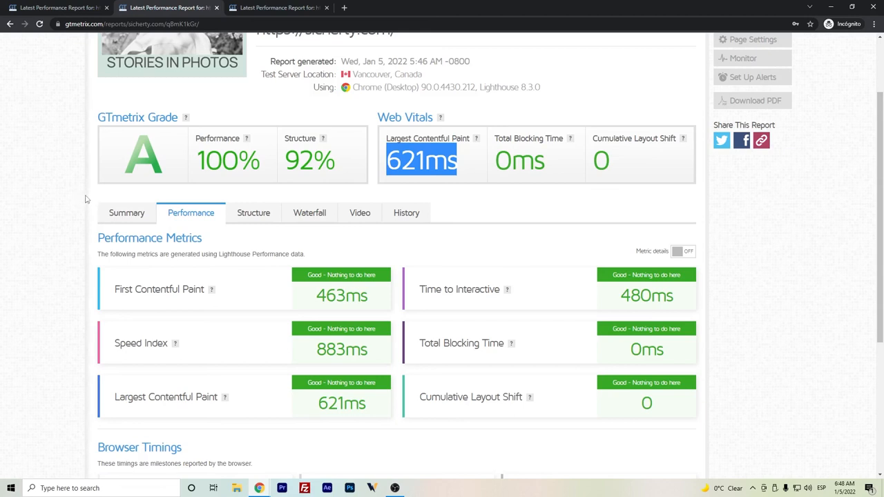
mouse_move(596, 295)
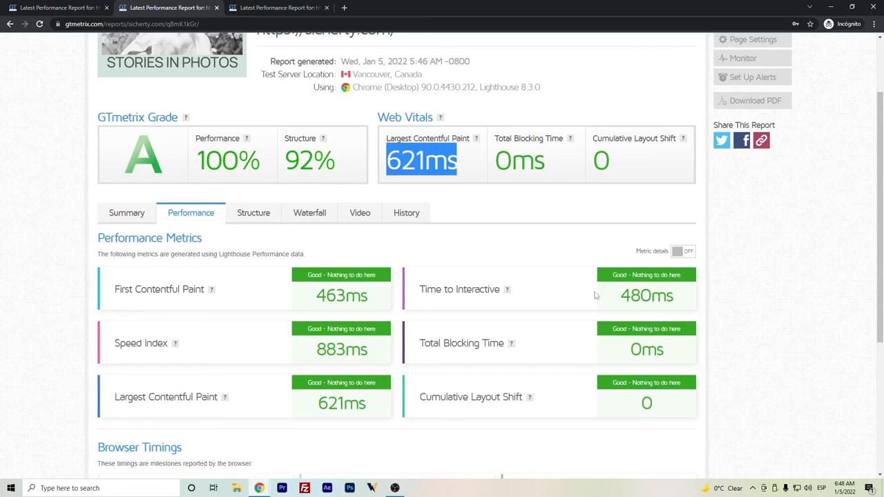
mouse_move(217, 167)
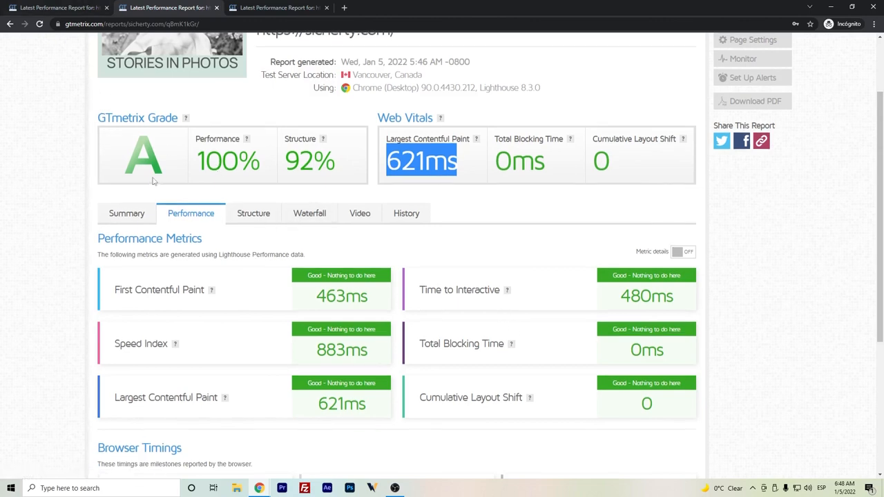
left_click(127, 305)
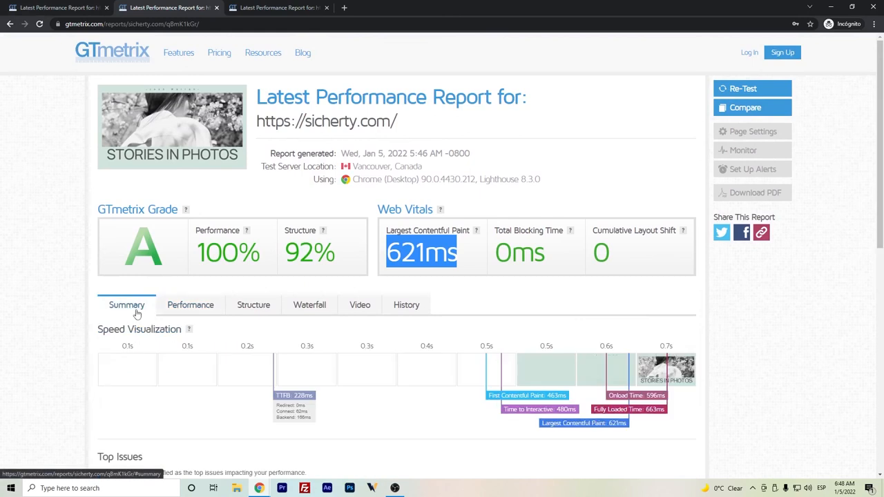
mouse_move(195, 208)
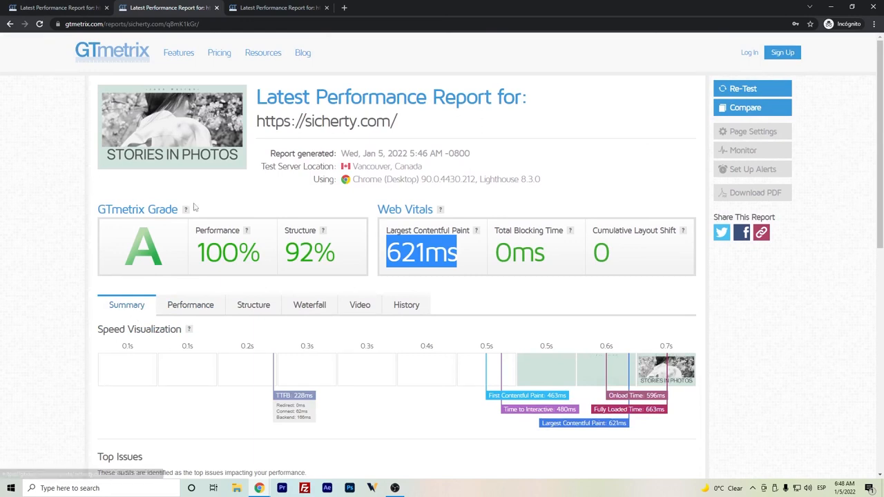
mouse_move(461, 325)
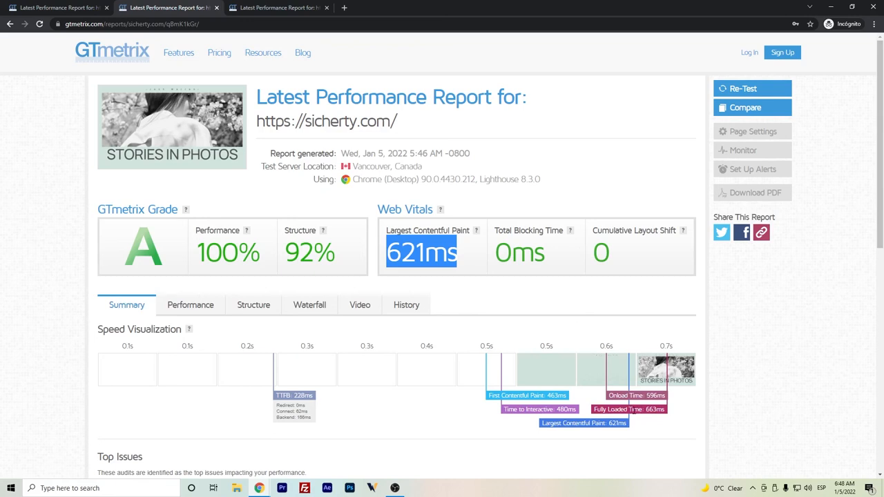
mouse_move(351, 233)
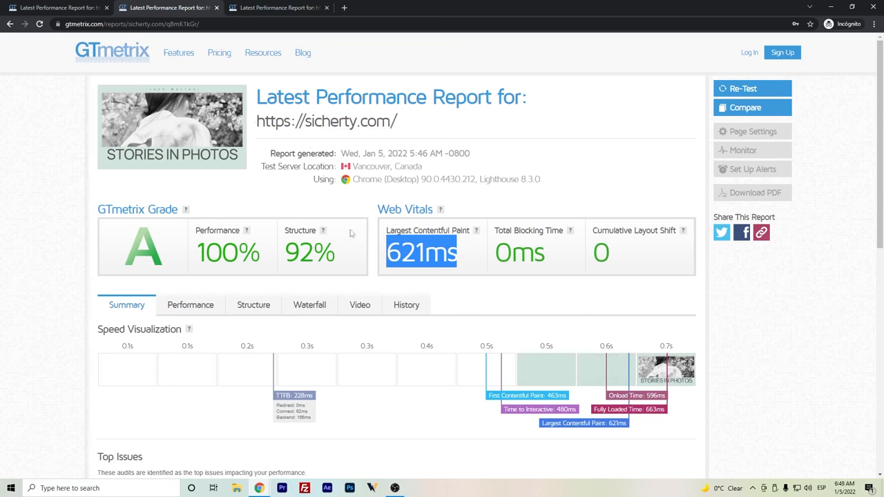
mouse_move(219, 225)
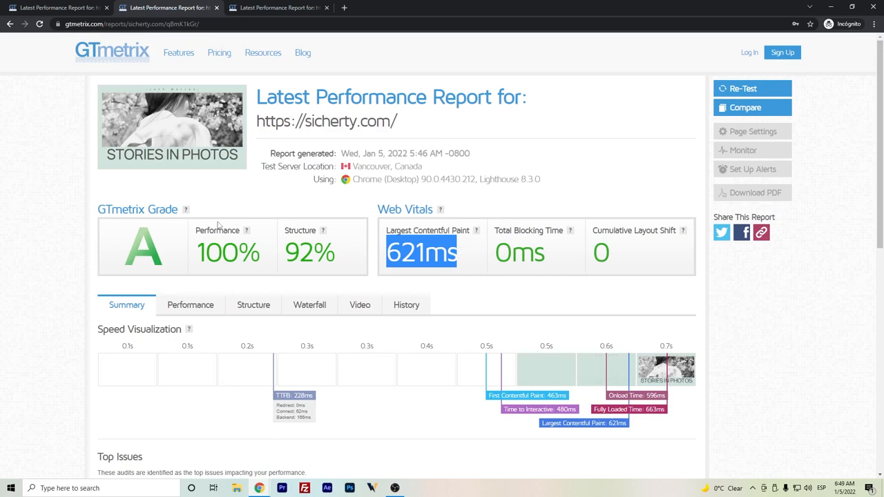
mouse_move(552, 342)
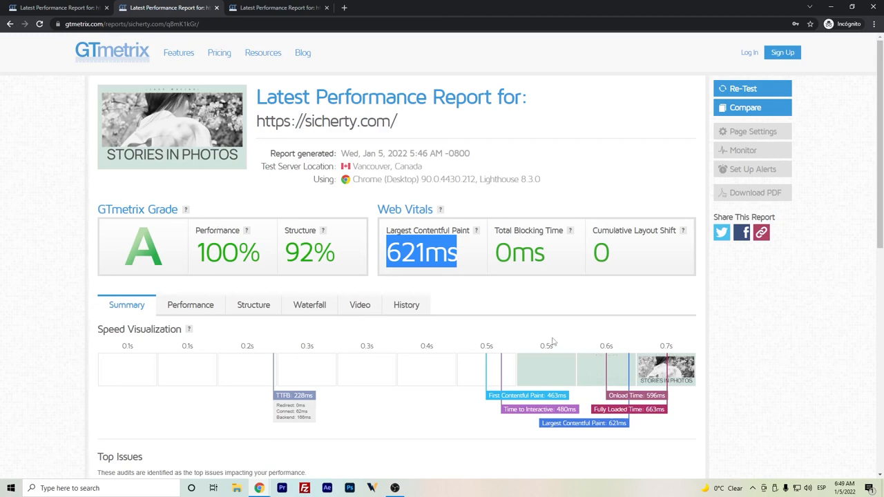
left_click(169, 7)
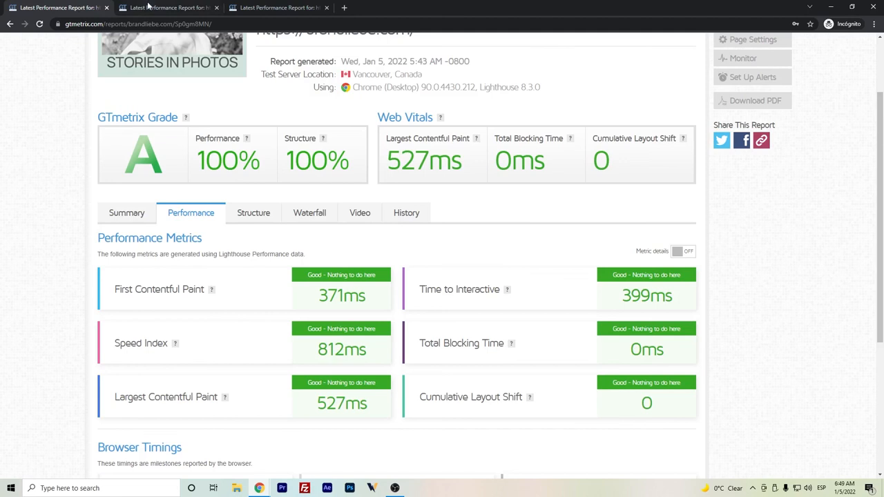
mouse_move(416, 288)
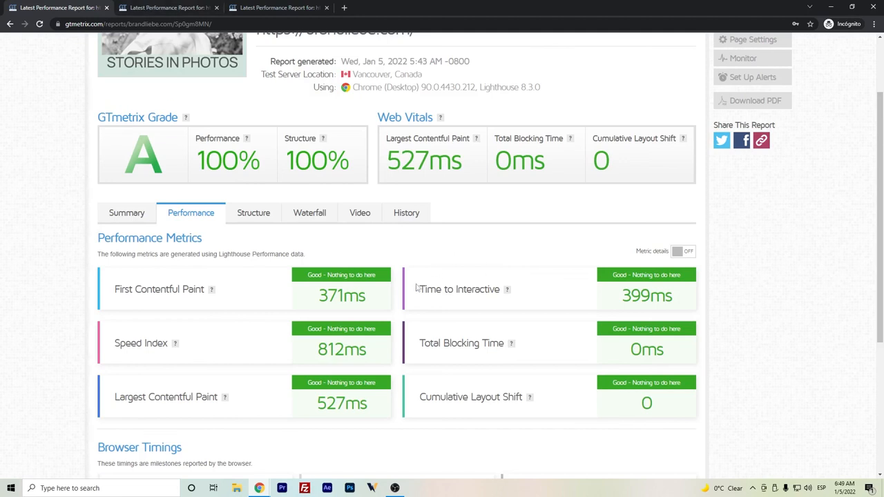